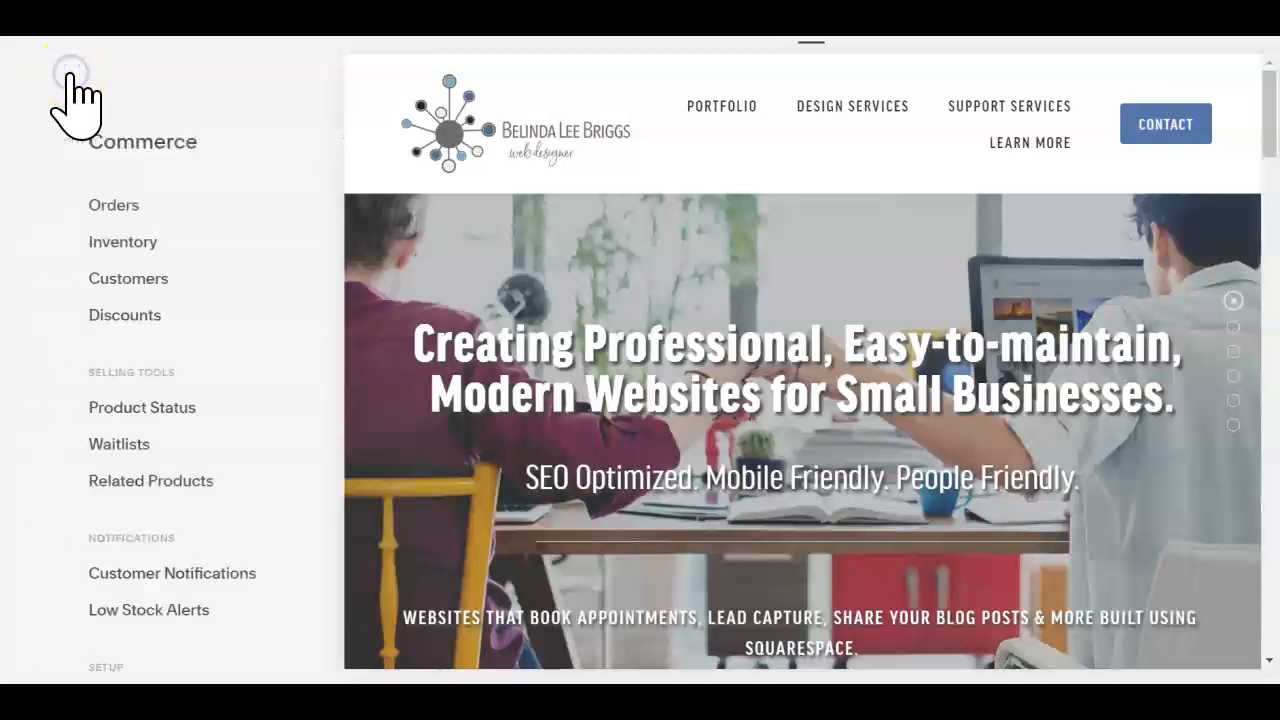
- Return to the main menu, go to Pages and open the Tips & Tricks blog from the Blogs section
left_click(44, 76)
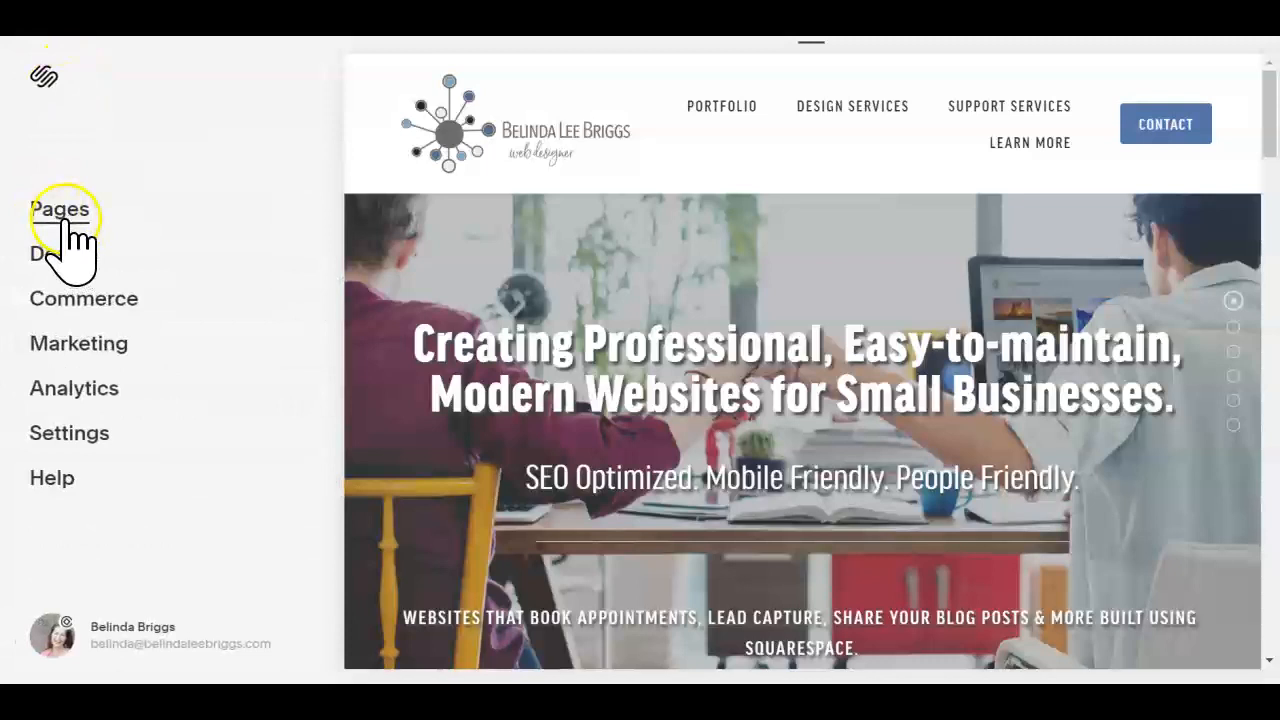
left_click(60, 208)
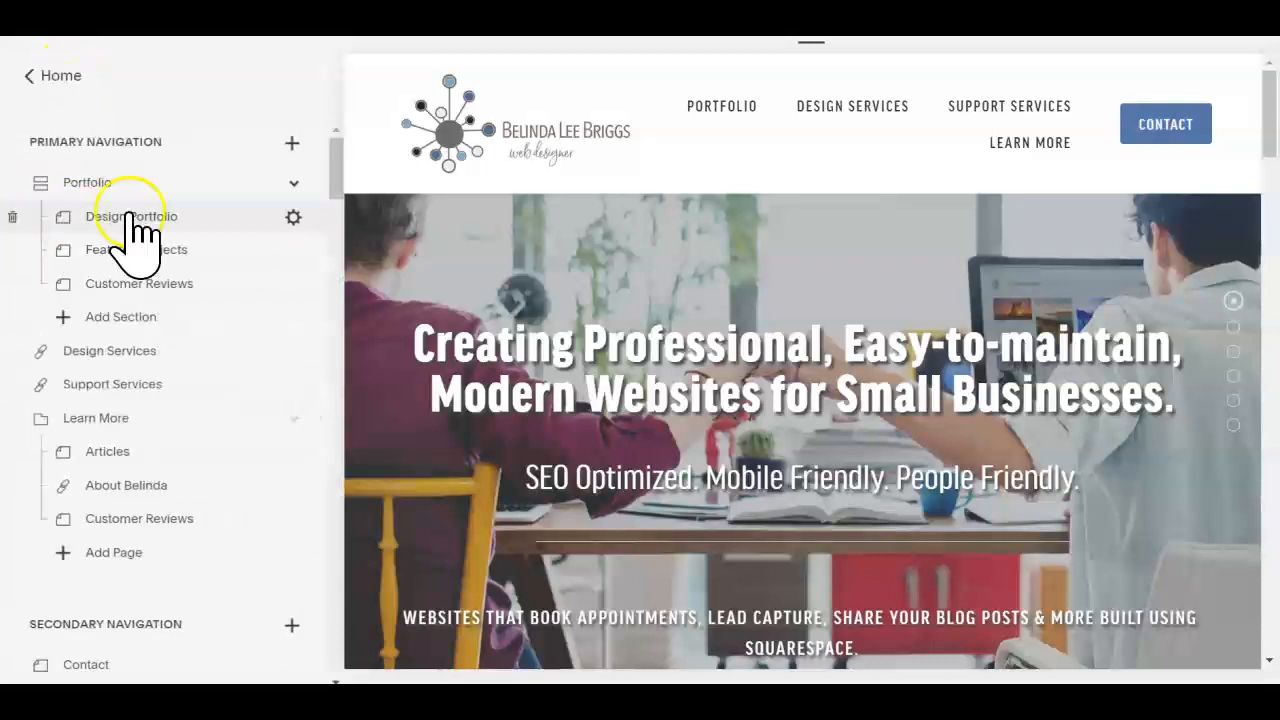
scroll("down", 3)
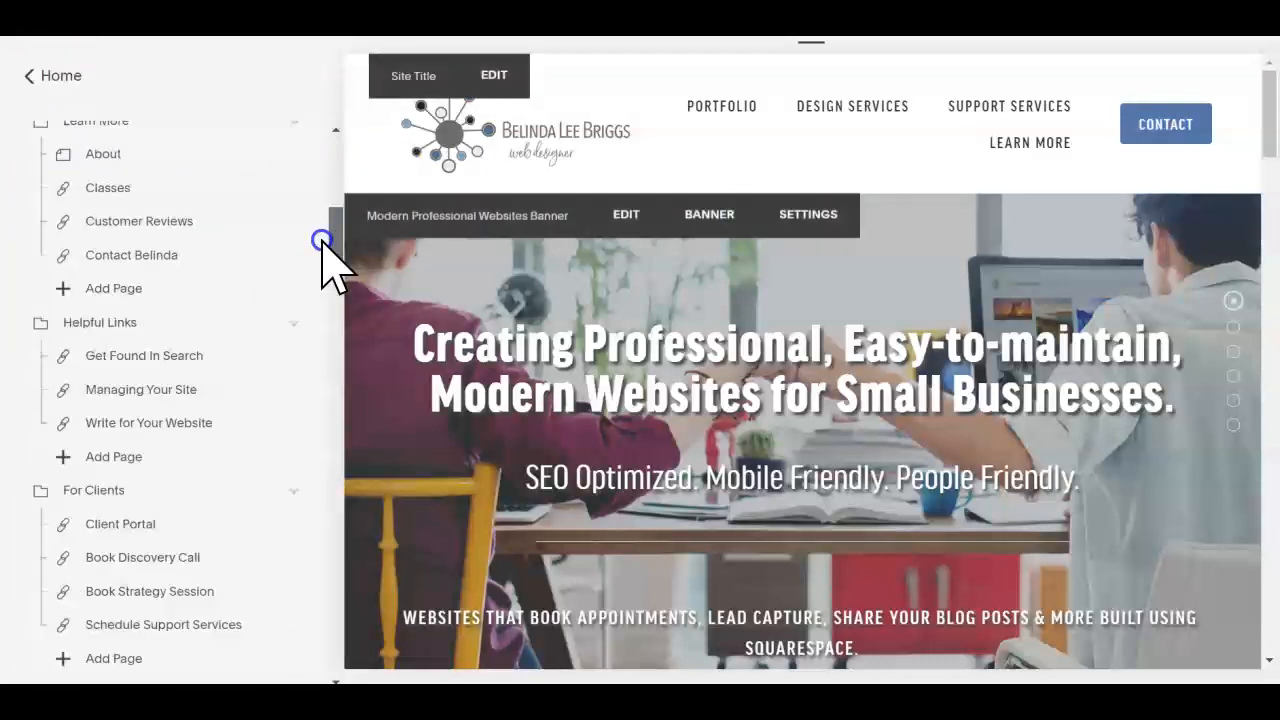
scroll("down", 3)
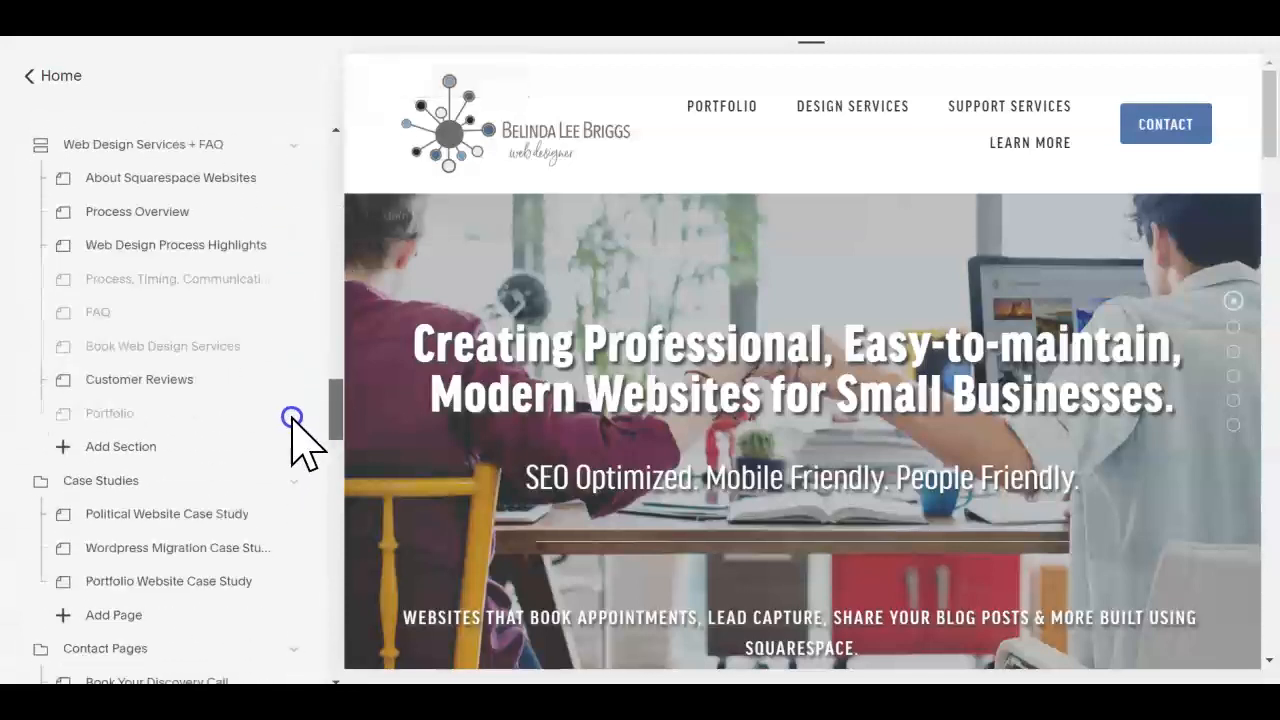
scroll("down", 3)
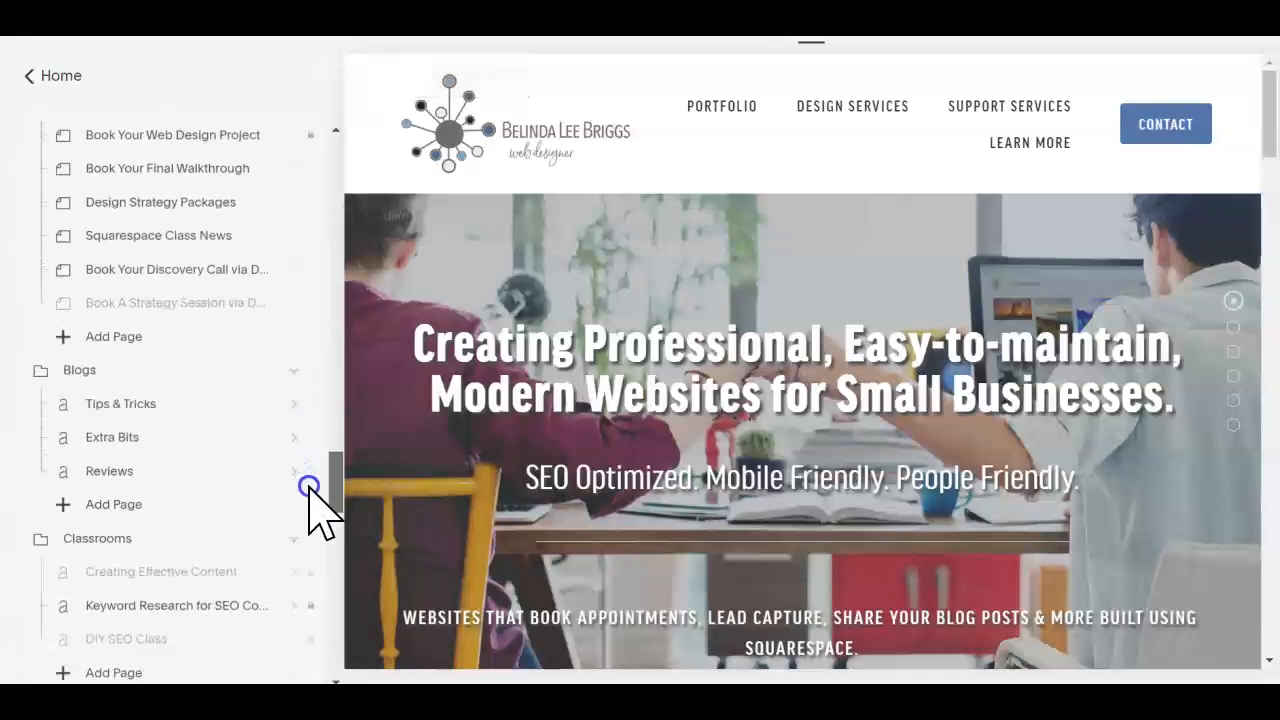
scroll("down", 3)
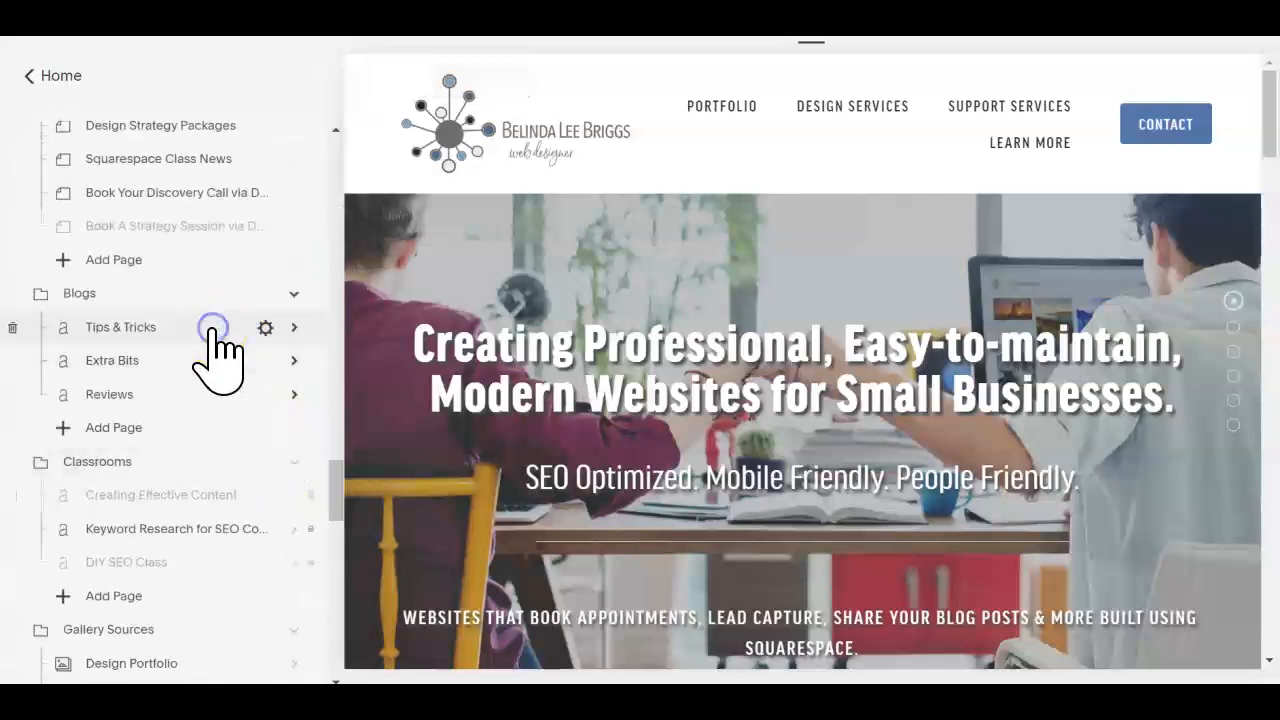
left_click(120, 328)
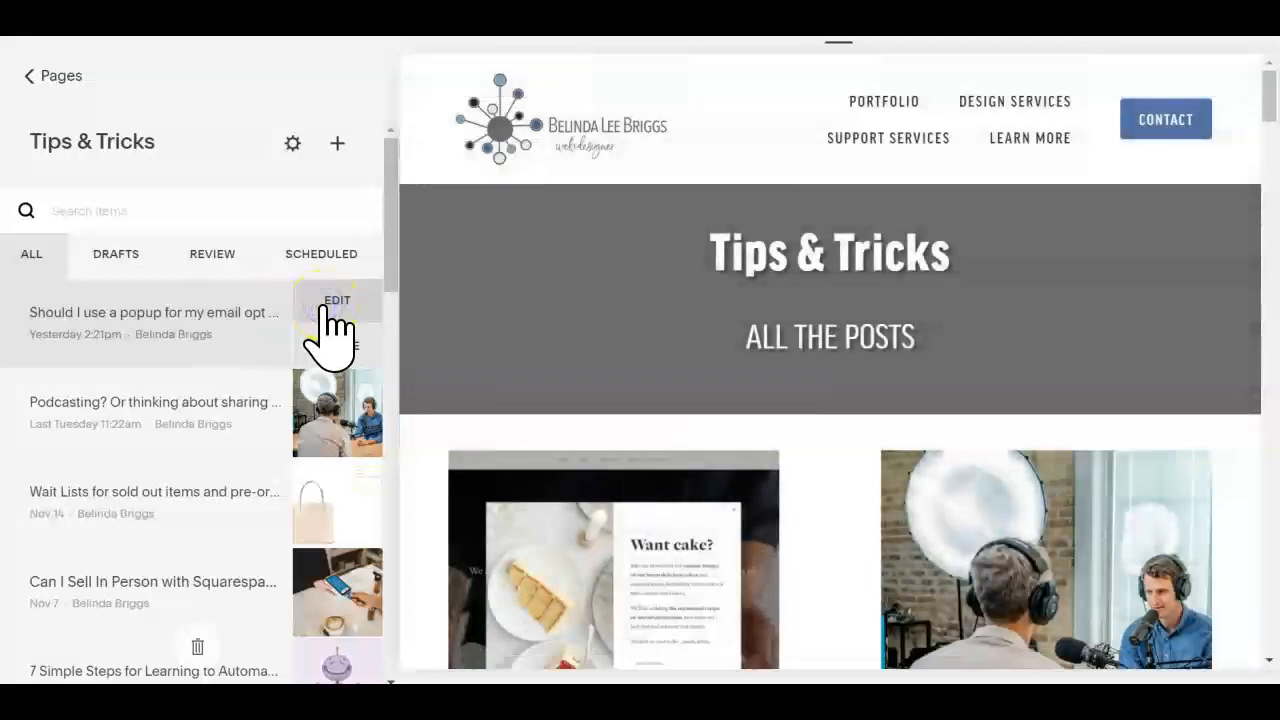
- Edit the 'Should I use a popup for my email opt in?' post and scroll into its content
left_click(336, 300)
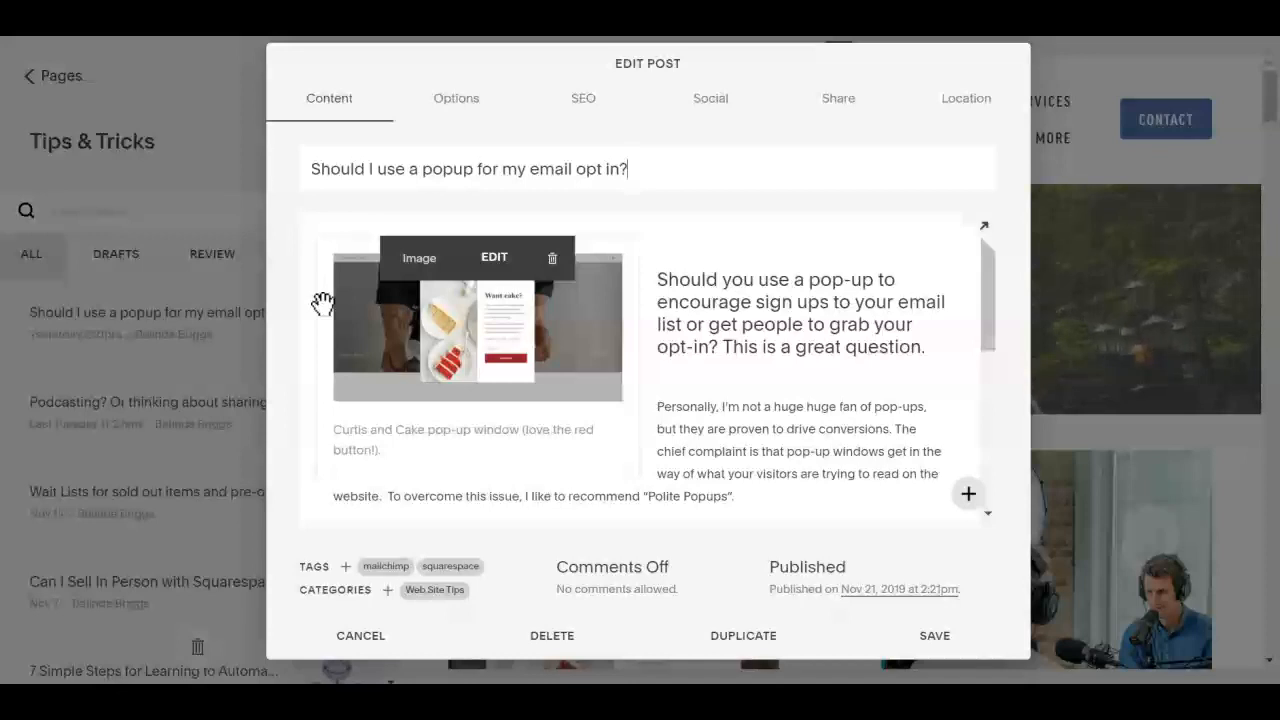
mouse_move(996, 360)
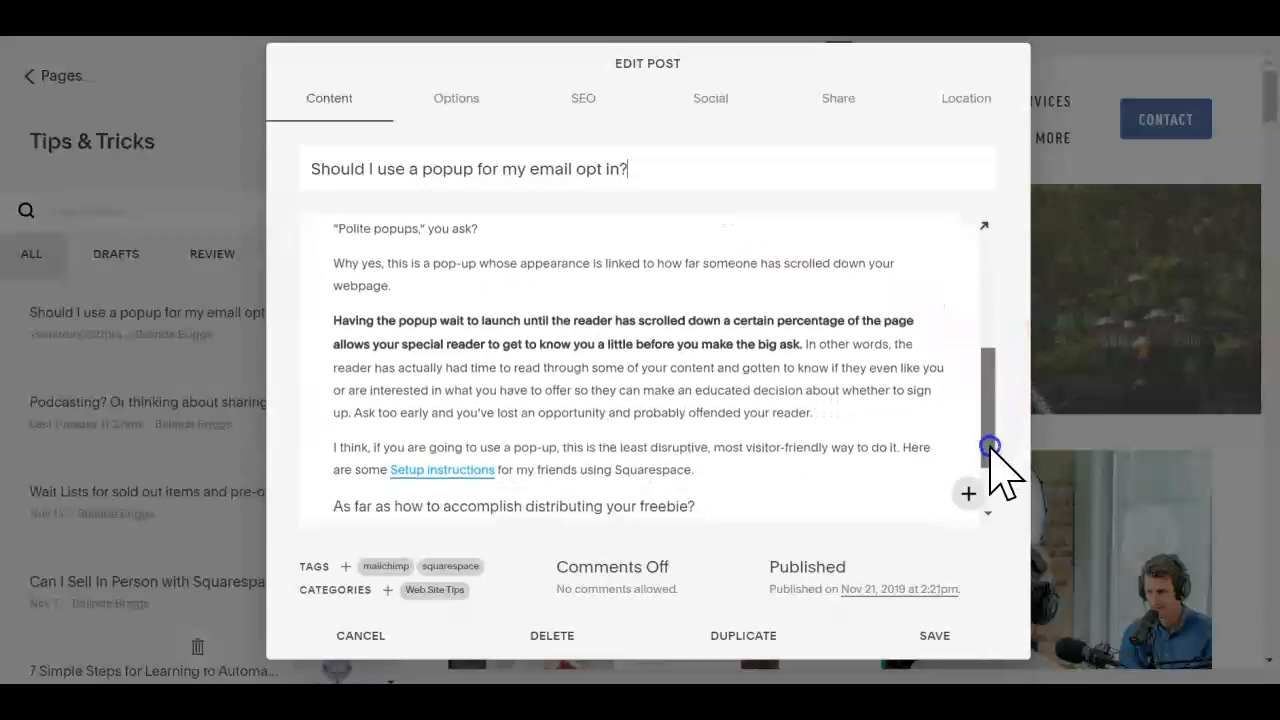
scroll("down", 3)
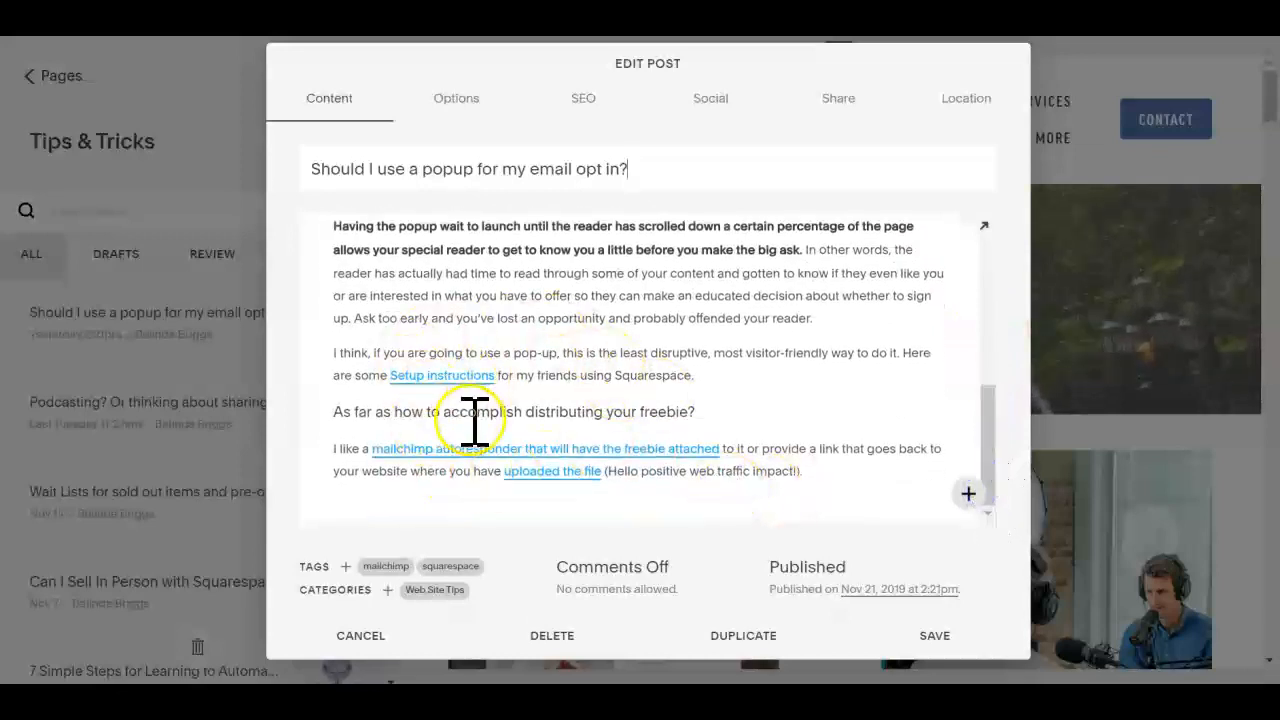
mouse_move(584, 408)
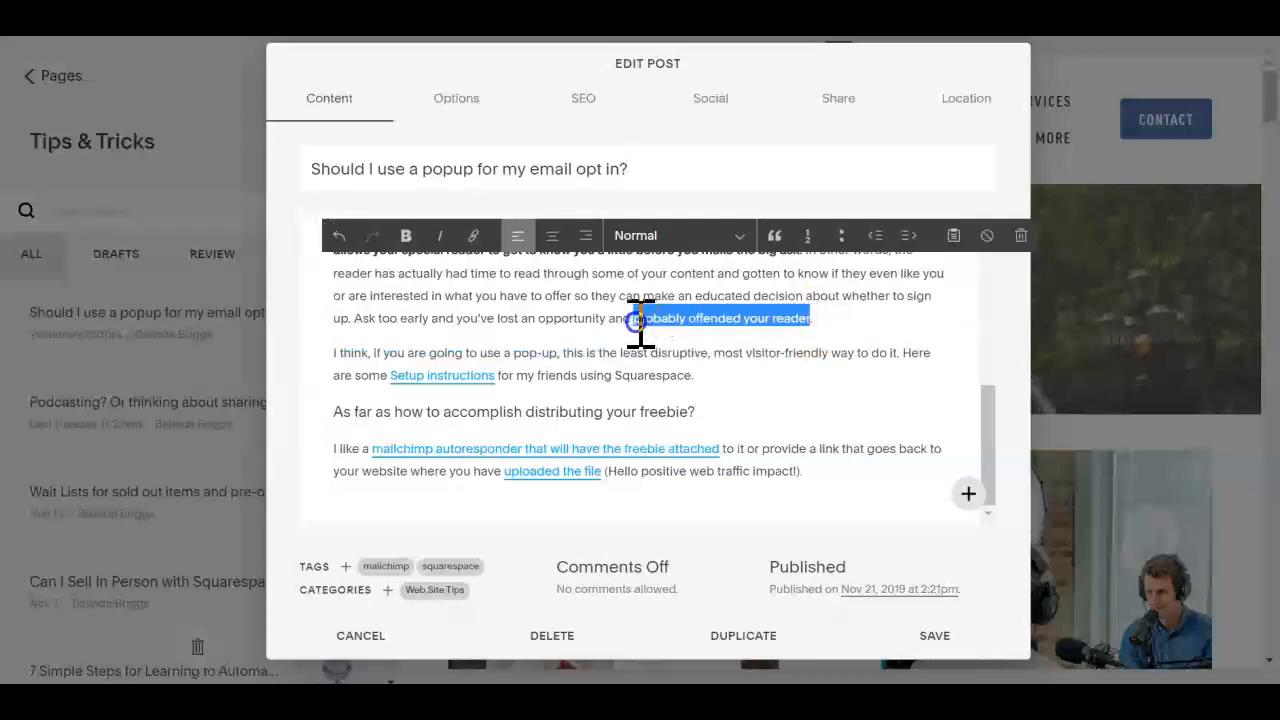
mouse_move(616, 300)
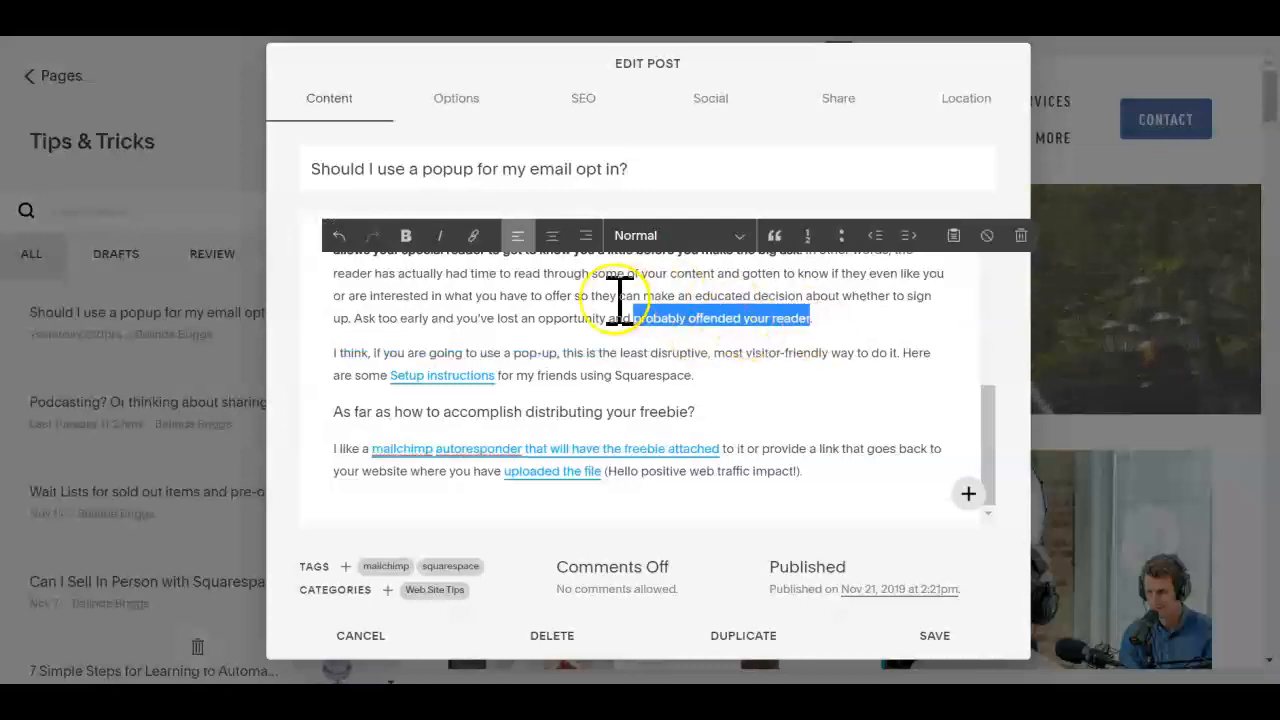
mouse_move(472, 236)
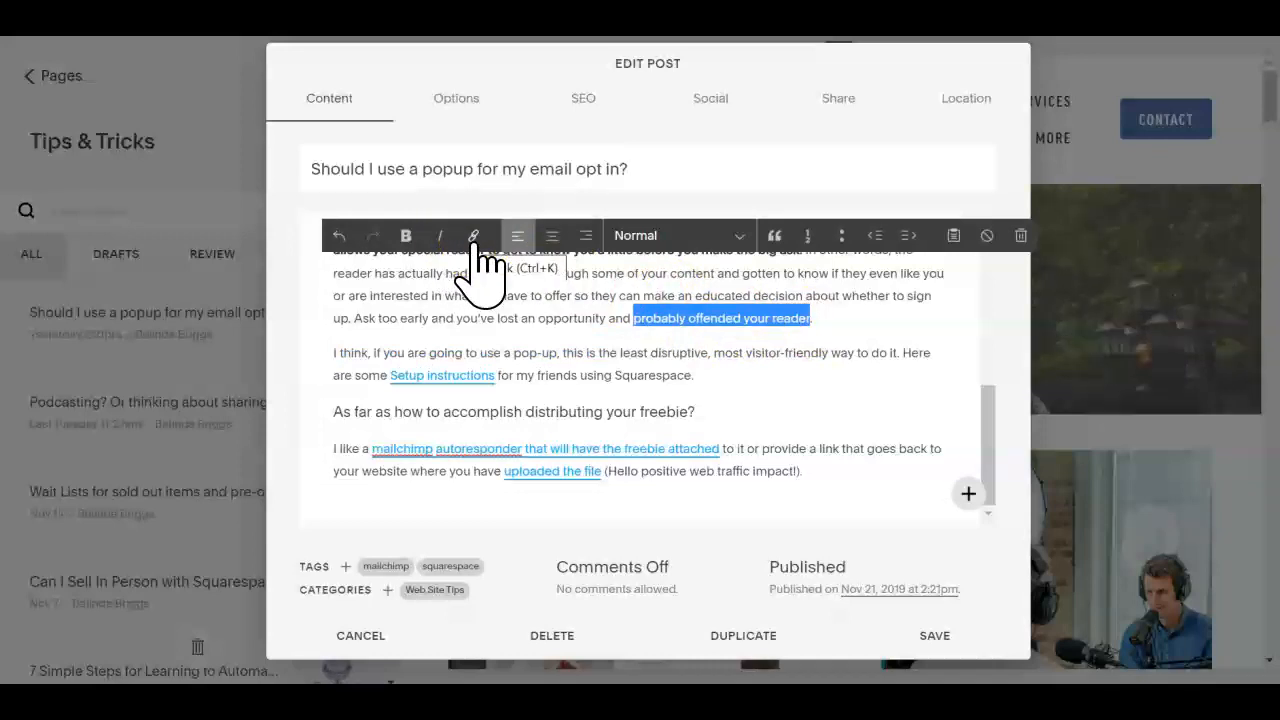
- Start adding a link to the highlighted phrase 'probably offended your reader'
left_click(472, 236)
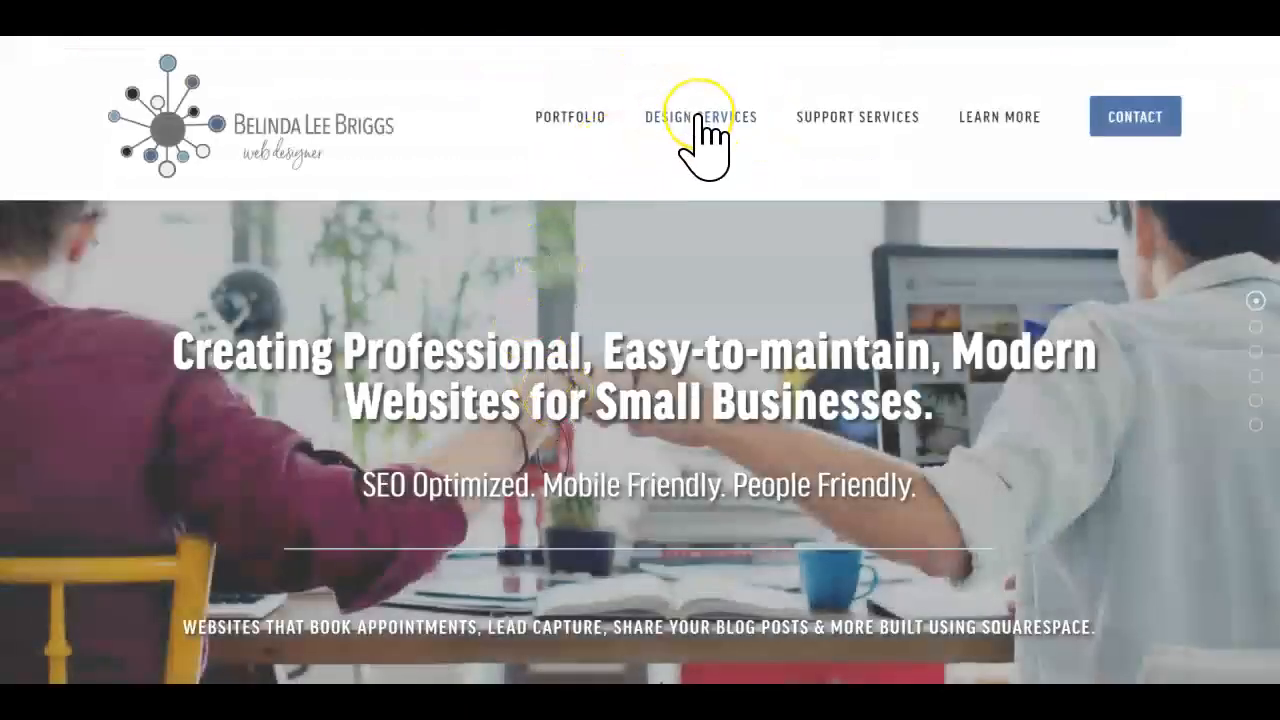
- Check the live Design Services page, then apply its URL as the link on the phrase
left_click(700, 116)
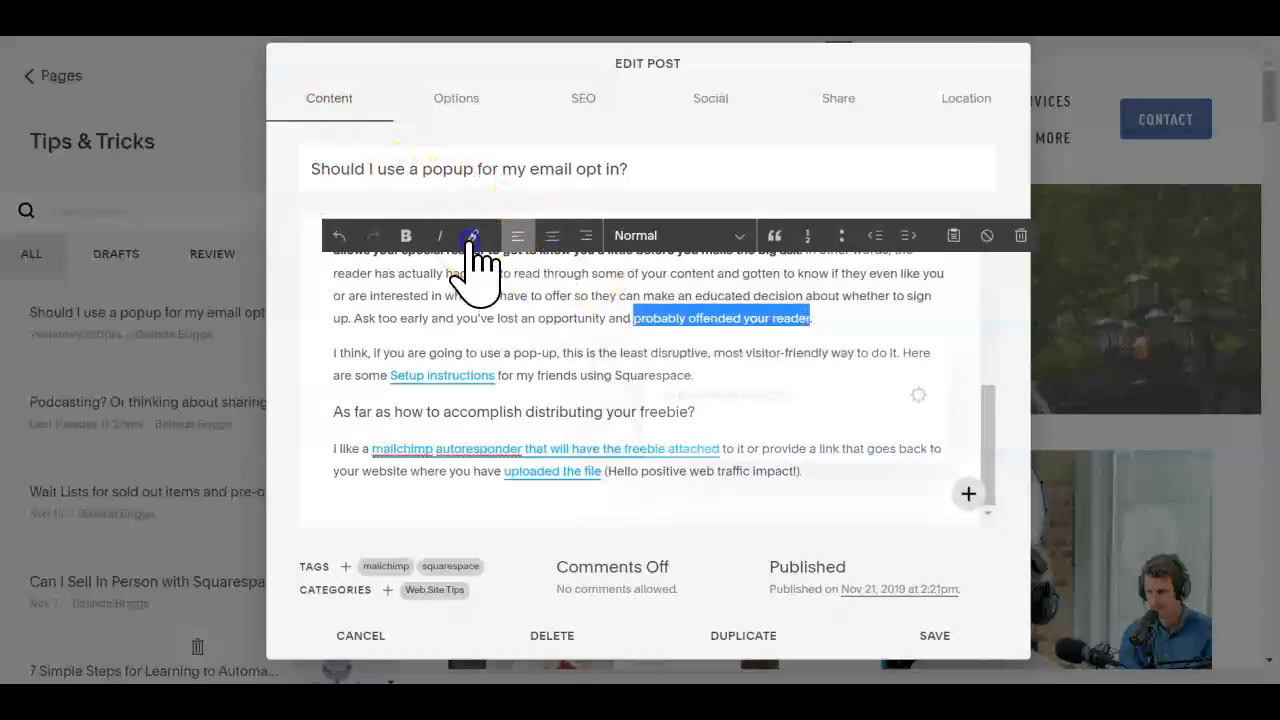
left_click(472, 236)
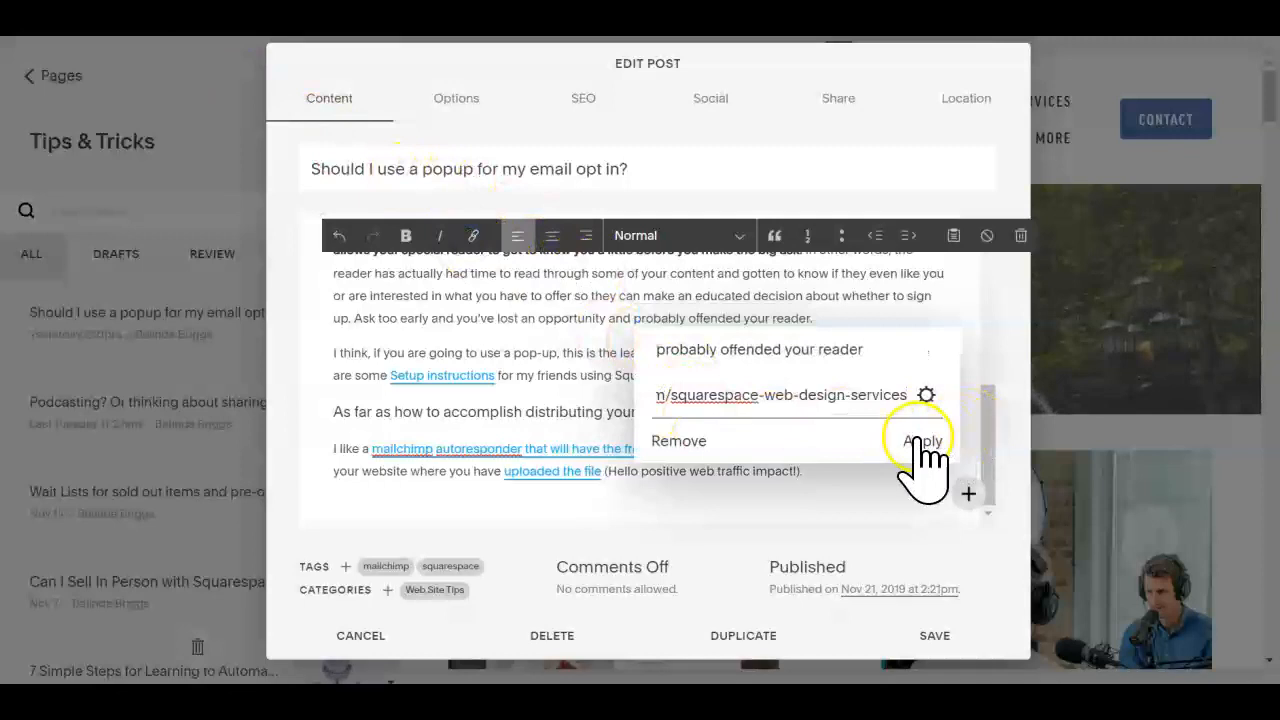
left_click(920, 442)
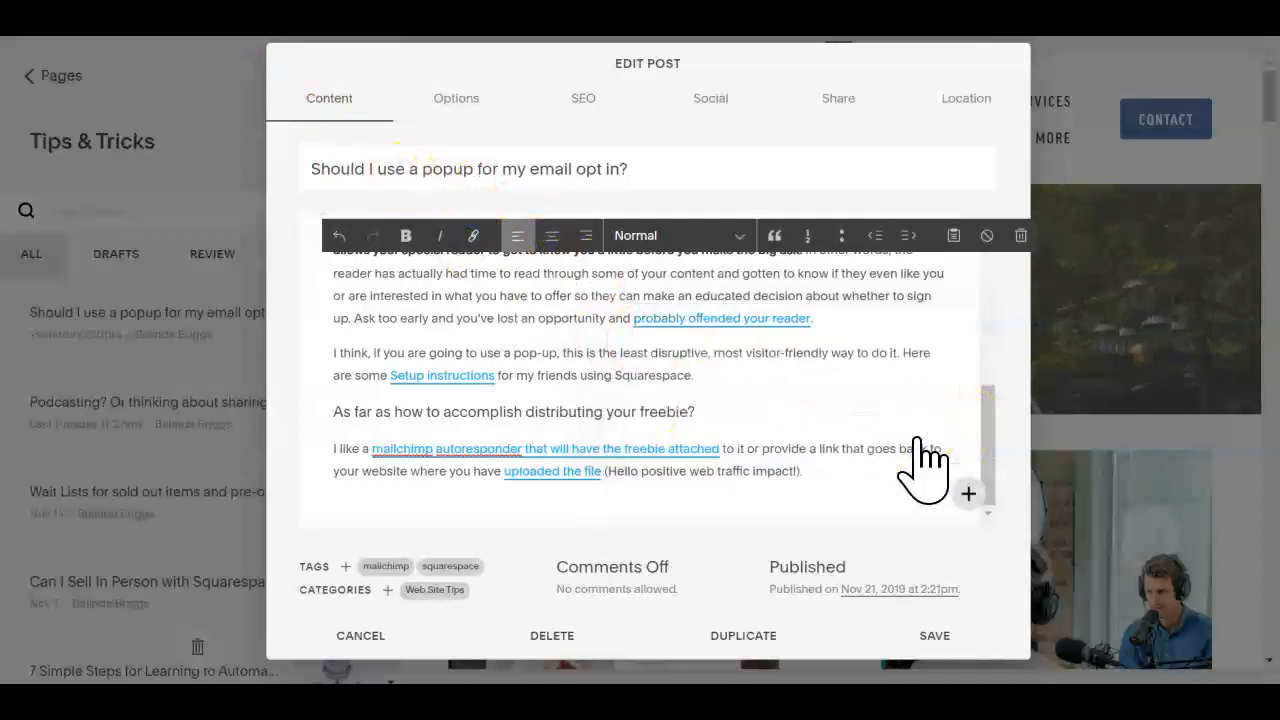
mouse_move(750, 318)
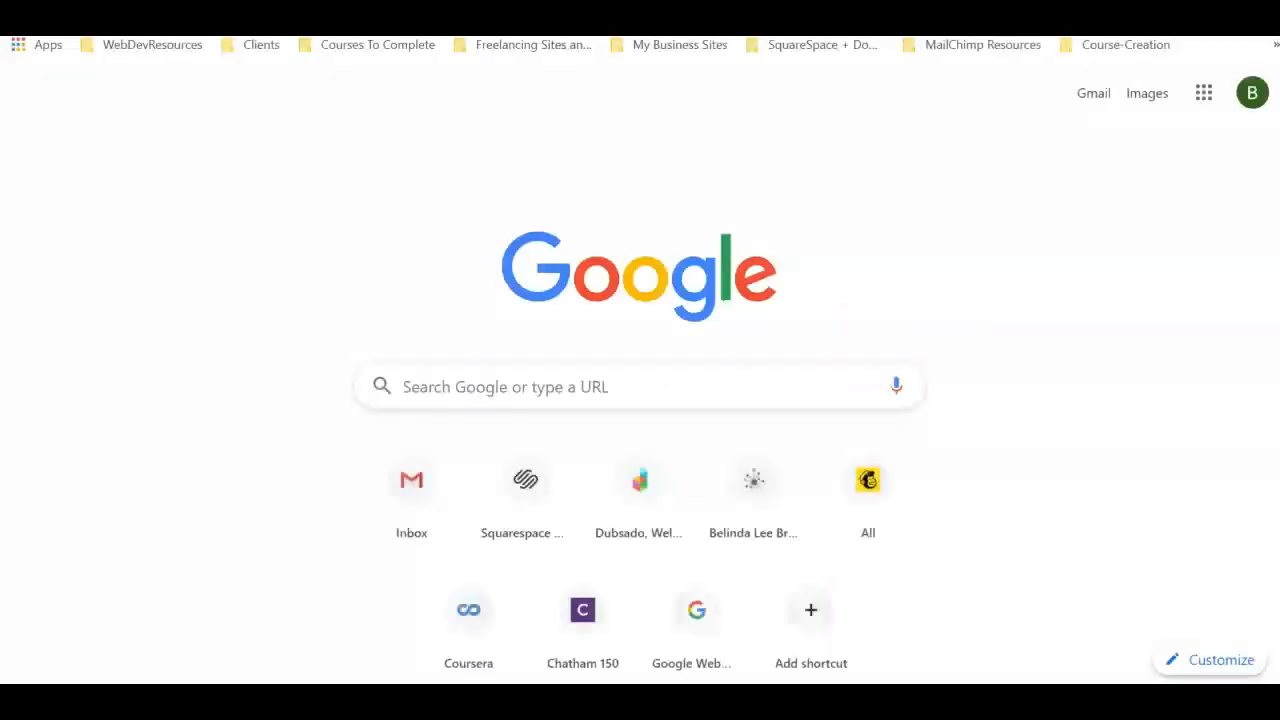
- Search for 'cnn' in a new Chrome tab to find the CNN web address
type("cnn")
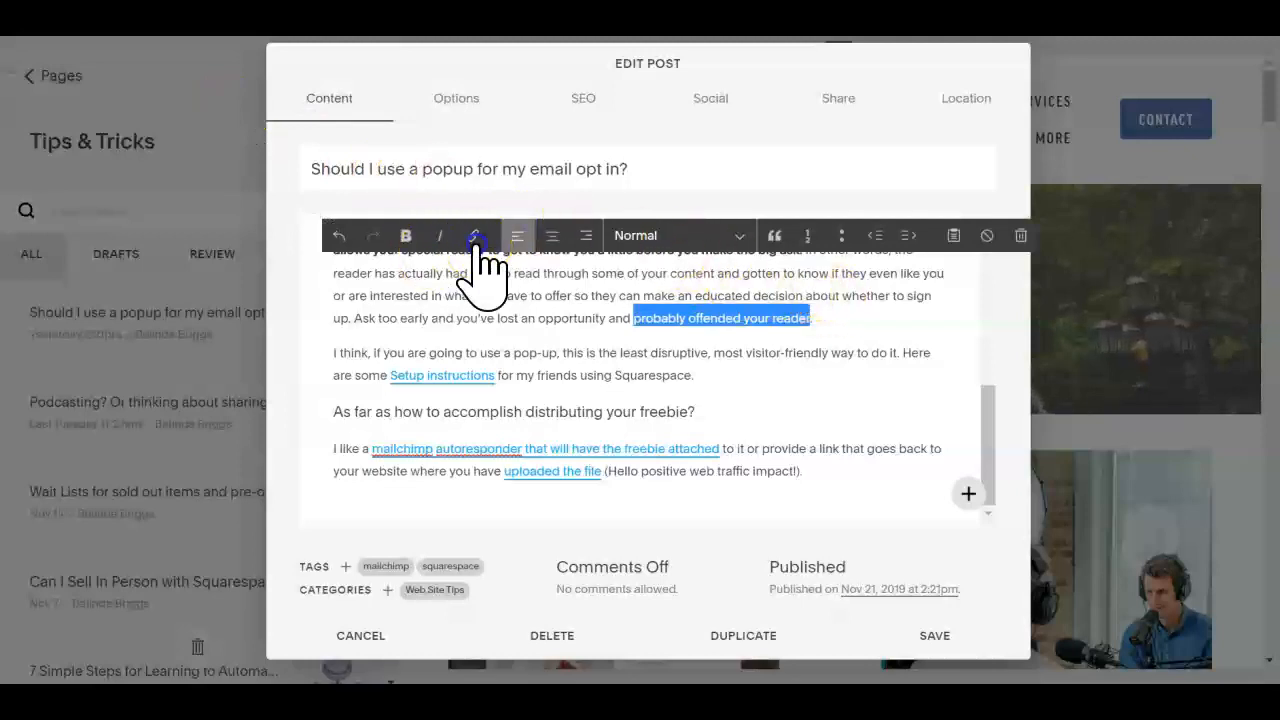
left_click(474, 236)
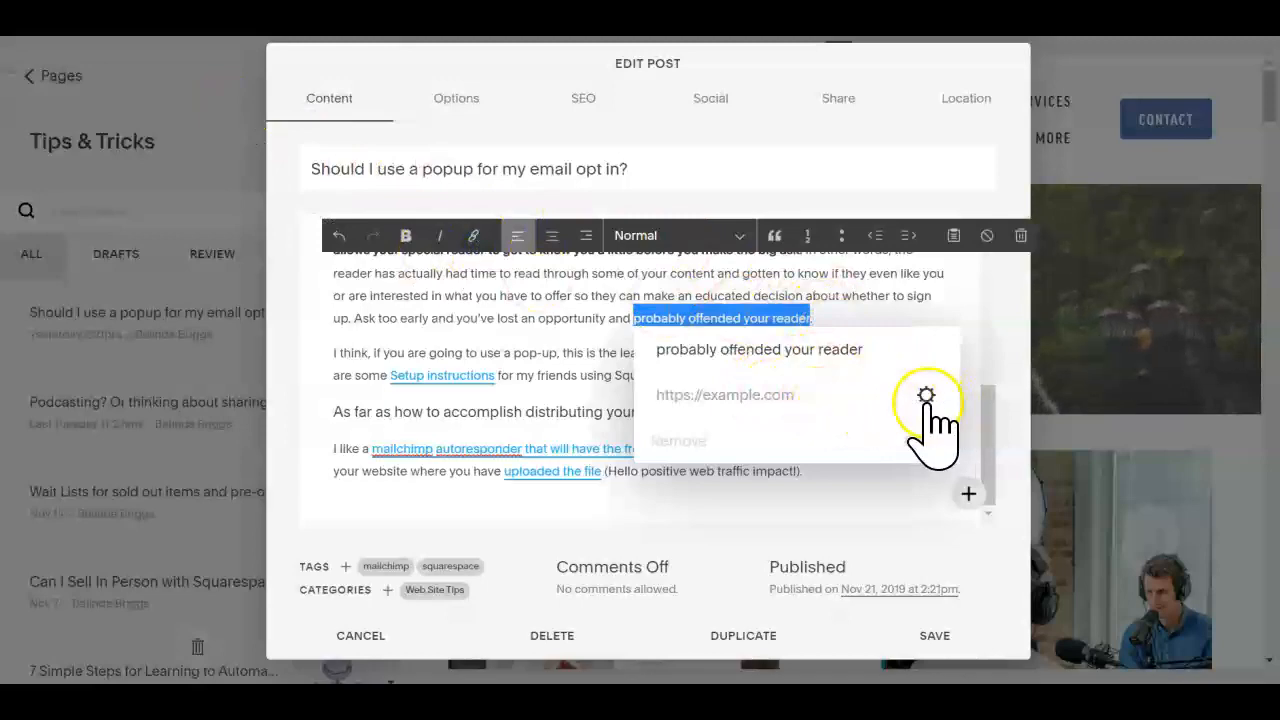
left_click(924, 394)
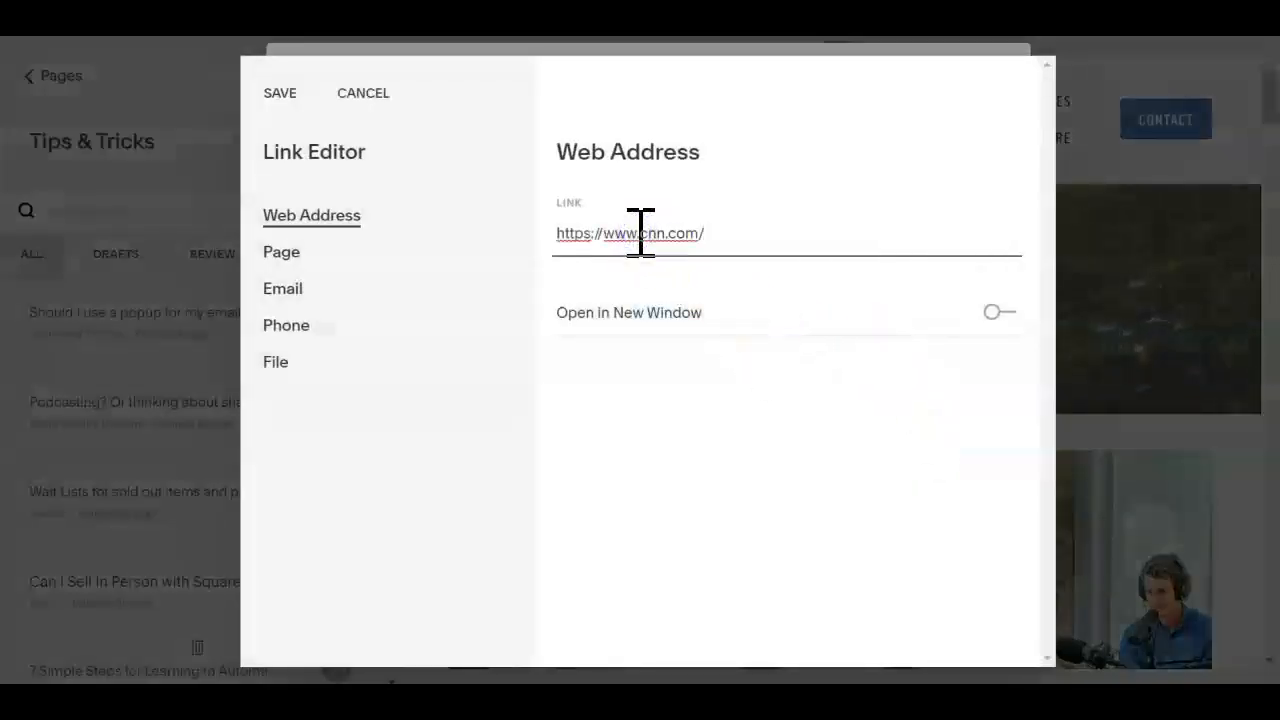
left_click(1000, 312)
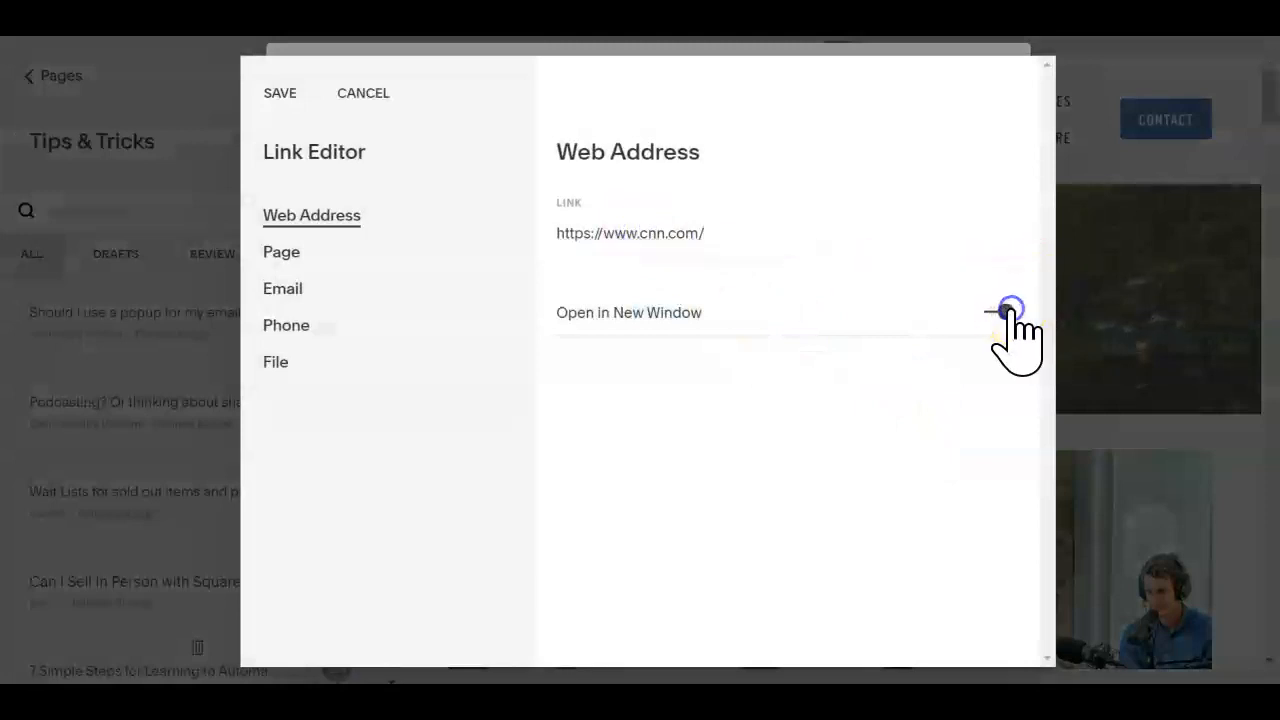
left_click(1008, 312)
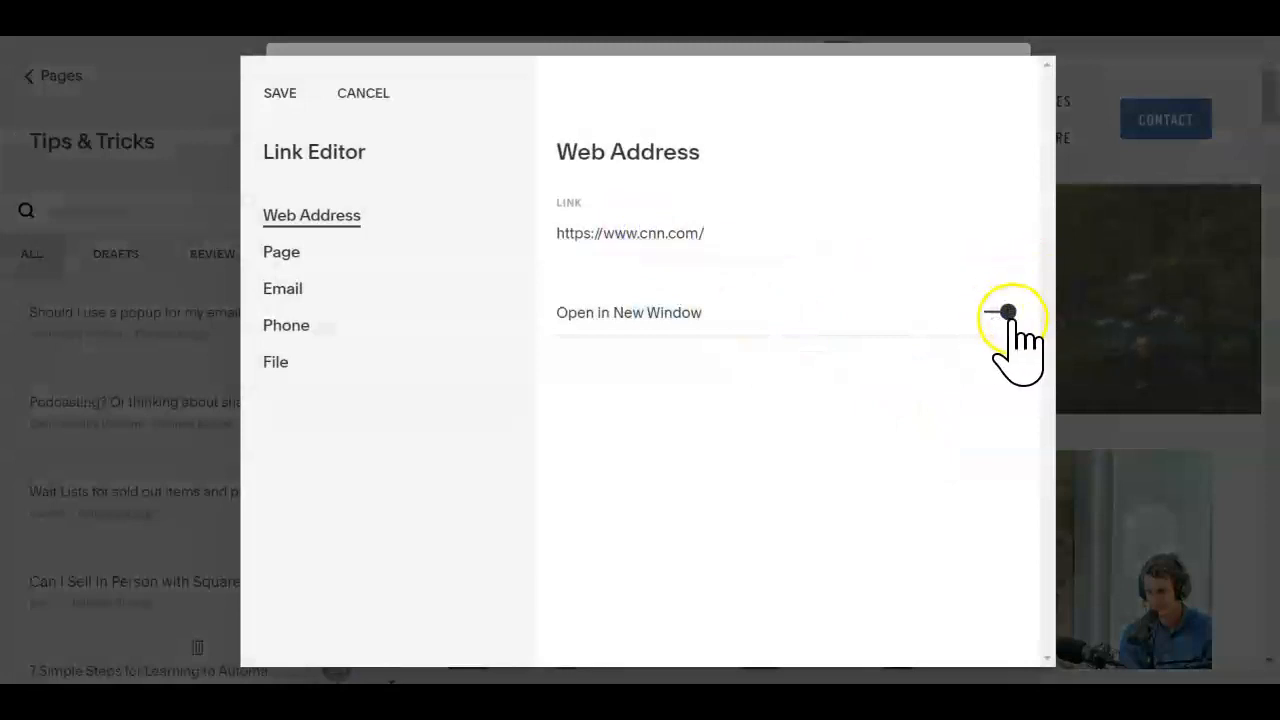
left_click(280, 92)
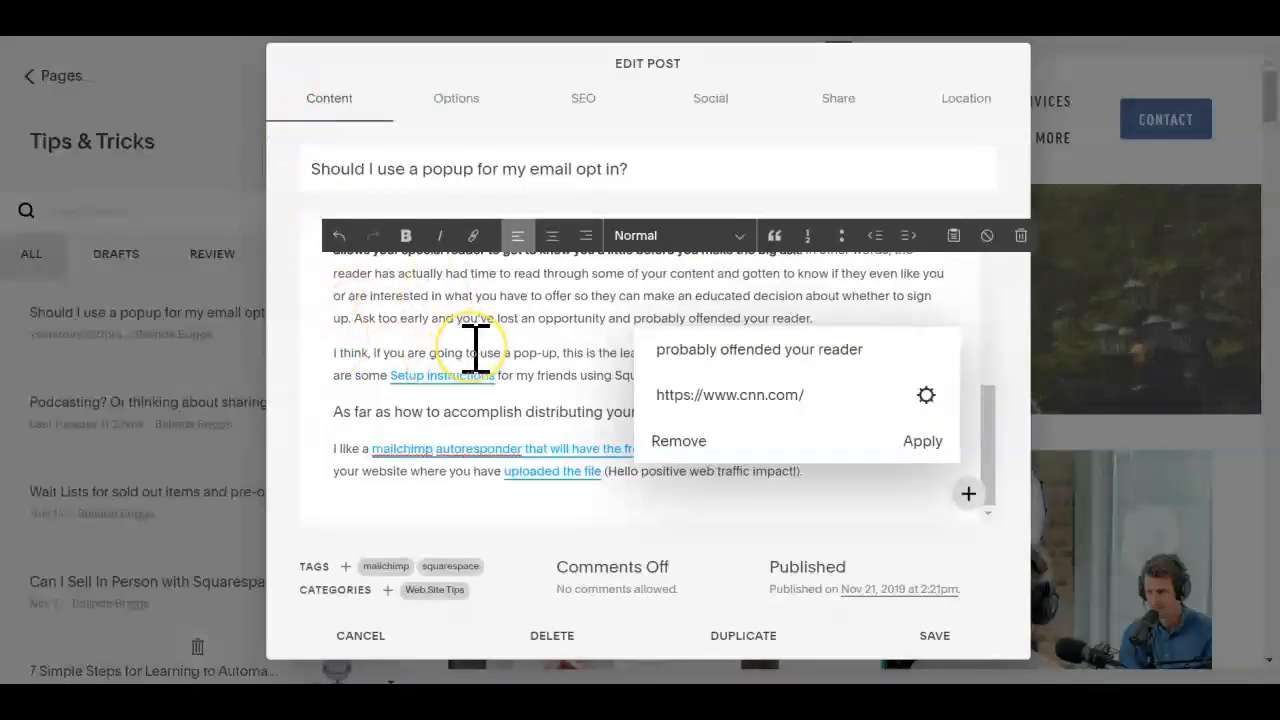
mouse_move(770, 440)
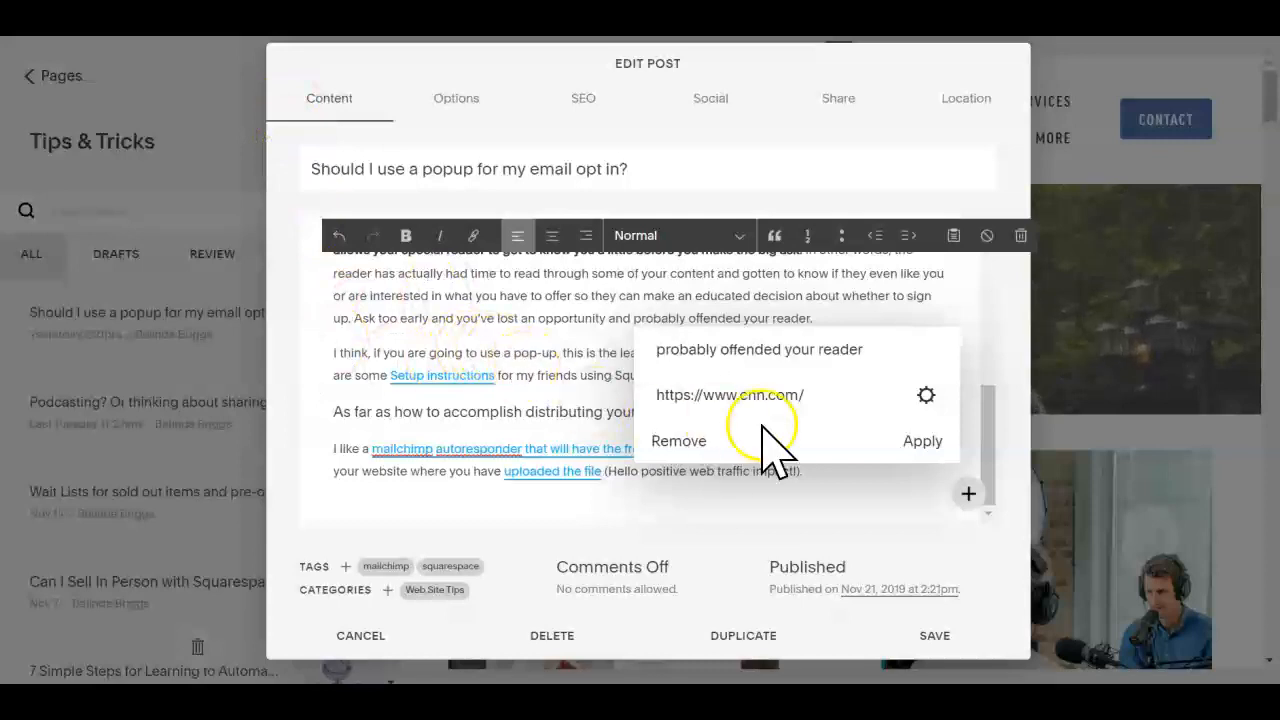
left_click(920, 442)
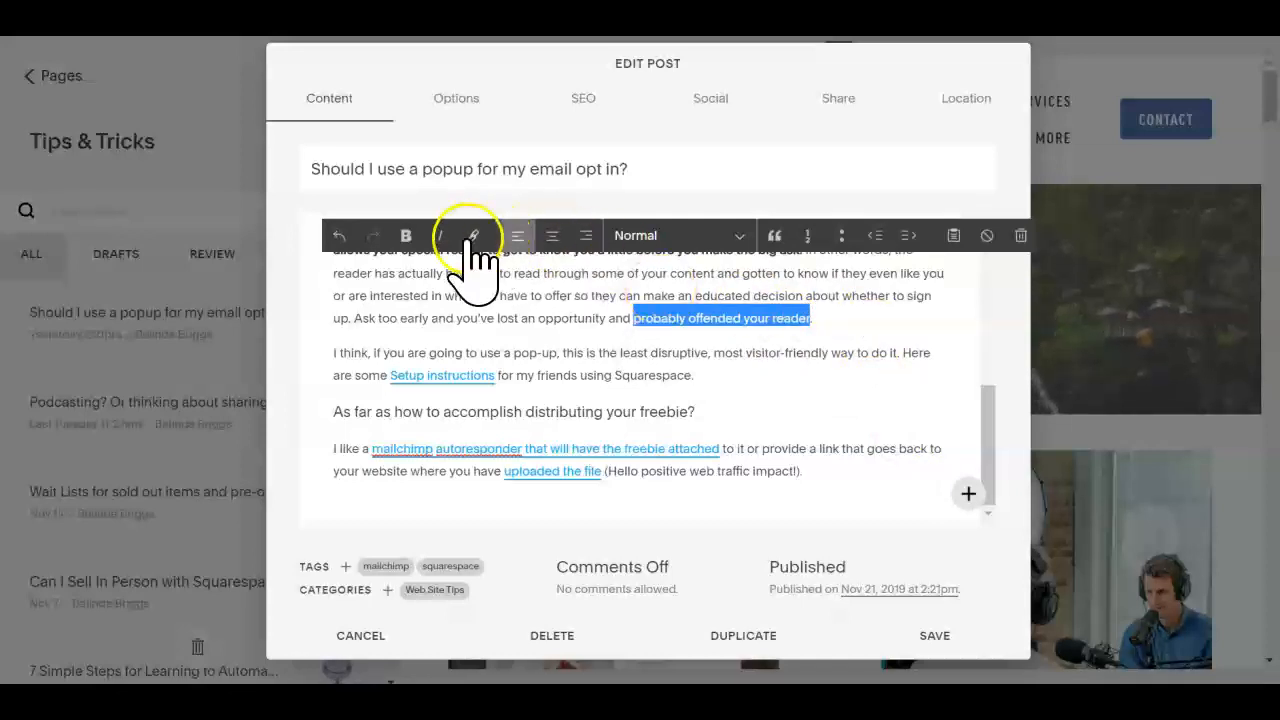
- In the Link Editor switch to Page and search the site pages for '/conte'
left_click(468, 236)
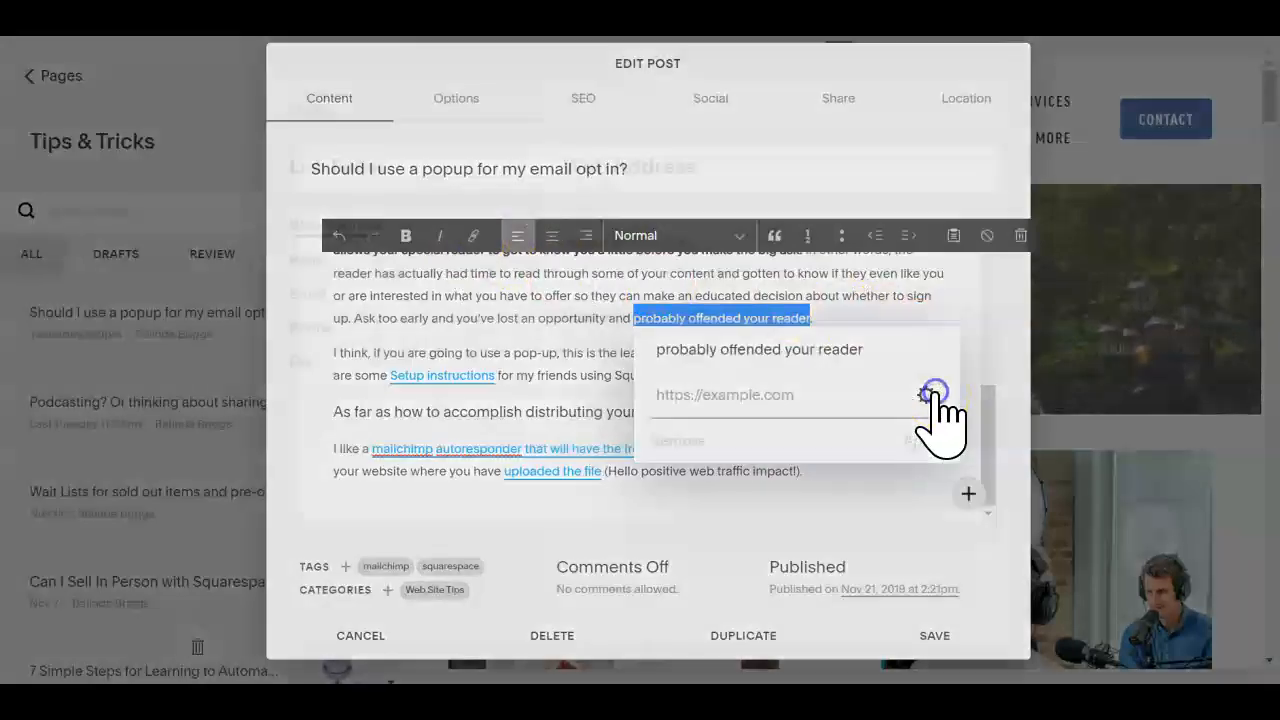
left_click(932, 392)
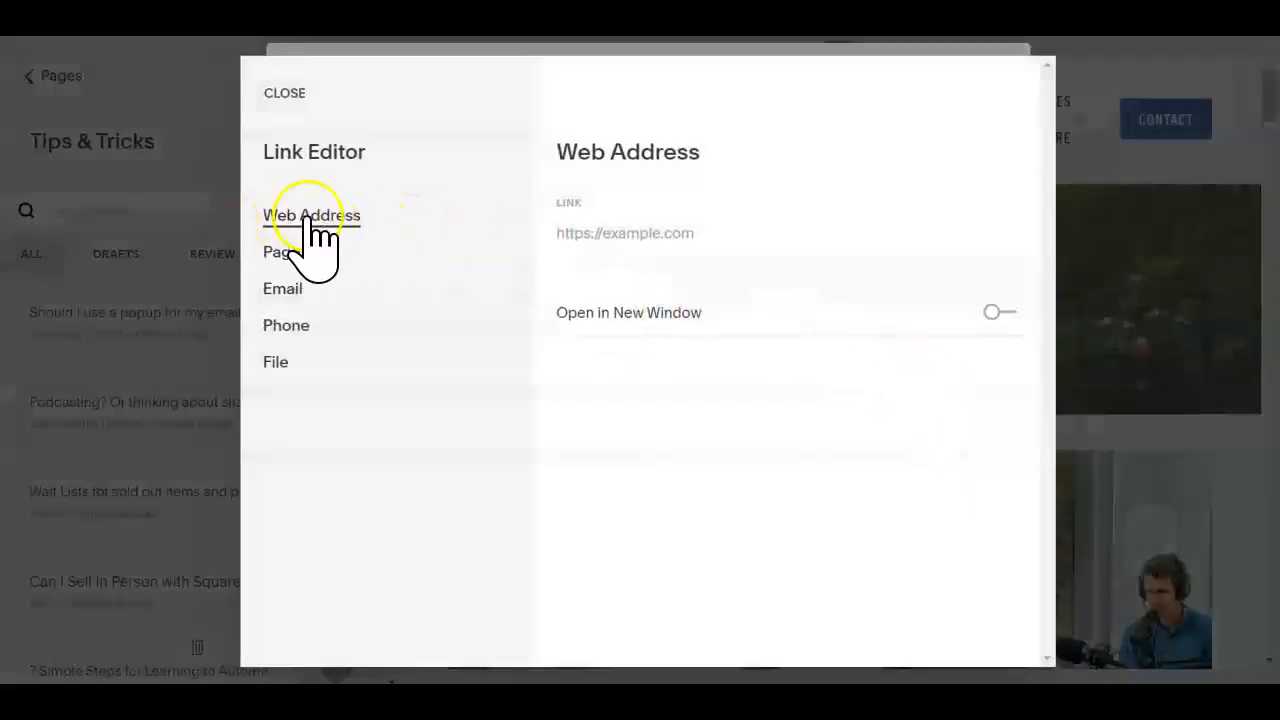
mouse_move(280, 252)
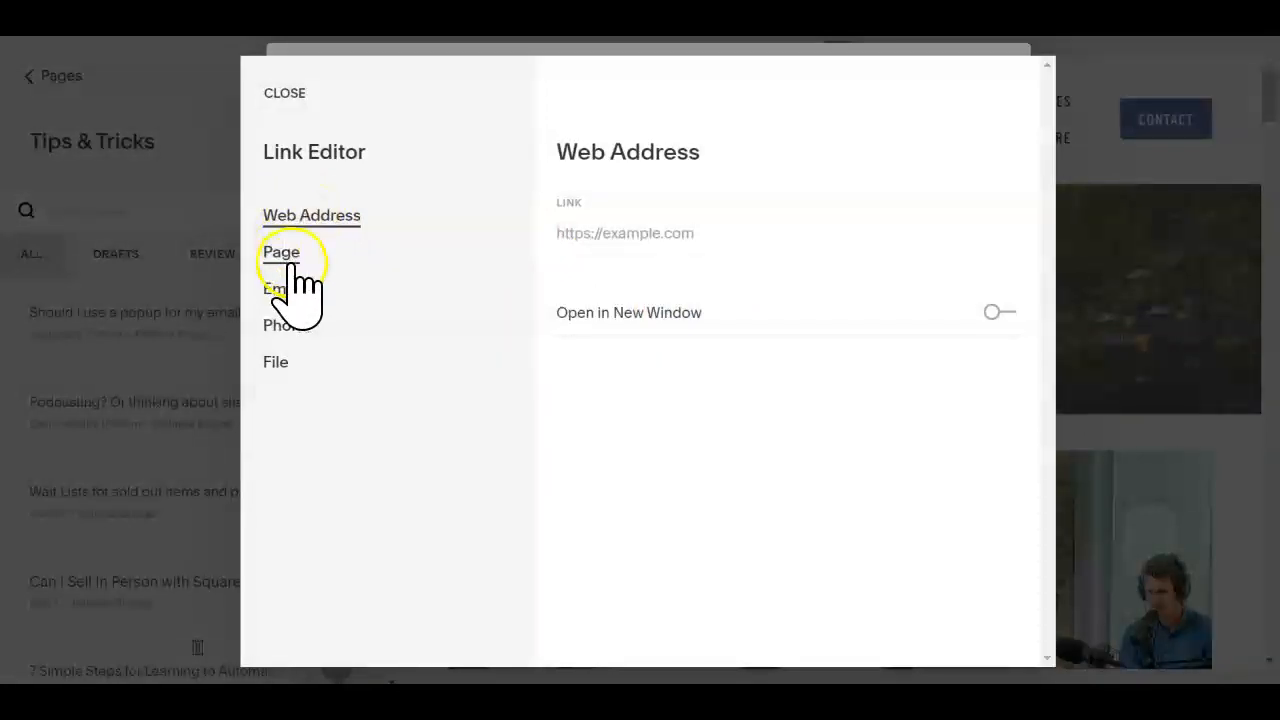
left_click(280, 252)
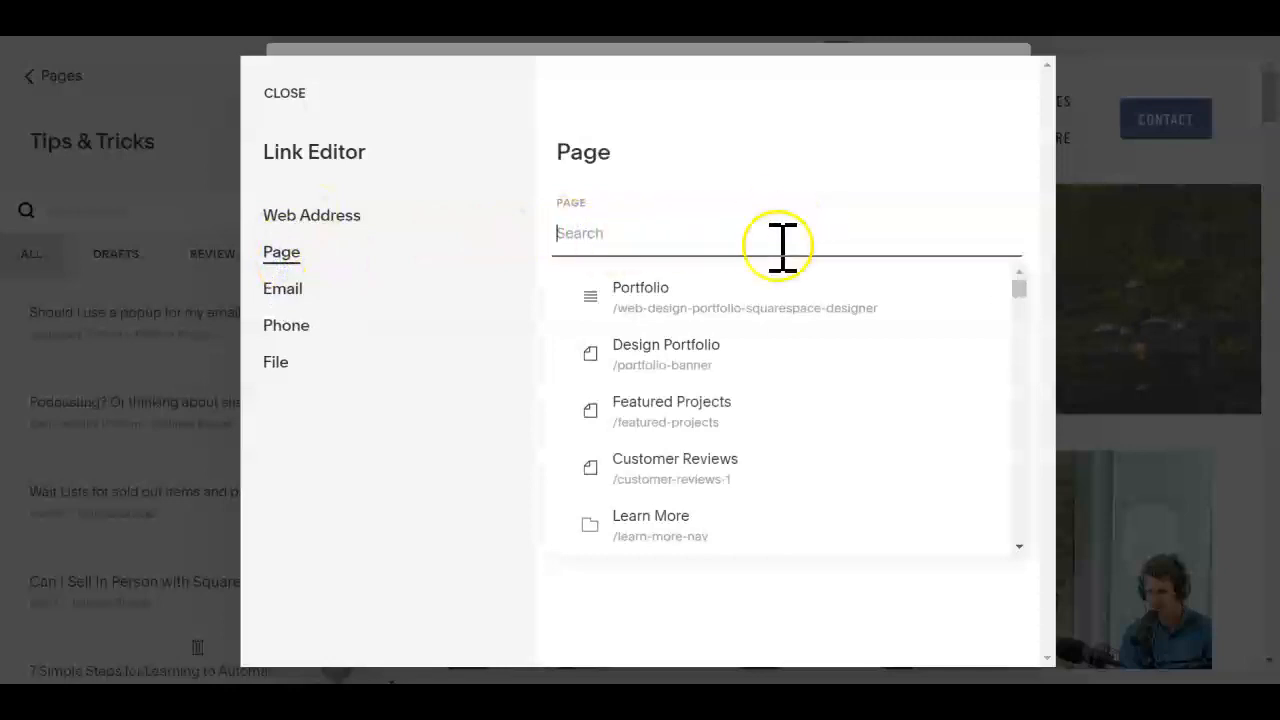
mouse_move(890, 384)
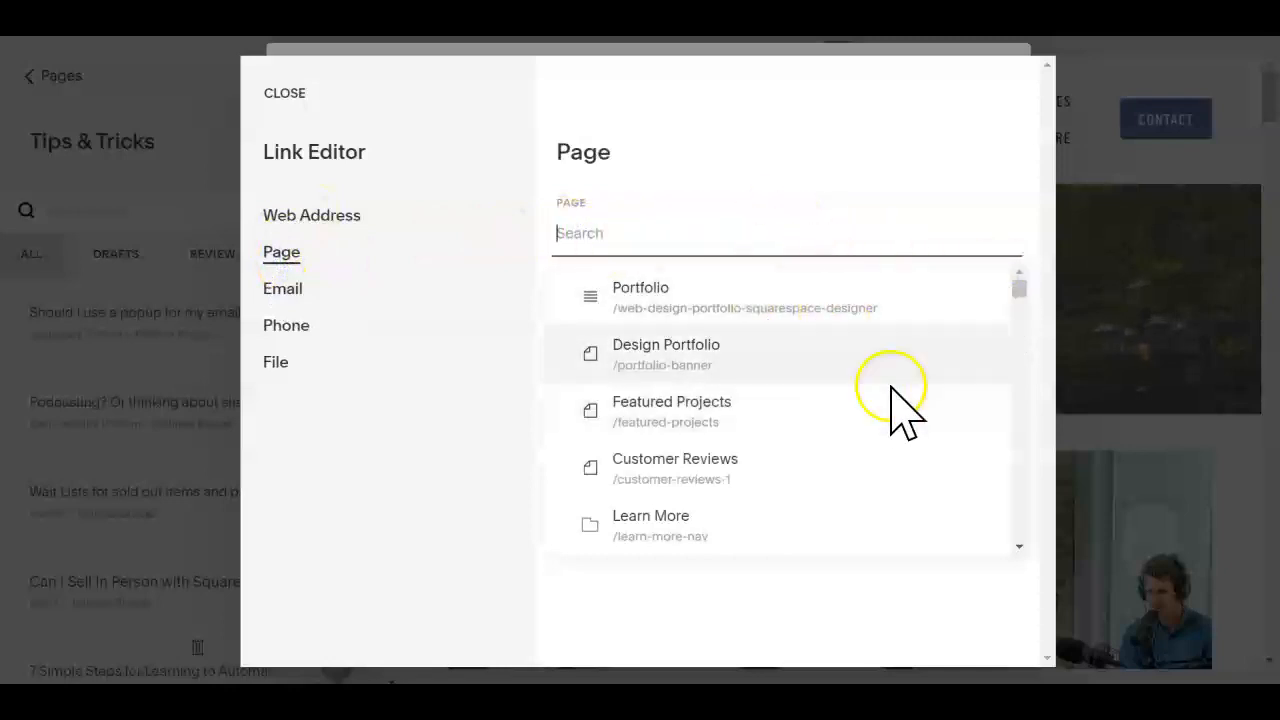
scroll("down", 3)
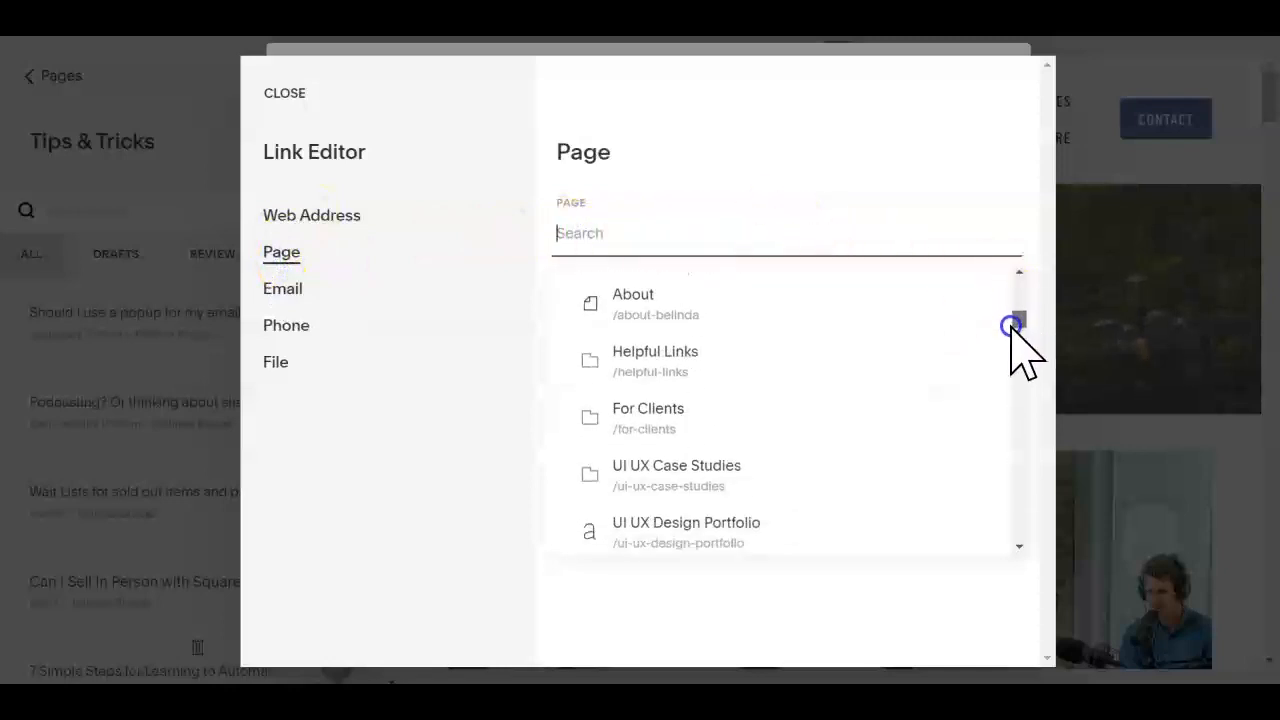
scroll("down", 3)
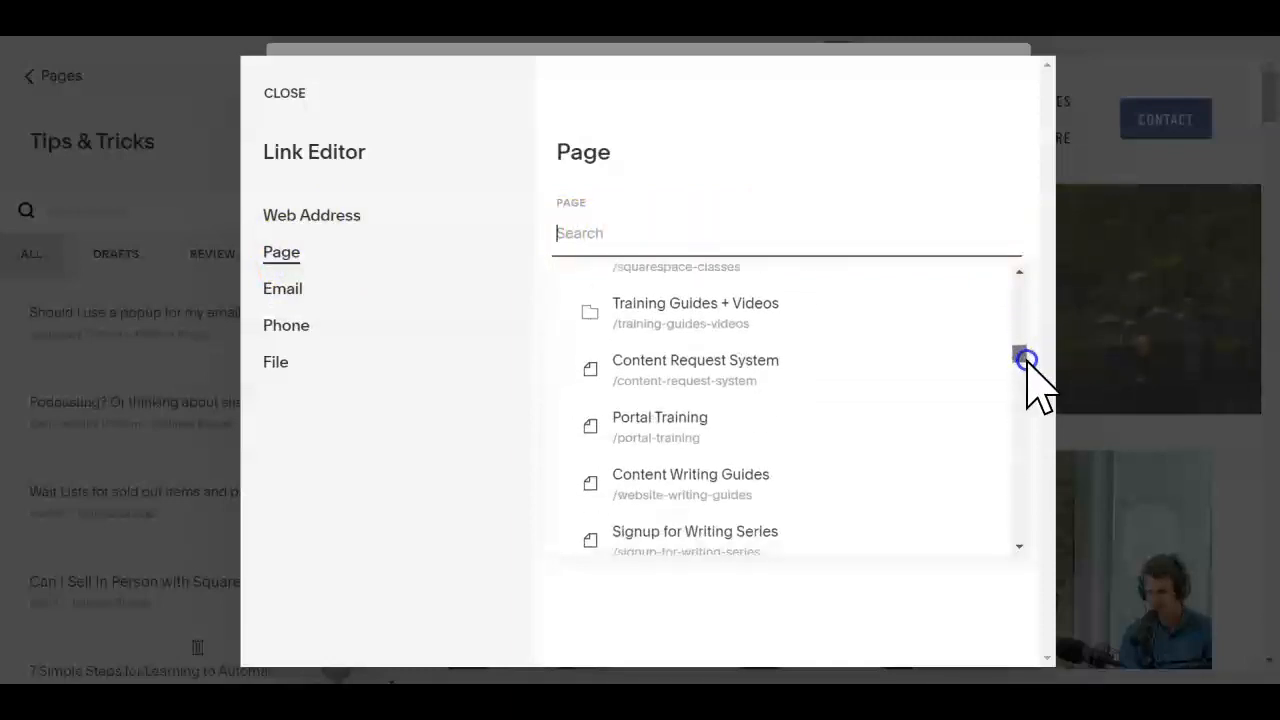
mouse_move(1024, 360)
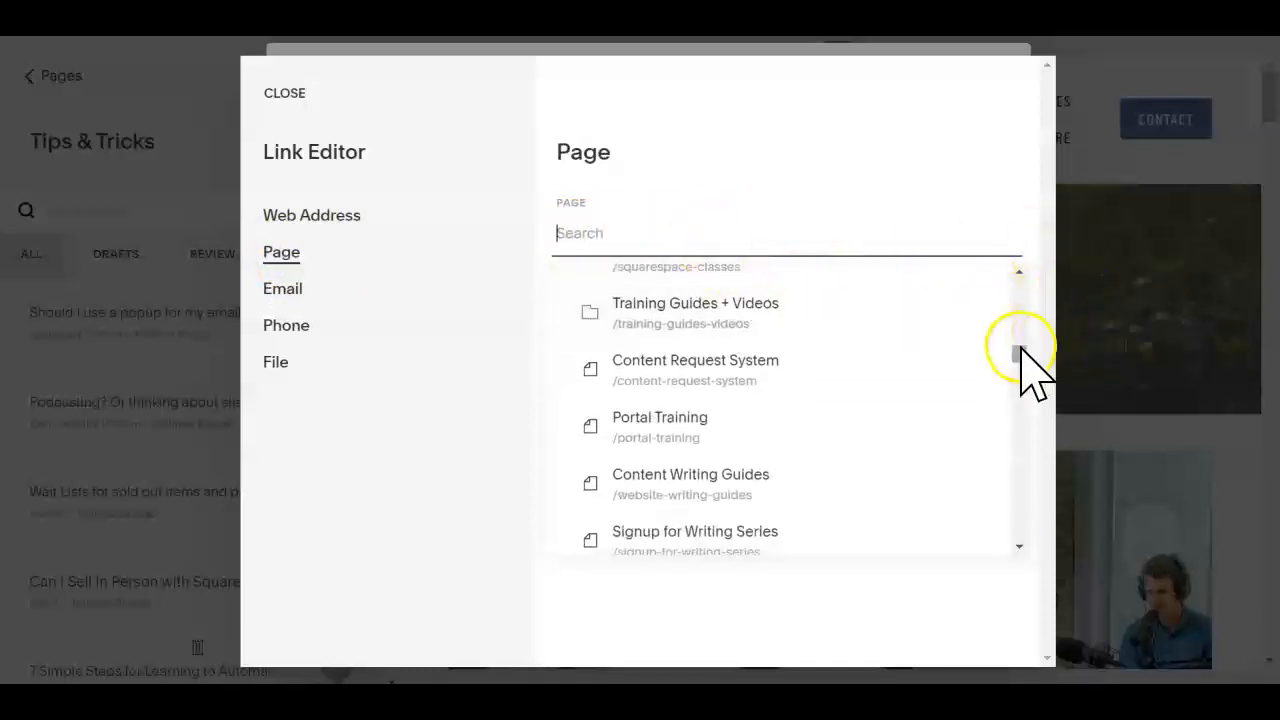
scroll("up", 3)
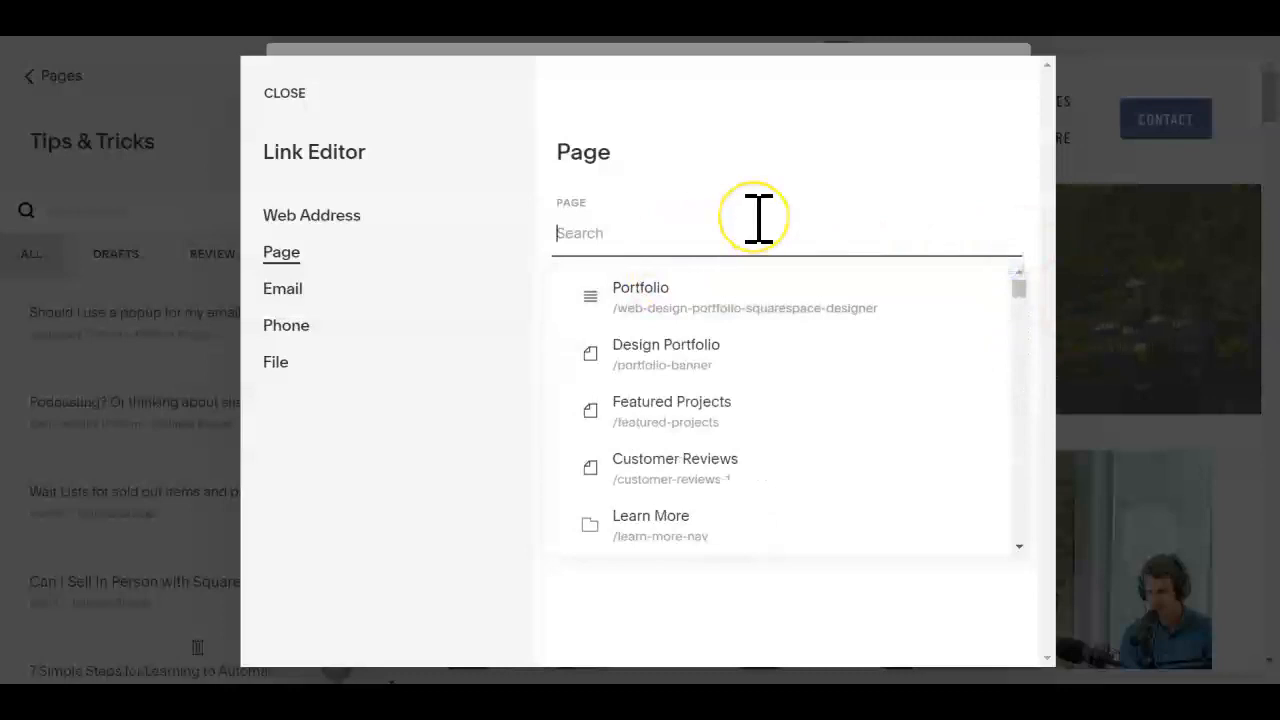
type("/conte")
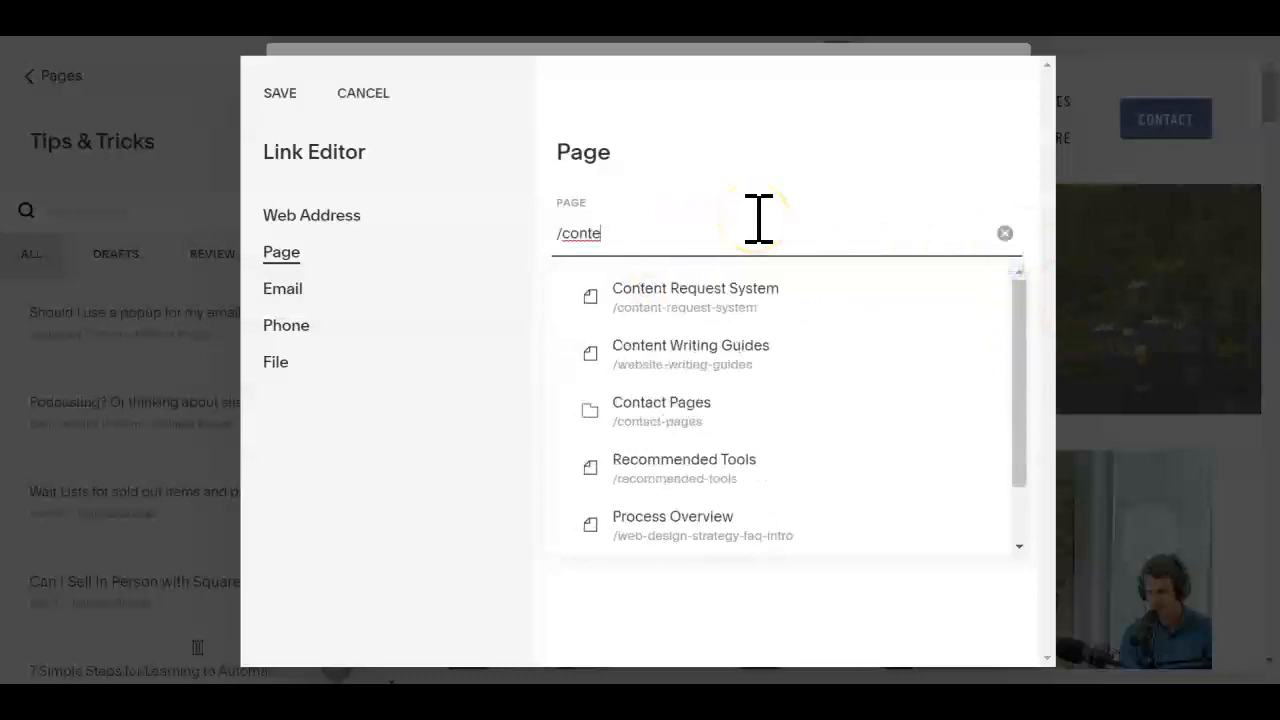
mouse_move(650, 224)
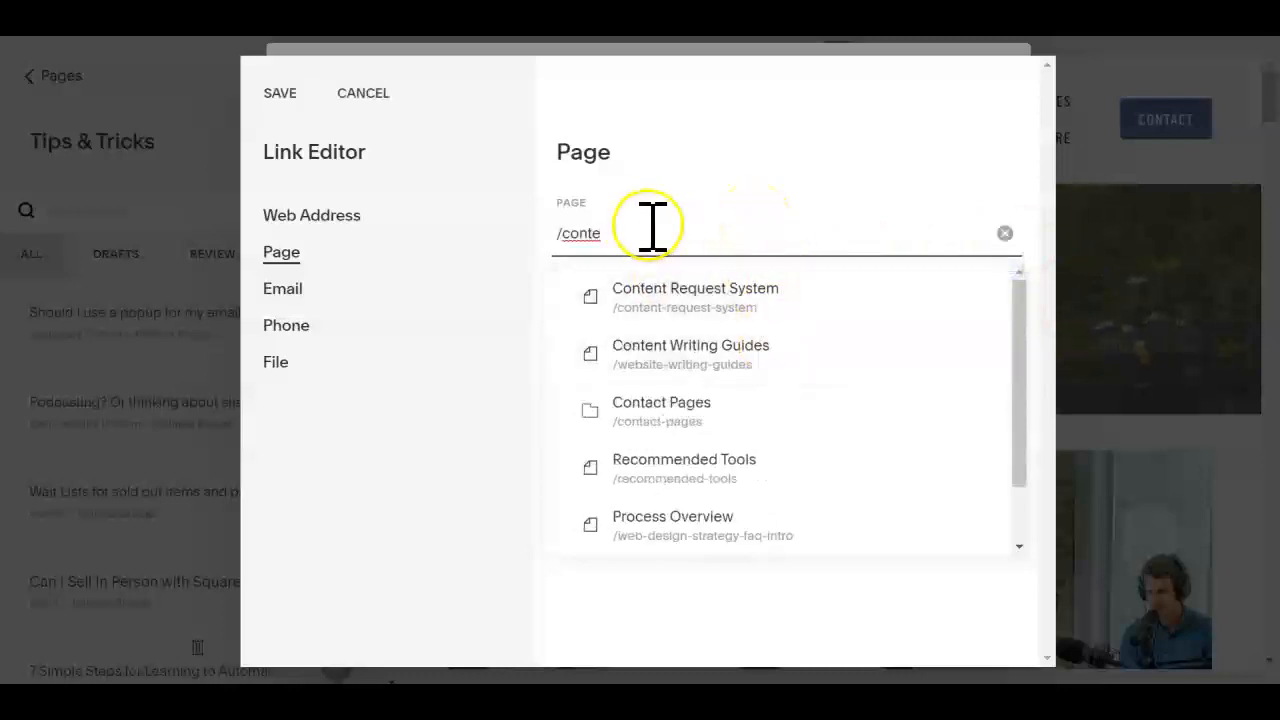
mouse_move(600, 296)
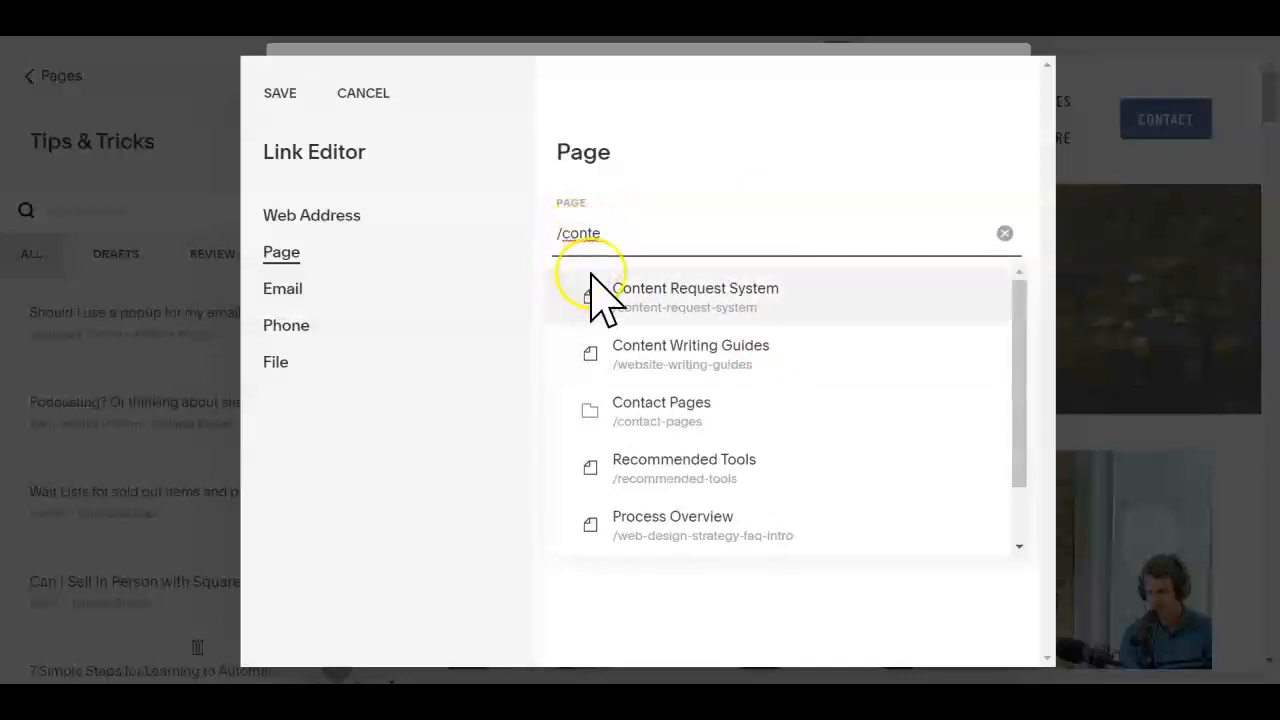
- Choose Website Writing Guides as the target and apply the link to the phrase
left_click(690, 354)
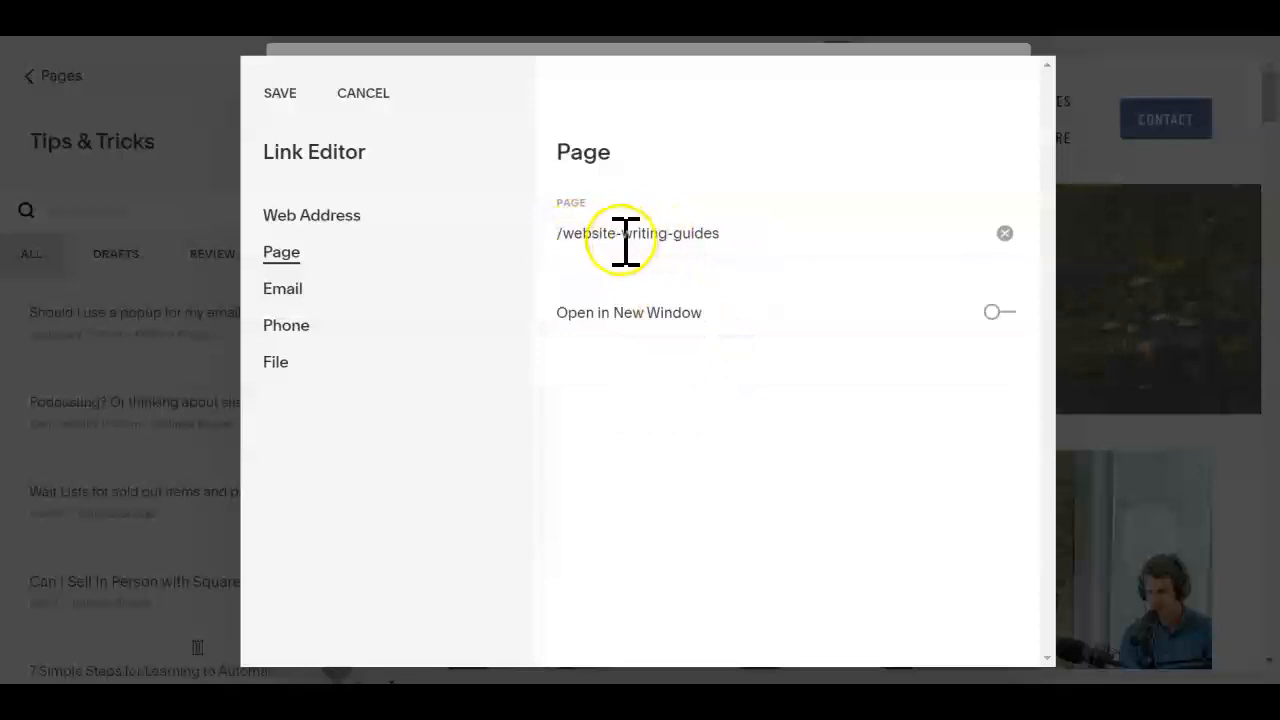
mouse_move(670, 356)
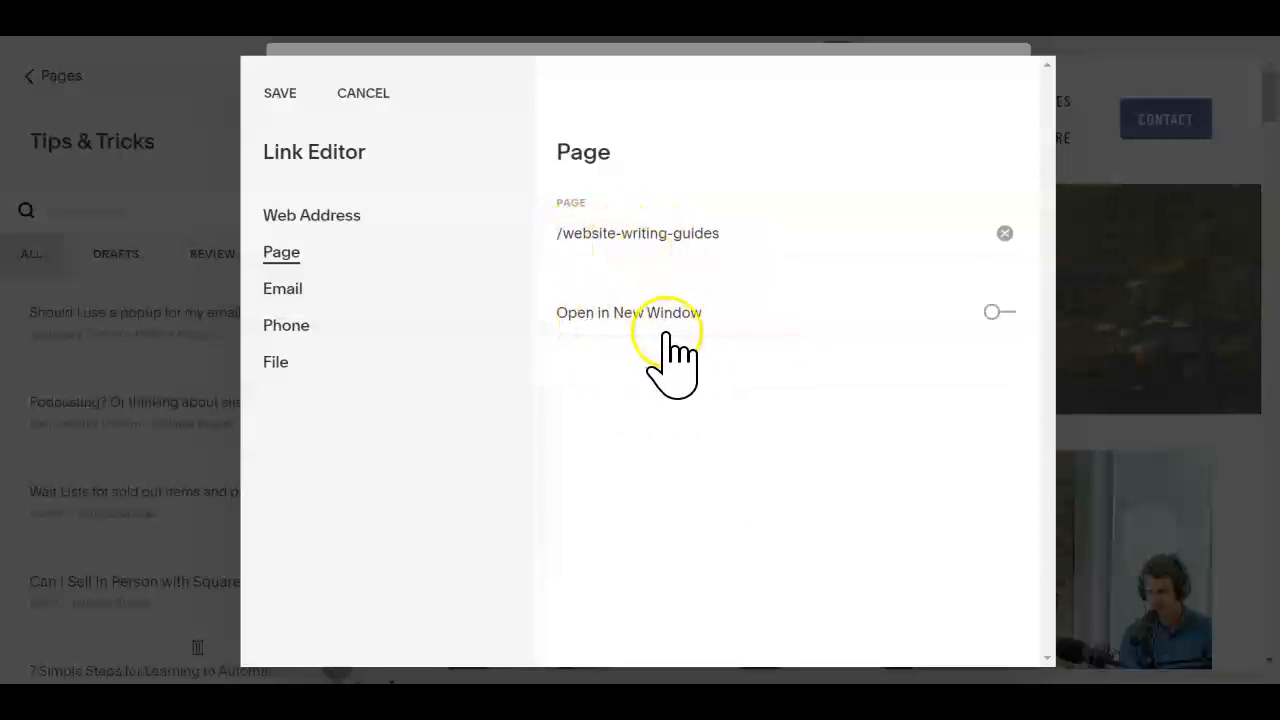
mouse_move(816, 222)
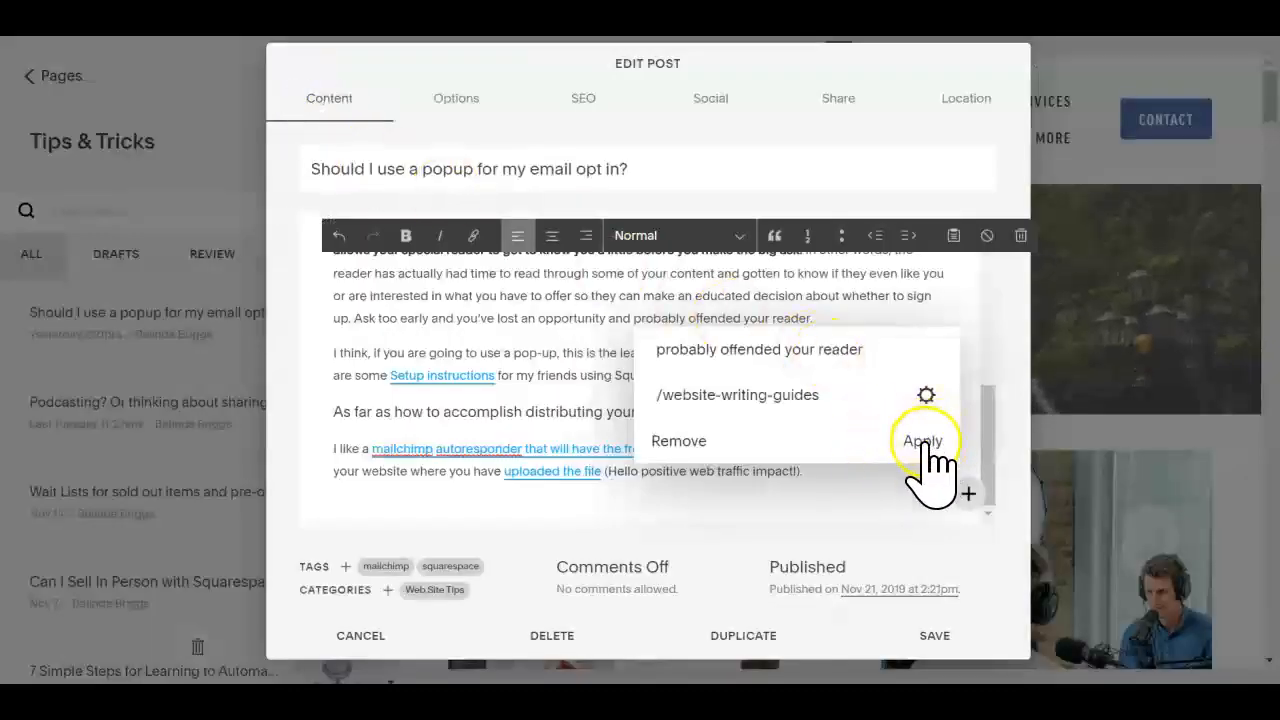
left_click(922, 442)
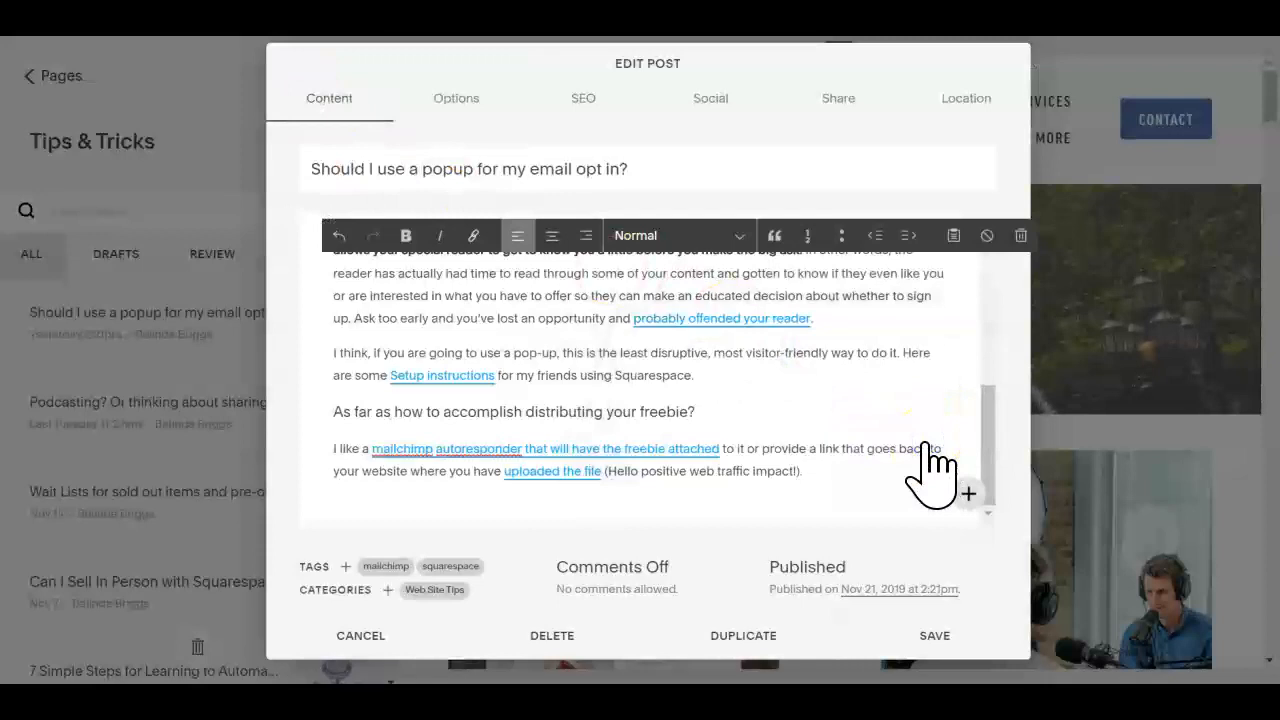
- Remove the link from 'probably offended your reader' via the Link Editor, leaving it plain text
left_click(720, 318)
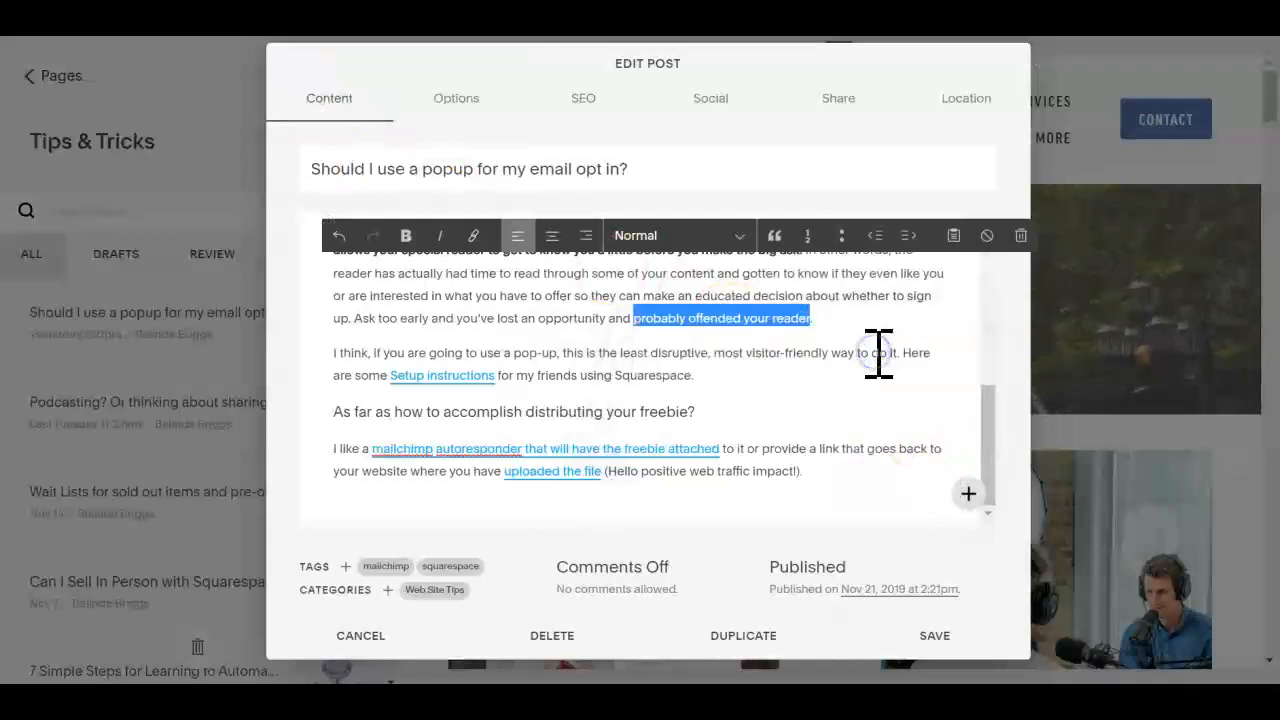
left_click(472, 236)
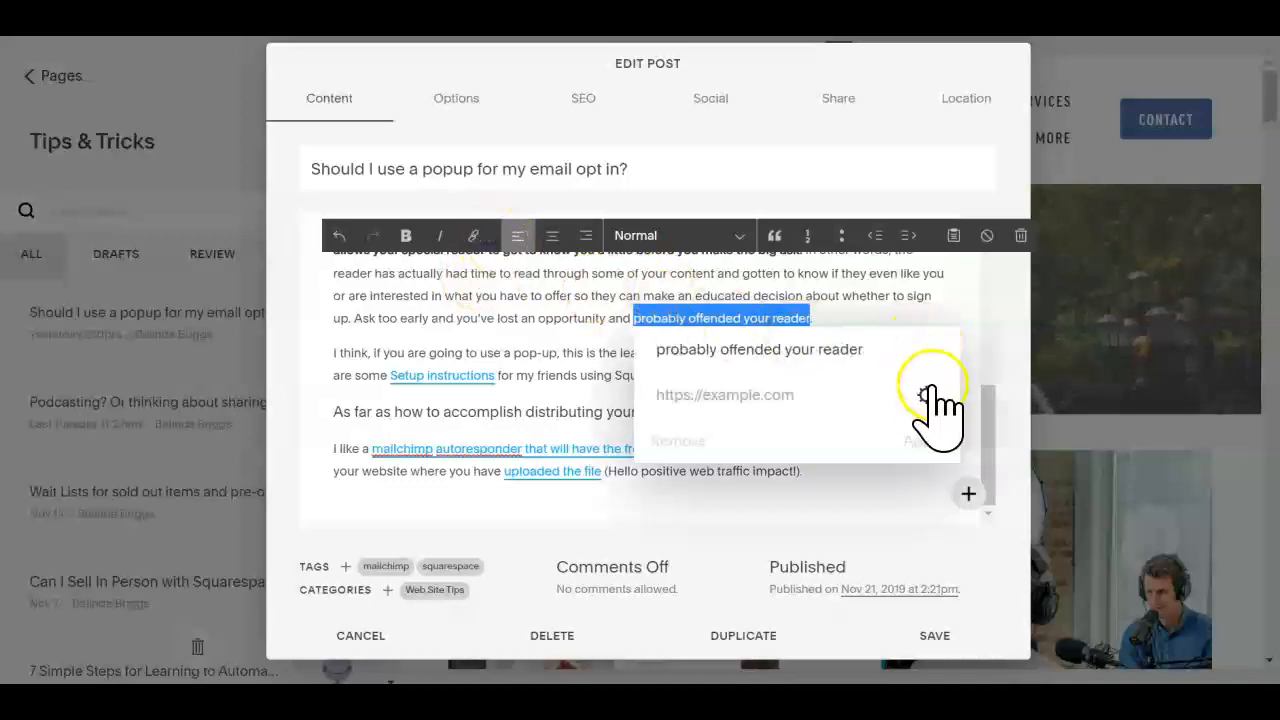
left_click(920, 396)
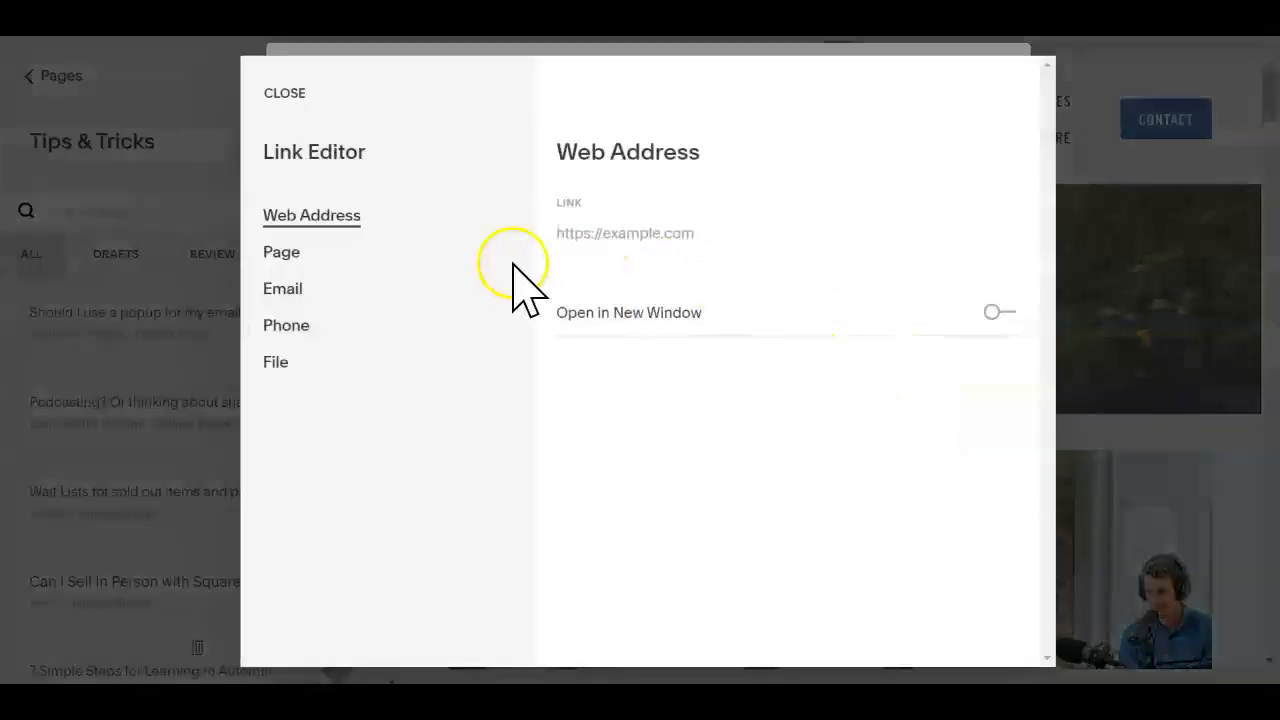
left_click(284, 92)
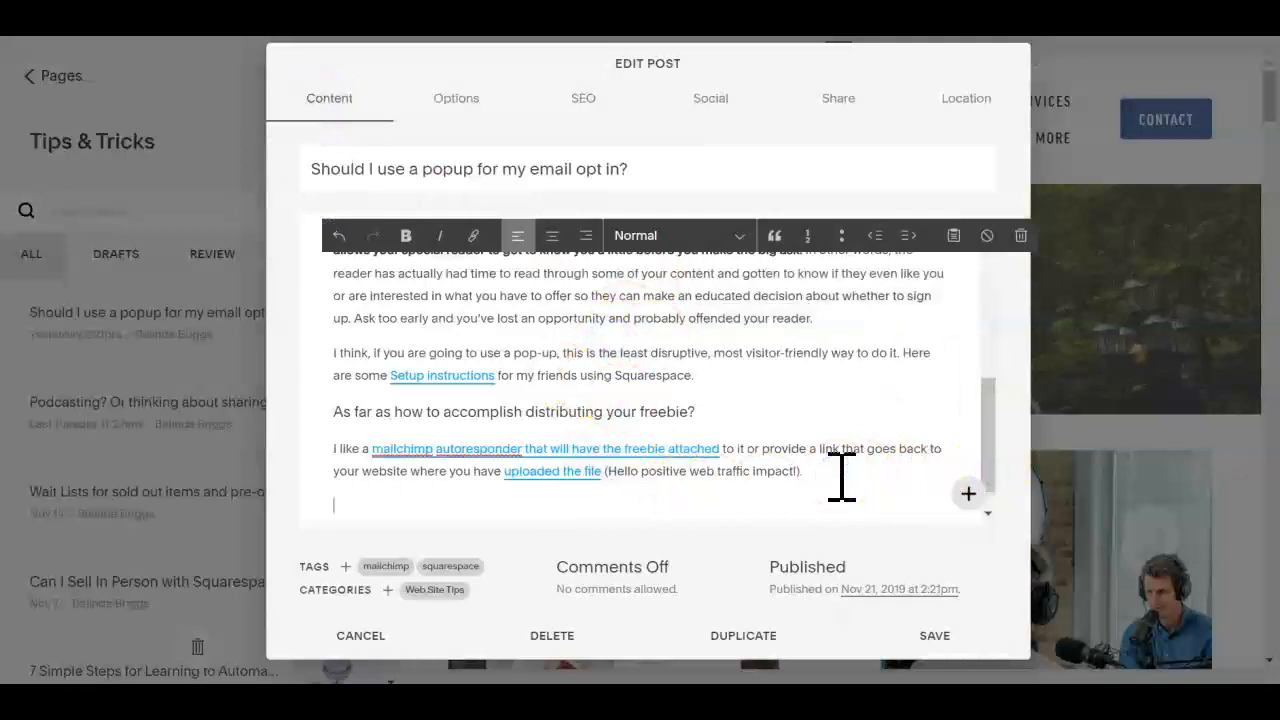
- Write 'If you have any questions about this topic please email me', correcting the misspelled 'topic'
type("If")
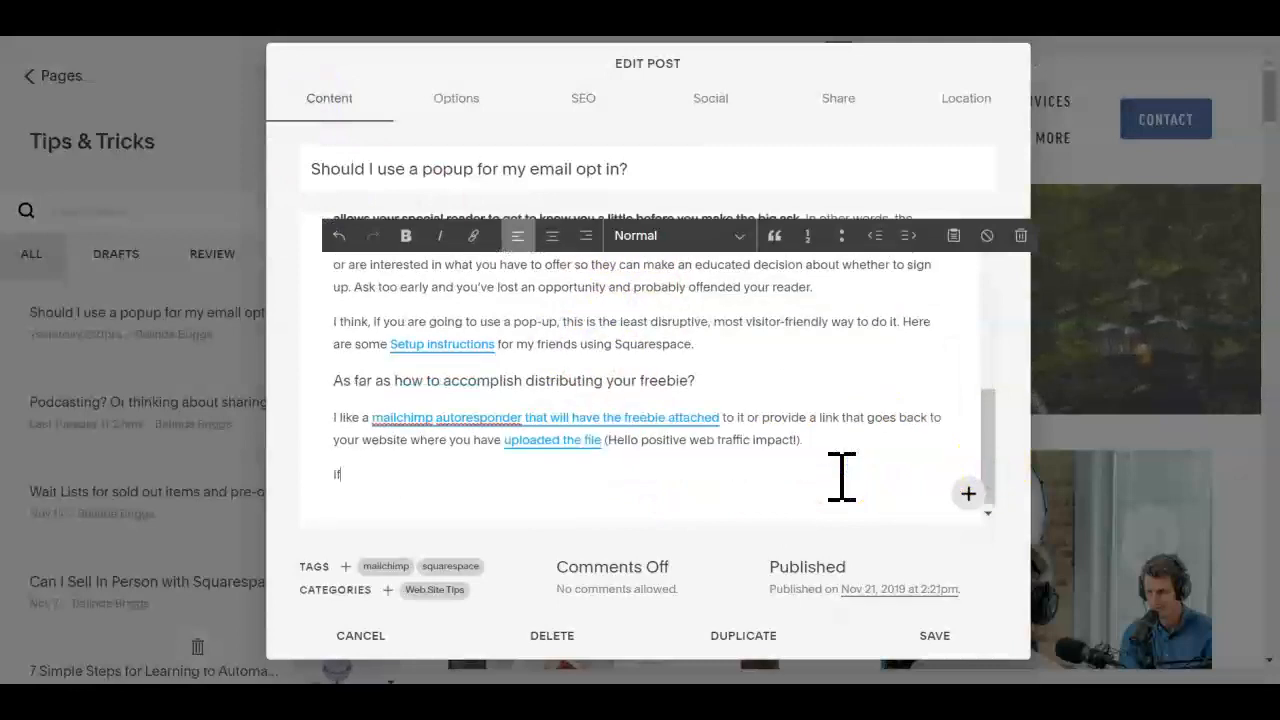
type("f you have any quest")
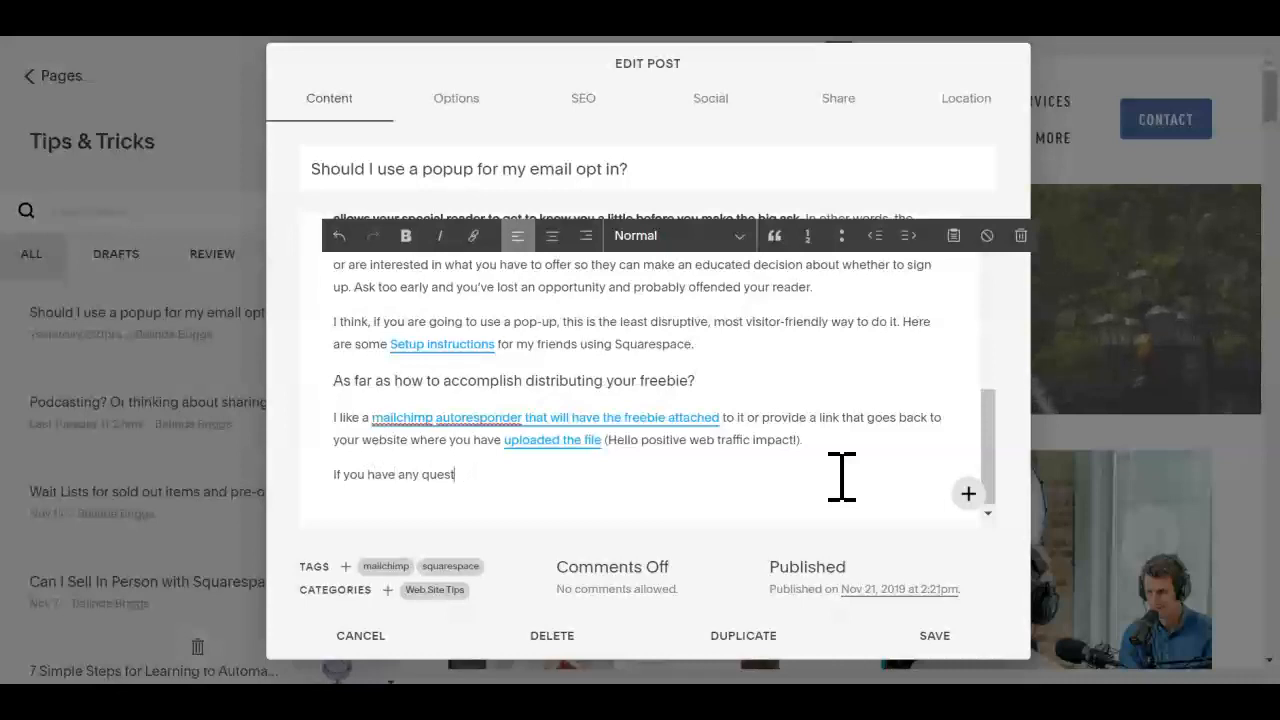
type("ions about th")
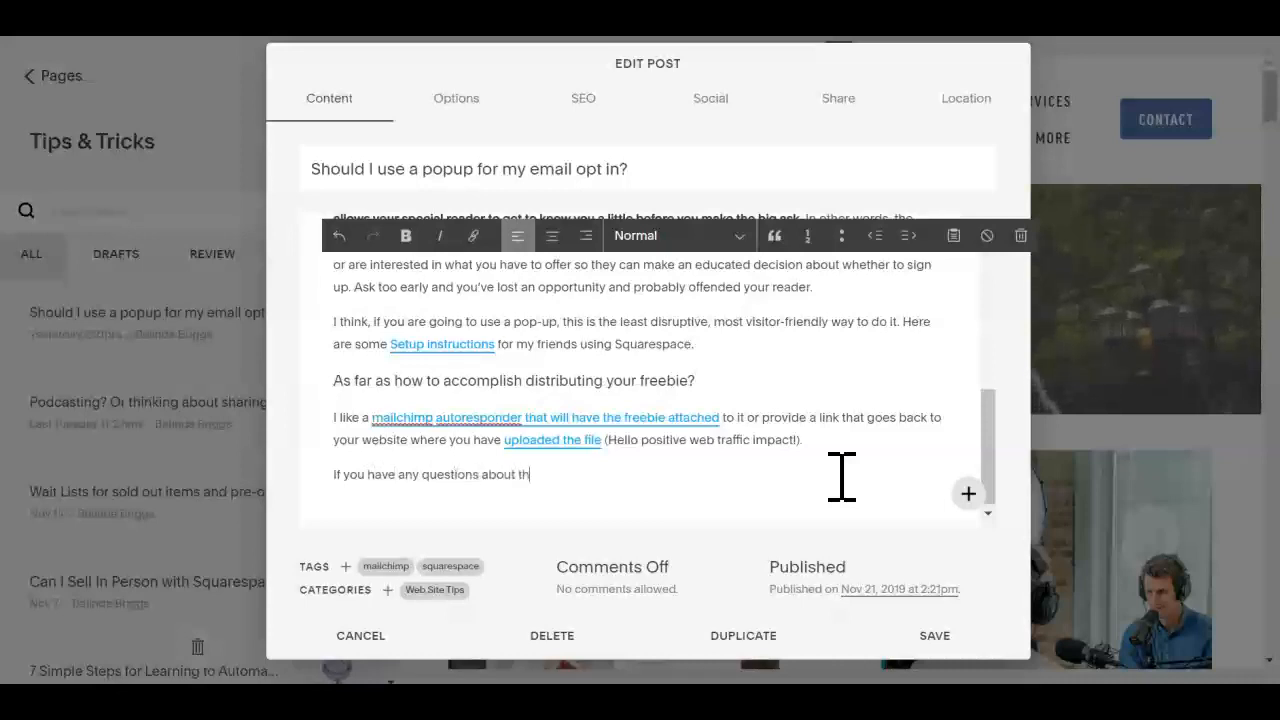
type("is")
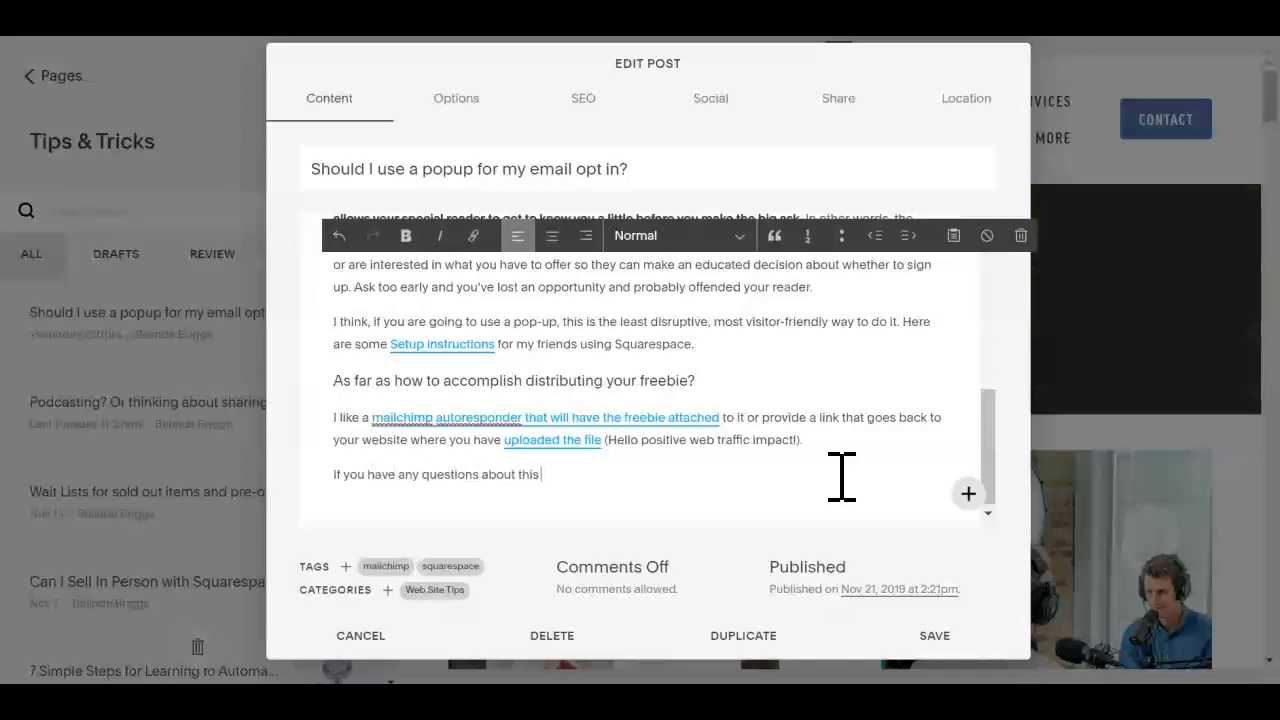
type("topic")
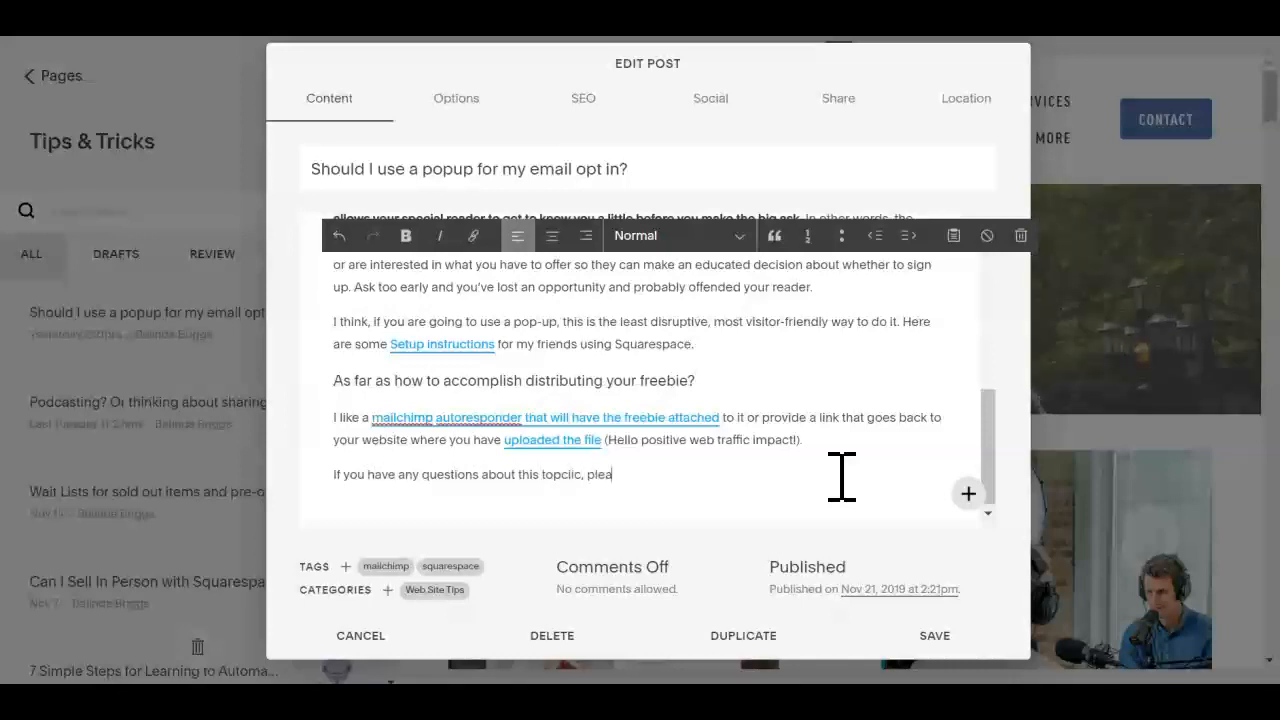
type("se email me")
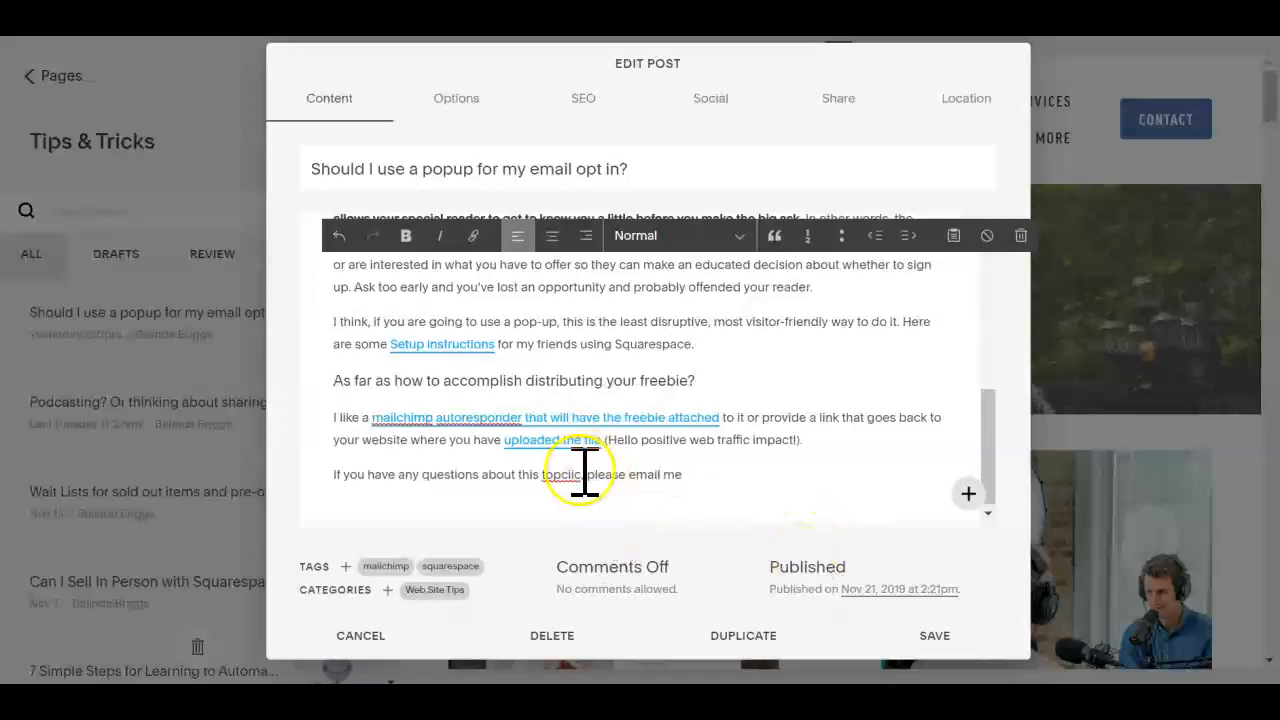
right_click(564, 472)
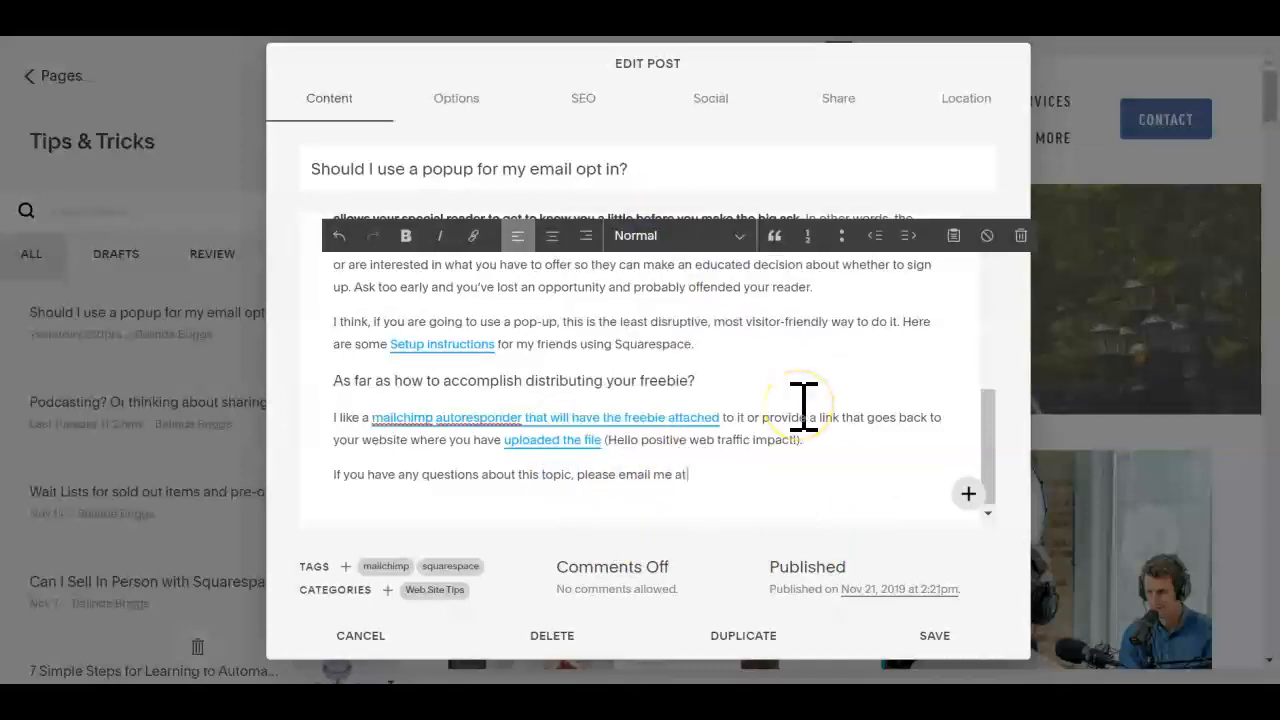
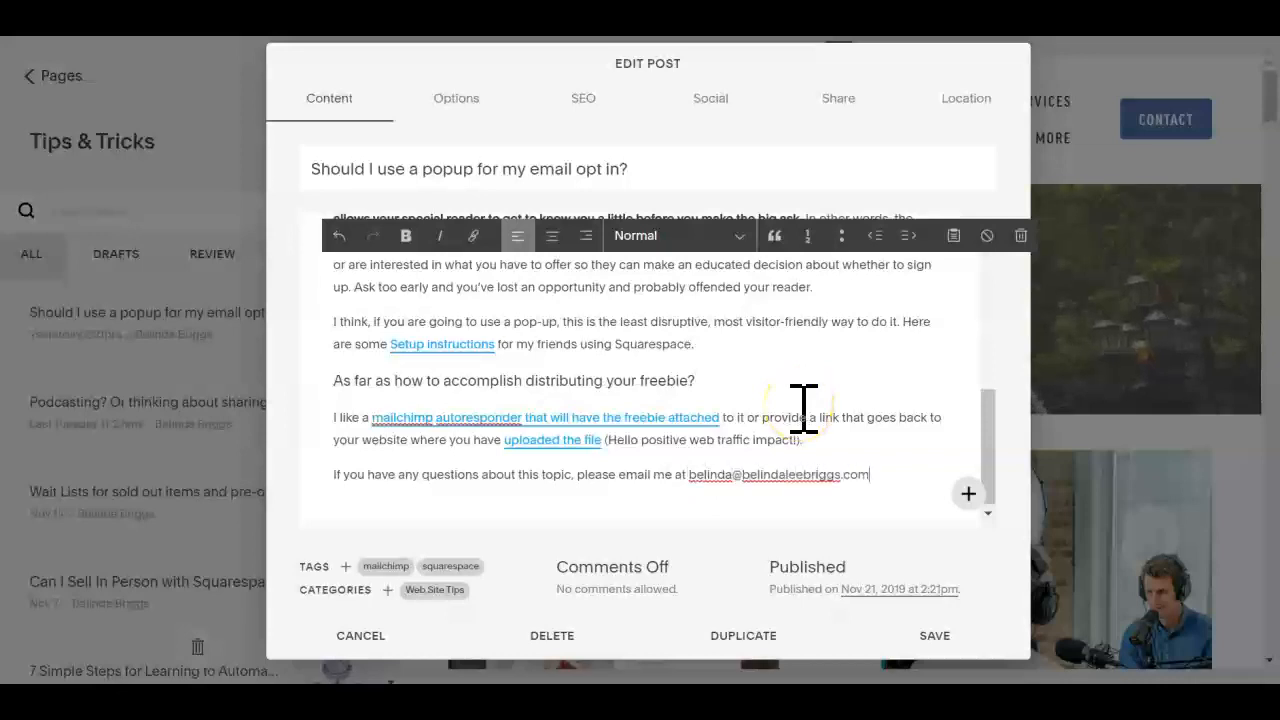
mouse_move(870, 476)
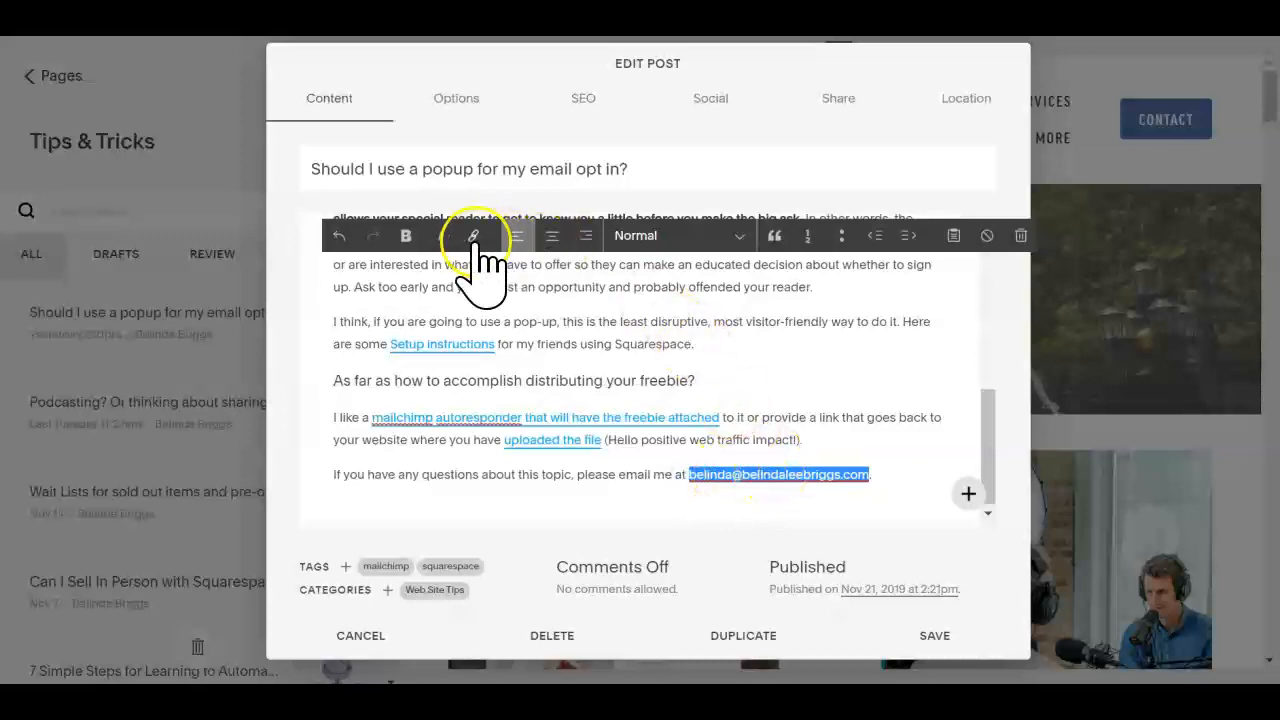
left_click(472, 236)
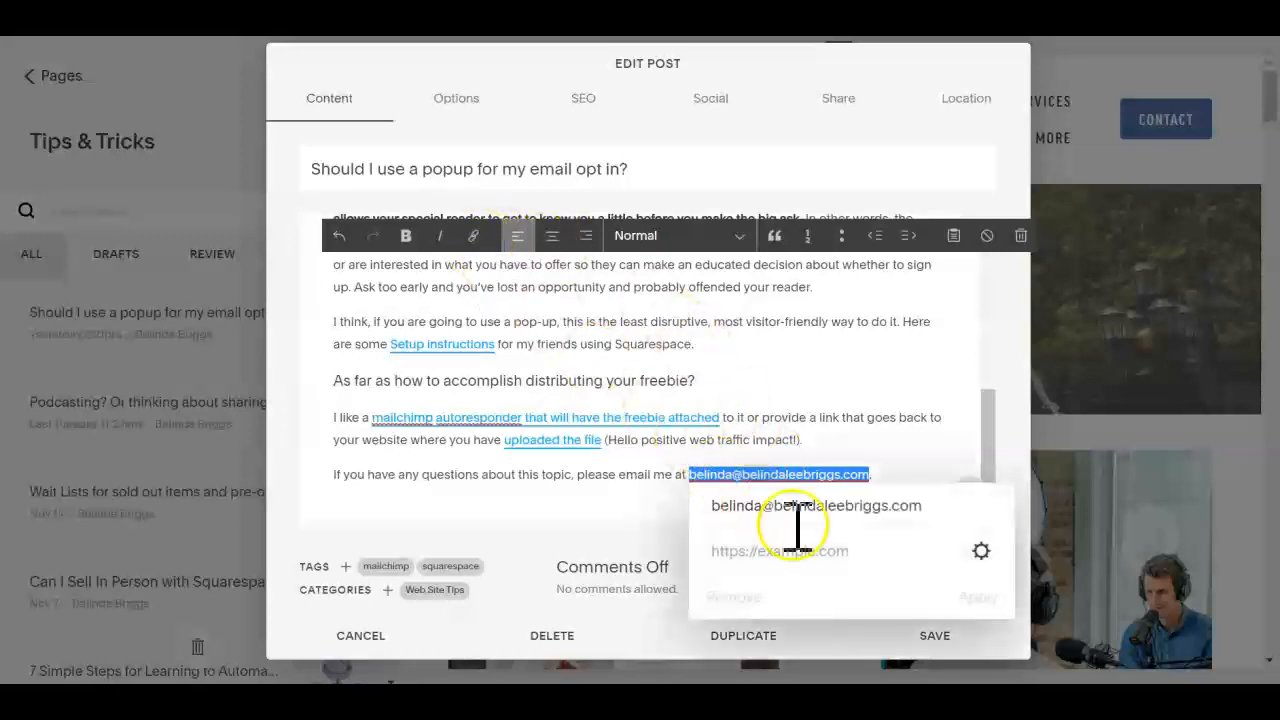
left_click(980, 552)
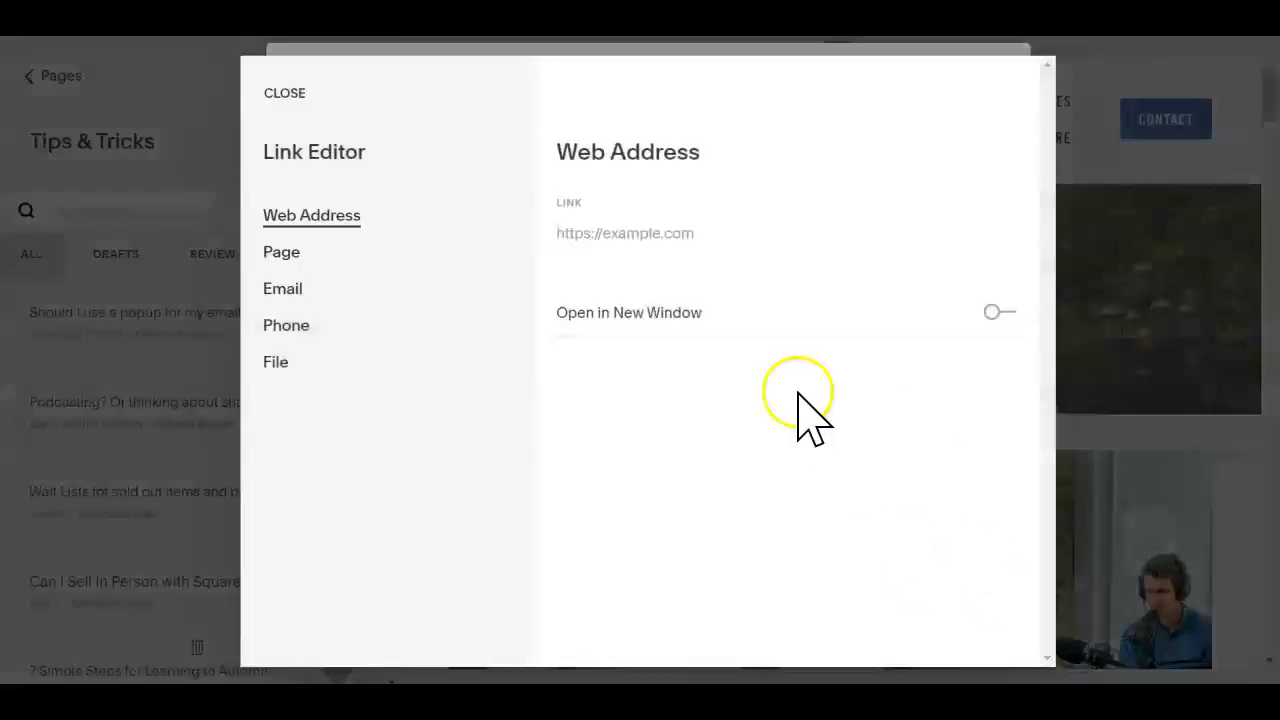
left_click(284, 288)
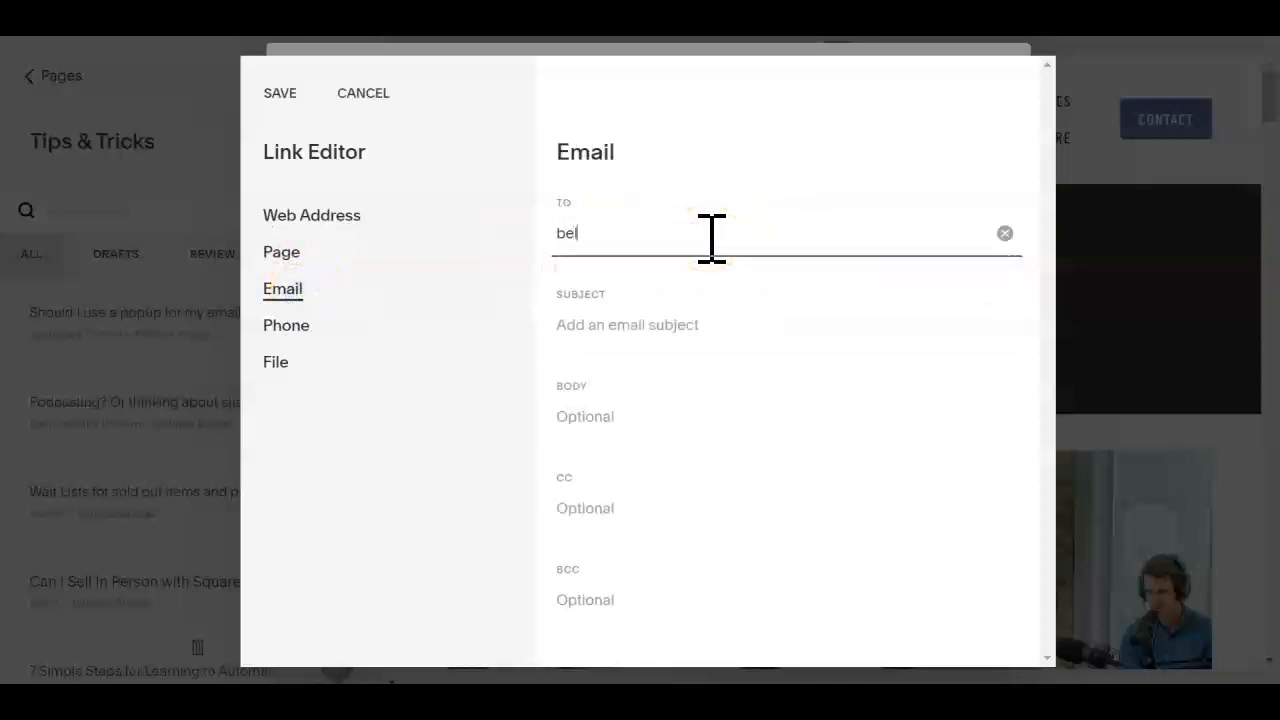
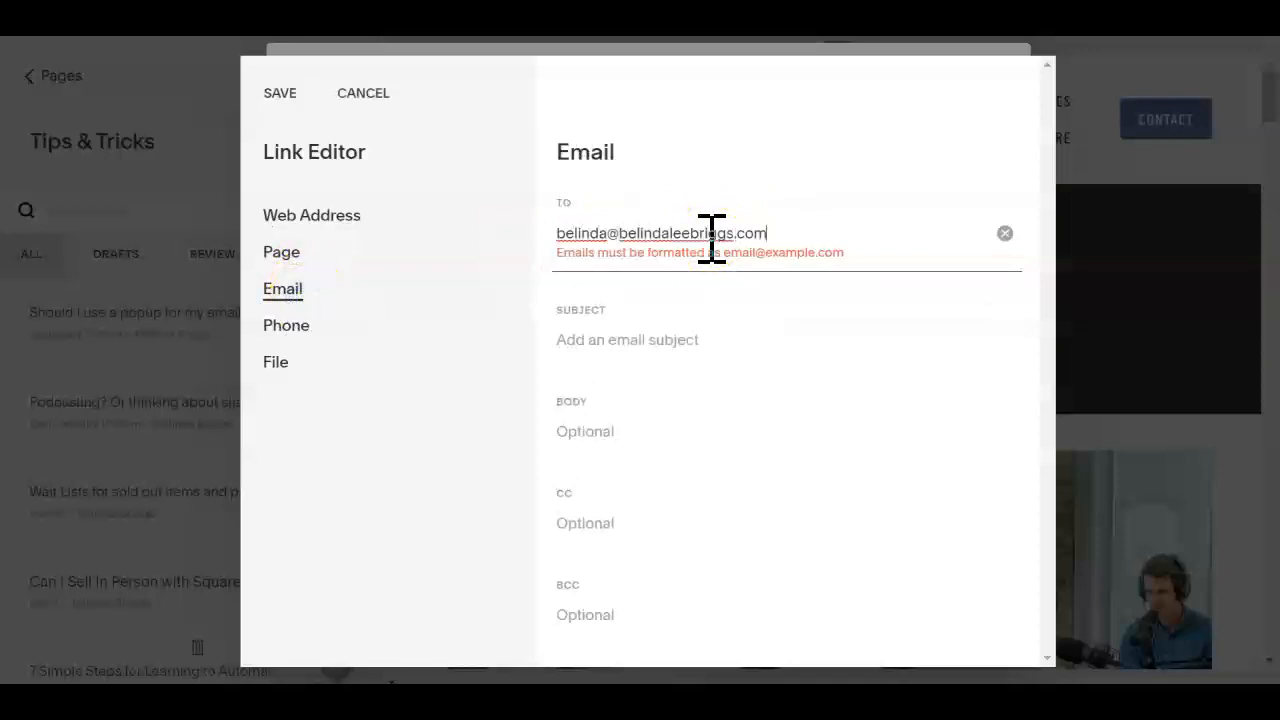
- Set the subject to 'Questions about your popup blog post', fixing the doubled-s typo
left_click(628, 324)
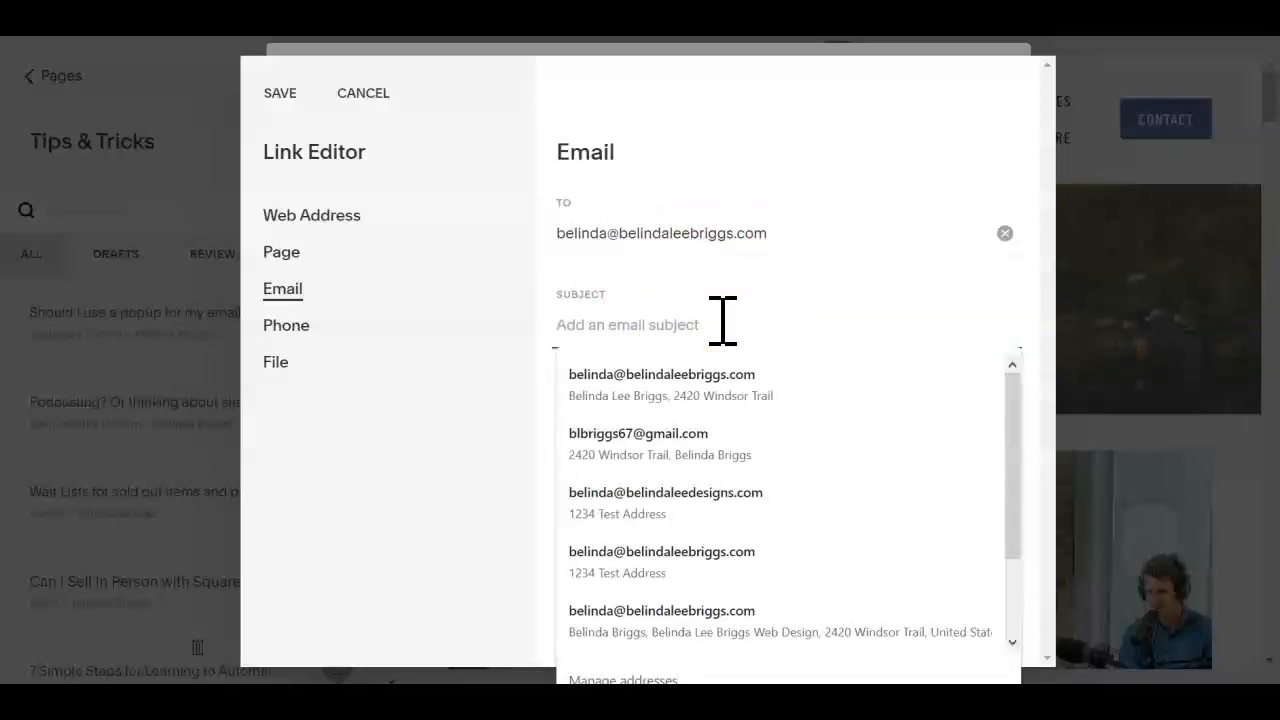
type("Questionss ab")
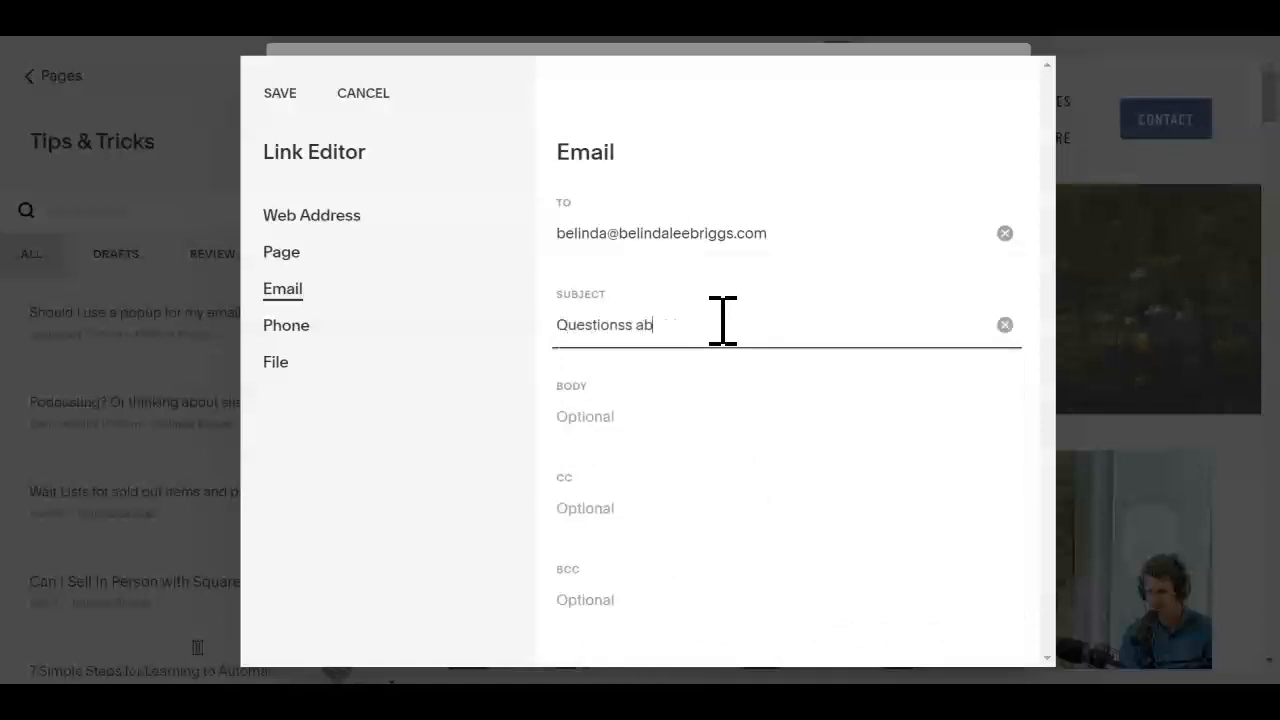
key("Backspace")
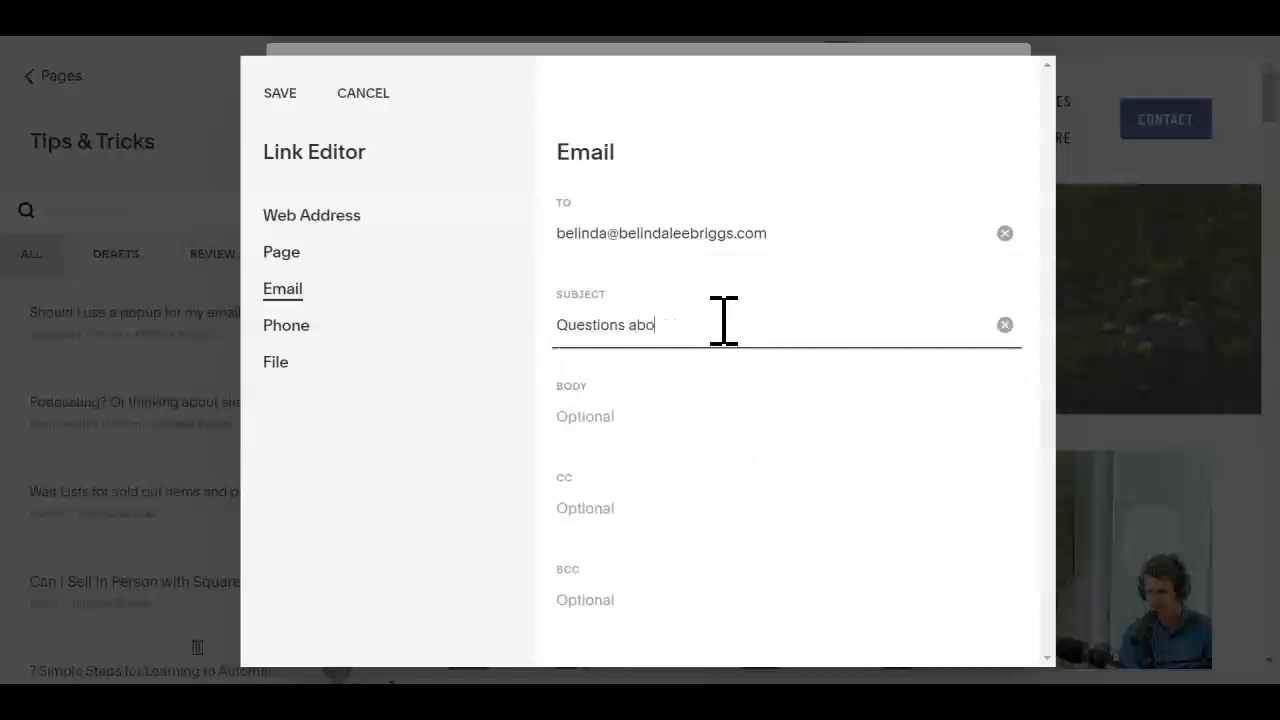
type("ut your popup blog post")
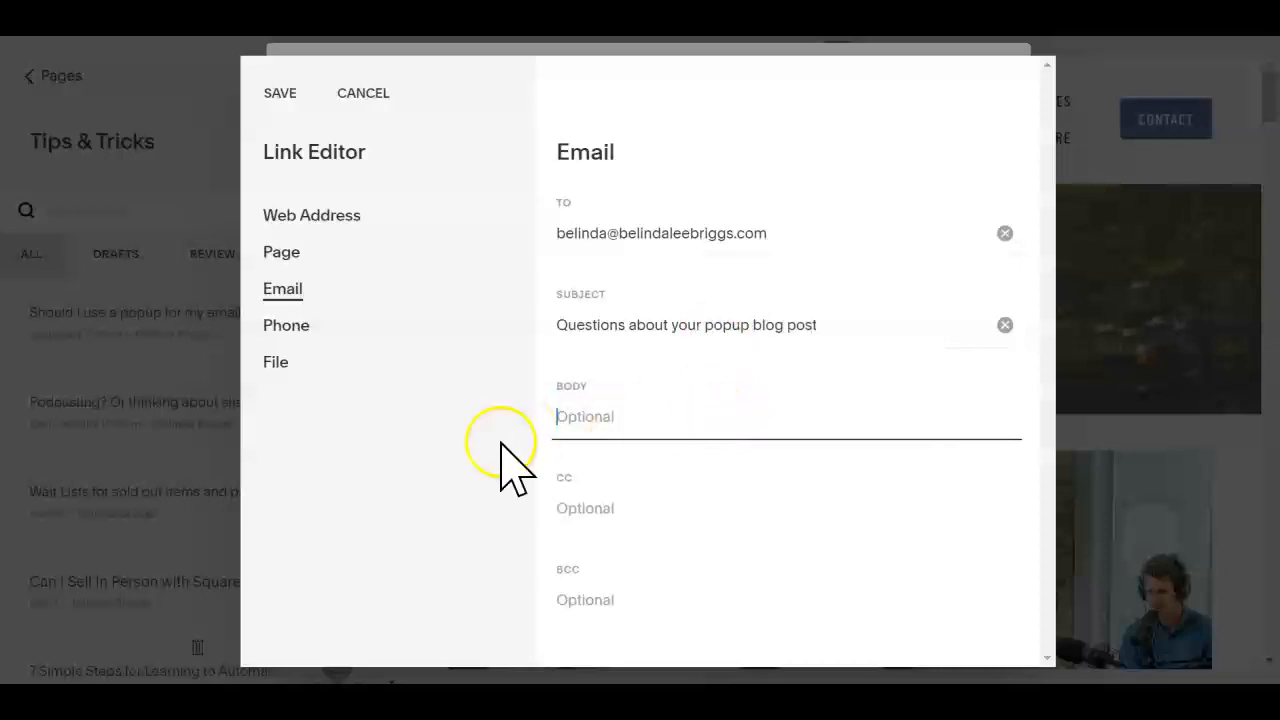
mouse_move(700, 404)
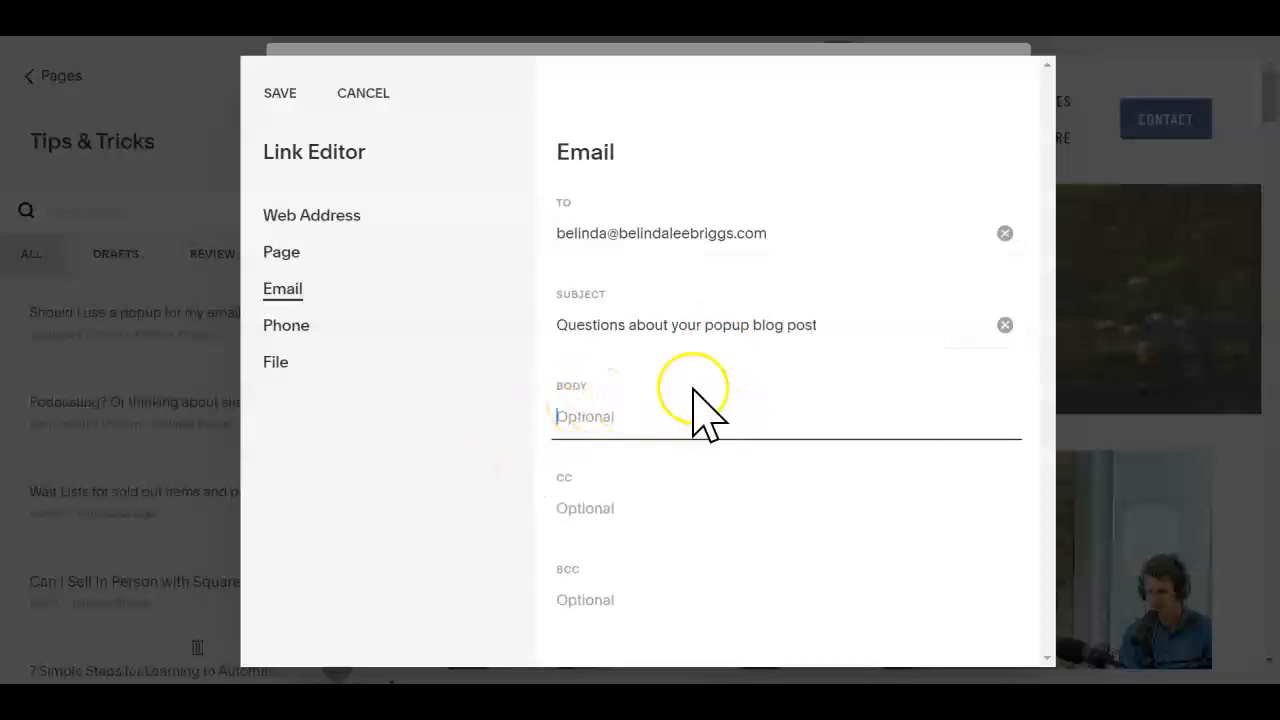
mouse_move(750, 414)
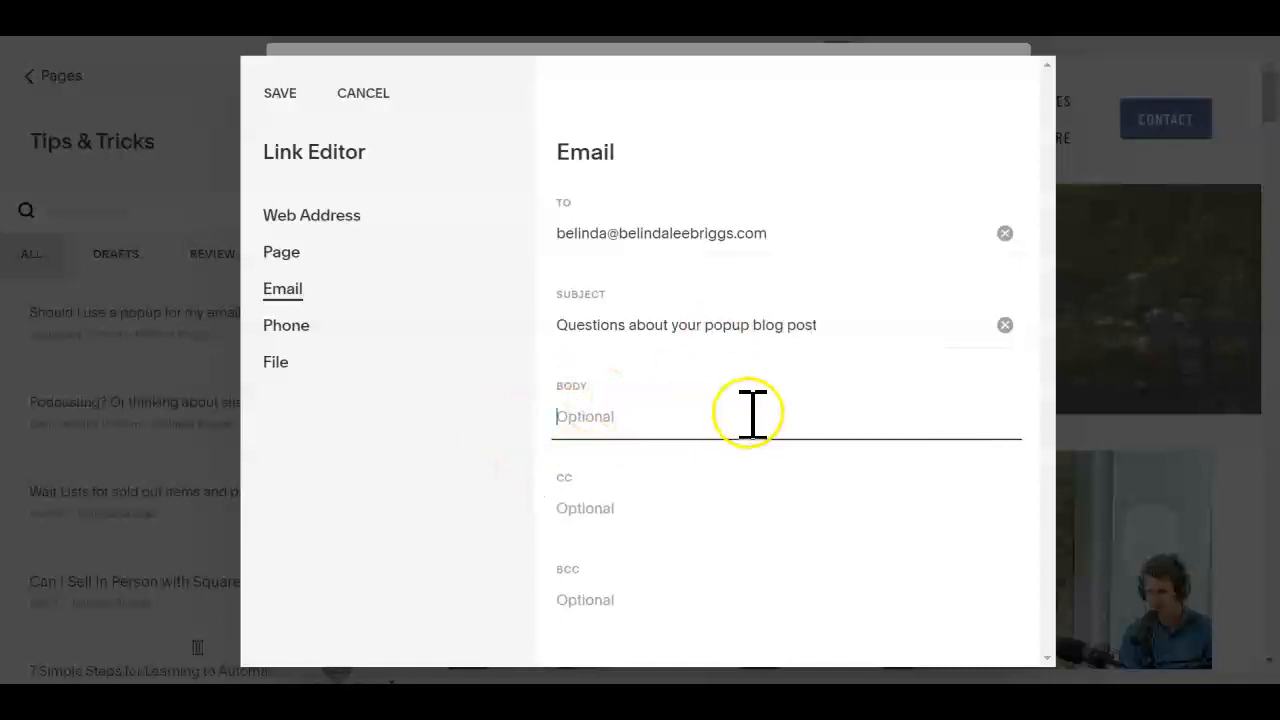
mouse_move(616, 508)
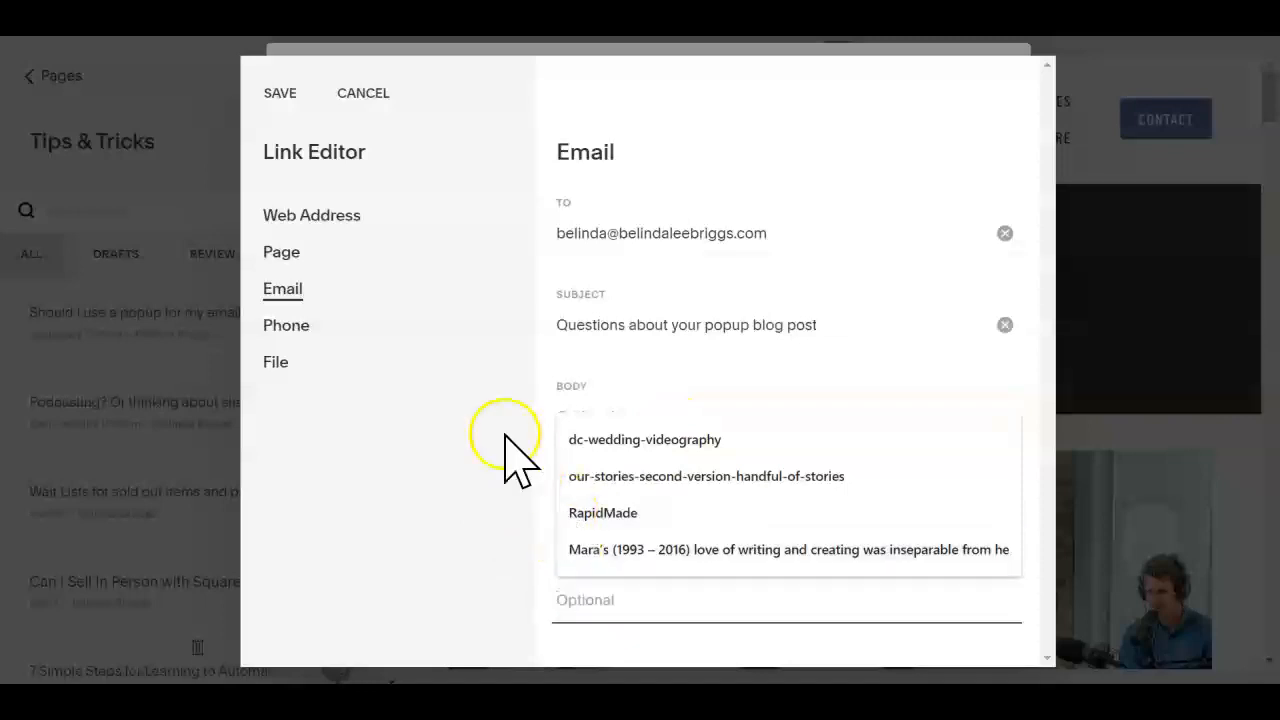
left_click(780, 232)
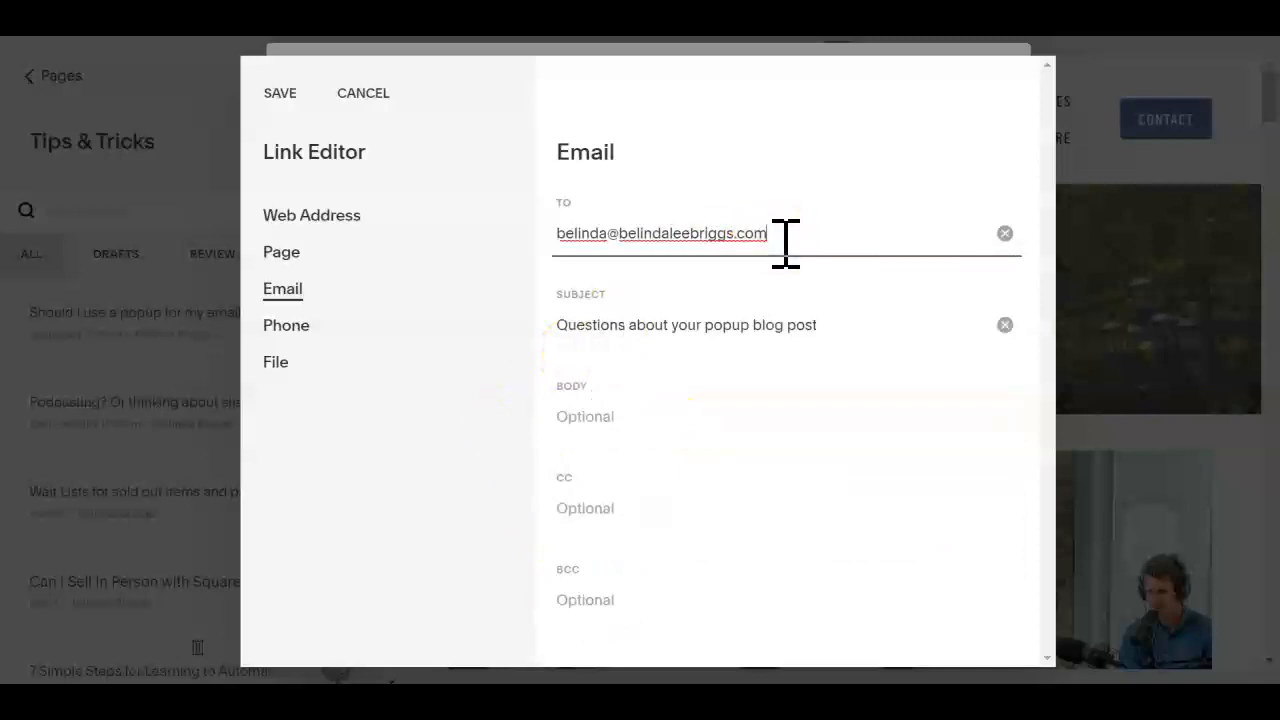
mouse_move(584, 600)
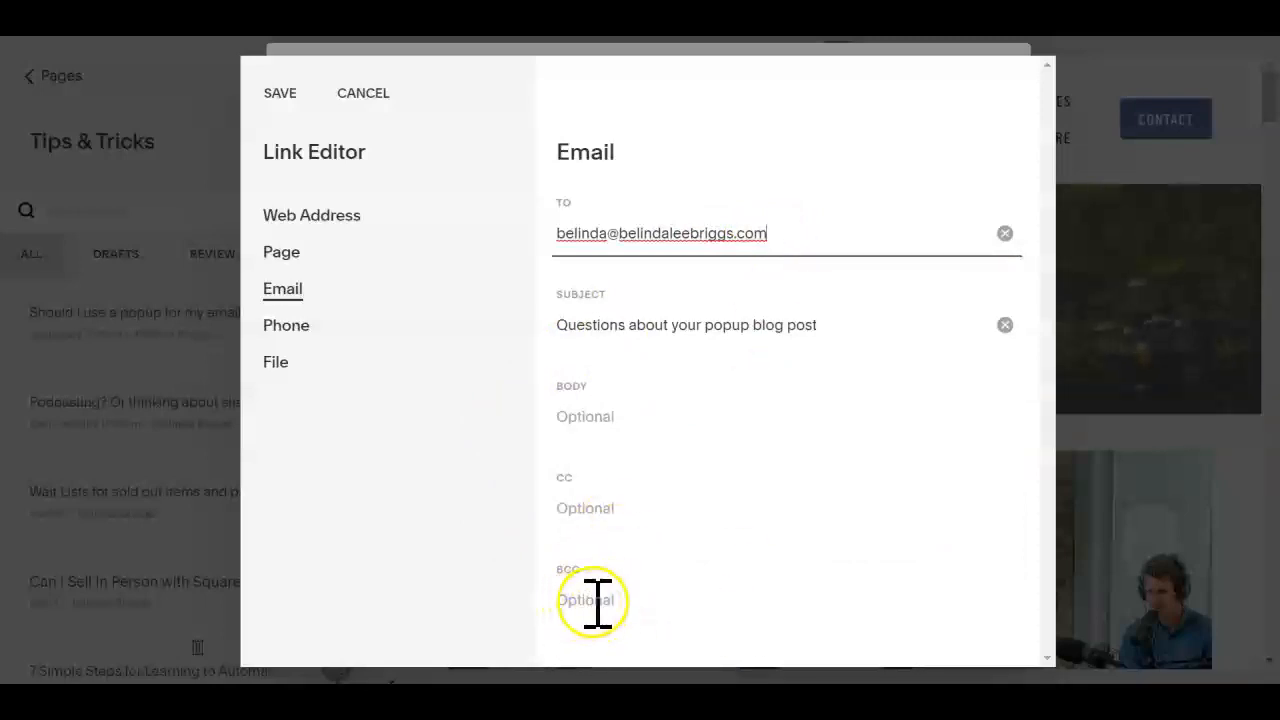
mouse_move(976, 370)
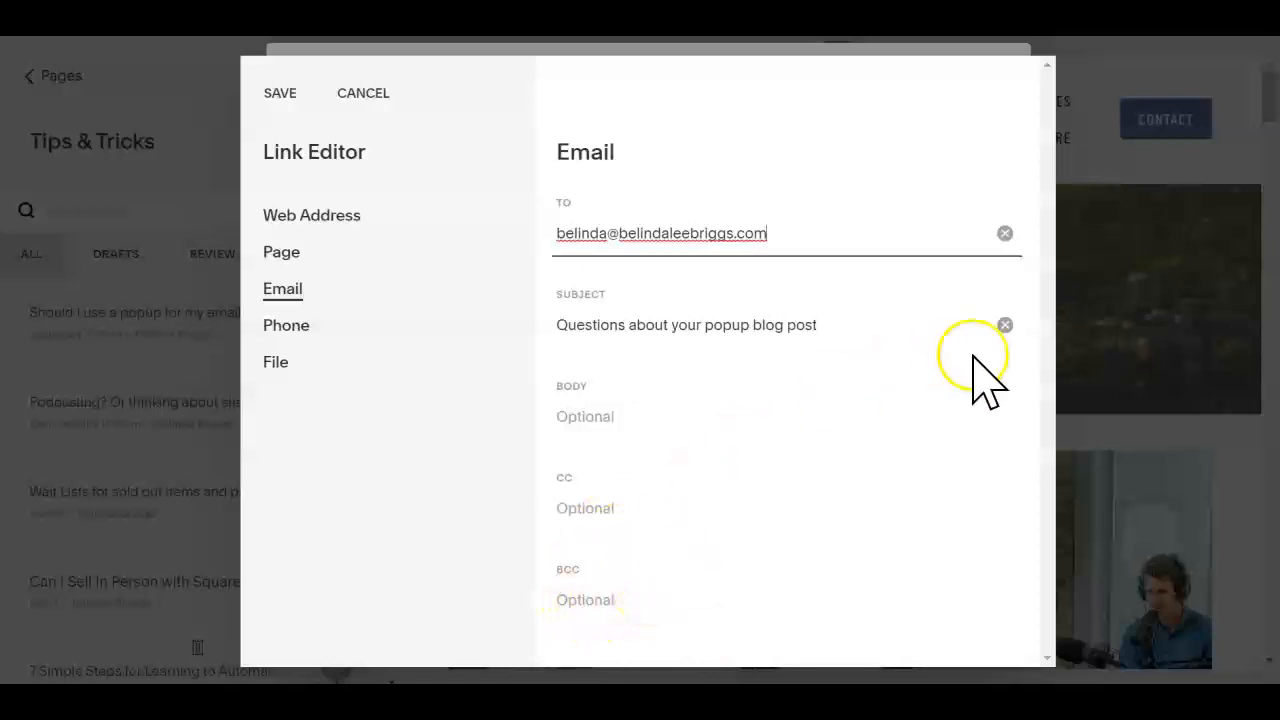
mouse_move(710, 584)
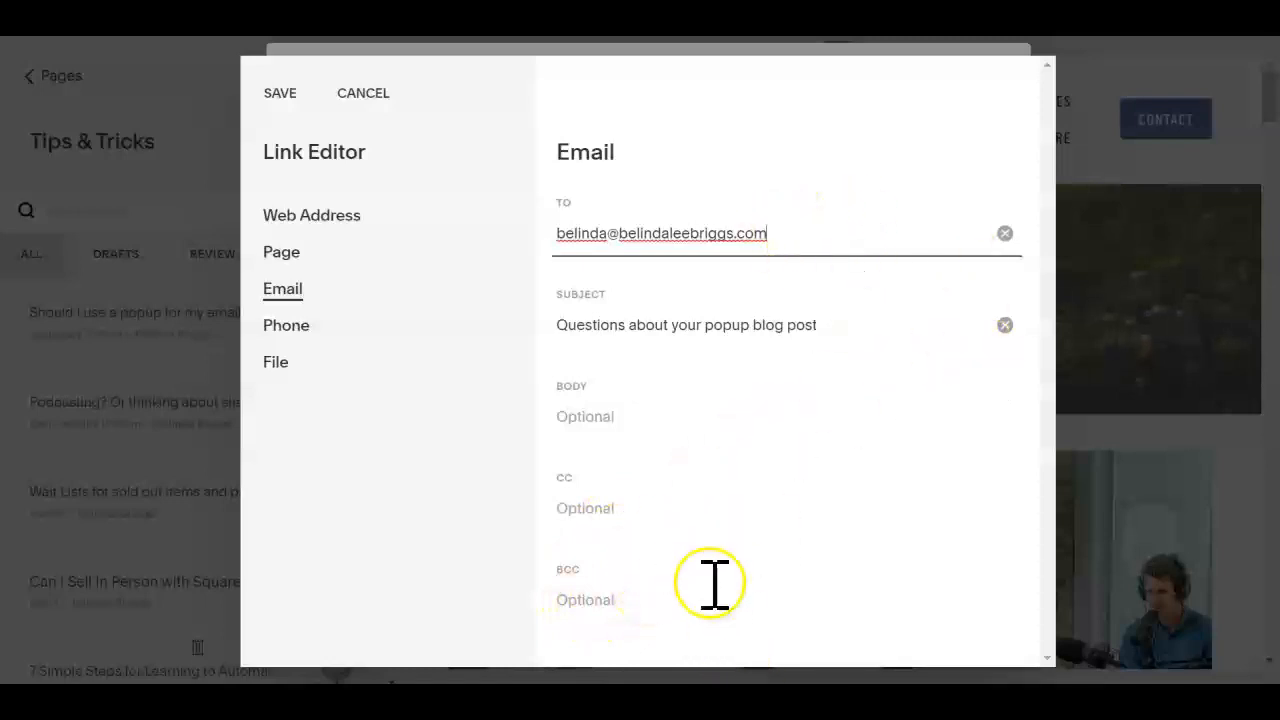
mouse_move(790, 540)
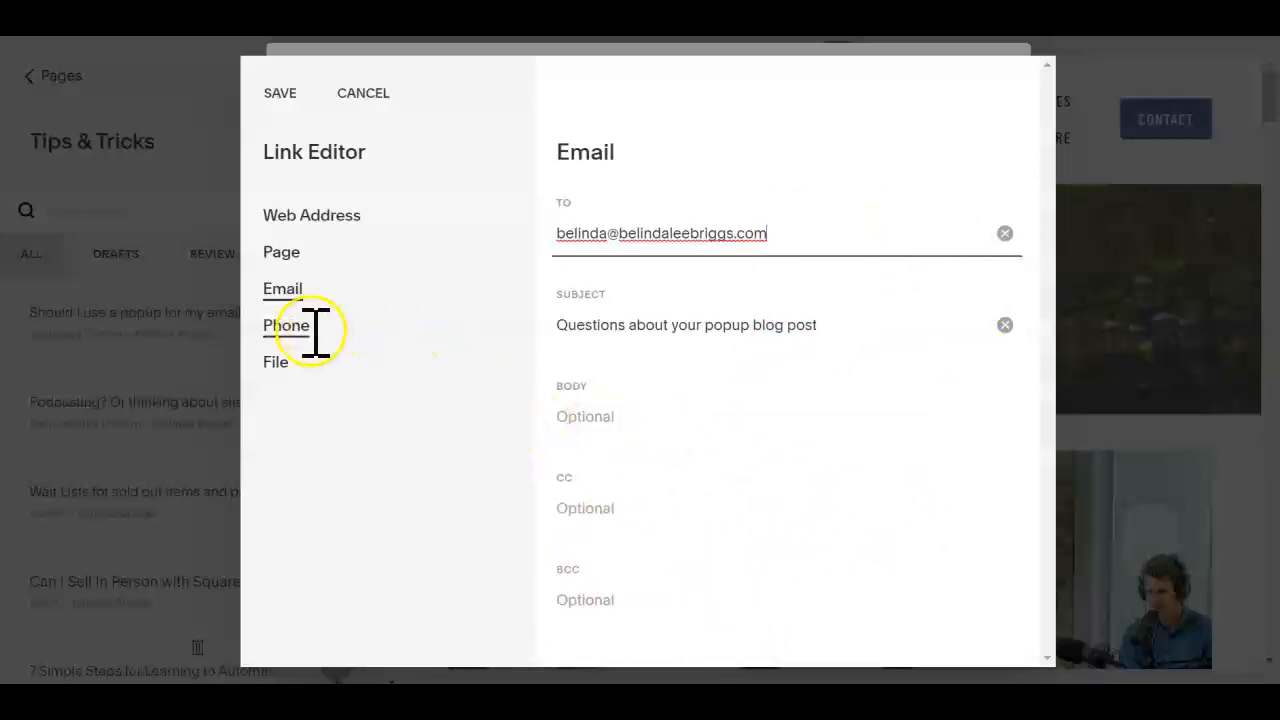
- Switch the link to Phone and change its type from tel to sms
left_click(284, 324)
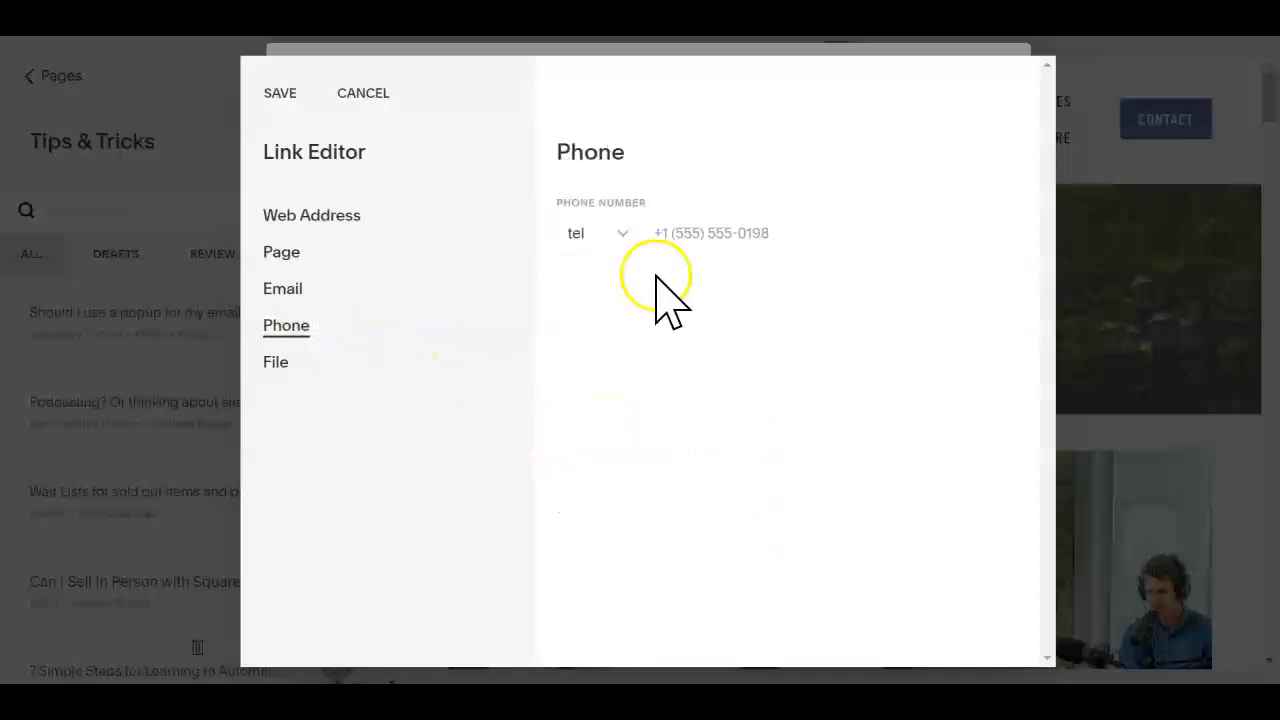
left_click(596, 232)
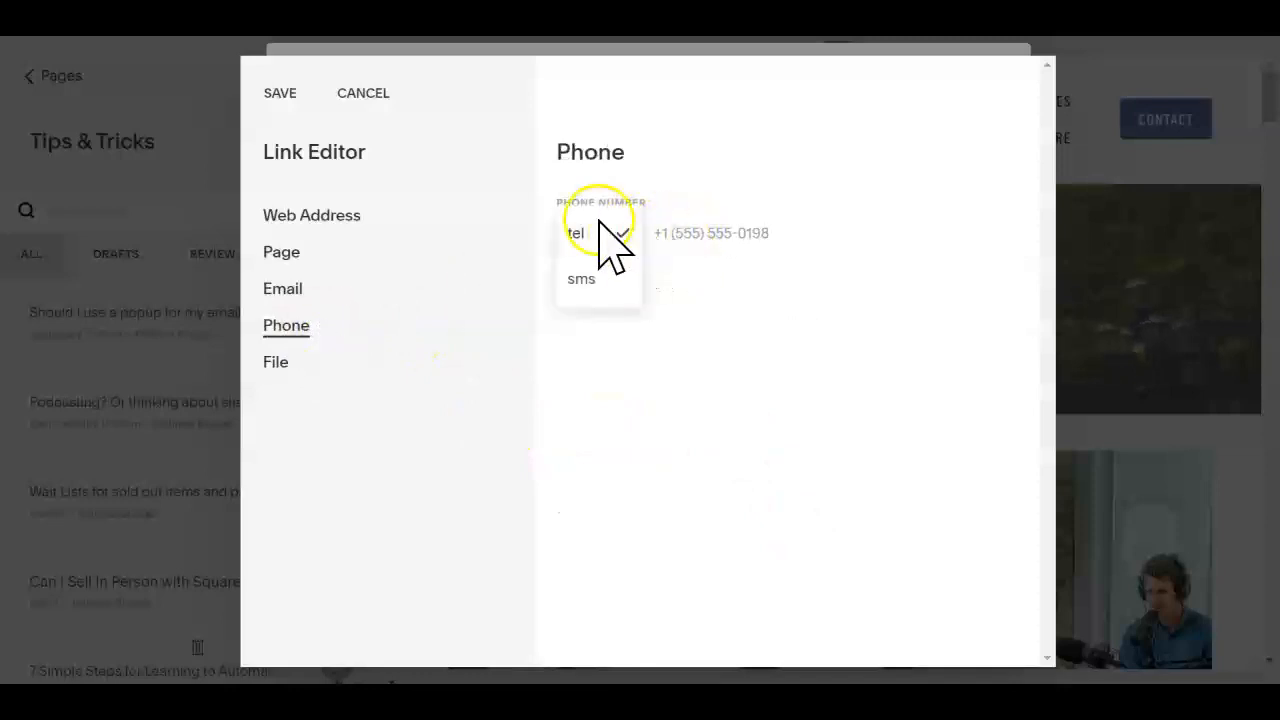
left_click(580, 280)
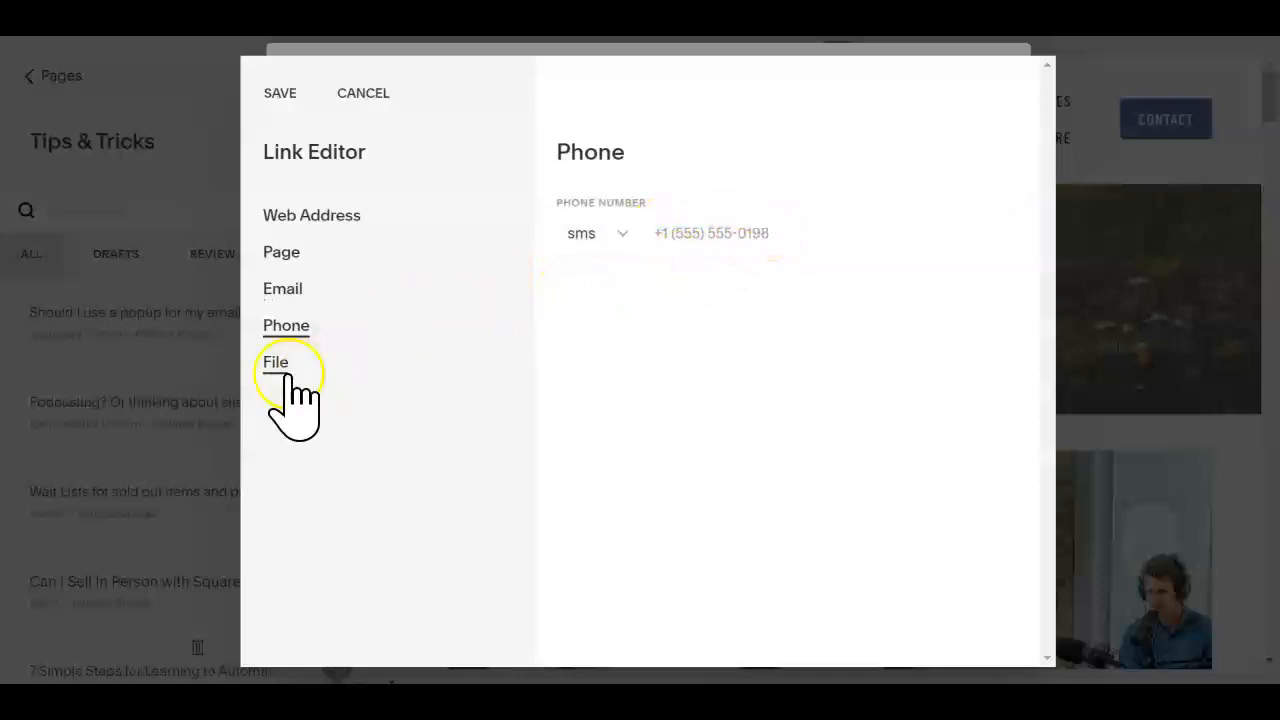
- Link the email sentence to 'Create an Effective Marketing Strategy for Your Brand.pdf', opening in a new window
left_click(276, 362)
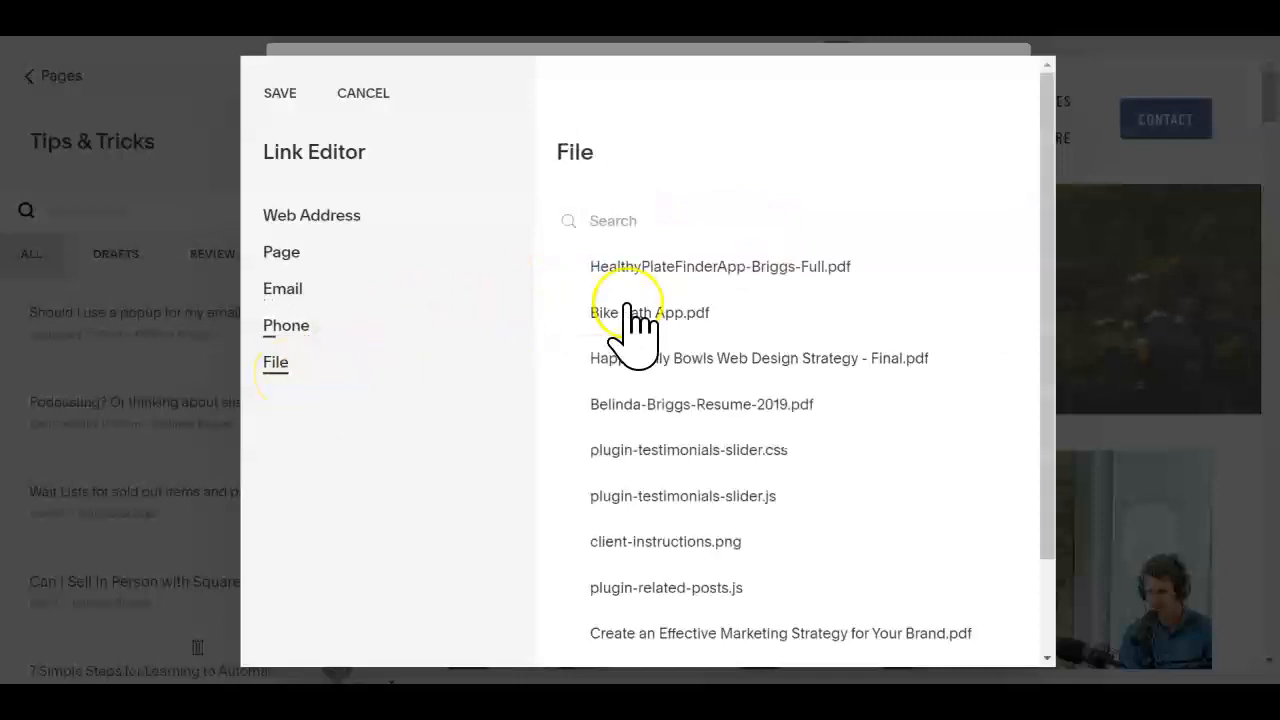
scroll("down", 3)
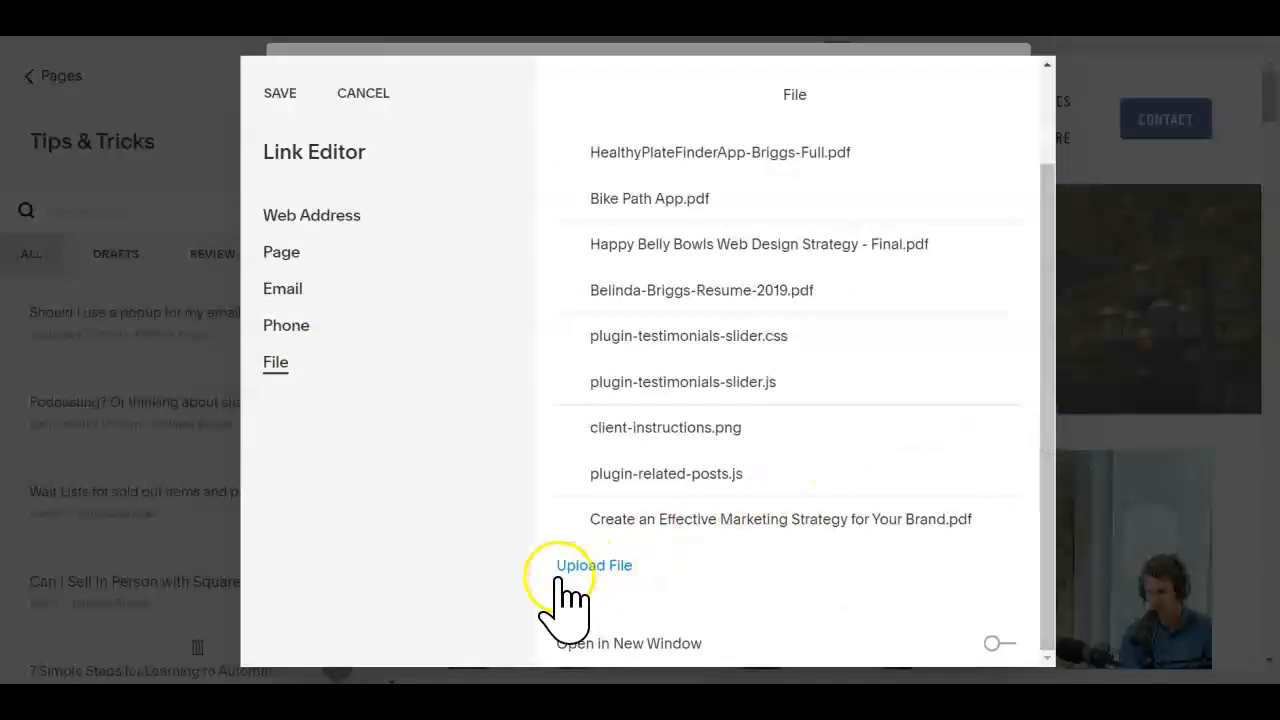
mouse_move(620, 584)
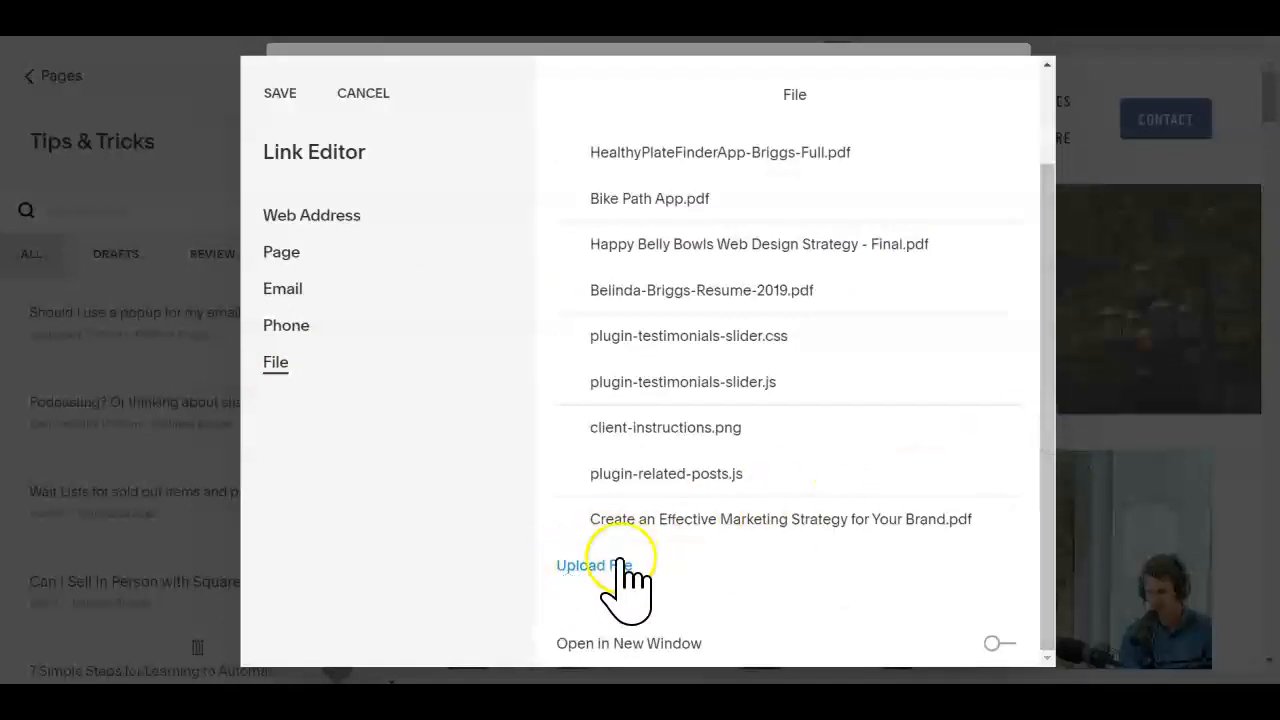
mouse_move(756, 604)
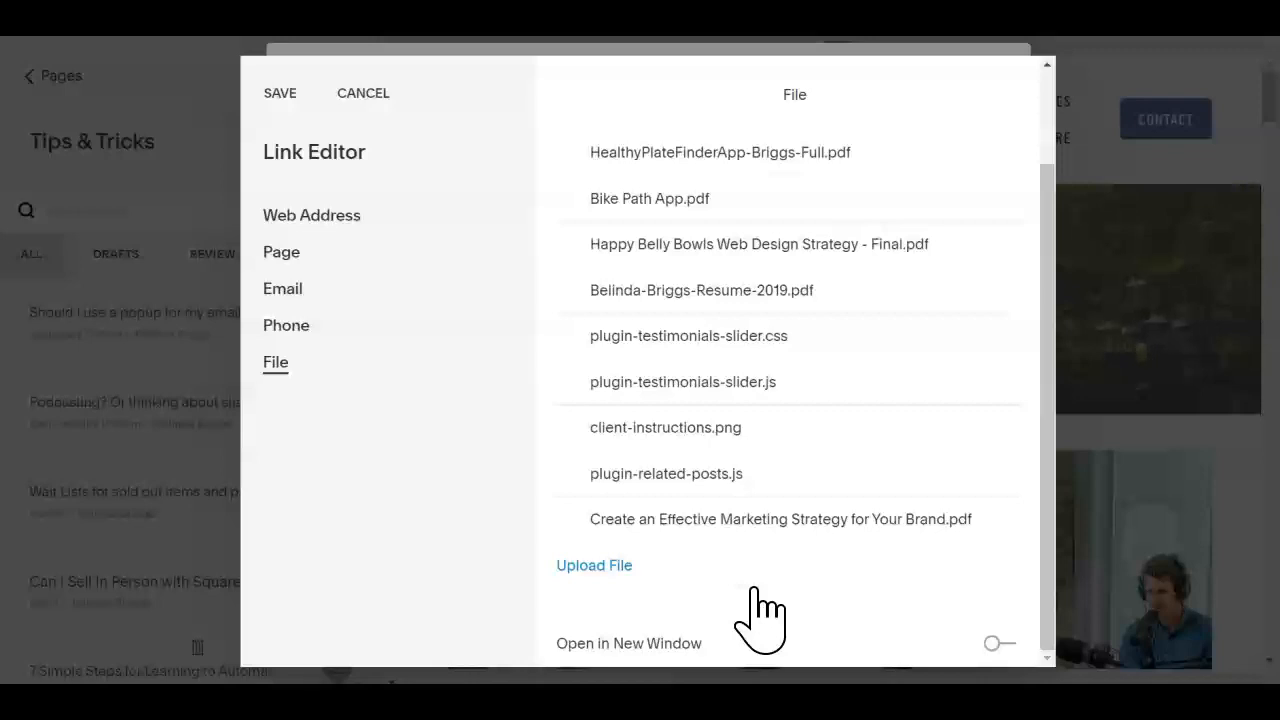
mouse_move(872, 520)
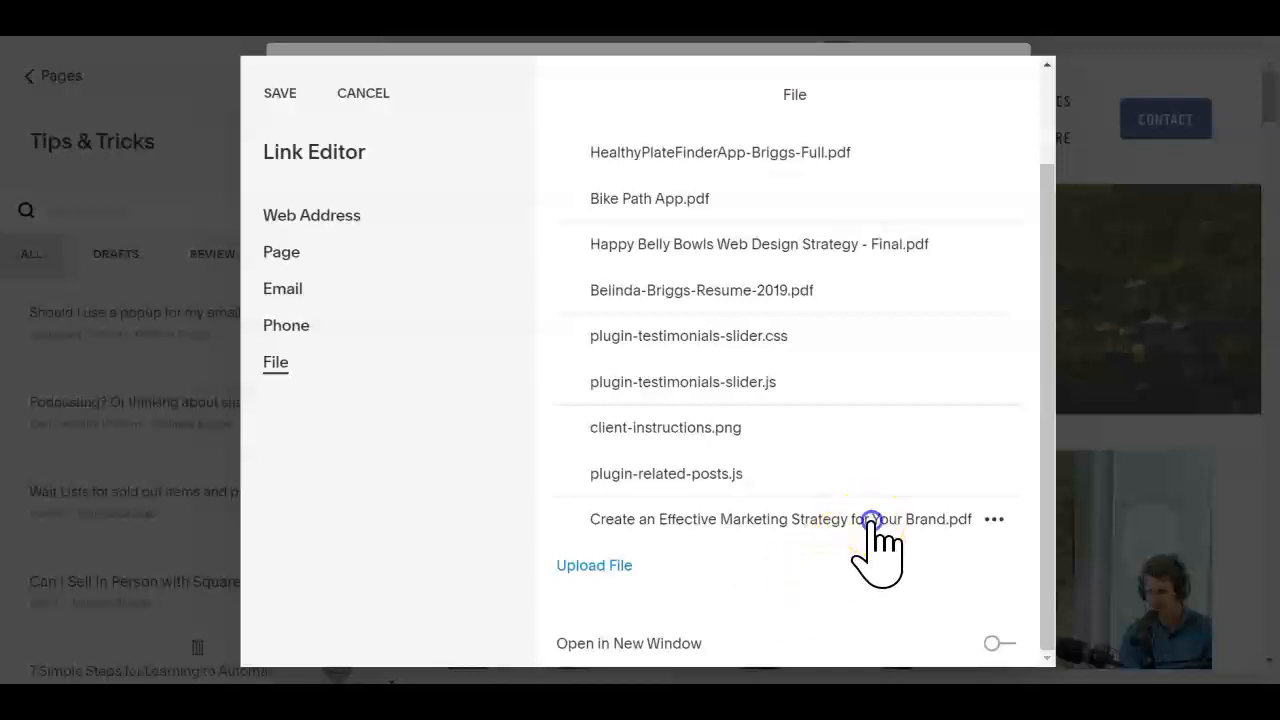
left_click(780, 520)
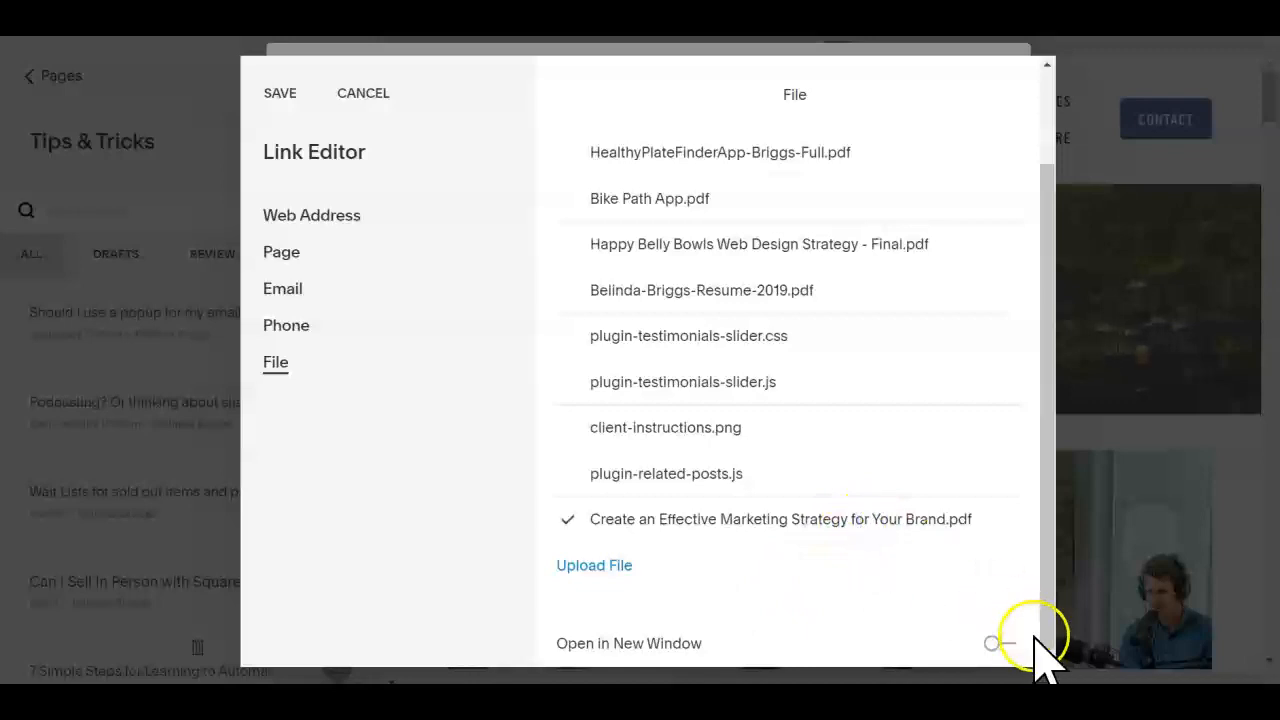
left_click(1000, 644)
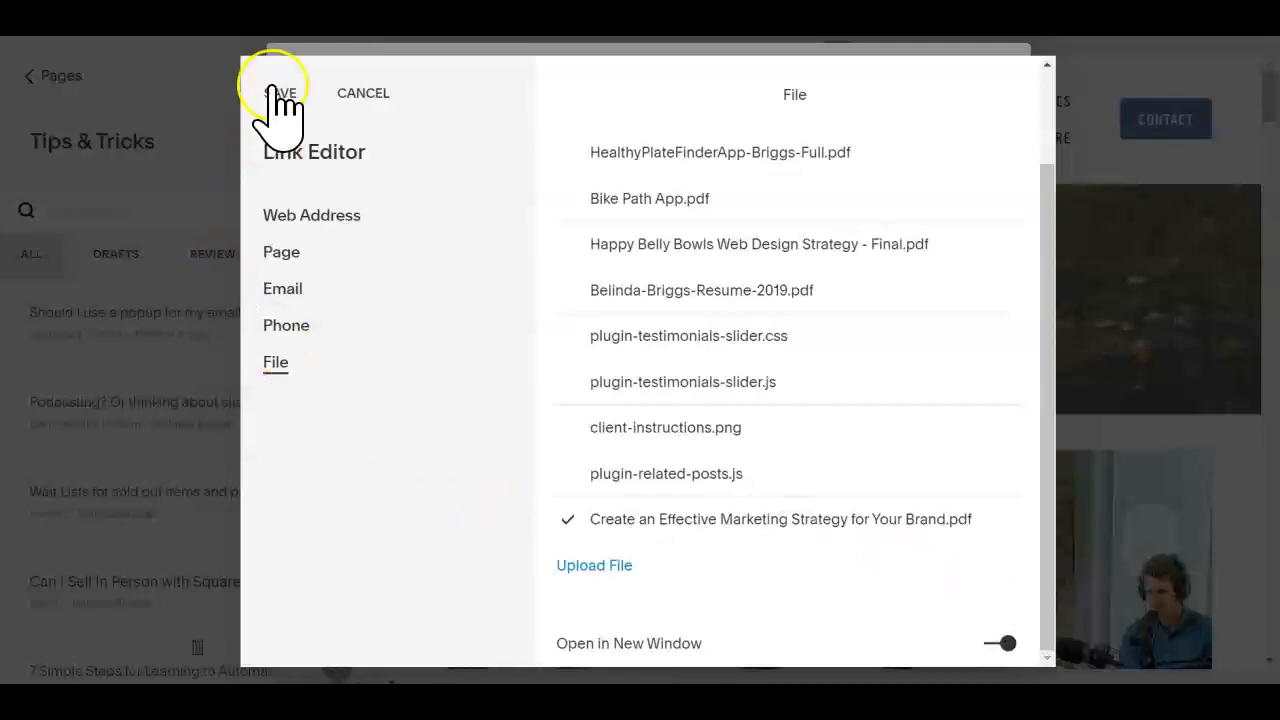
left_click(278, 94)
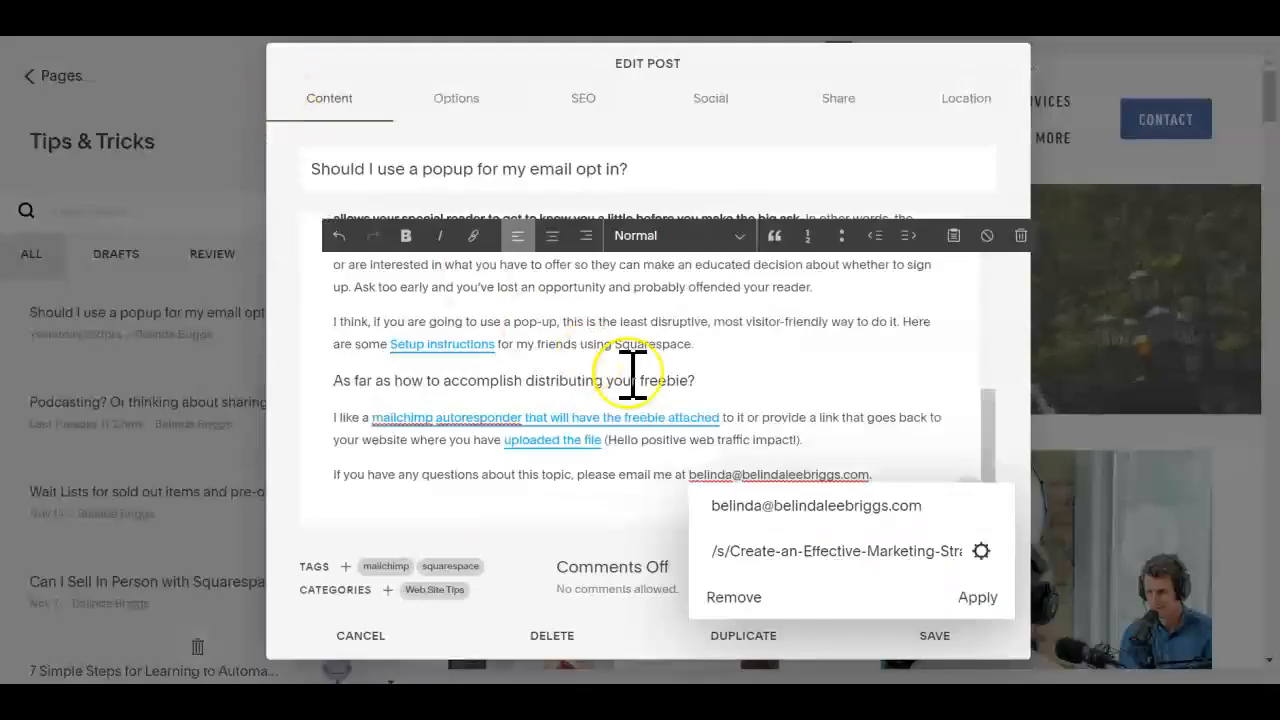
left_click(976, 596)
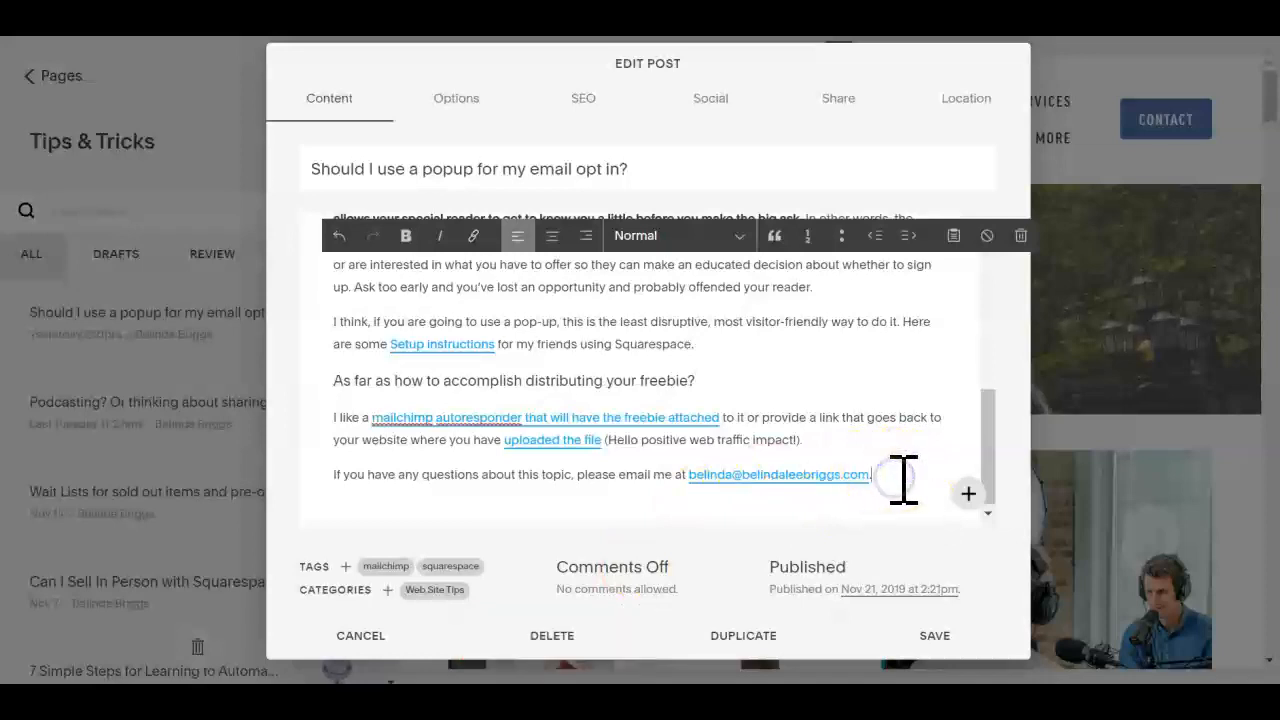
- Replace the email contact sentence with 'Want to learn more about Mailchimp?'
triple_click(600, 474)
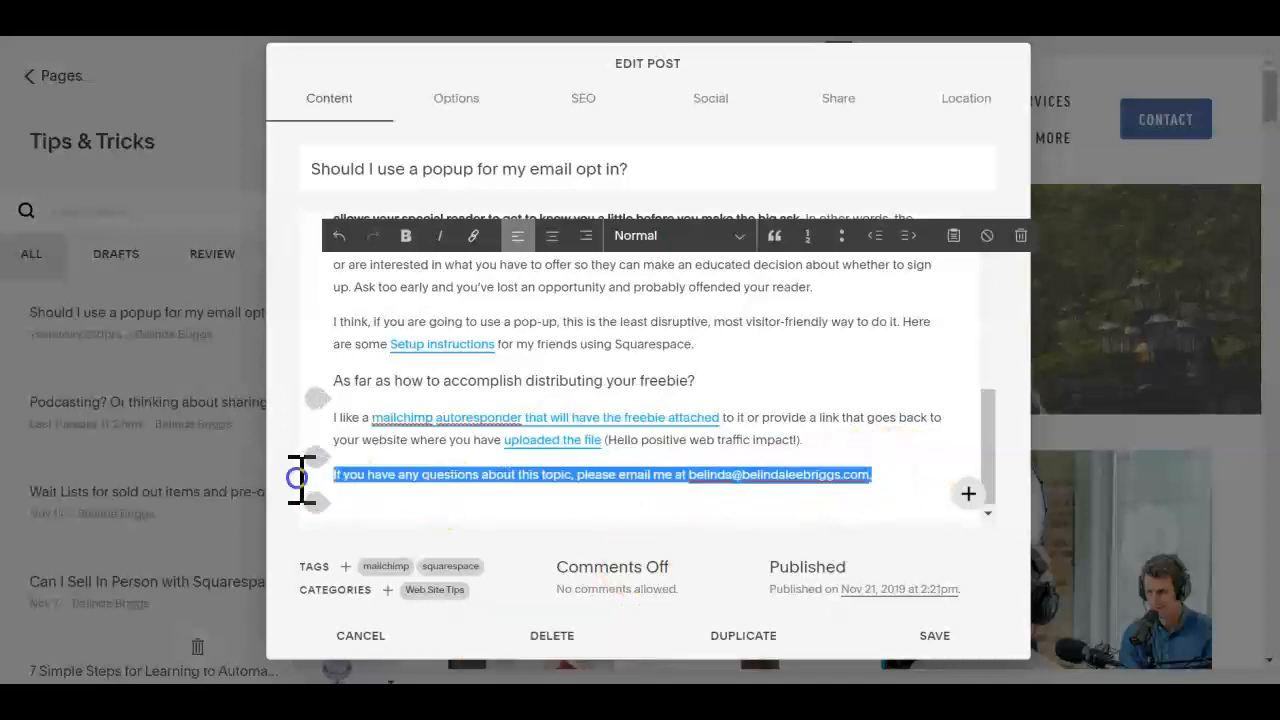
key("Delete")
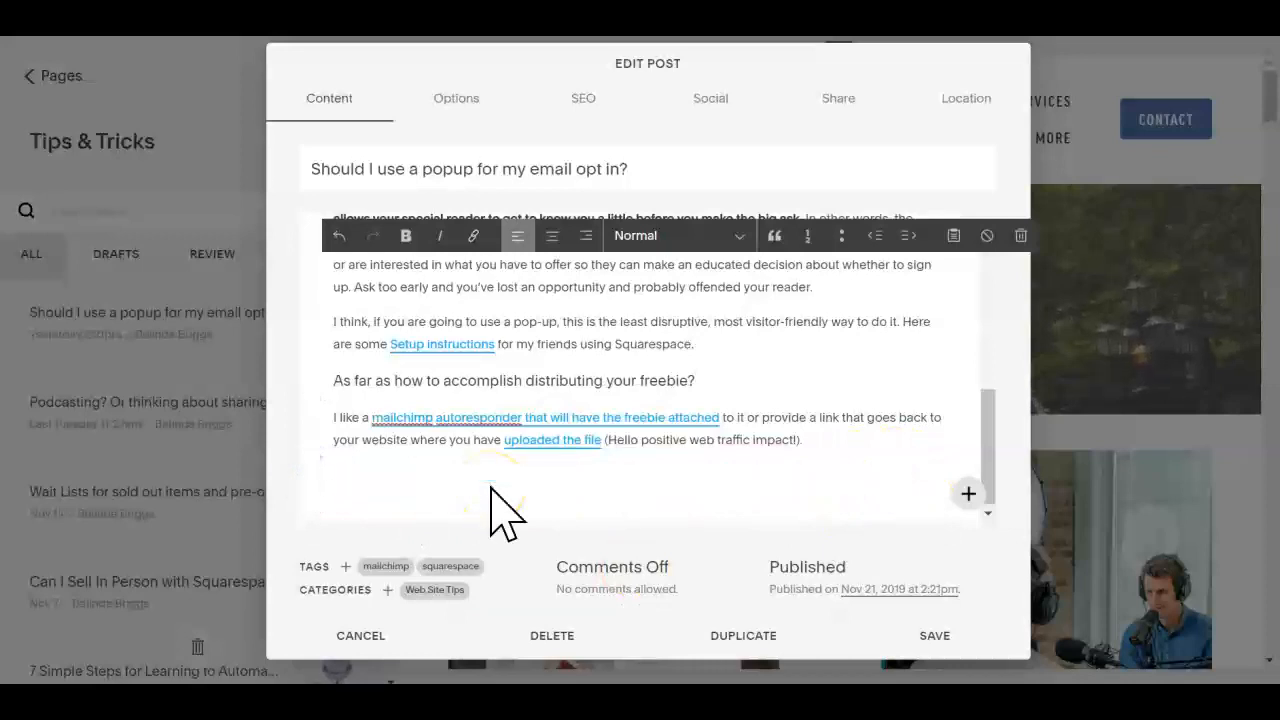
mouse_move(504, 510)
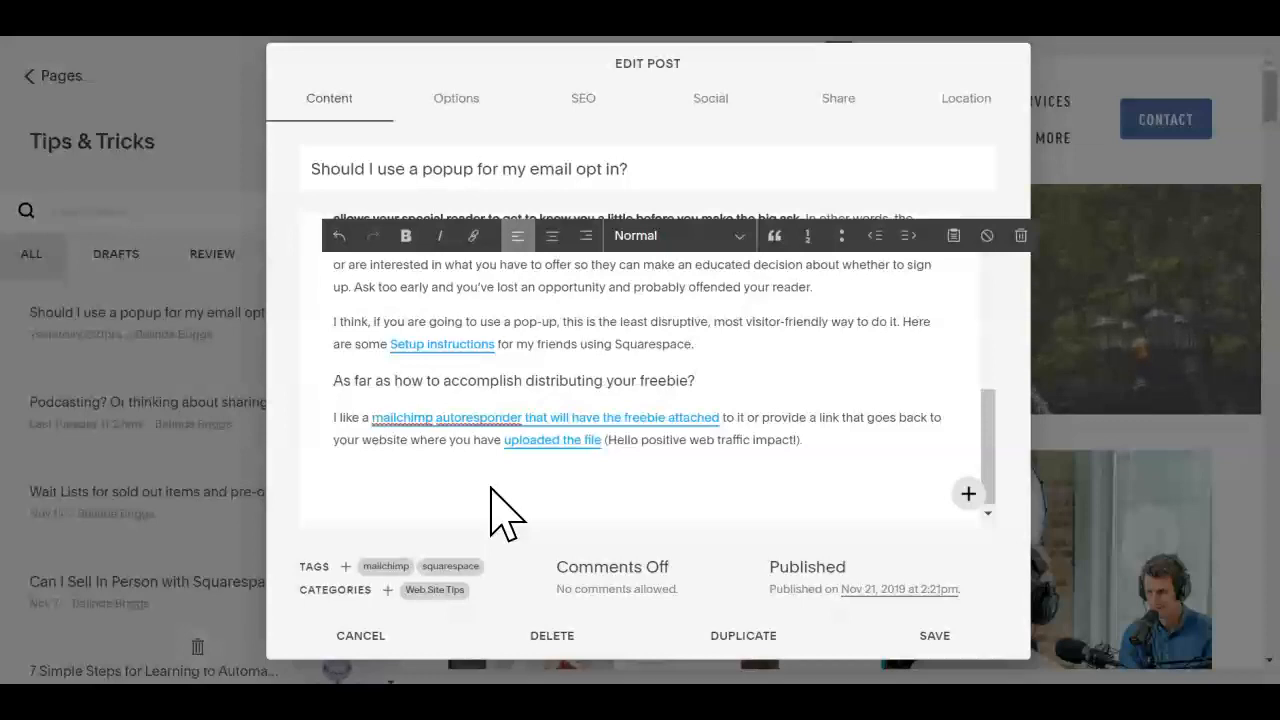
left_click(334, 474)
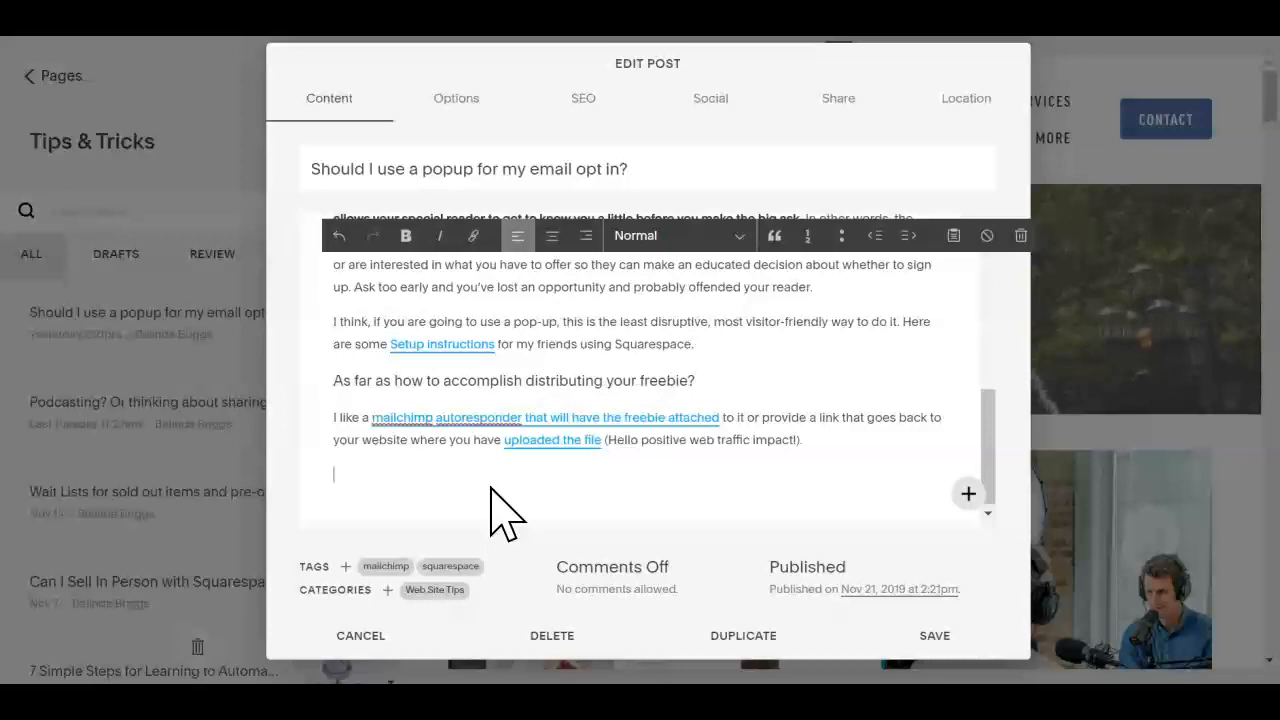
type("W")
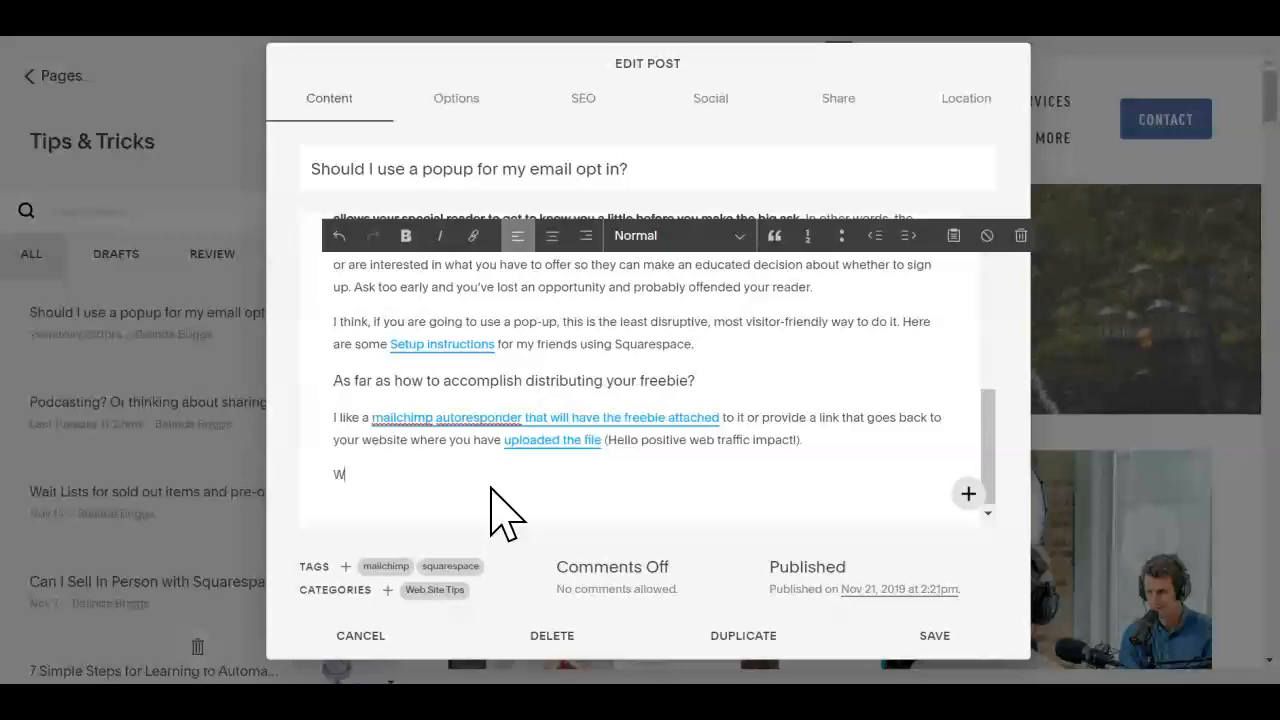
type("ant to learn m")
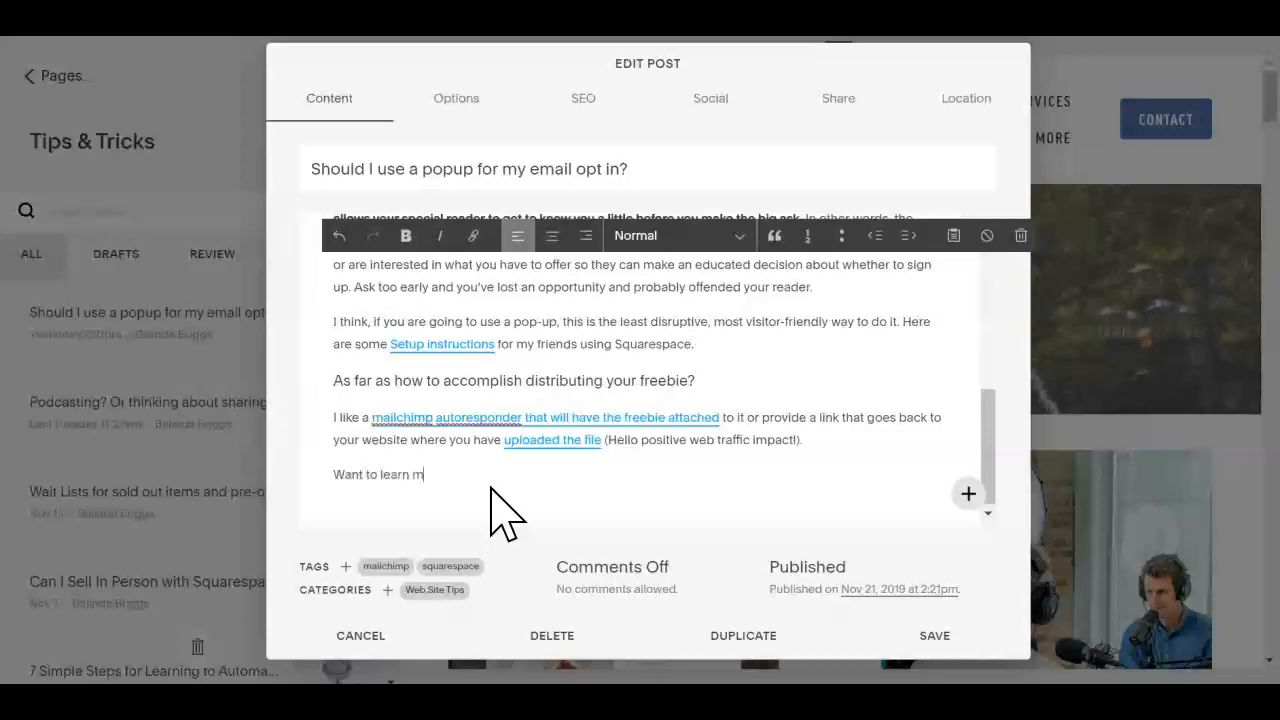
type("ore about Mia")
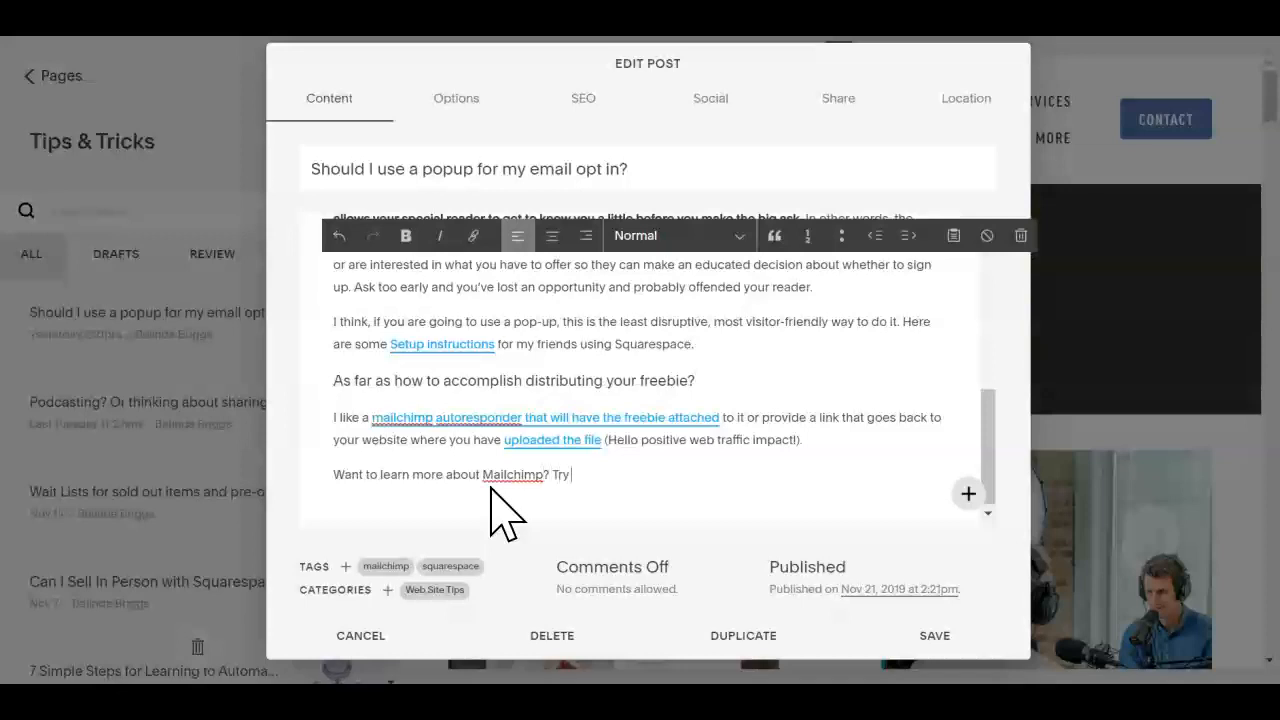
- Finish with 'Try my Mailchimp for Beginners Course.' and start linking that phrase
type("my Ma")
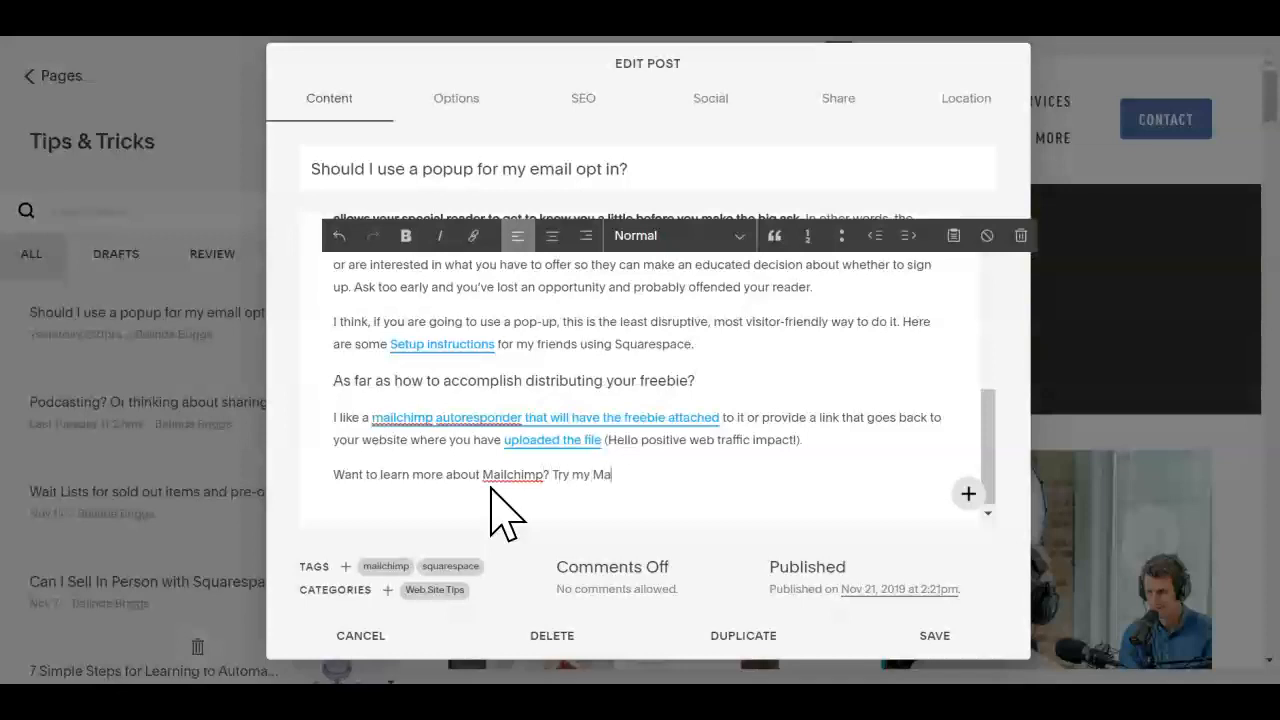
type("ilchimp for B")
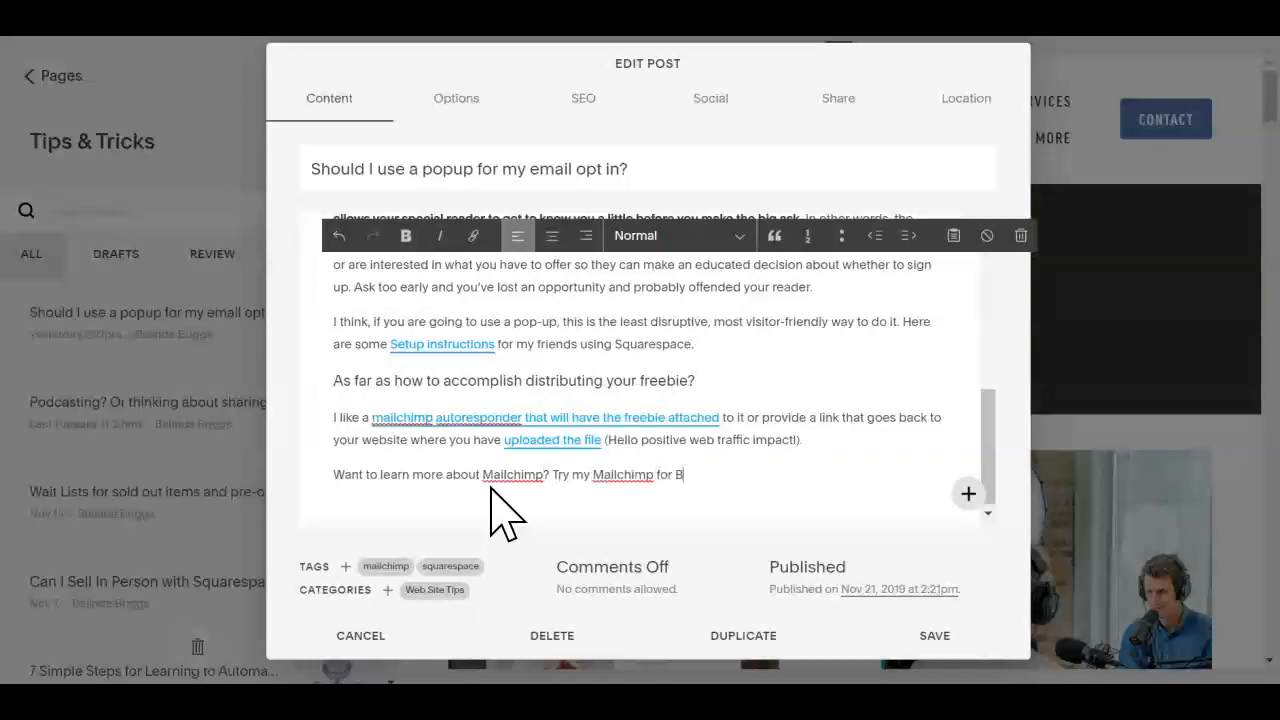
type("eginners Cou")
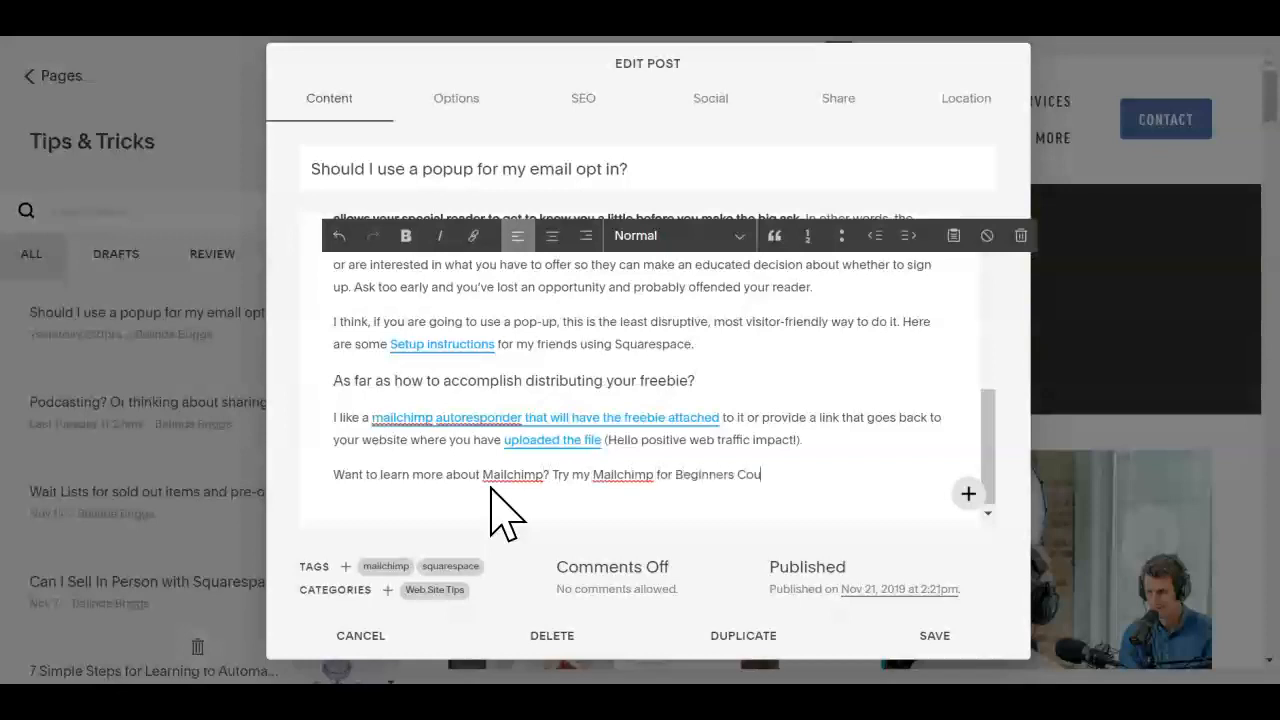
type("rse.")
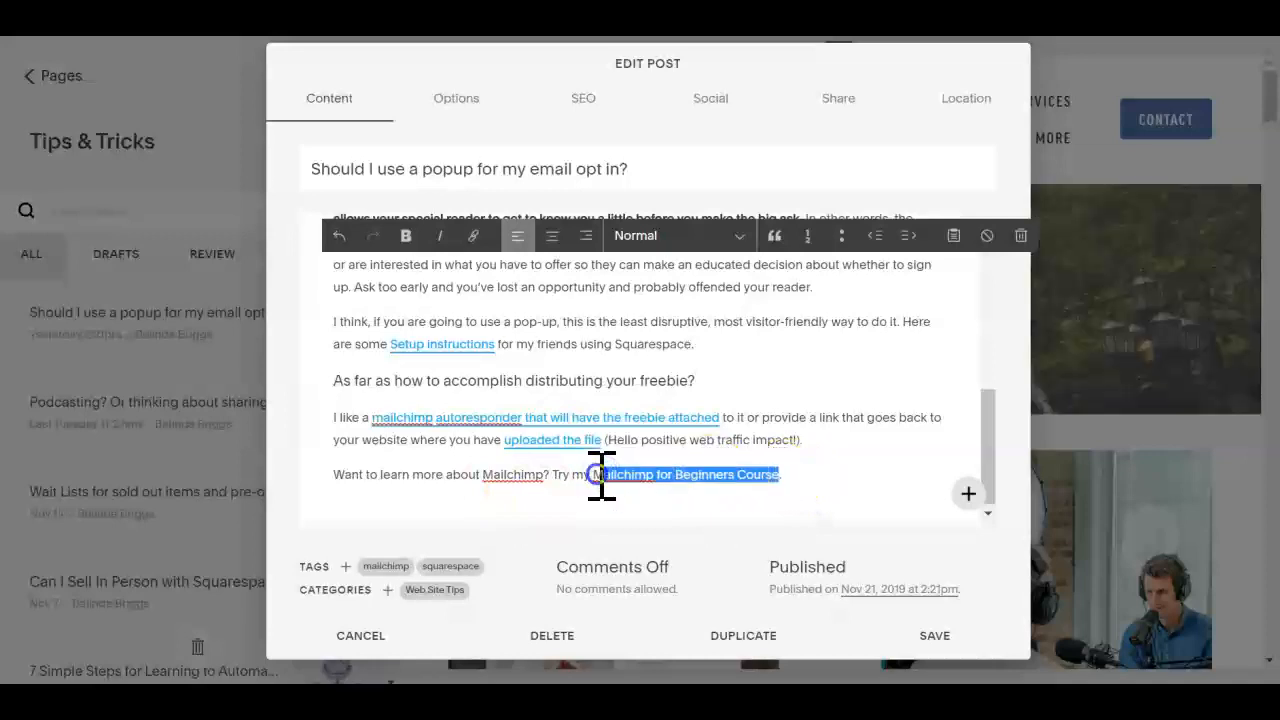
mouse_move(752, 474)
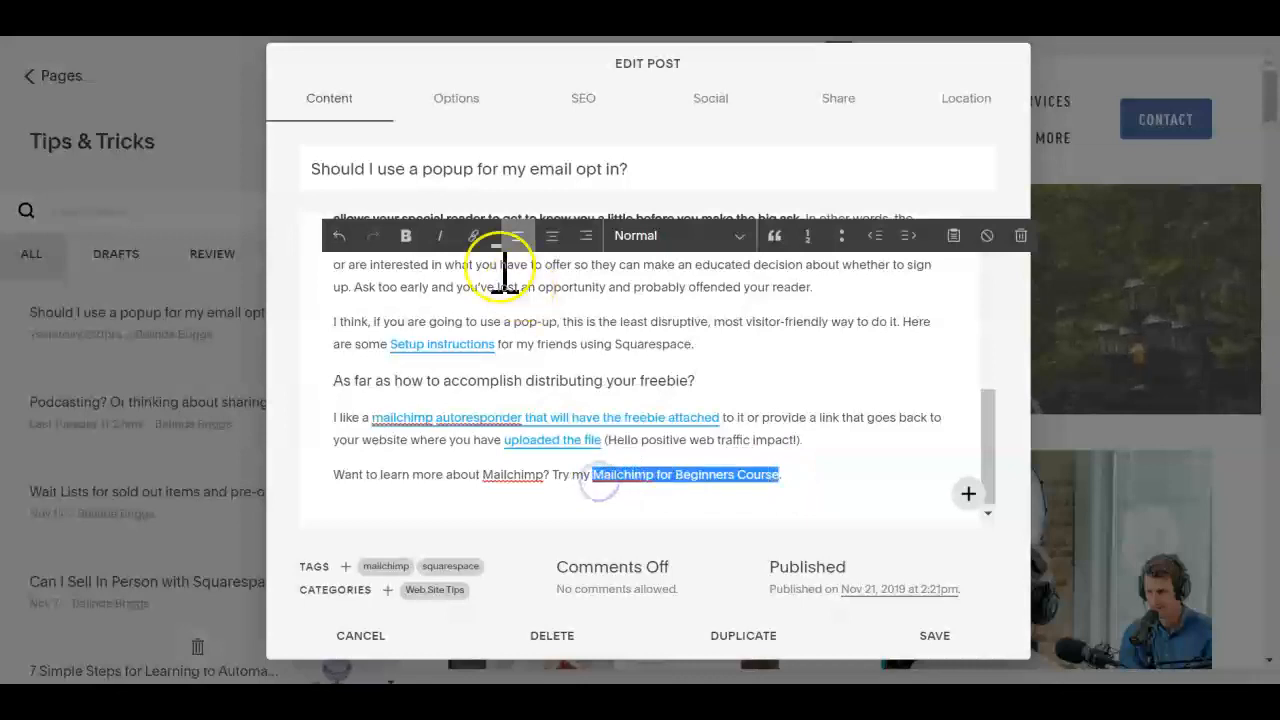
left_click(472, 236)
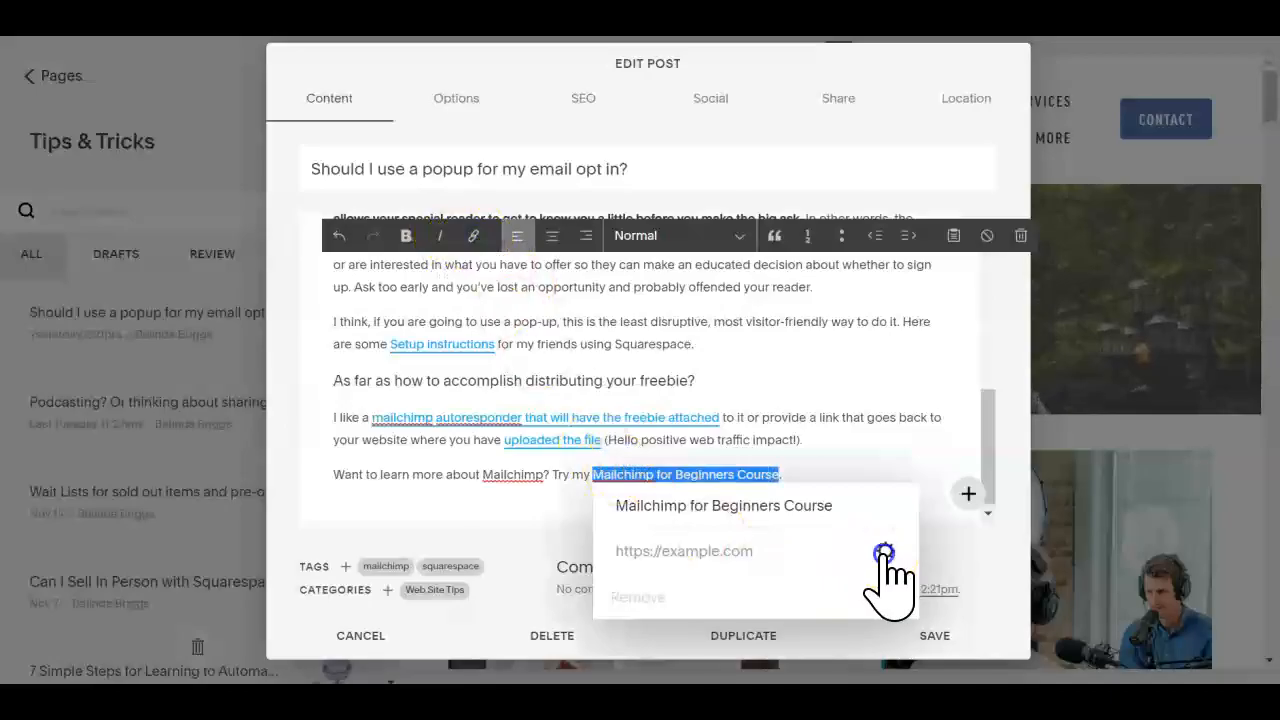
- Search site pages for '/mailchi' with no match, revert to Web Address, and bring up the live site
left_click(884, 552)
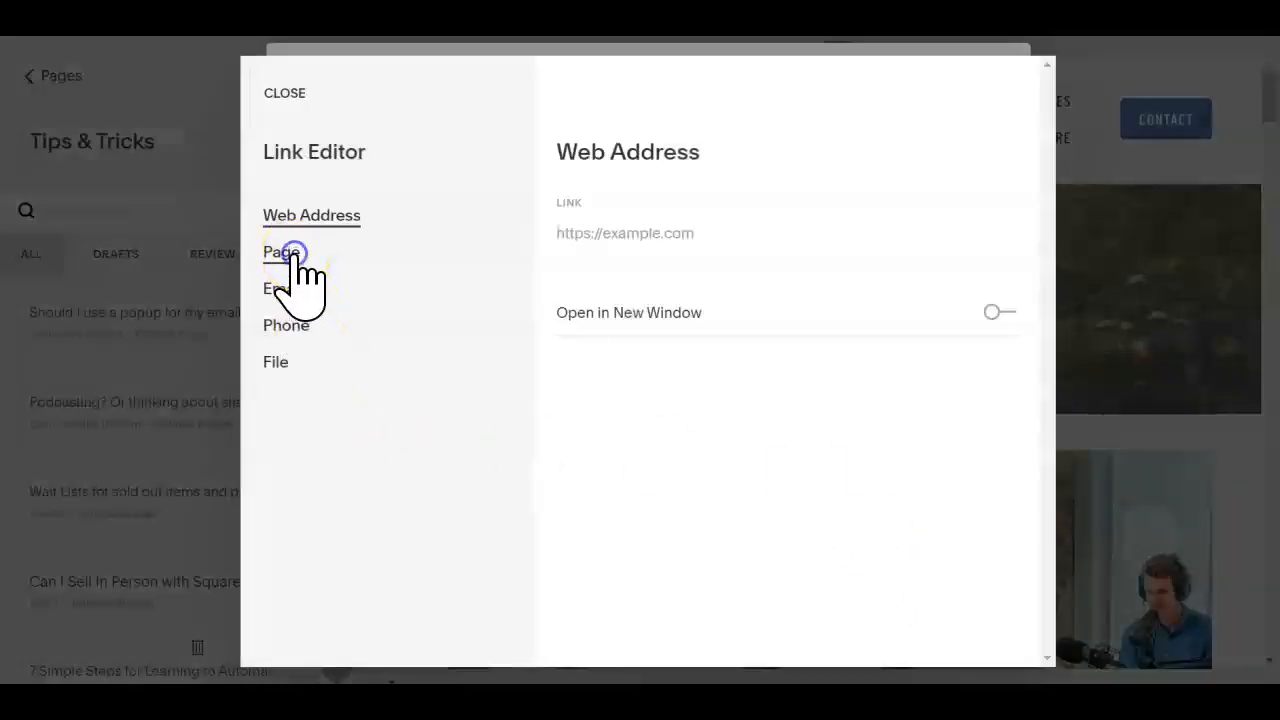
left_click(280, 252)
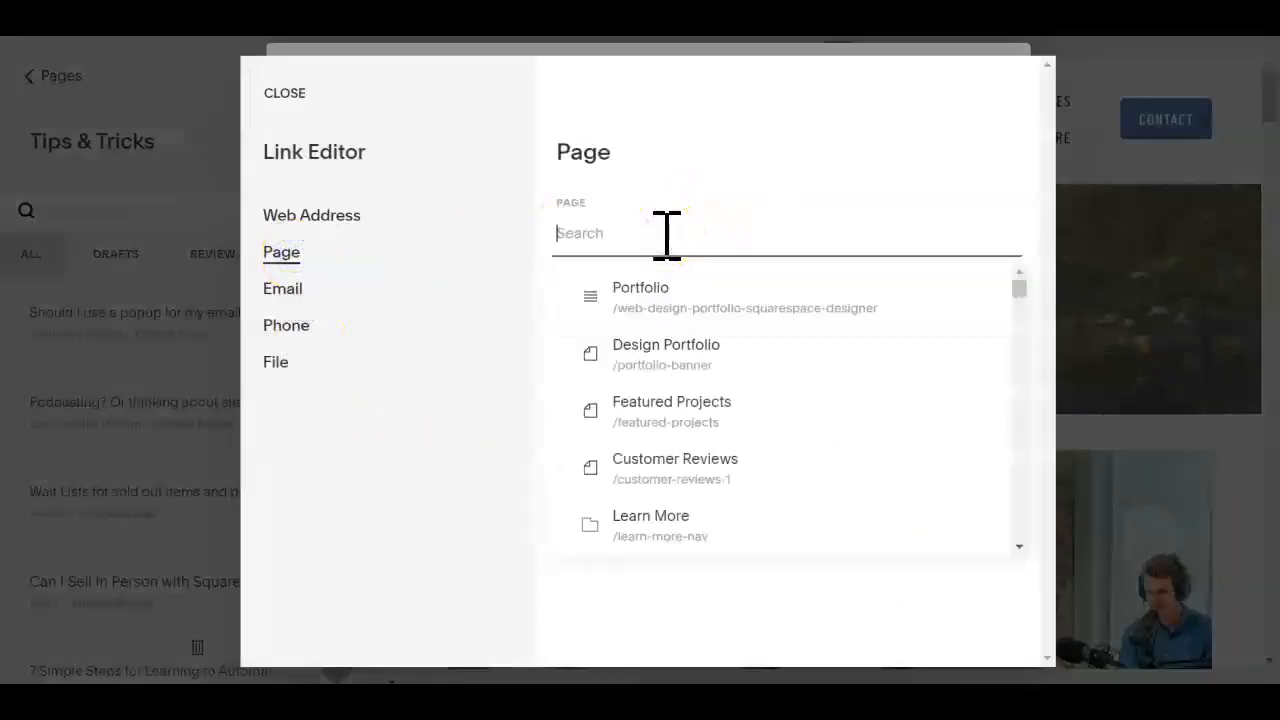
type("/mailchi")
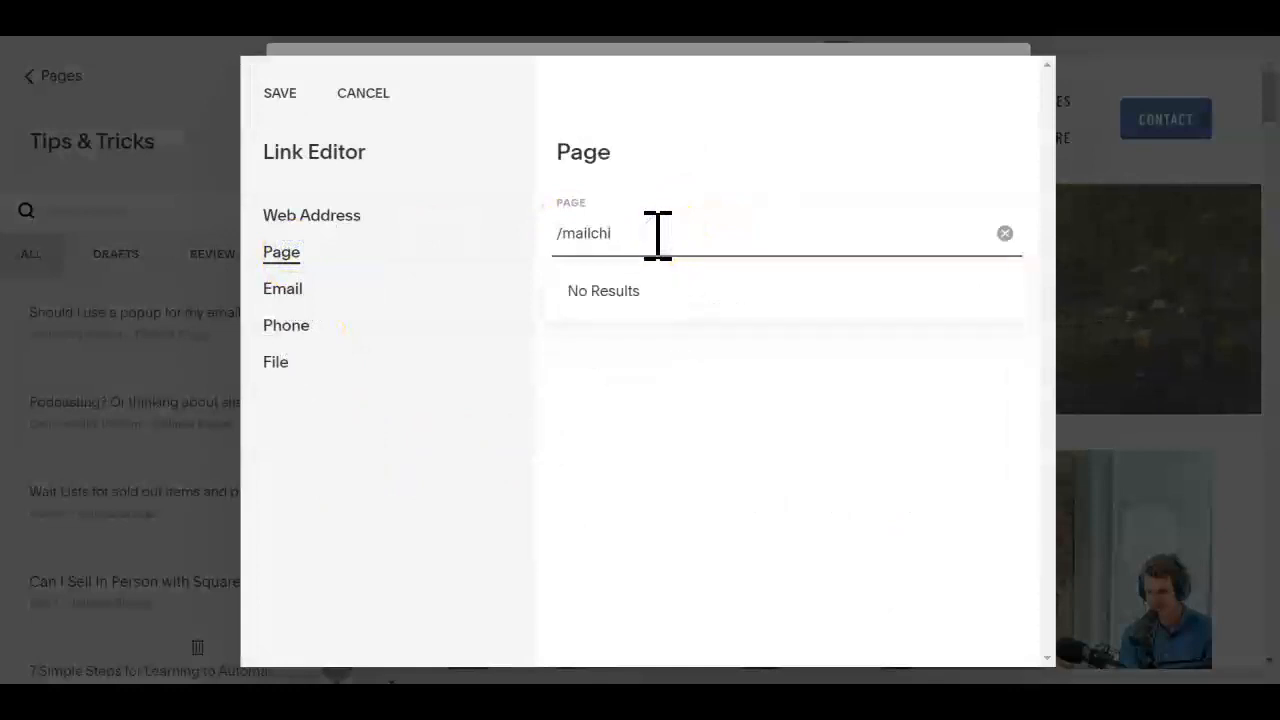
mouse_move(1004, 232)
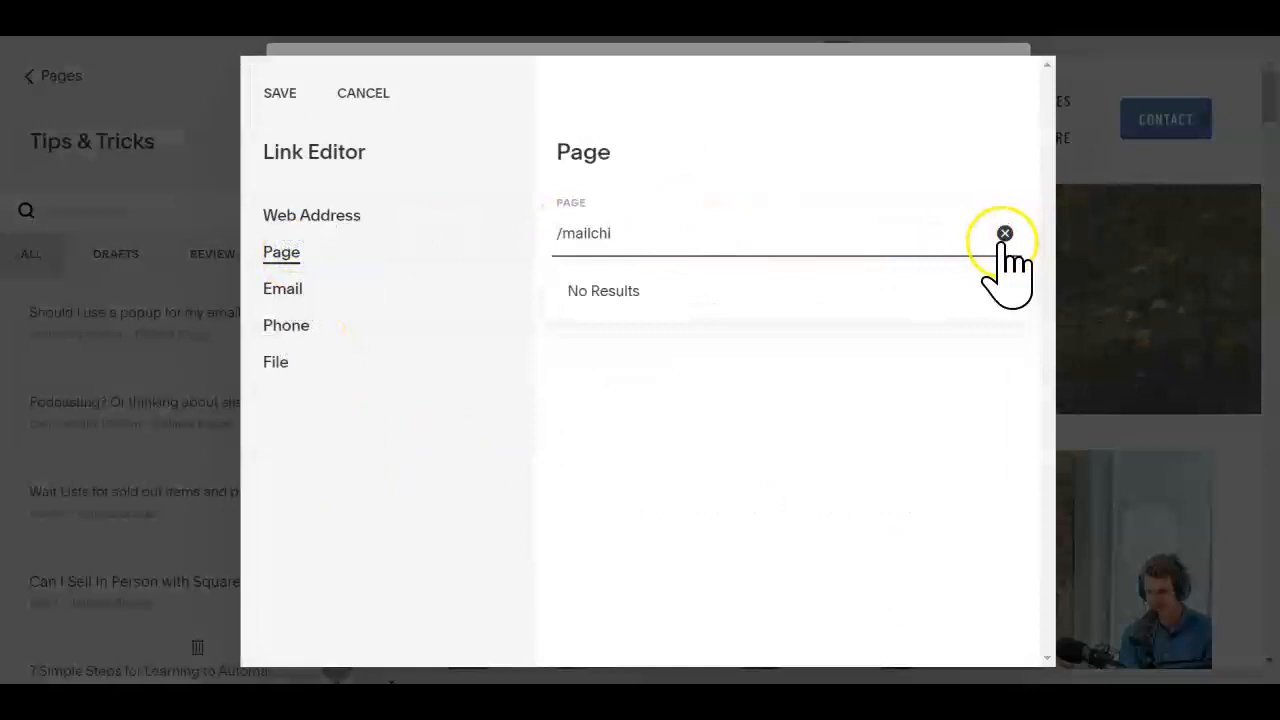
mouse_move(890, 220)
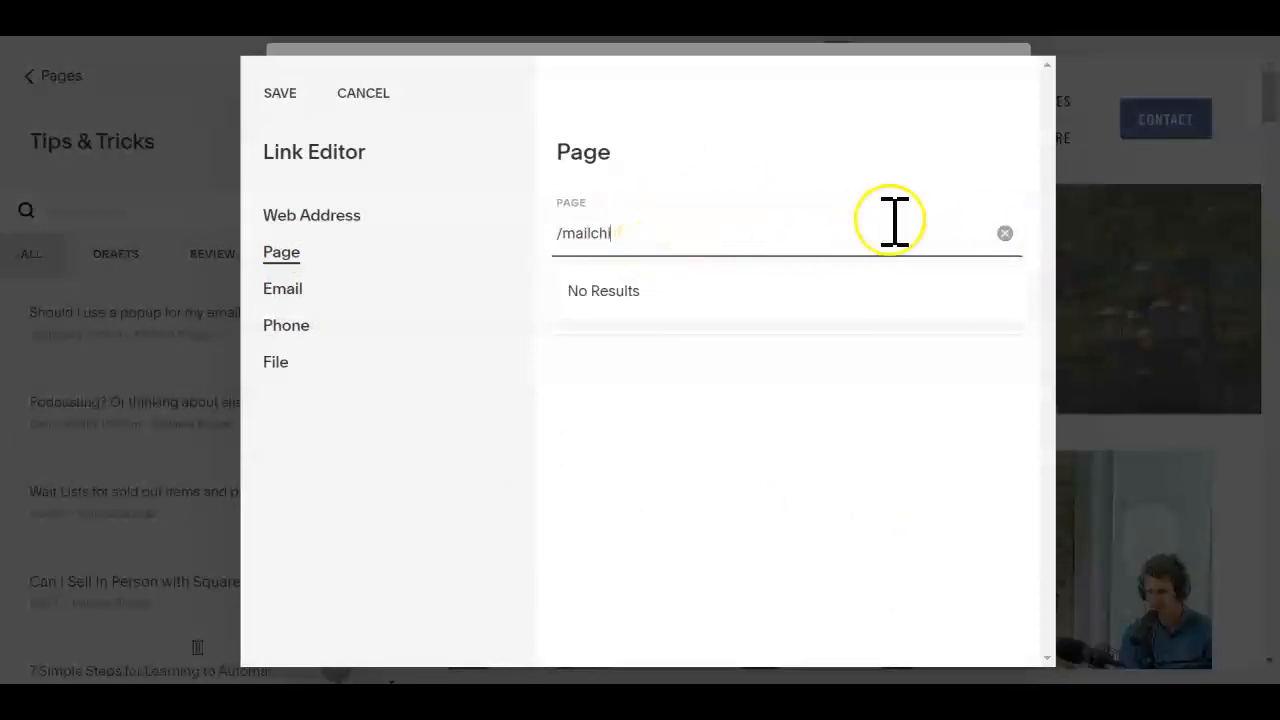
mouse_move(380, 240)
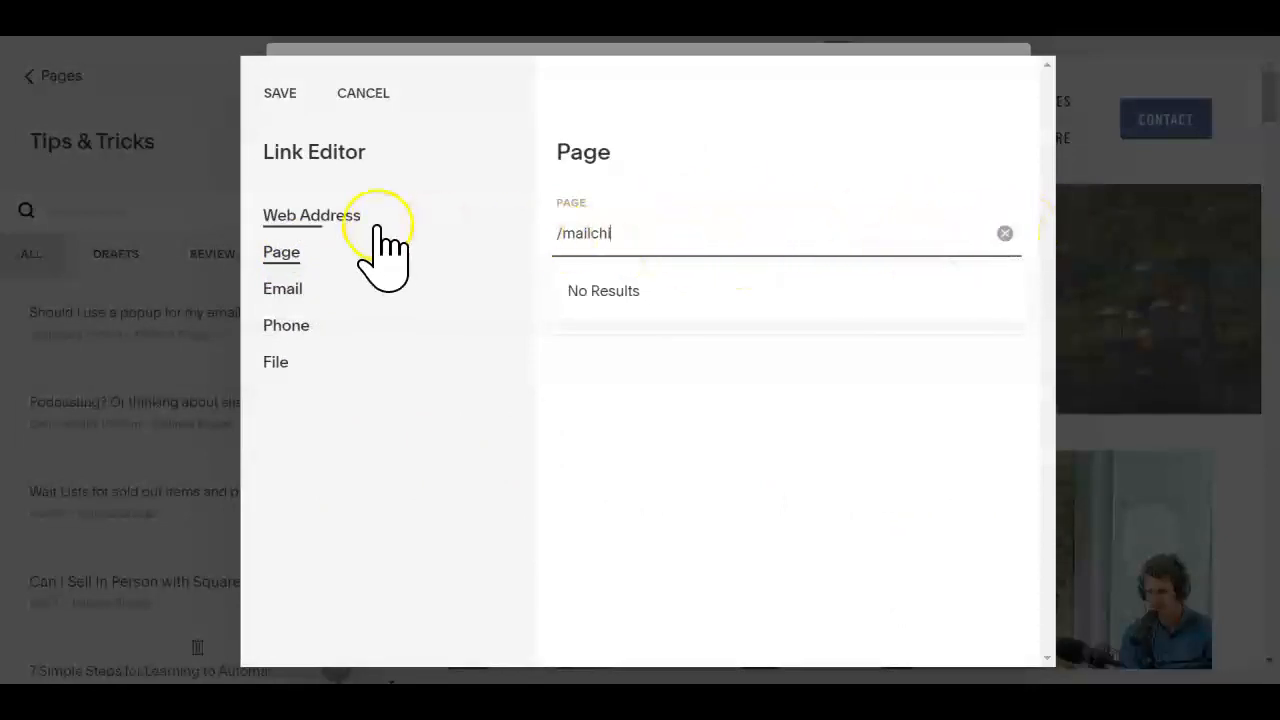
left_click(312, 216)
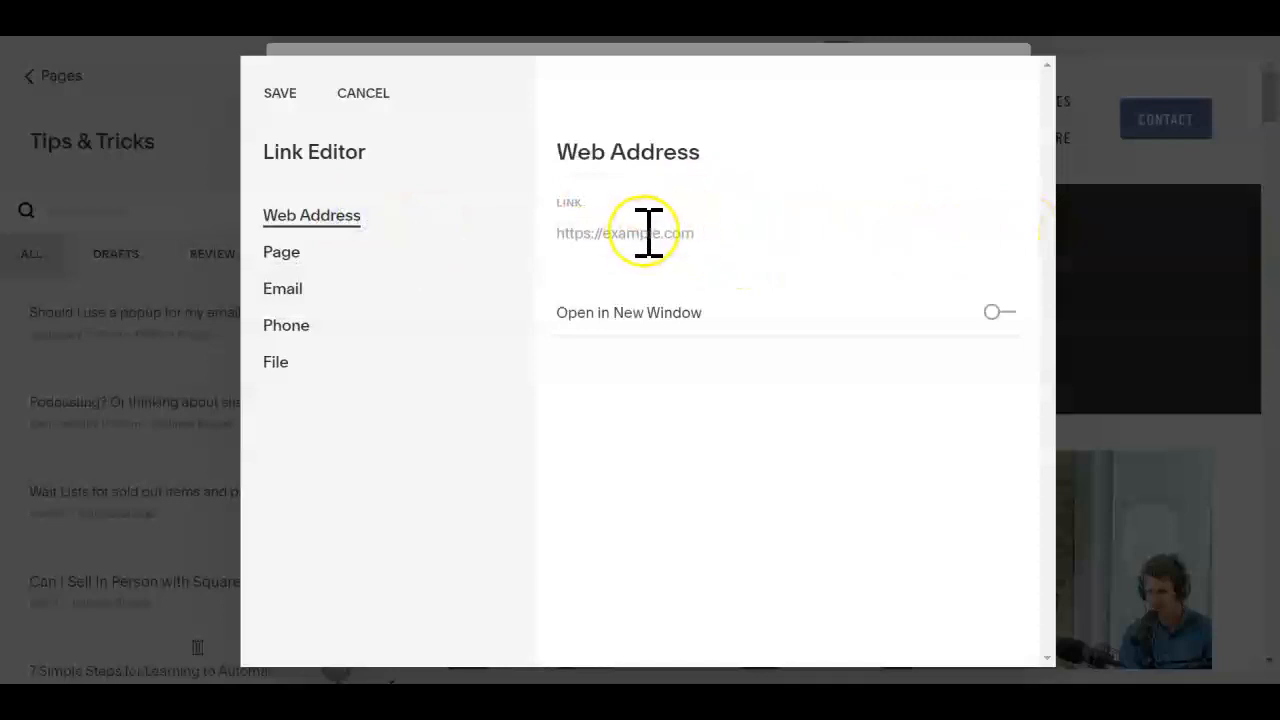
mouse_move(650, 156)
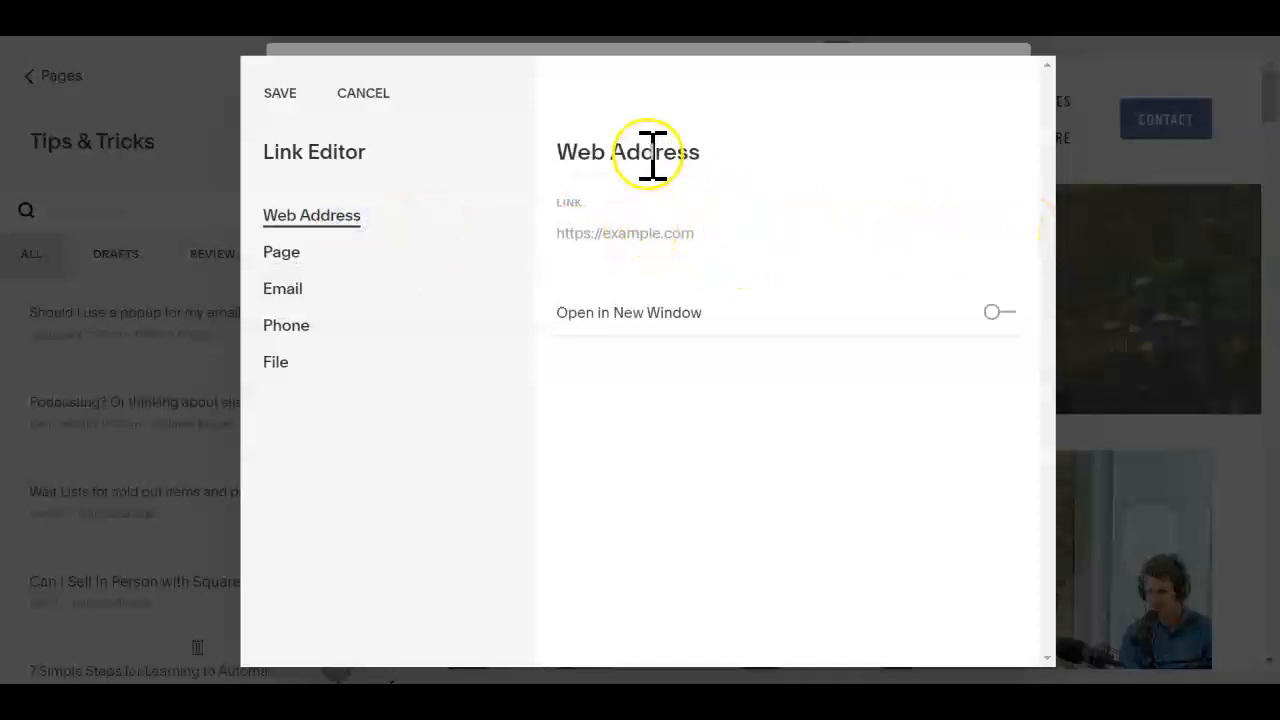
mouse_move(652, 152)
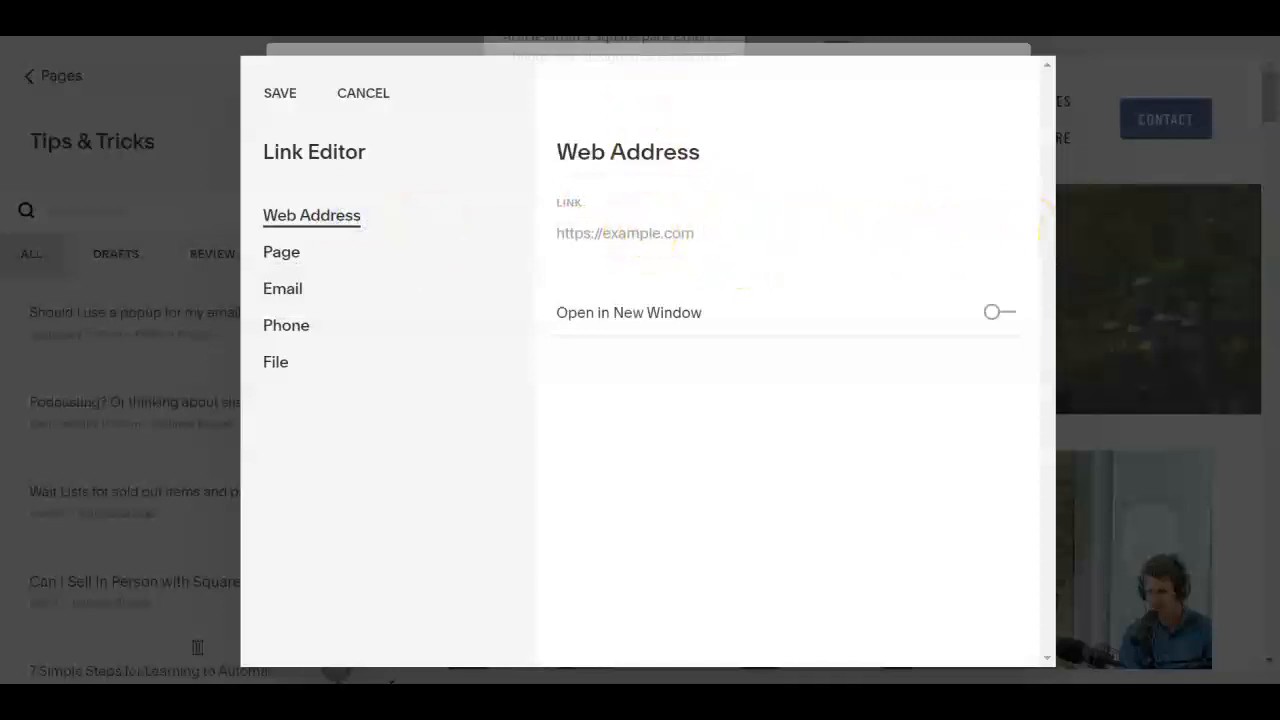
left_click(364, 94)
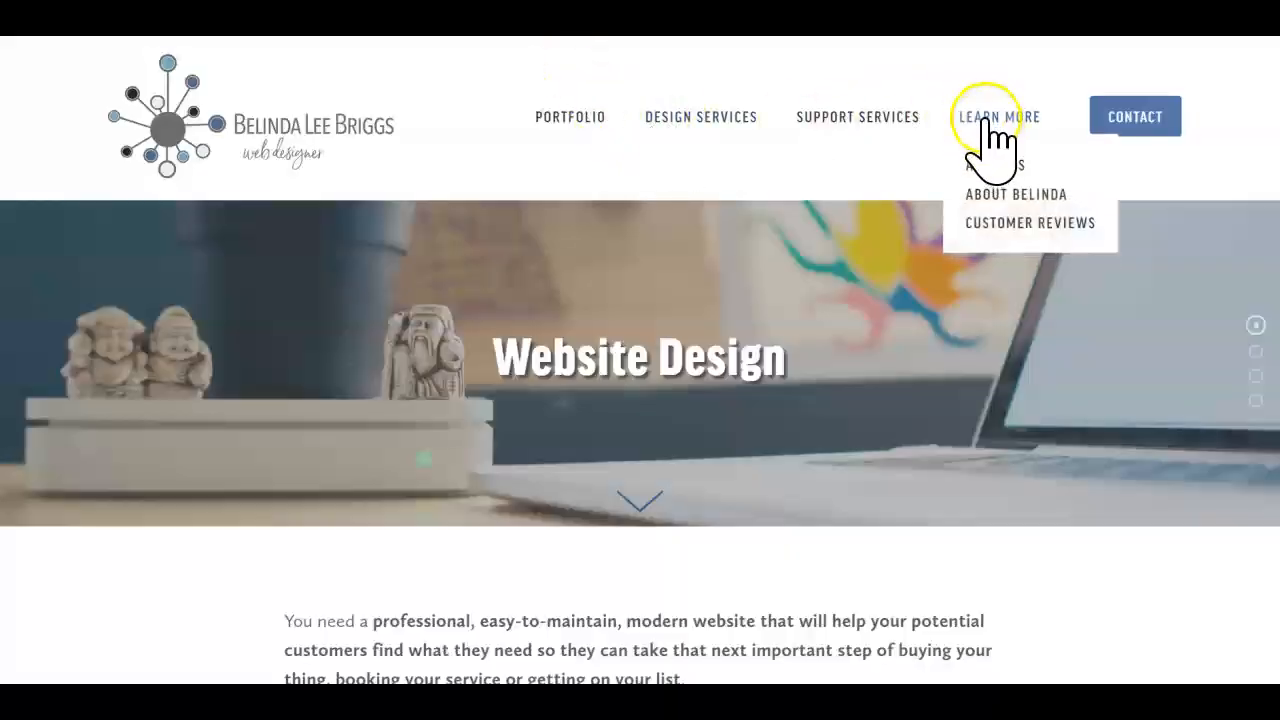
mouse_move(930, 140)
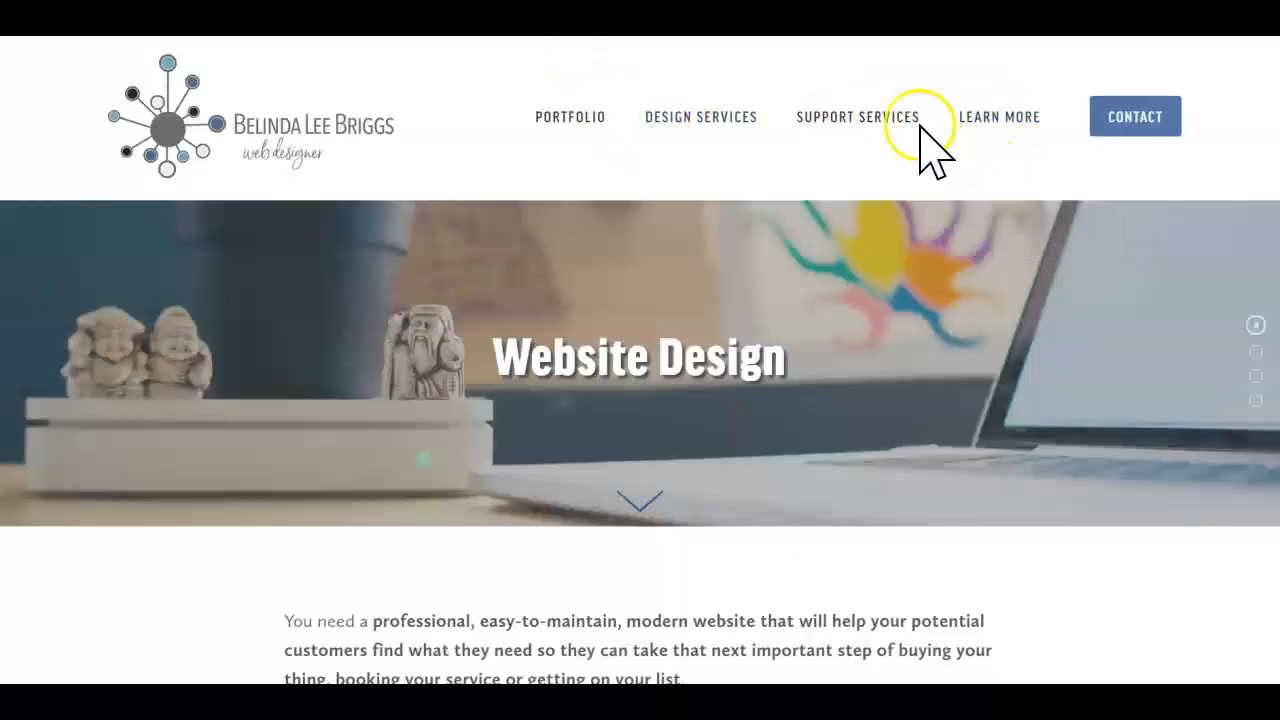
mouse_move(560, 160)
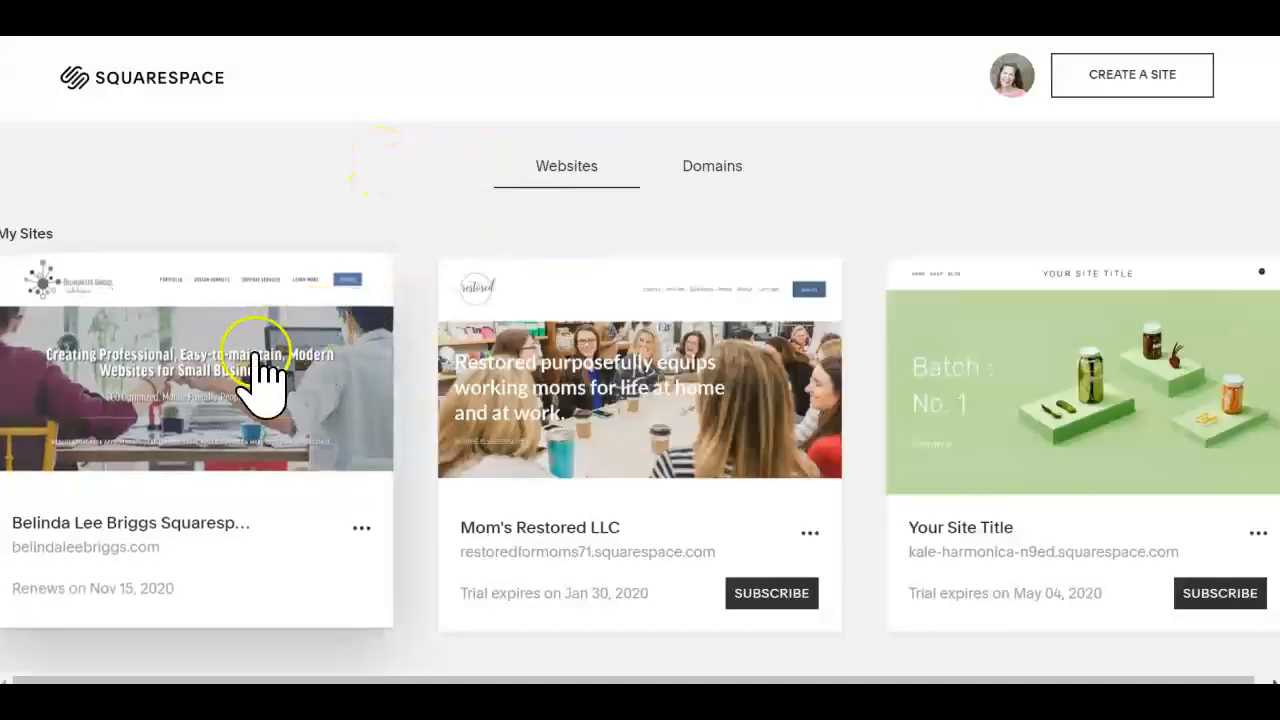
mouse_move(880, 310)
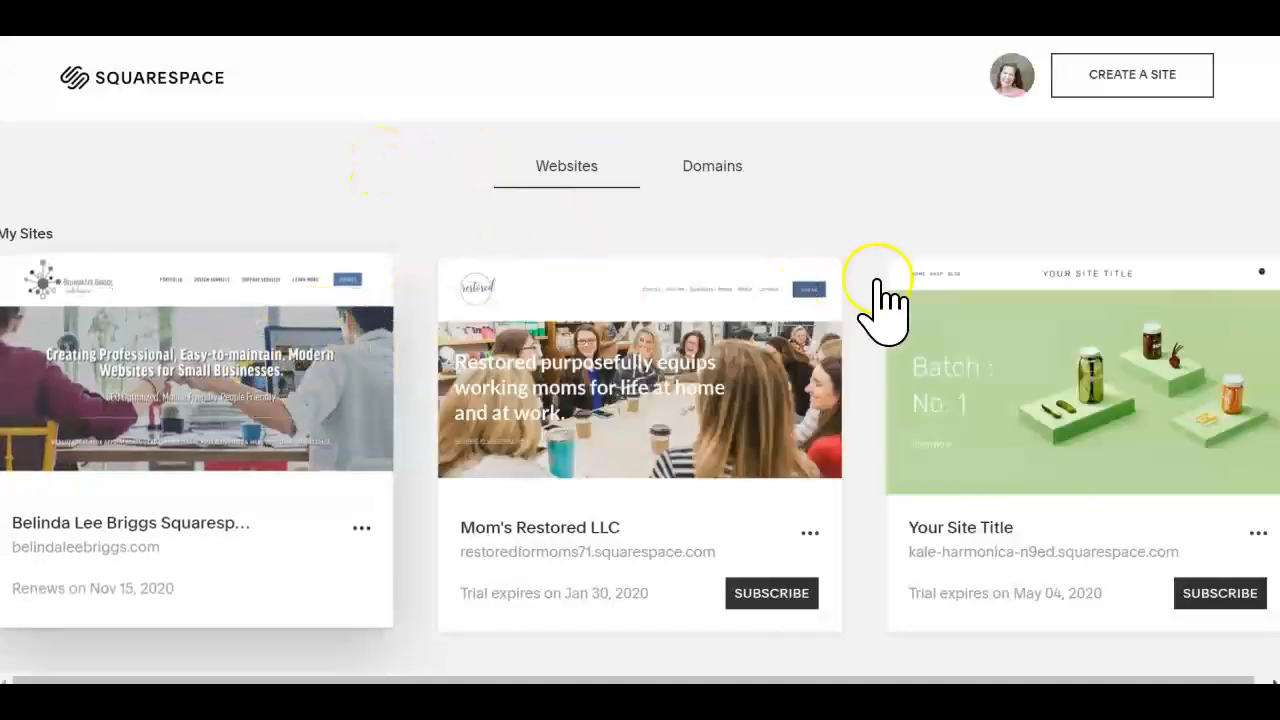
- Open the first website's dashboard and go to Commerce > Inventory
left_click(196, 390)
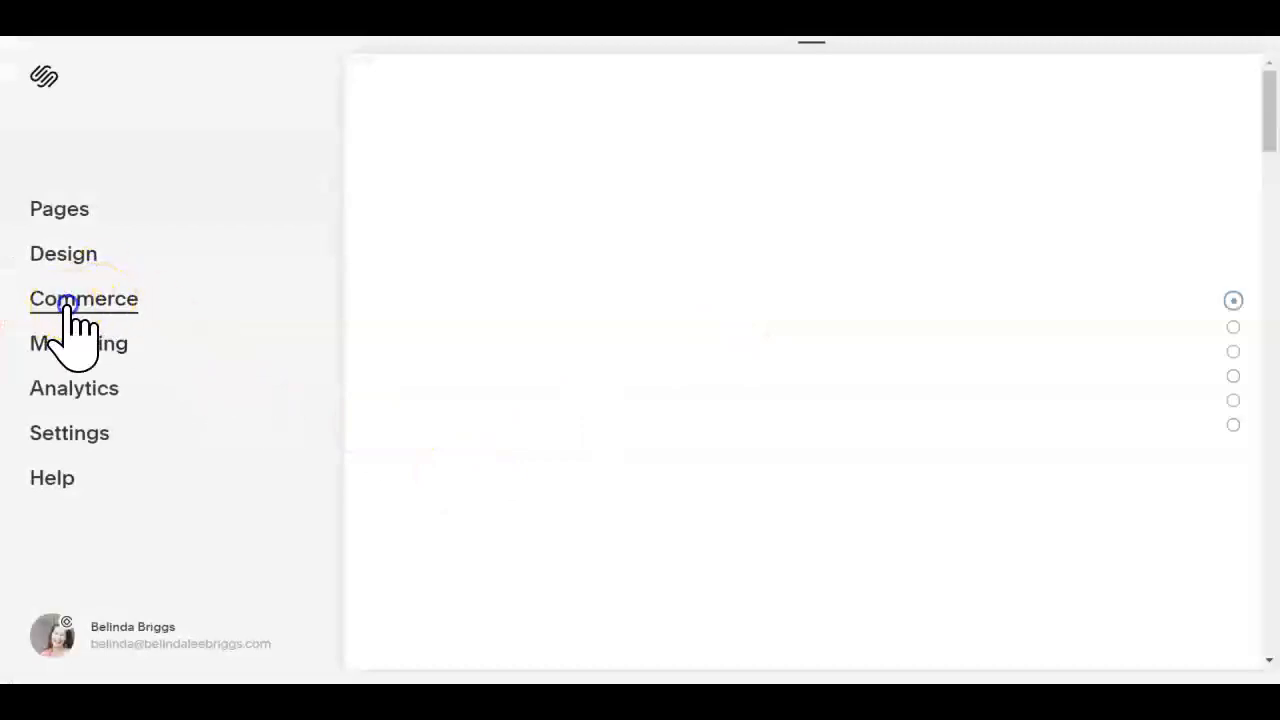
left_click(84, 298)
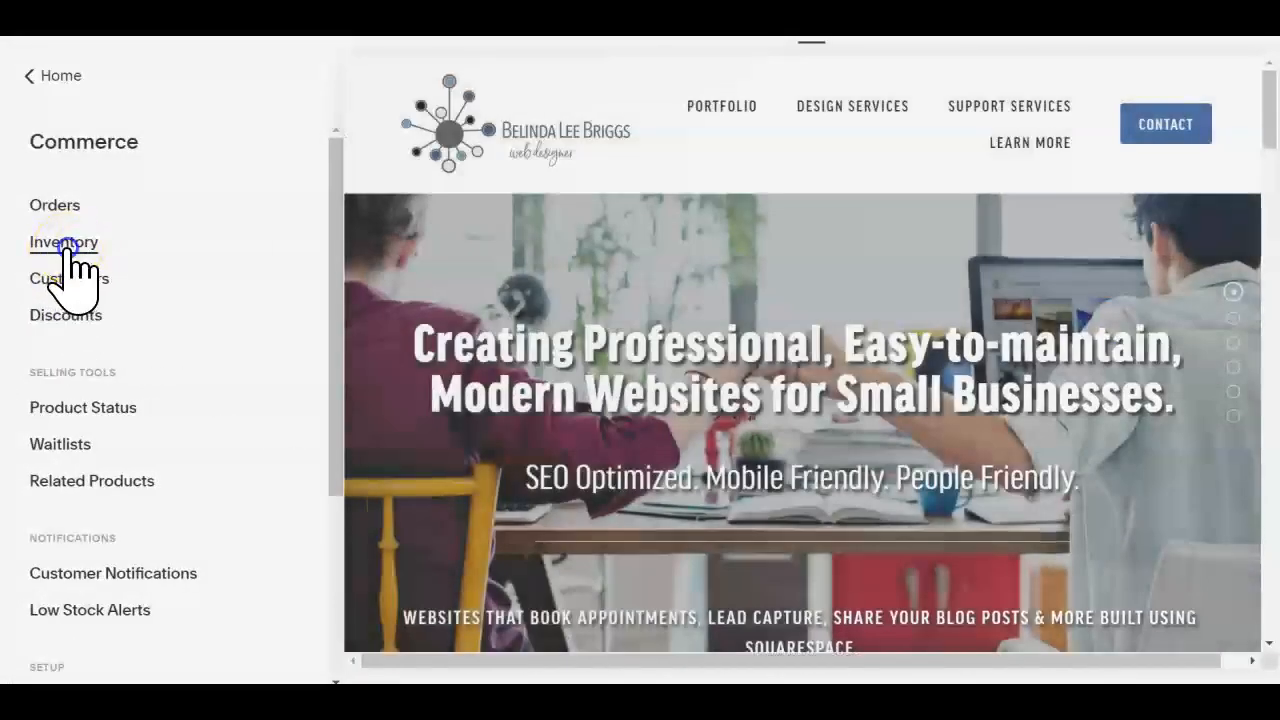
left_click(64, 242)
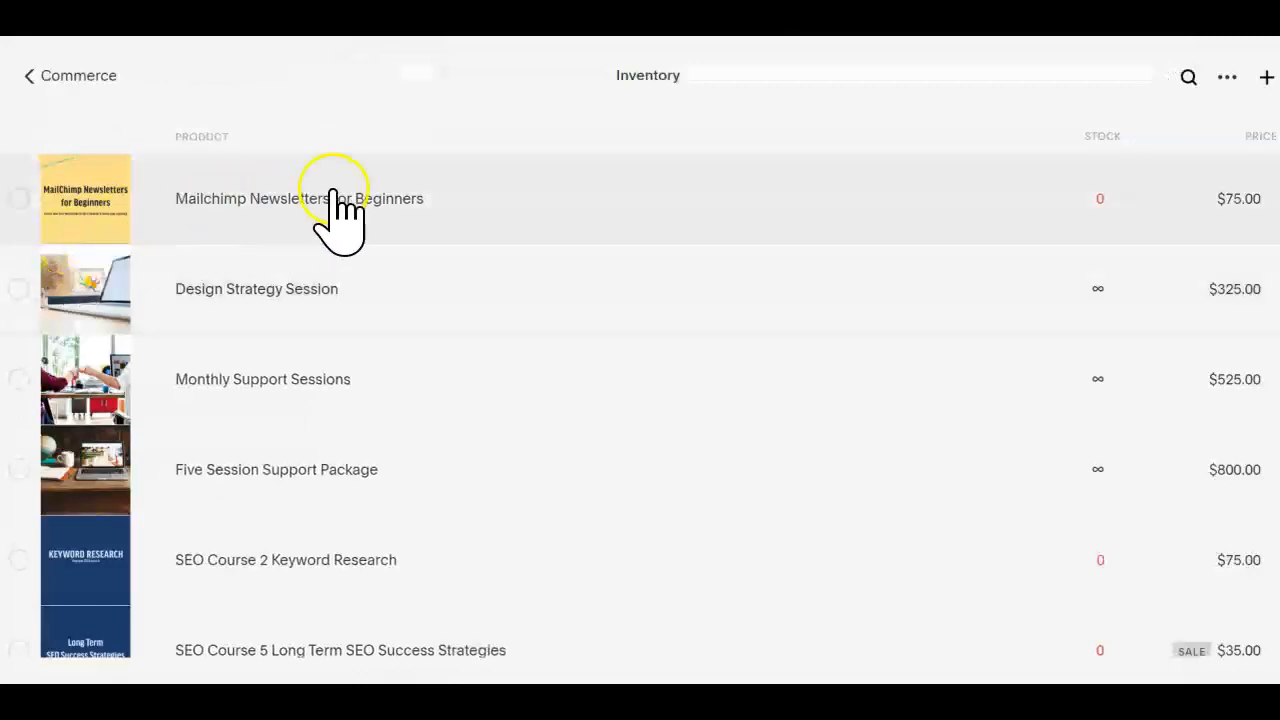
- Open the Mailchimp Newsletters for Beginners product's Options and select its URL slug
left_click(300, 198)
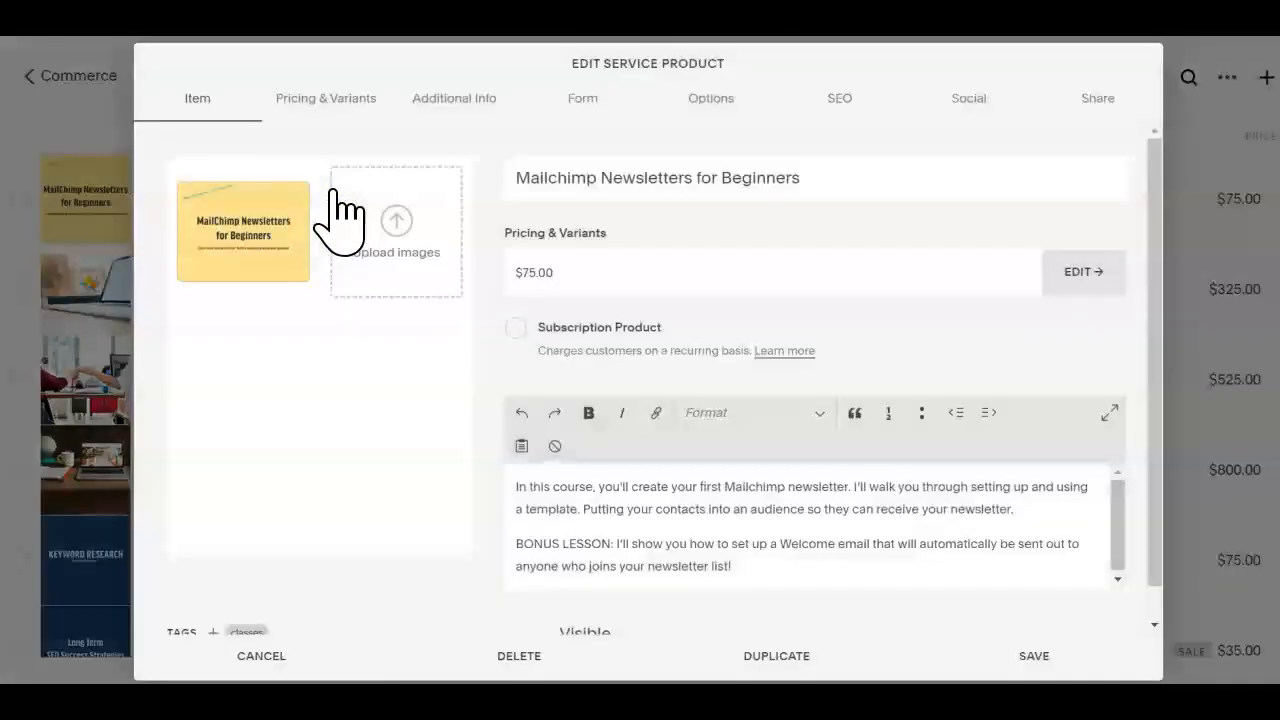
mouse_move(700, 360)
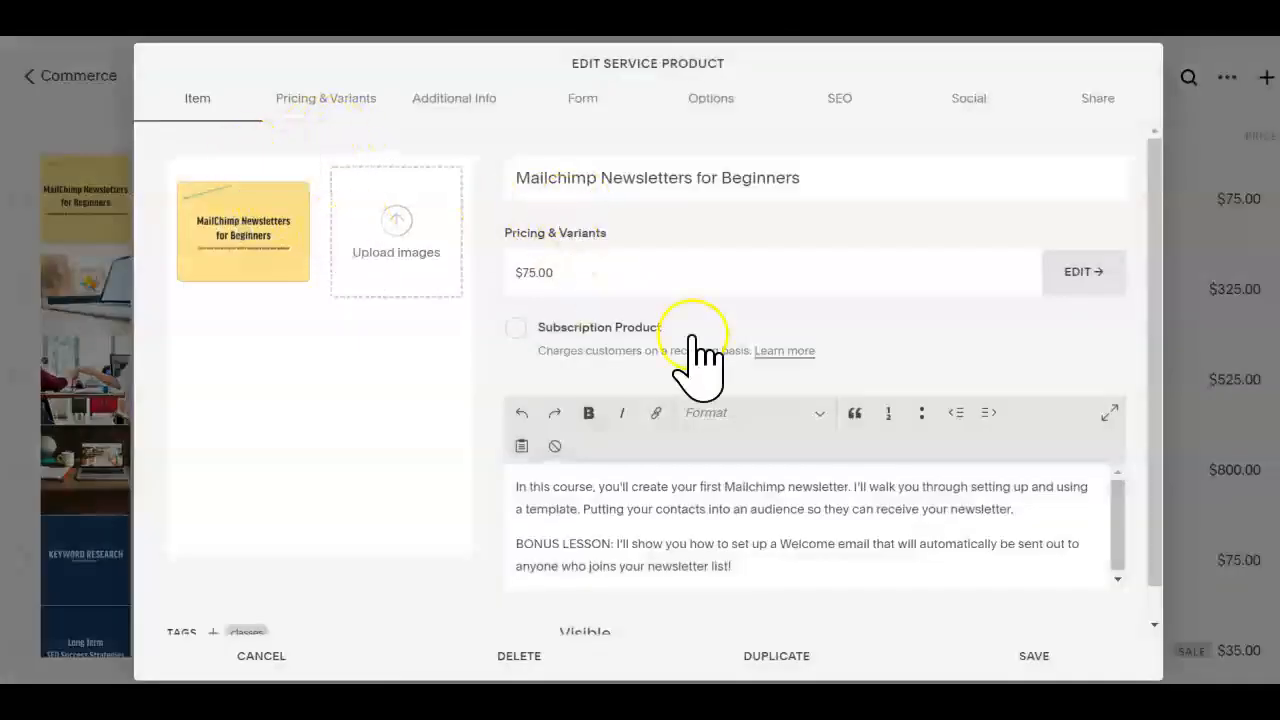
left_click(710, 98)
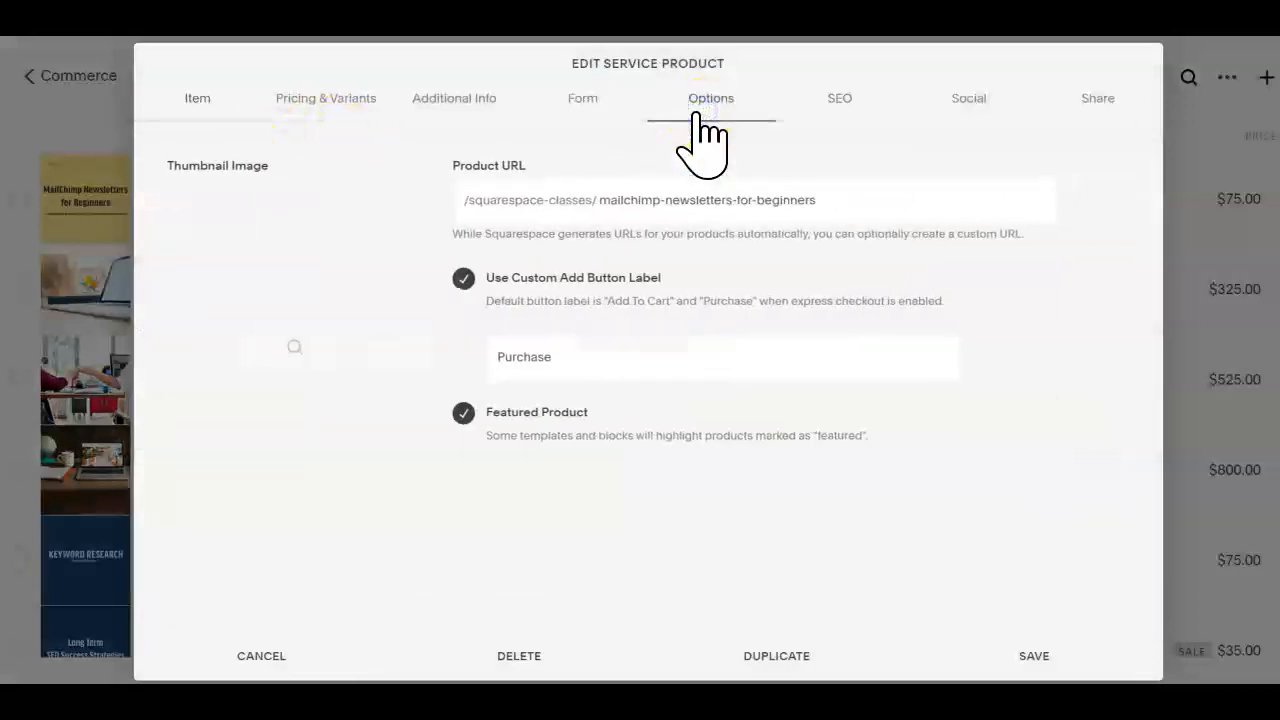
left_click(710, 98)
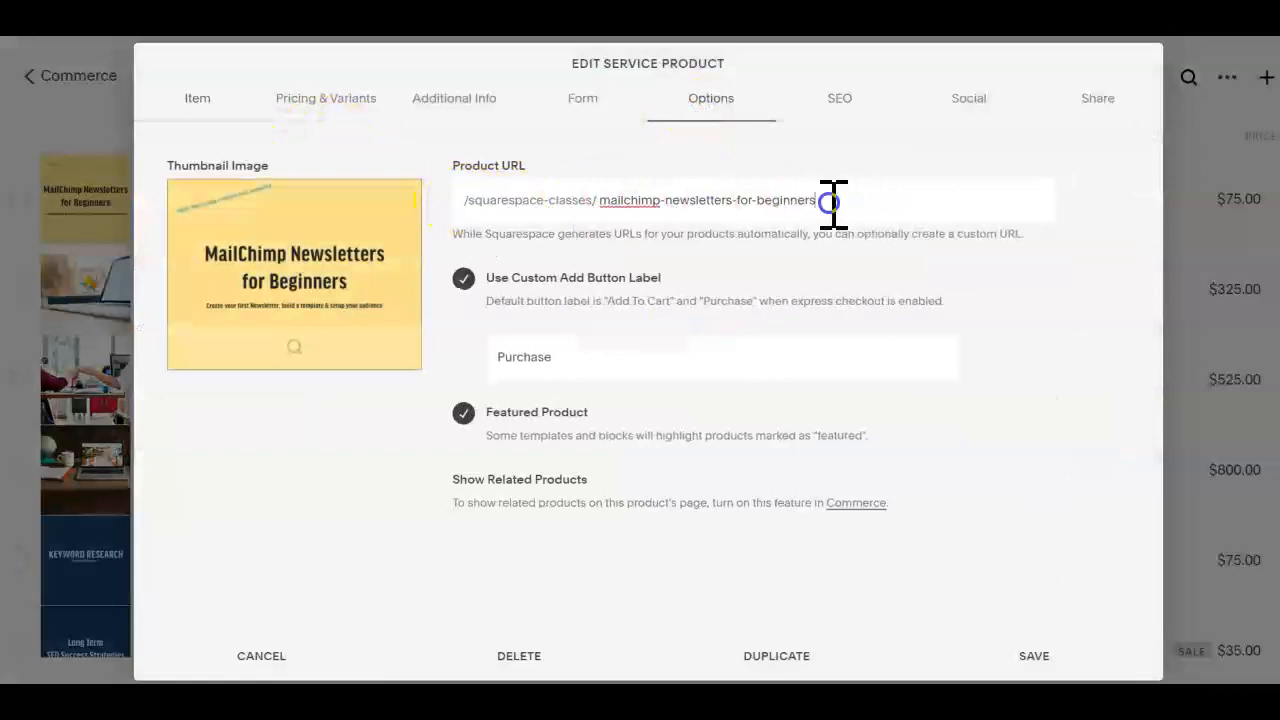
double_click(708, 200)
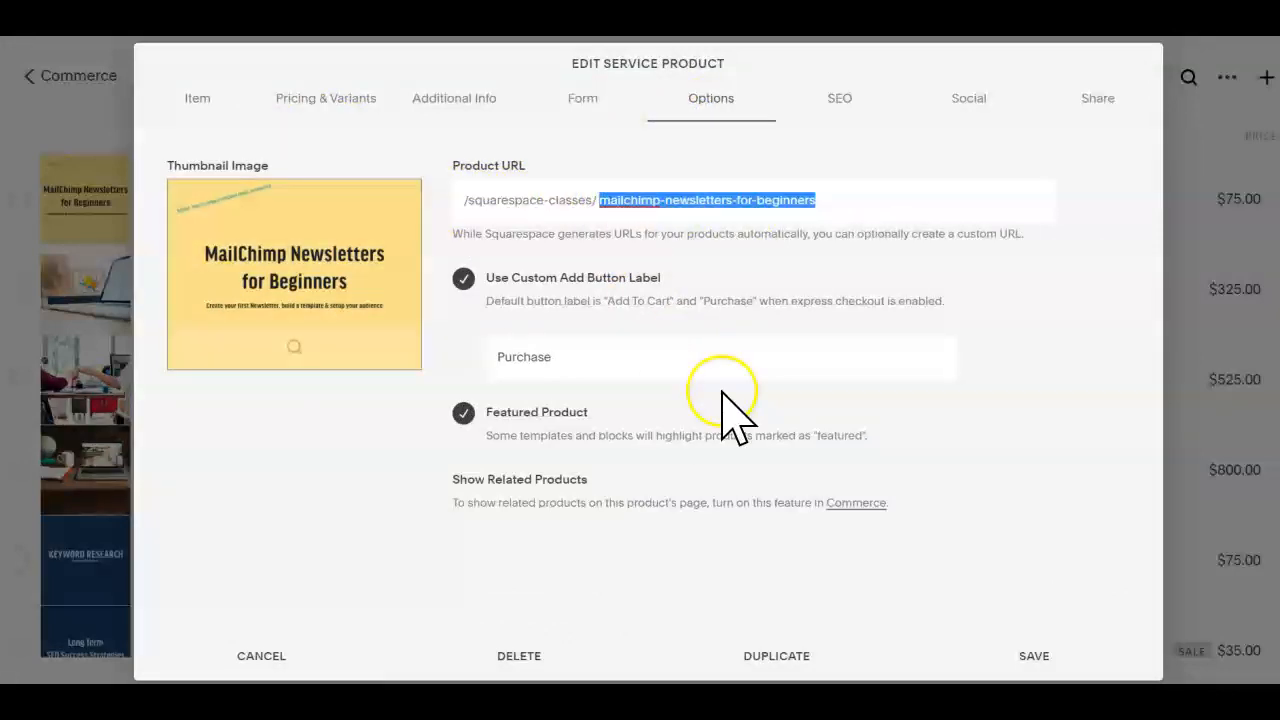
mouse_move(484, 230)
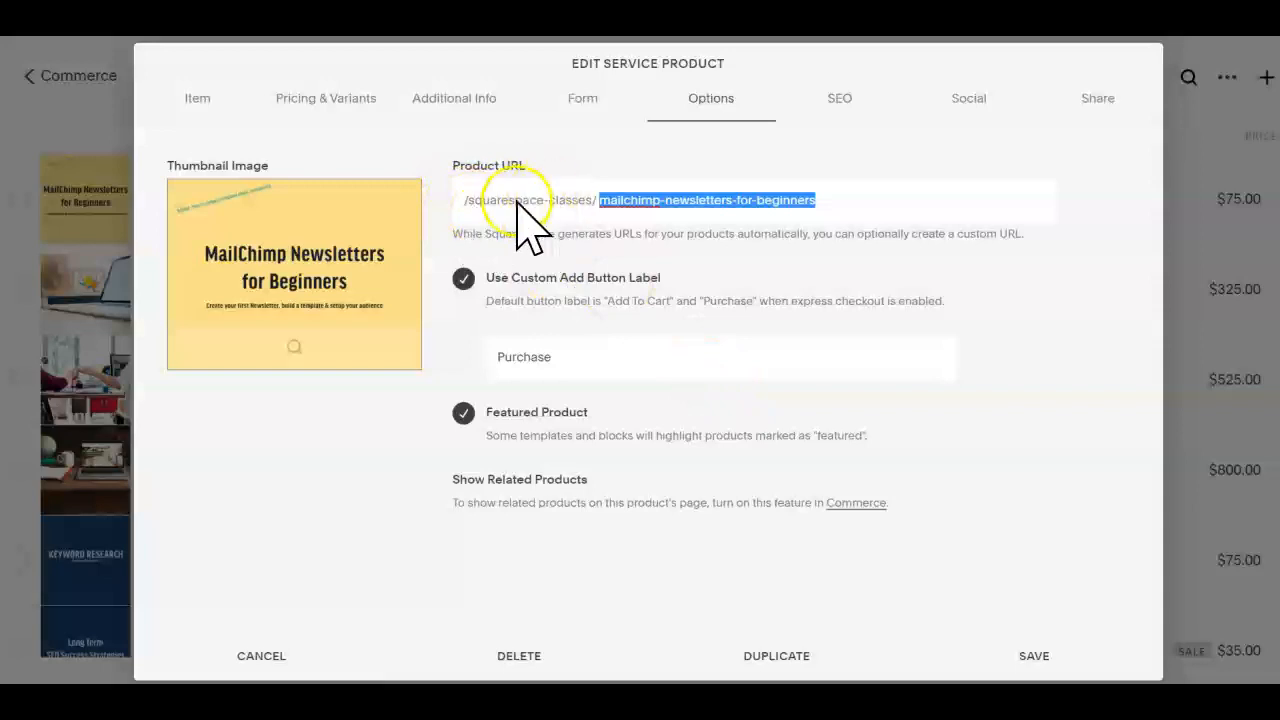
mouse_move(500, 220)
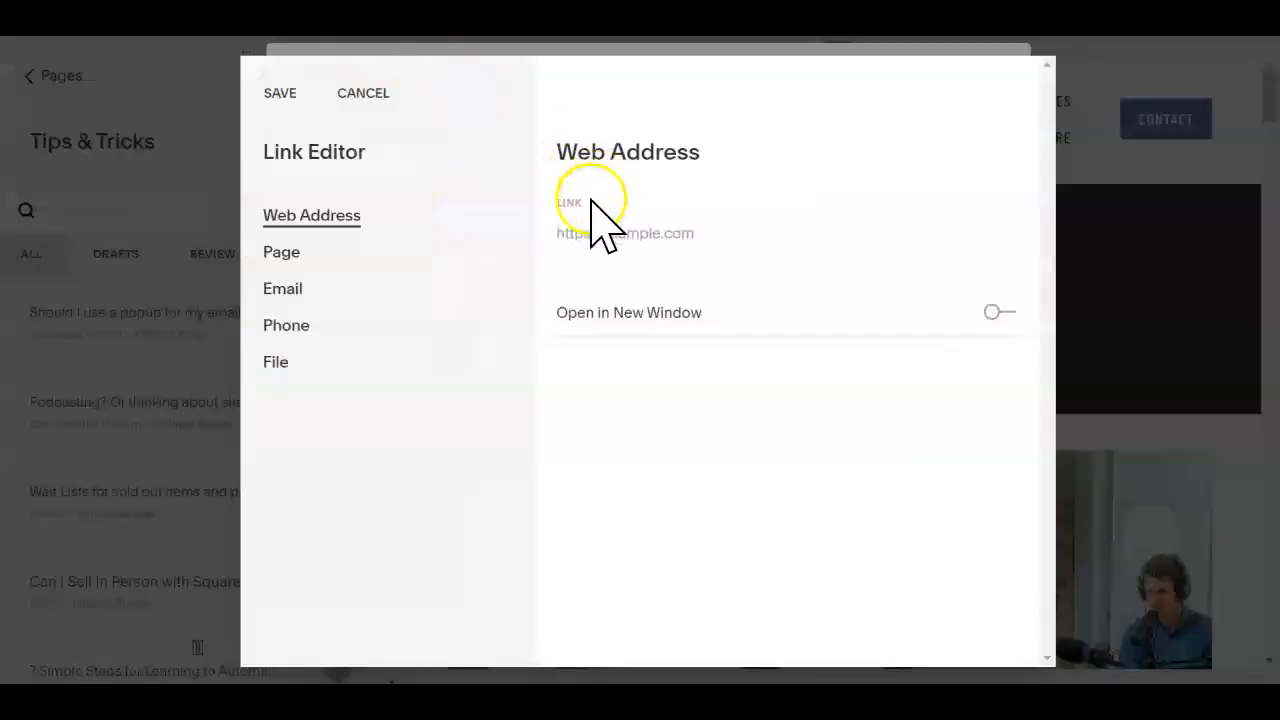
- Enter /squarespace-classes/mailchimp-newsletters-for-beginners as the link's web address
left_click(644, 232)
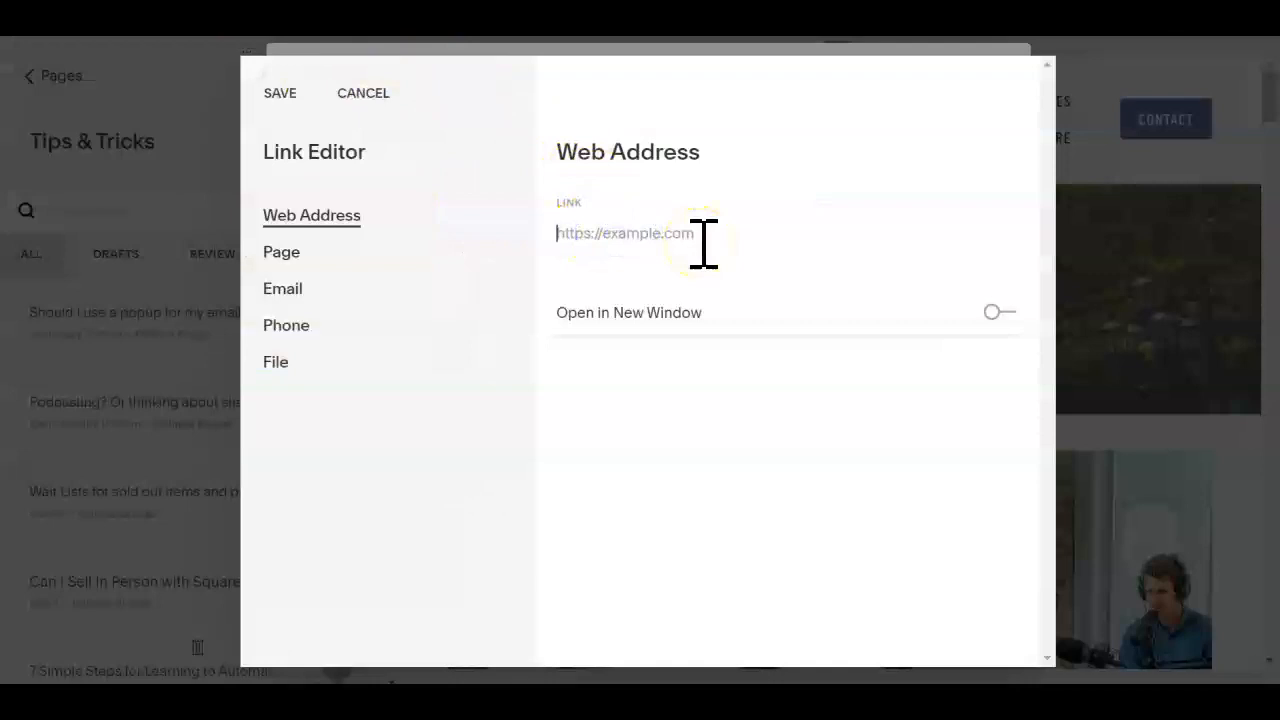
type("/squares")
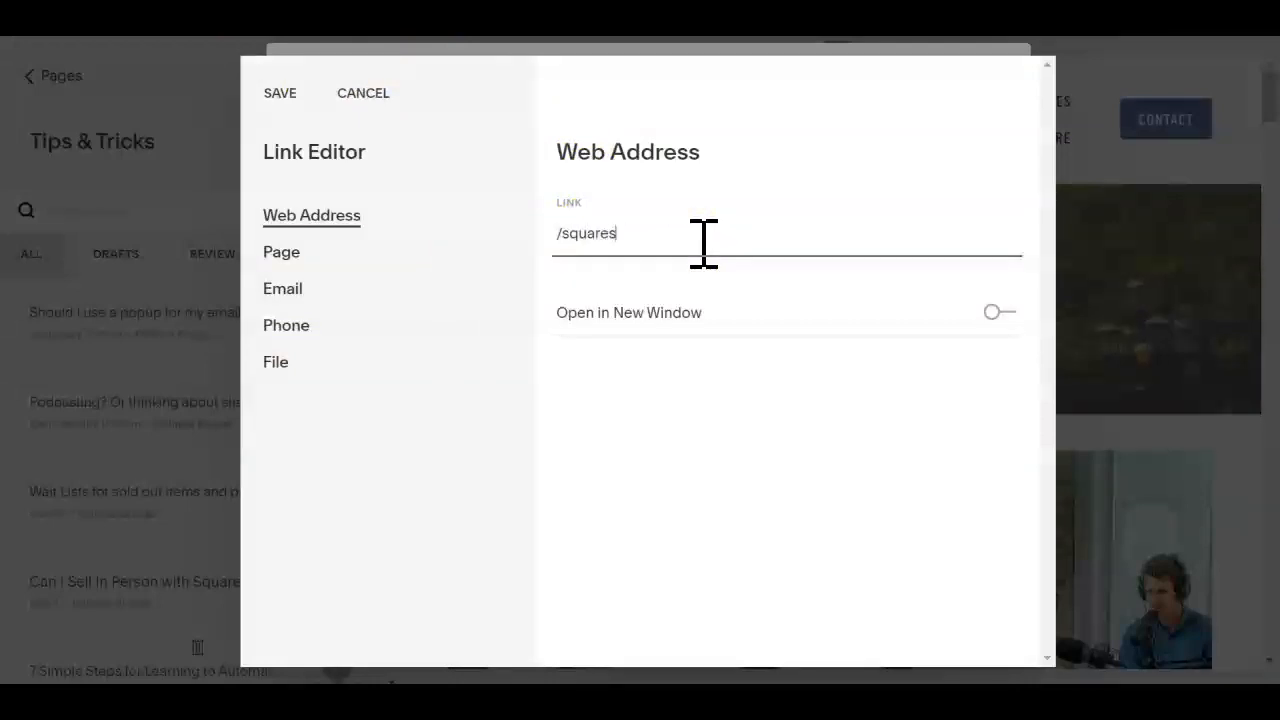
type("space-classes")
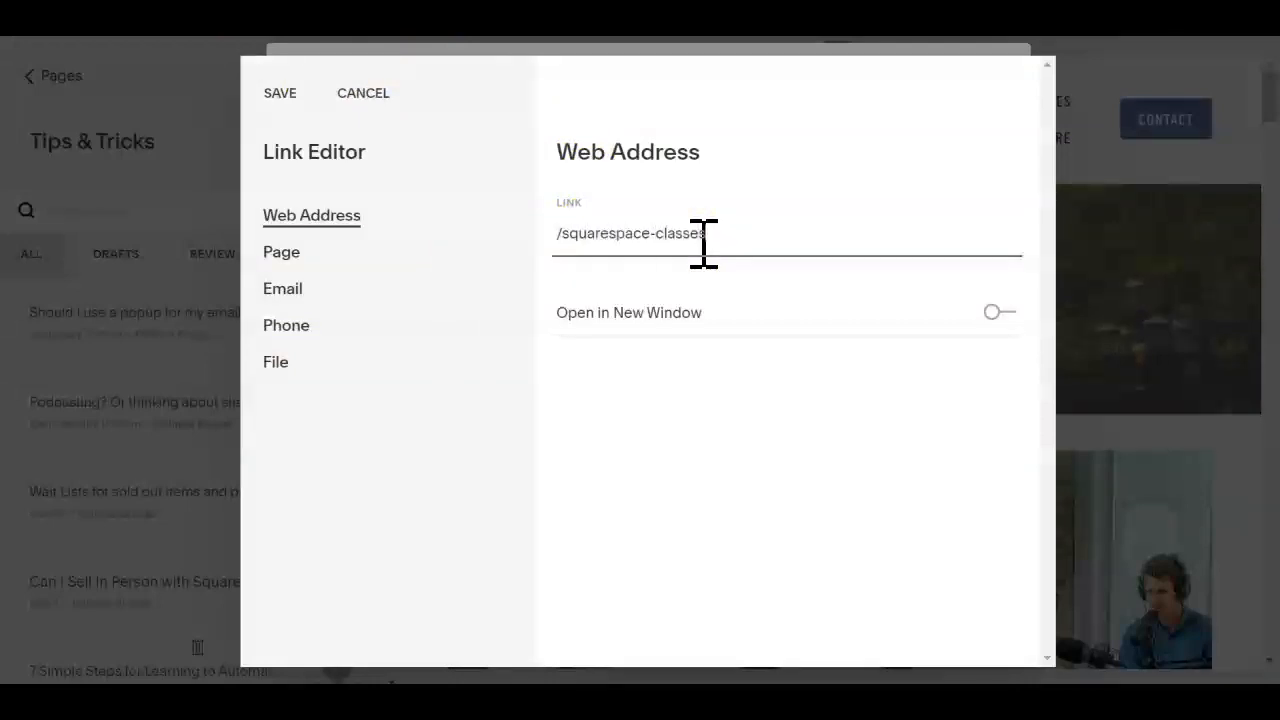
type("mailchimp-newsletters-for-beginners")
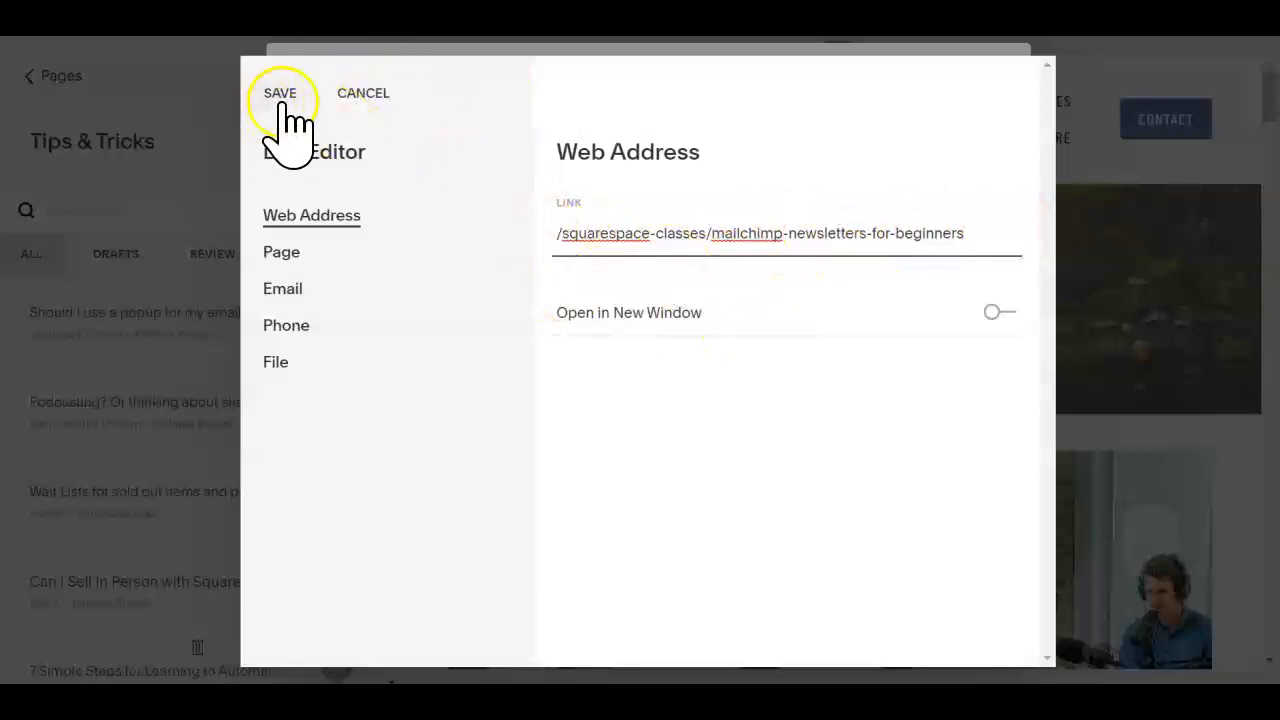
- Save the link, apply it to the course text, and save the blog post
left_click(280, 94)
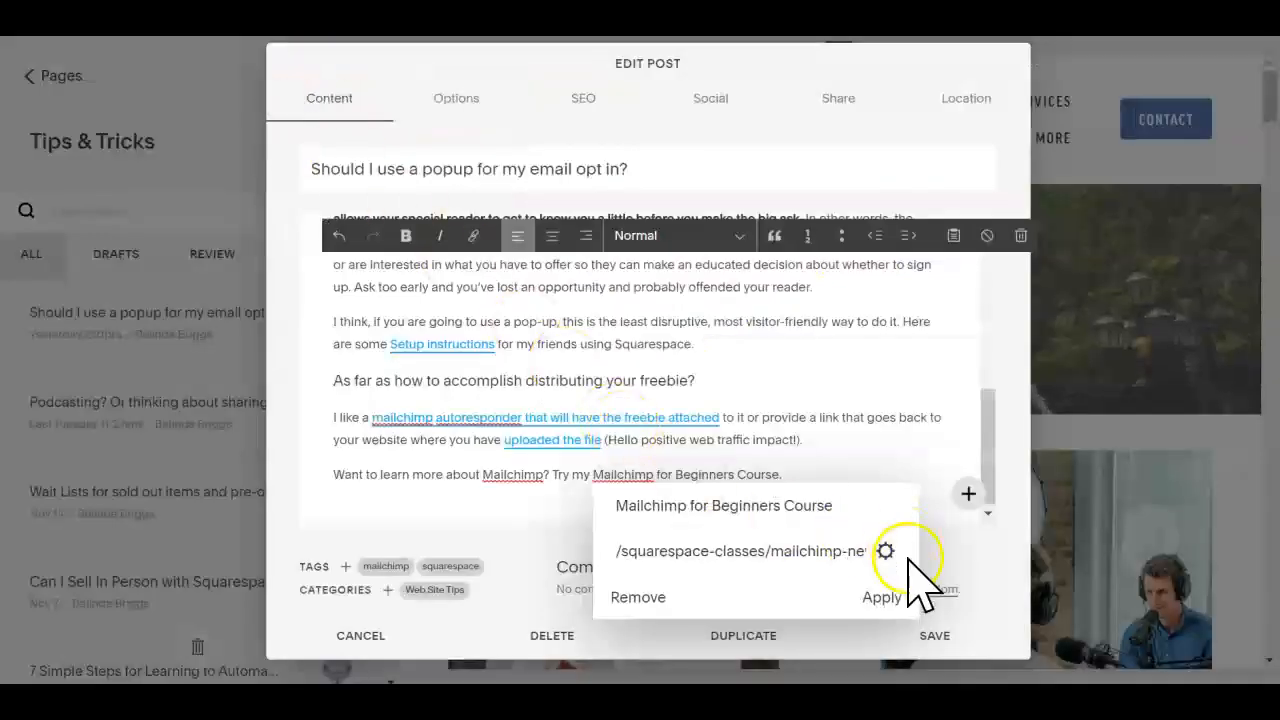
left_click(882, 596)
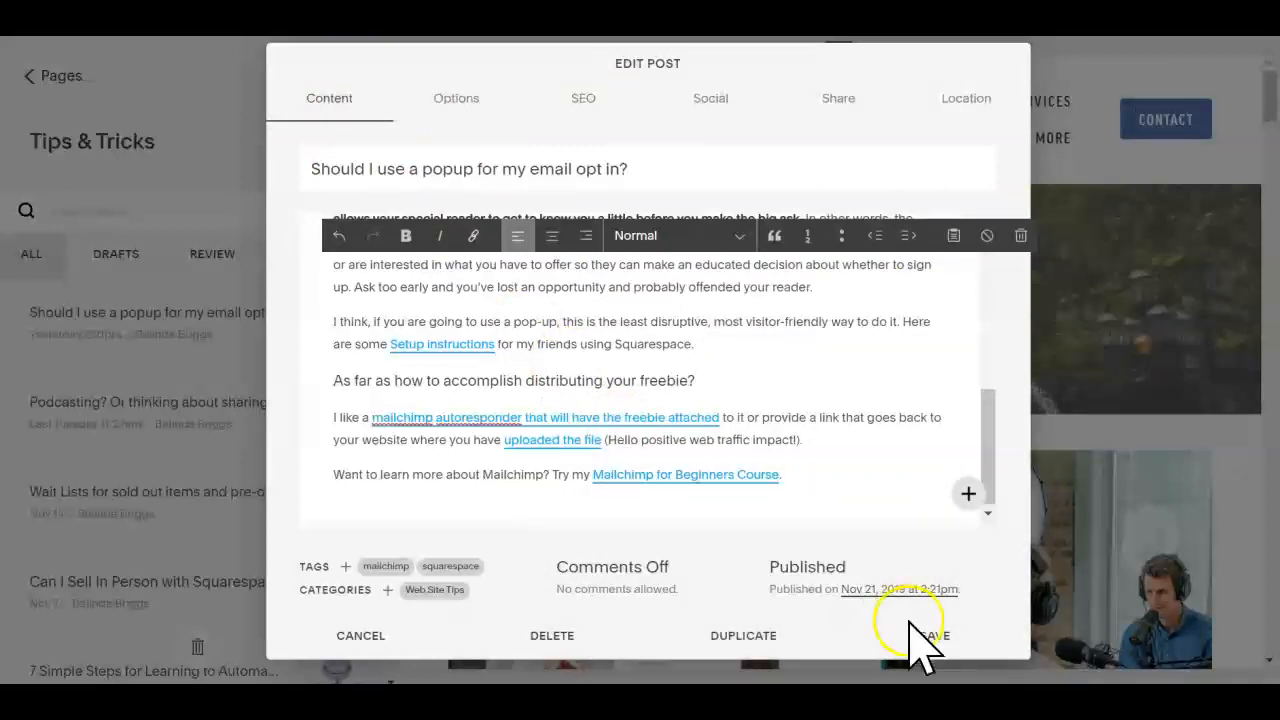
left_click(920, 636)
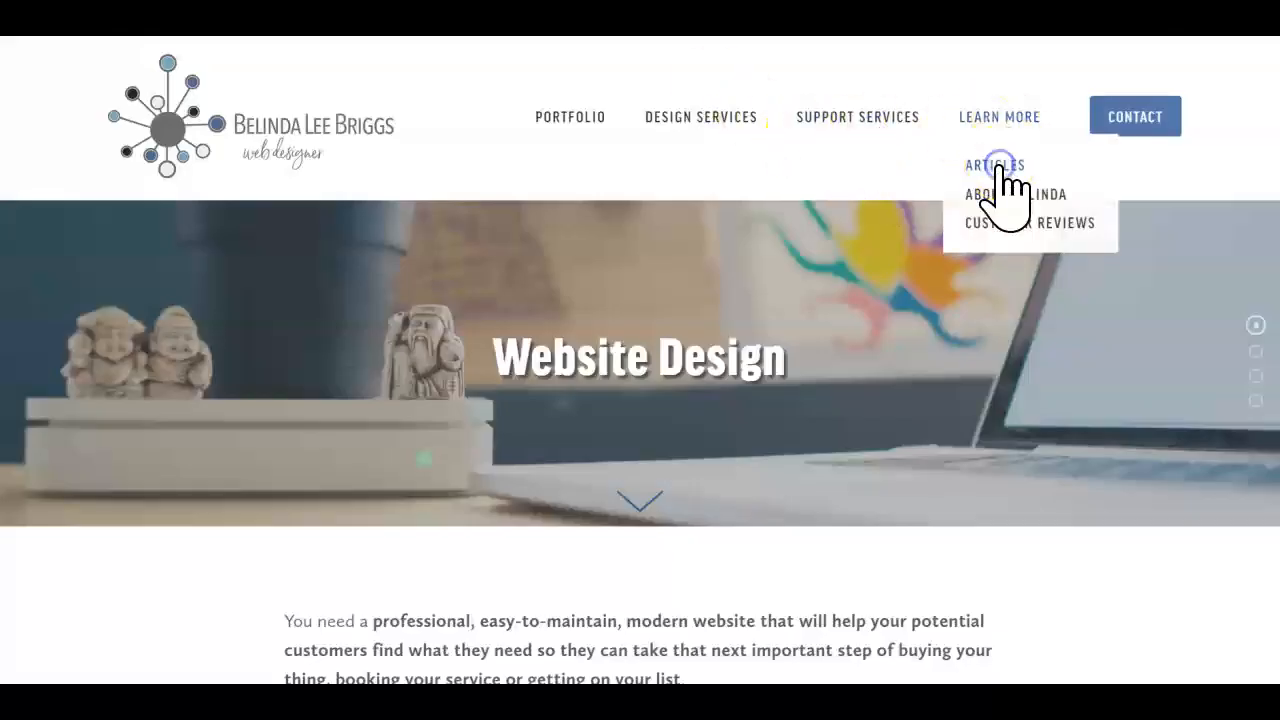
- On the live Articles page, open the popup email opt-in post and scroll to its end
left_click(992, 164)
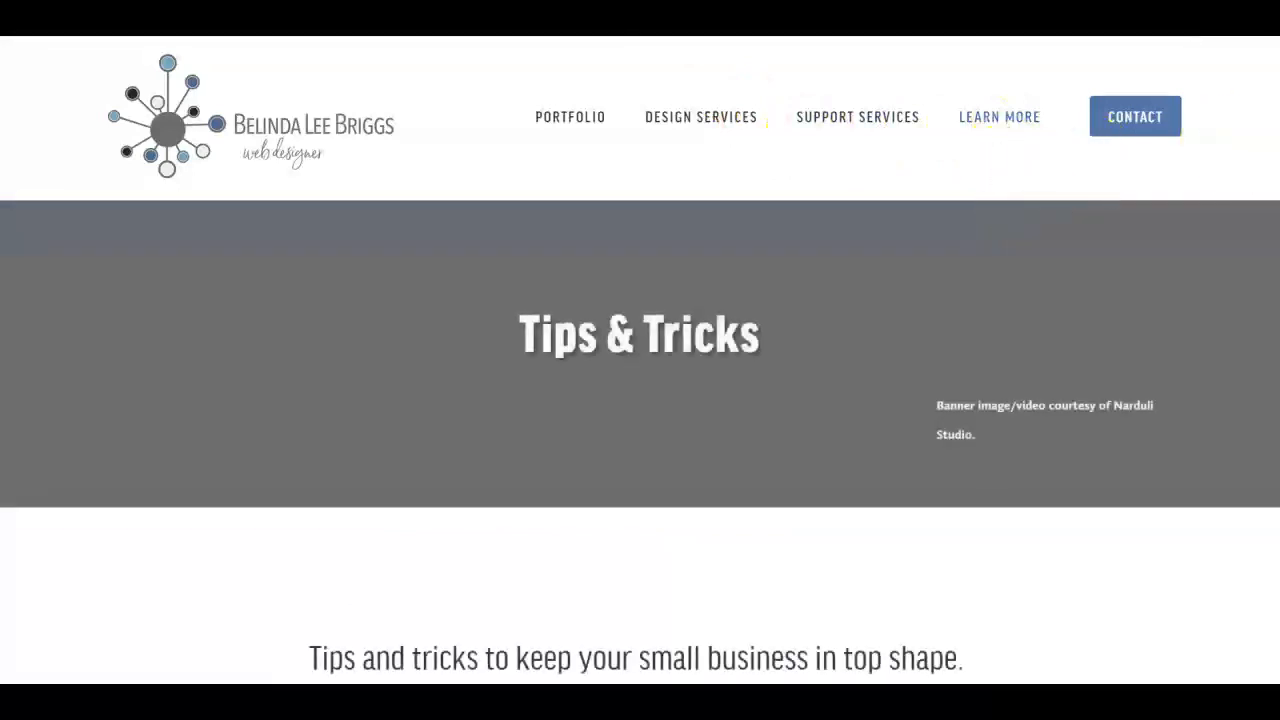
scroll("down", 3)
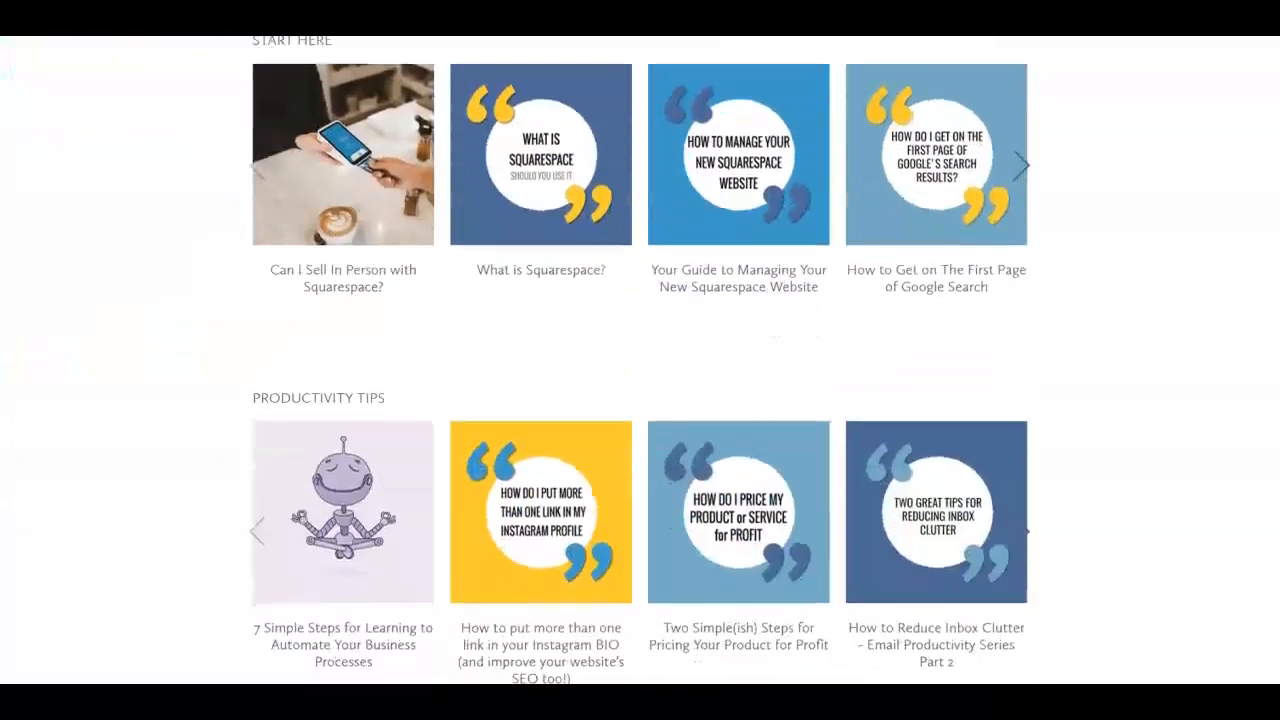
scroll("down", 3)
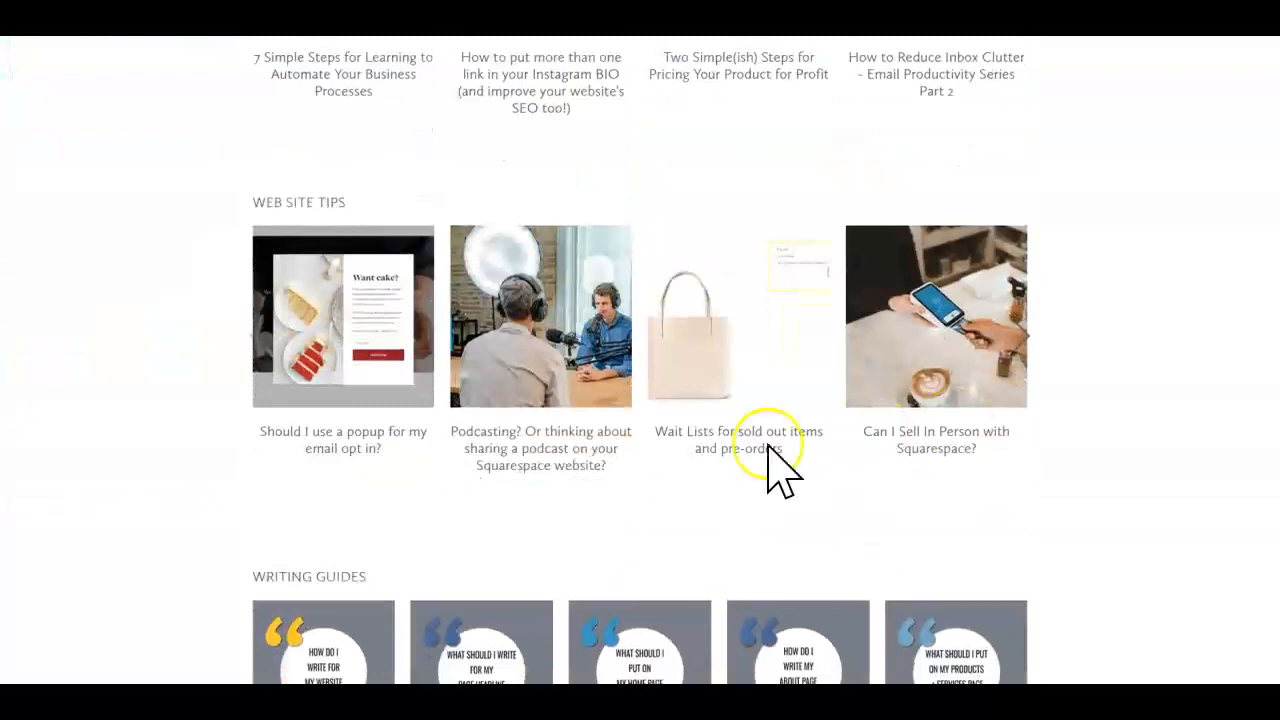
left_click(344, 440)
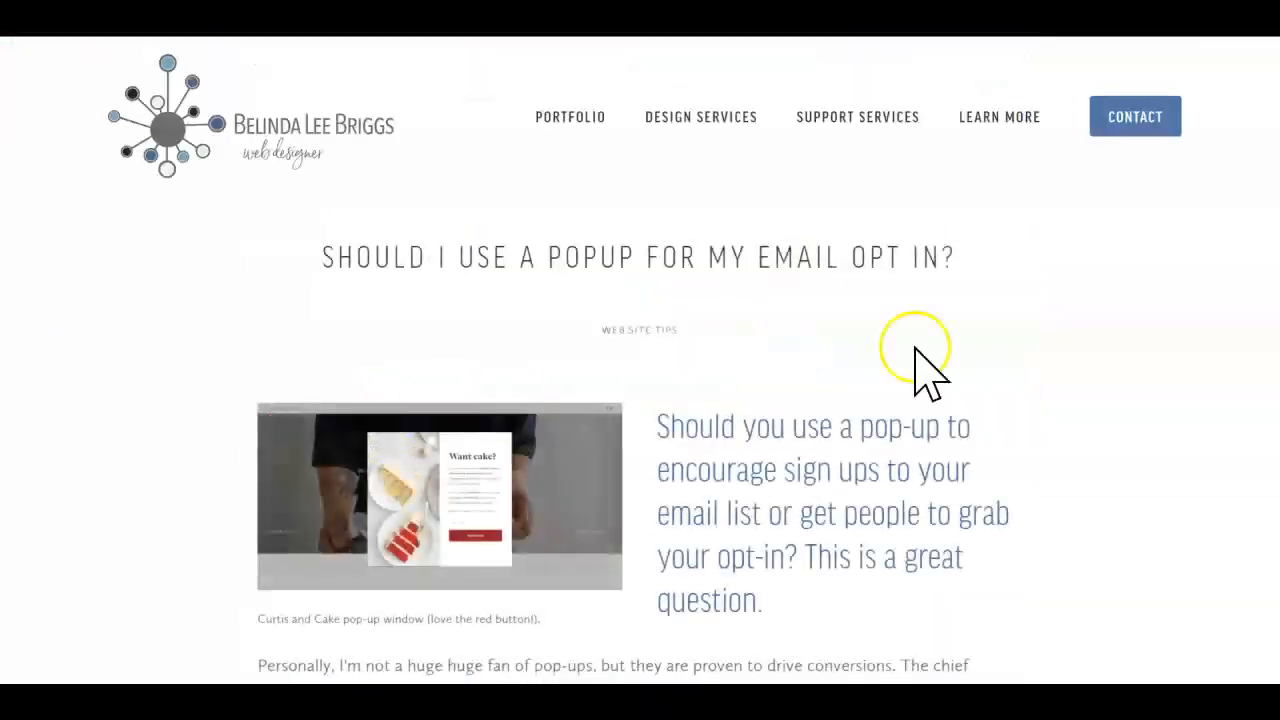
scroll("down", 3)
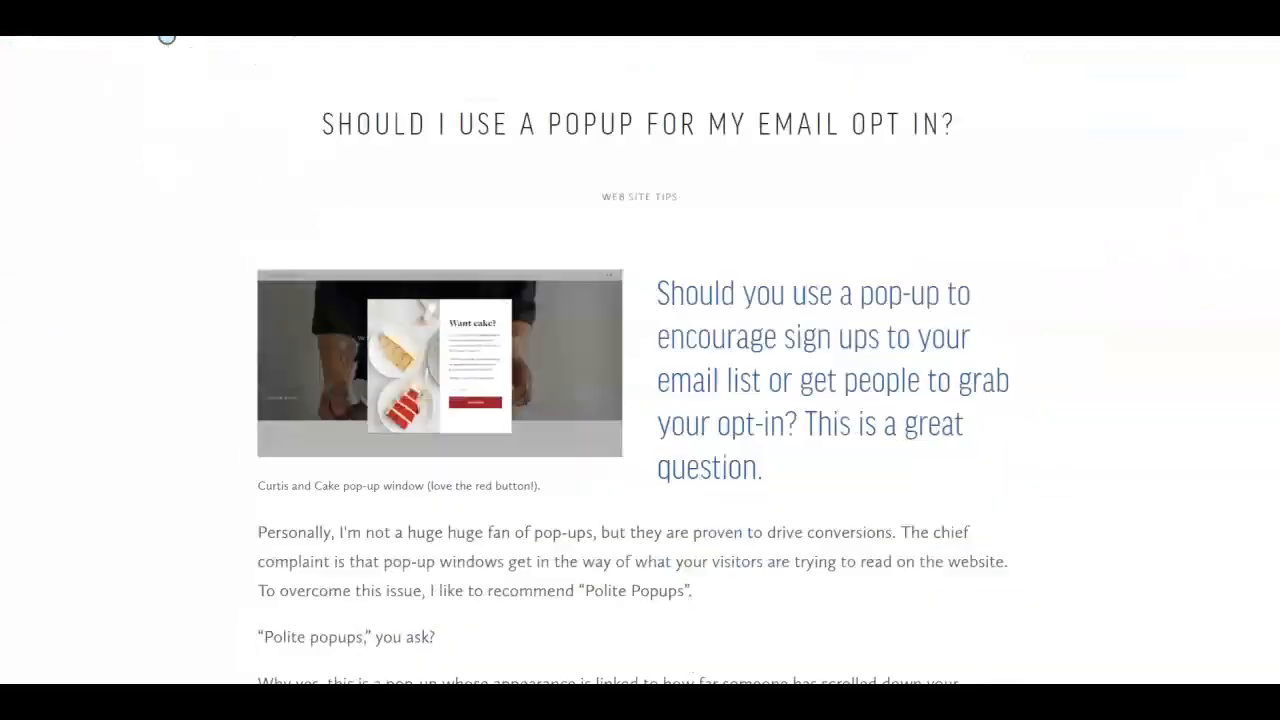
scroll("down", 3)
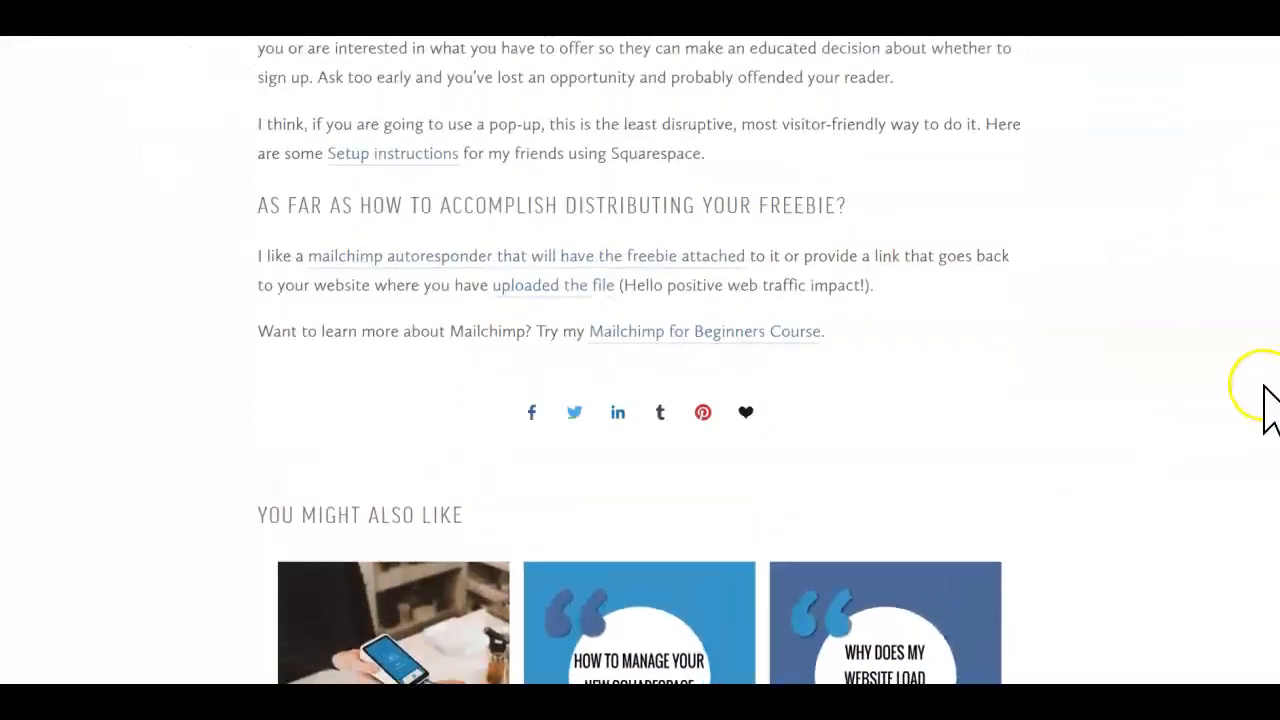
mouse_move(764, 336)
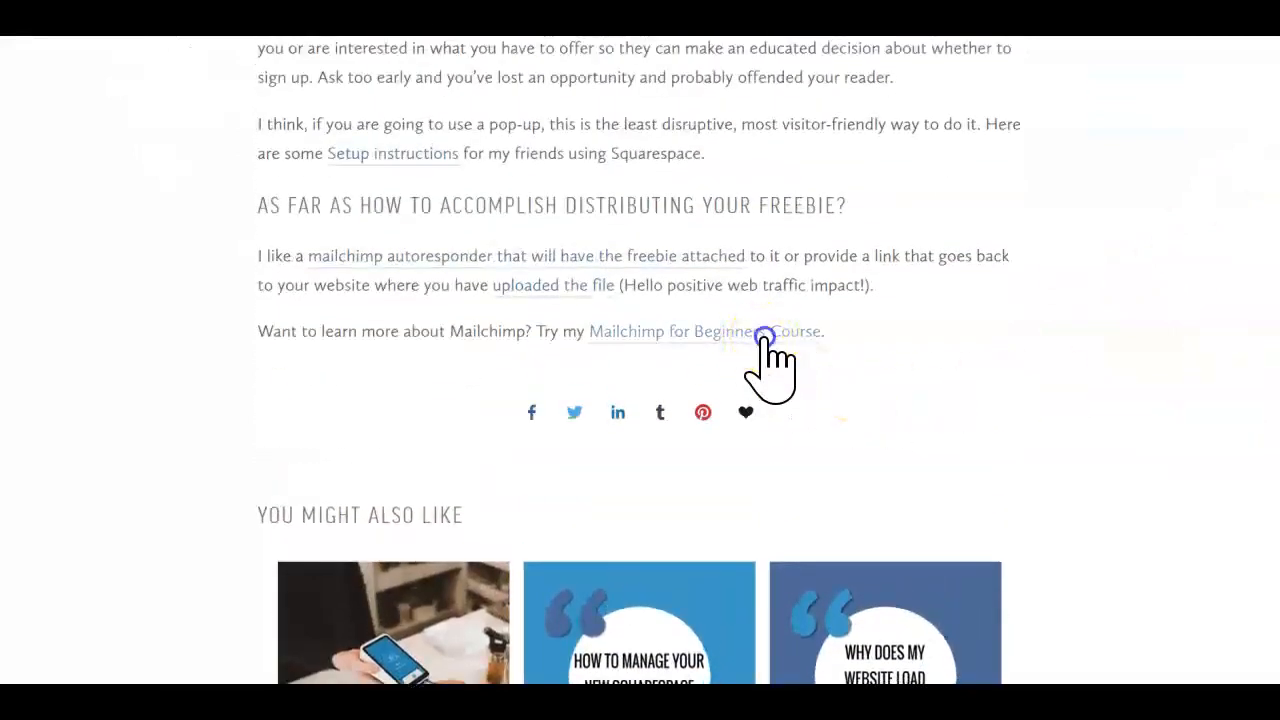
- Follow the Mailchimp for Beginners Course link and look over the course product page
left_click(704, 332)
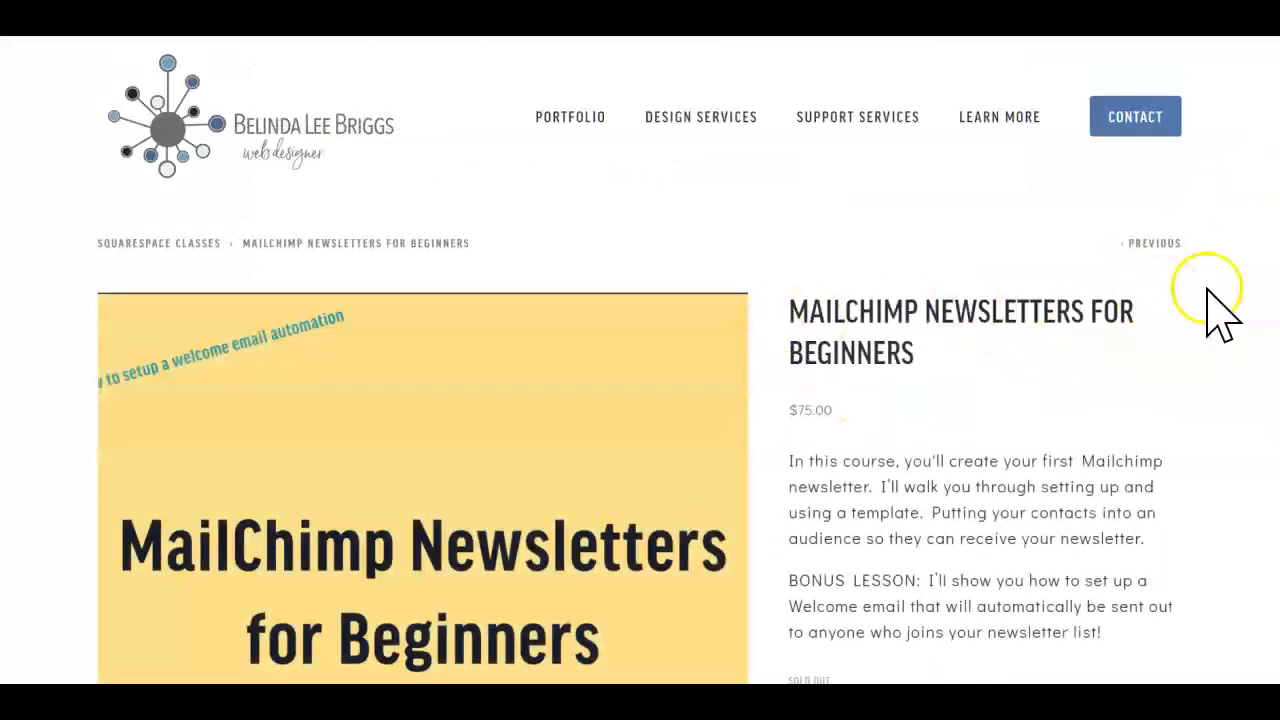
scroll("down", 3)
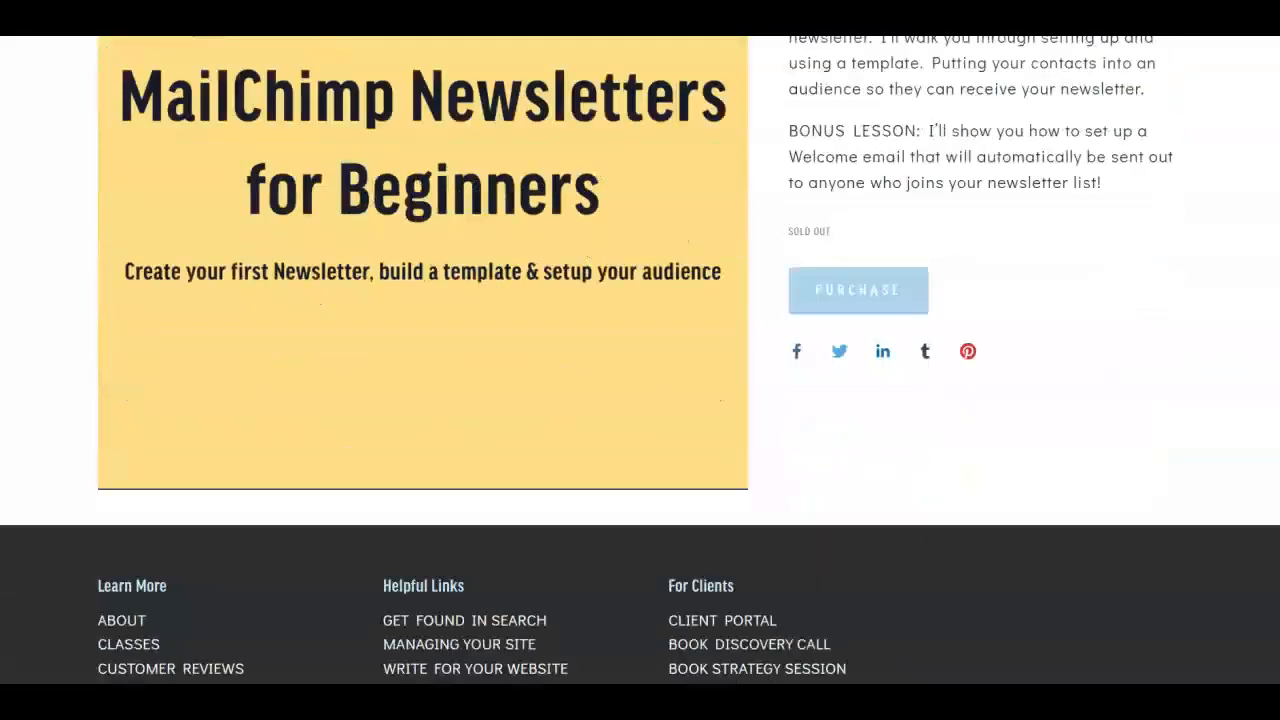
scroll("up", 3)
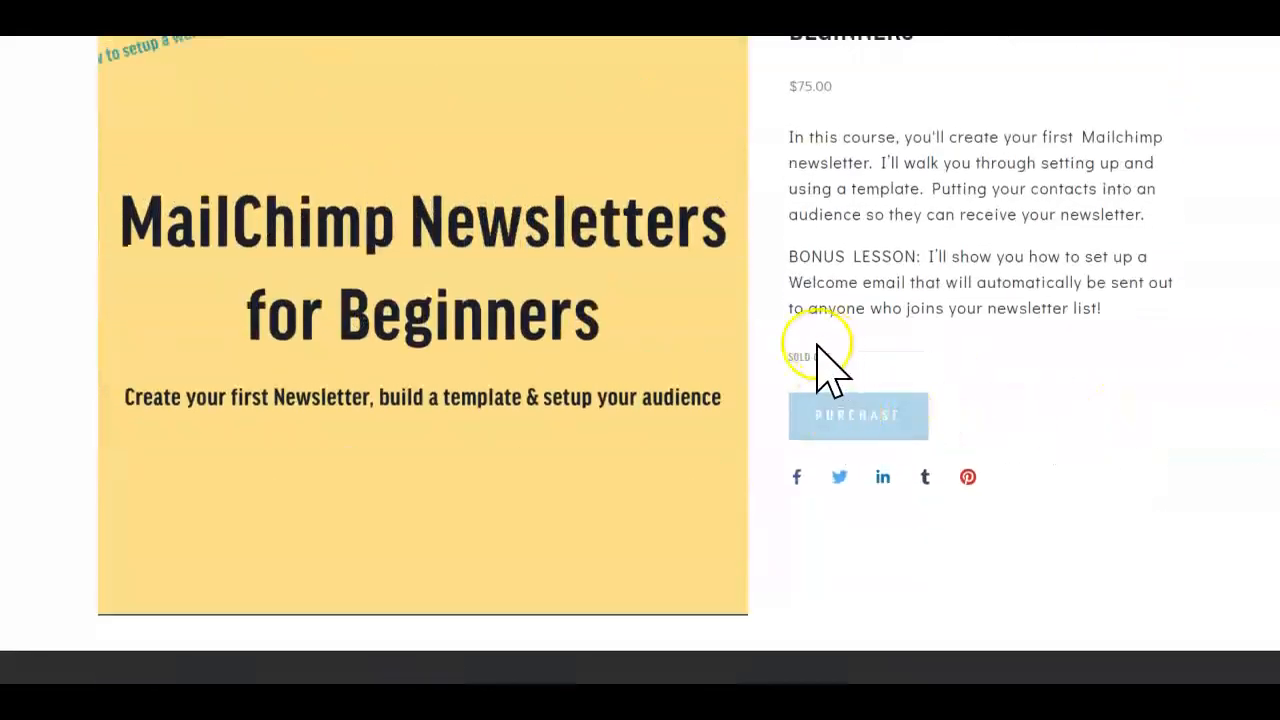
mouse_move(890, 396)
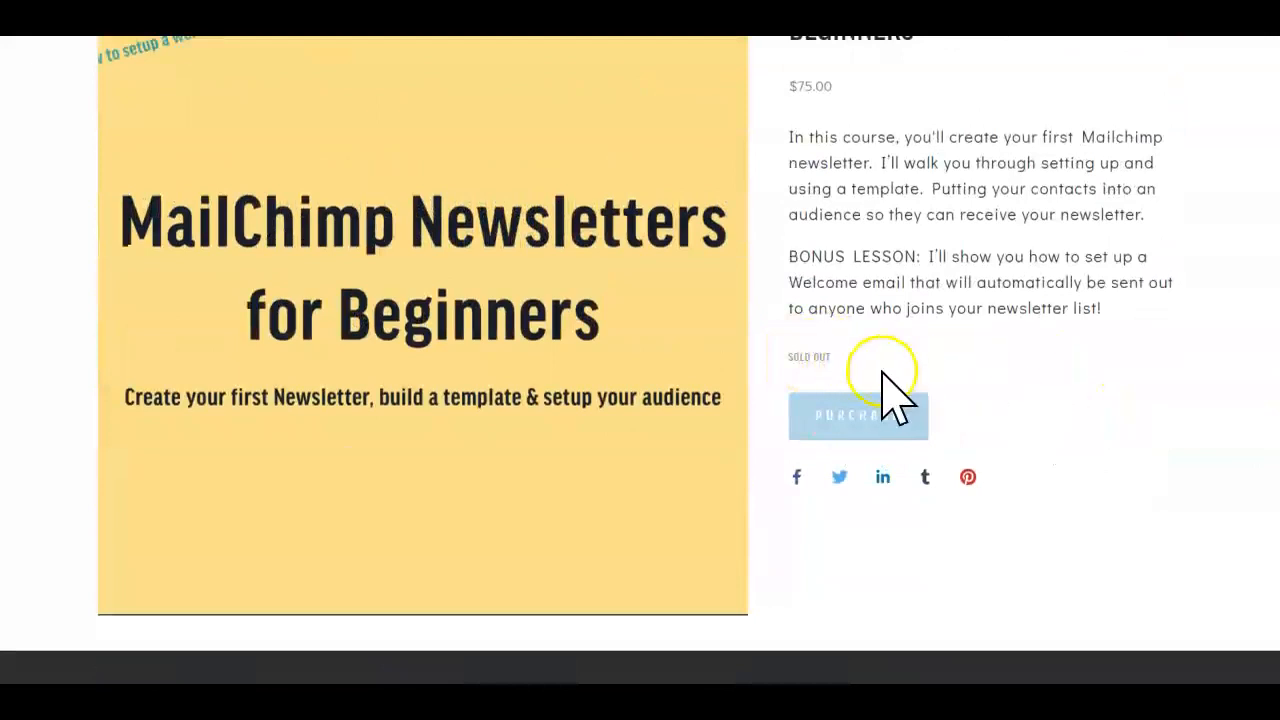
mouse_move(1270, 376)
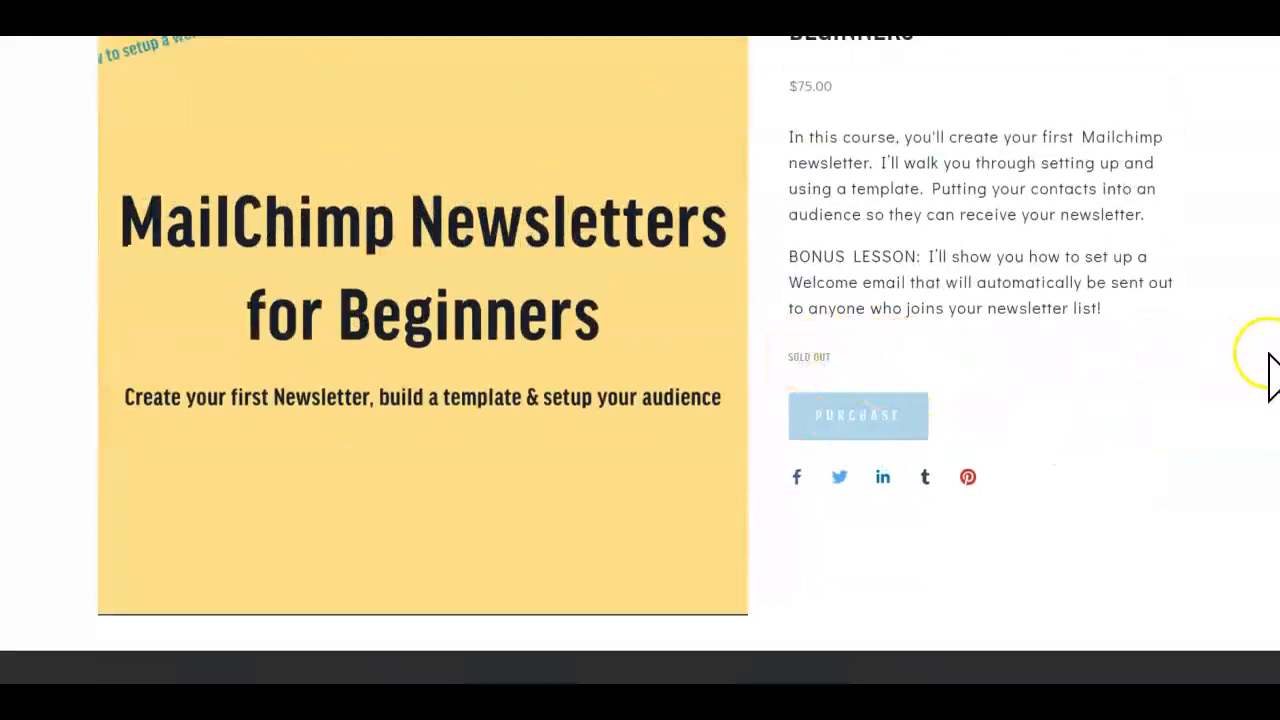
scroll("up", 3)
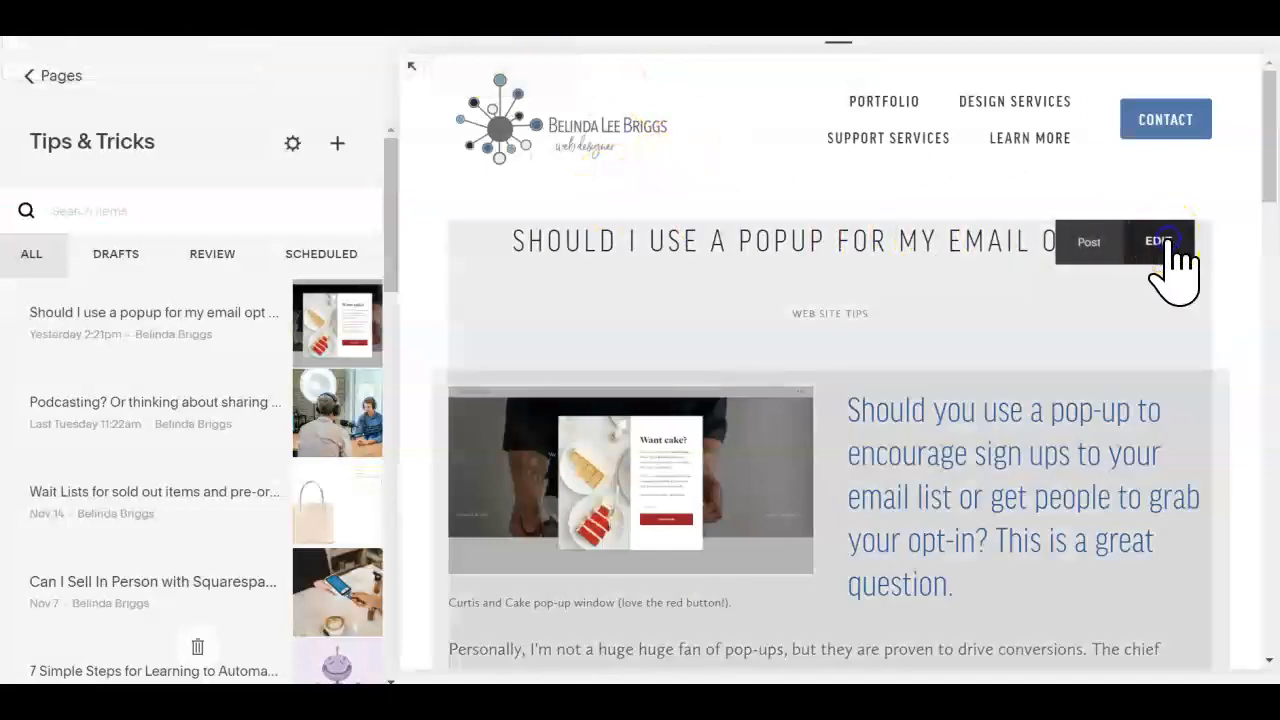
- Edit the post so the line reads 'Read my extensive blog post about Mailchimp for Beginners' and check its link
left_click(1158, 240)
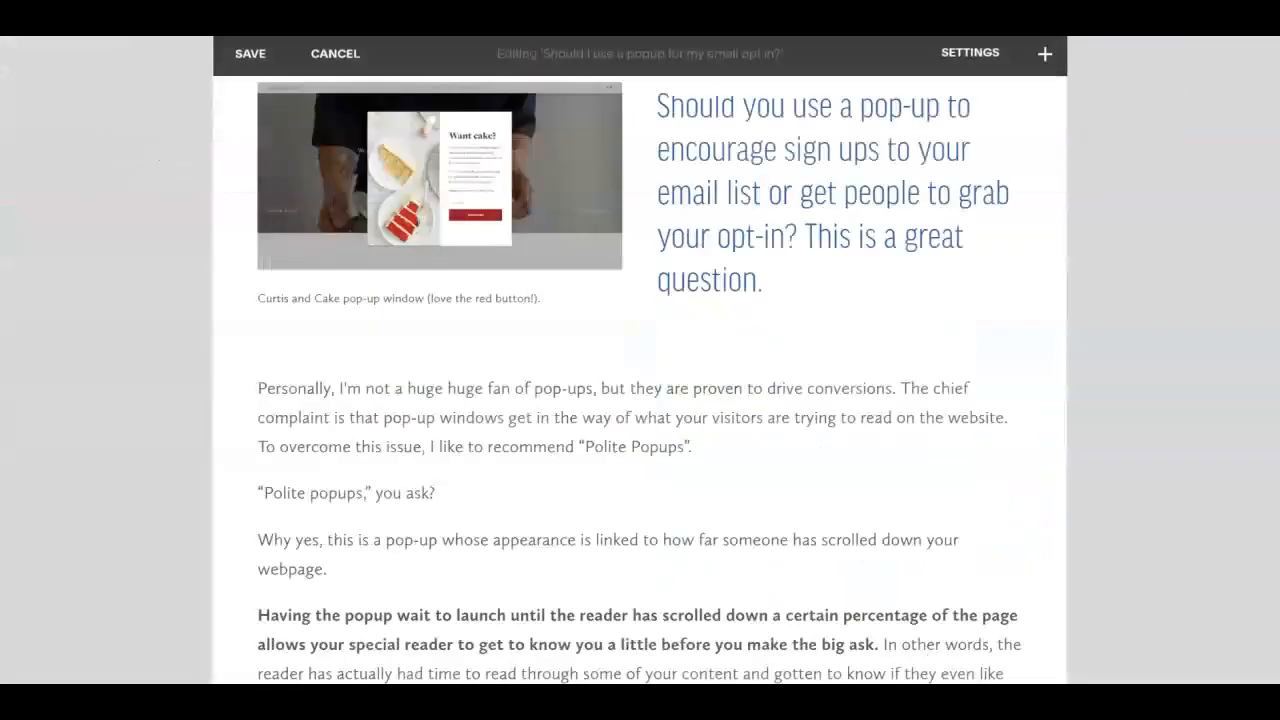
scroll("down", 3)
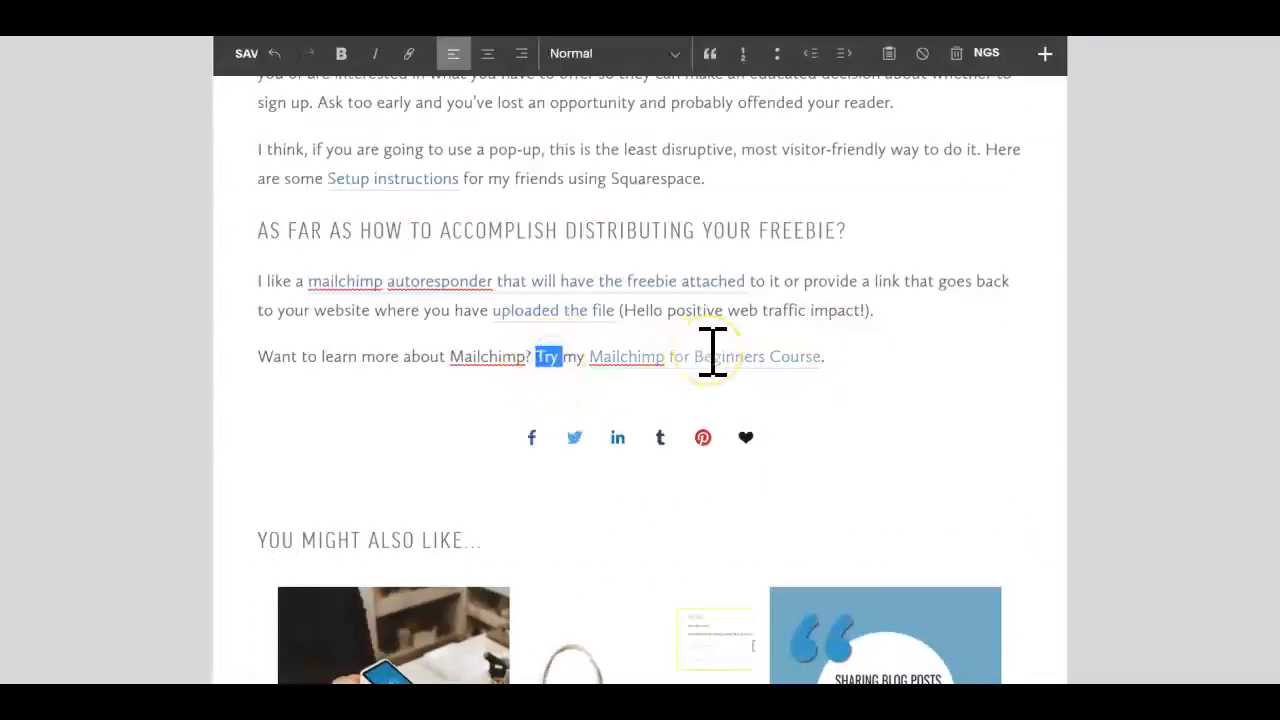
type("Read m")
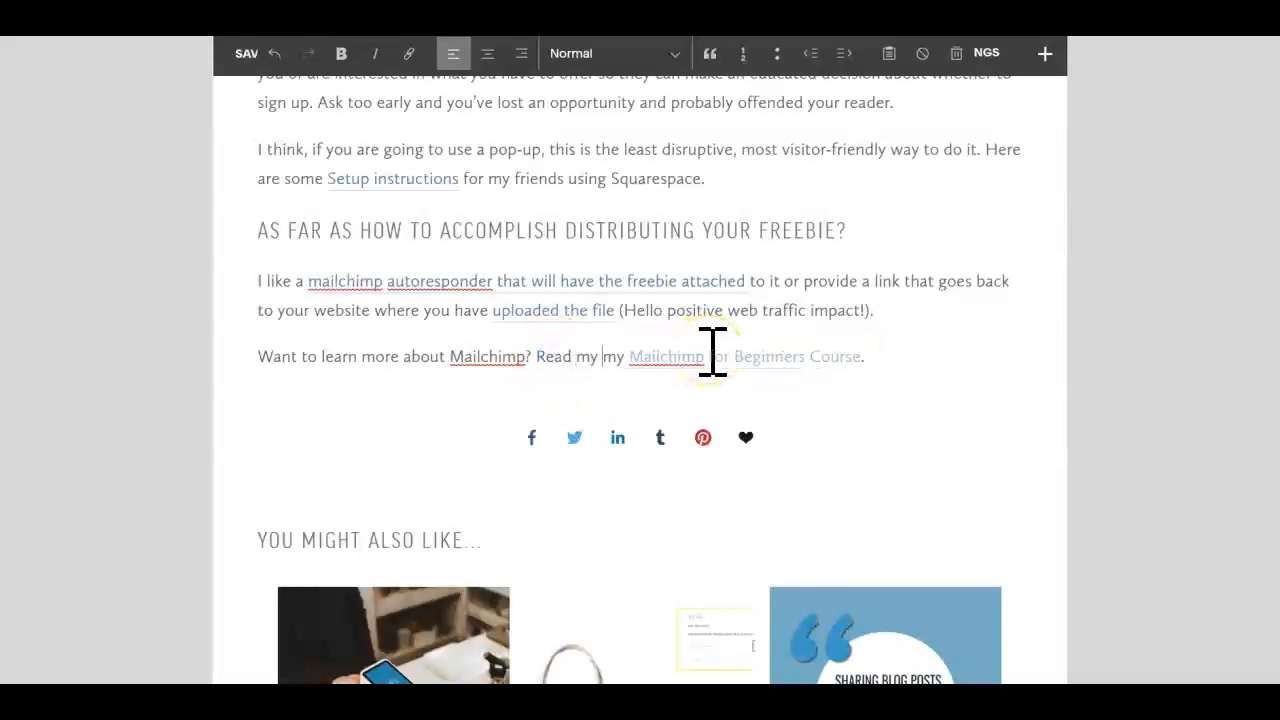
type("extensive blog post about")
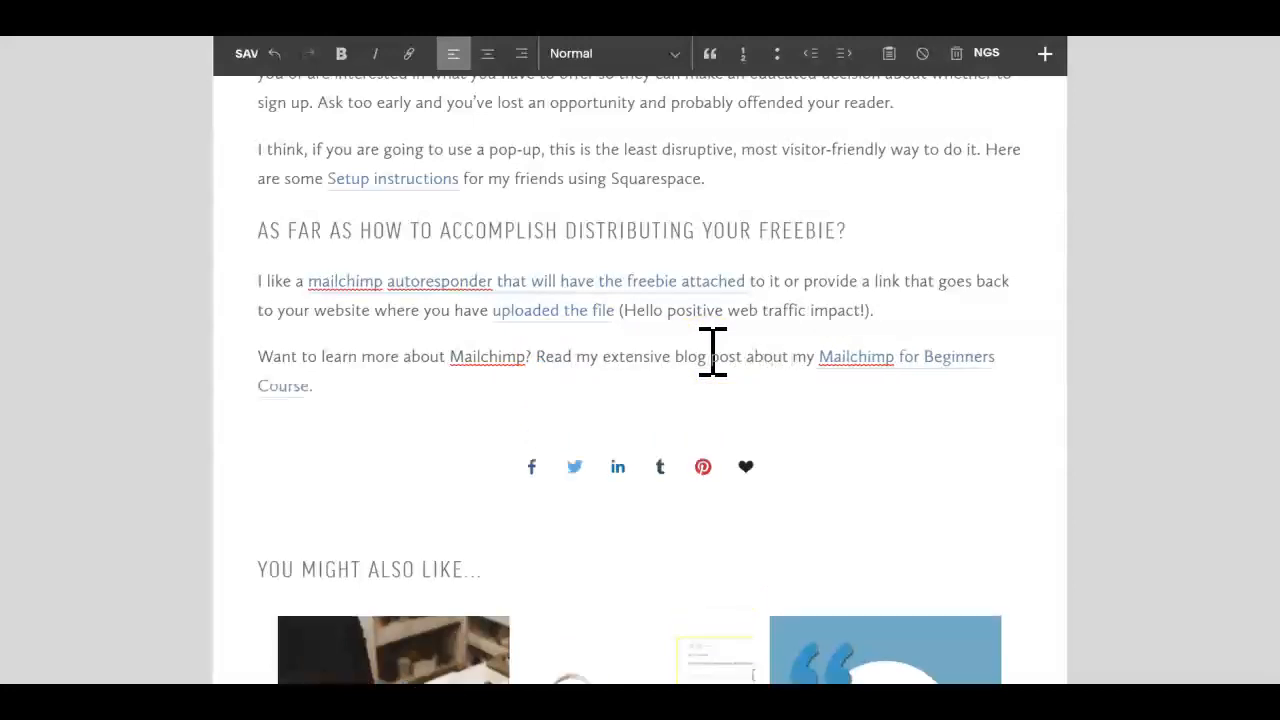
left_click(856, 356)
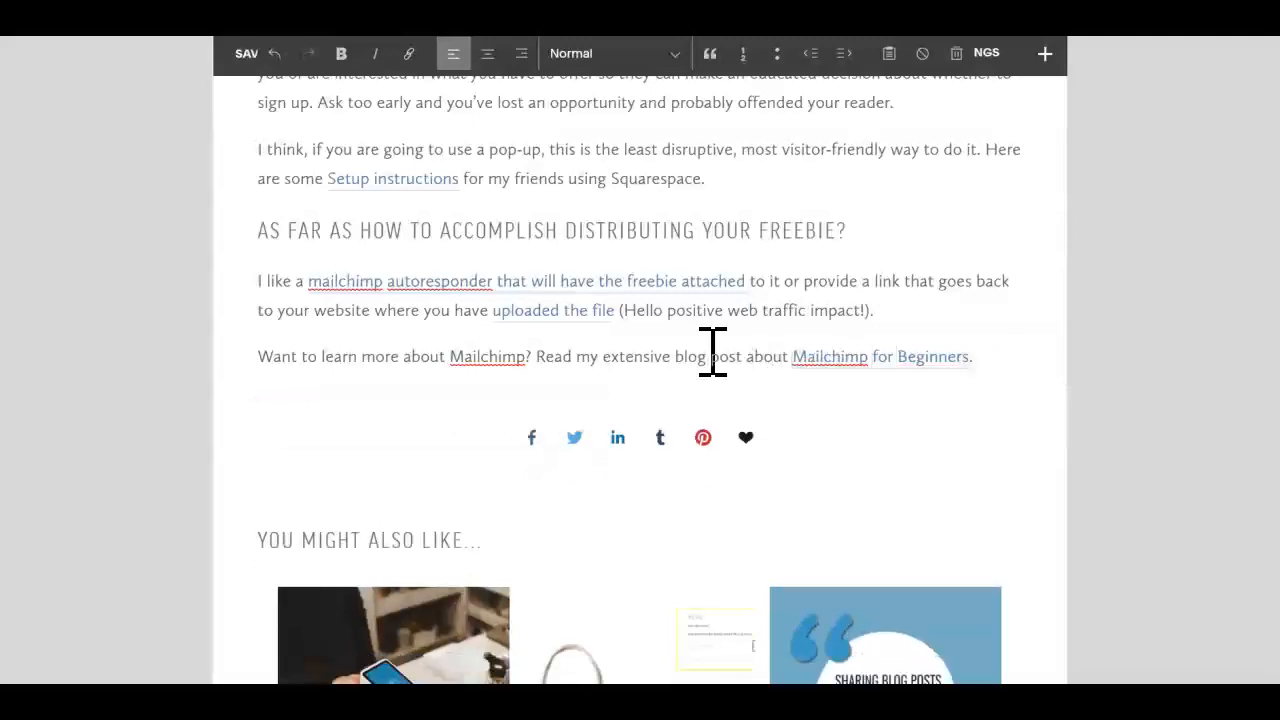
left_click(880, 356)
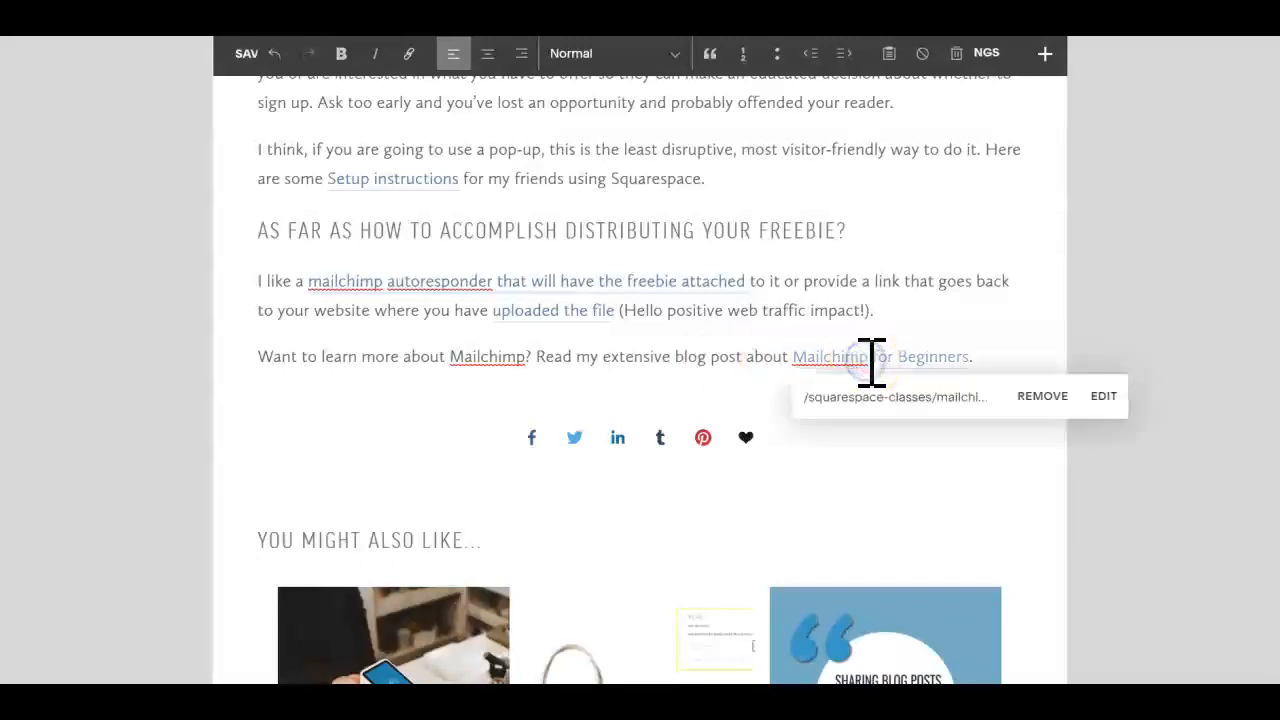
- Open the link settings for 'Mailchimp for Beginners' and search site pages for '/podcast'
left_click(1104, 396)
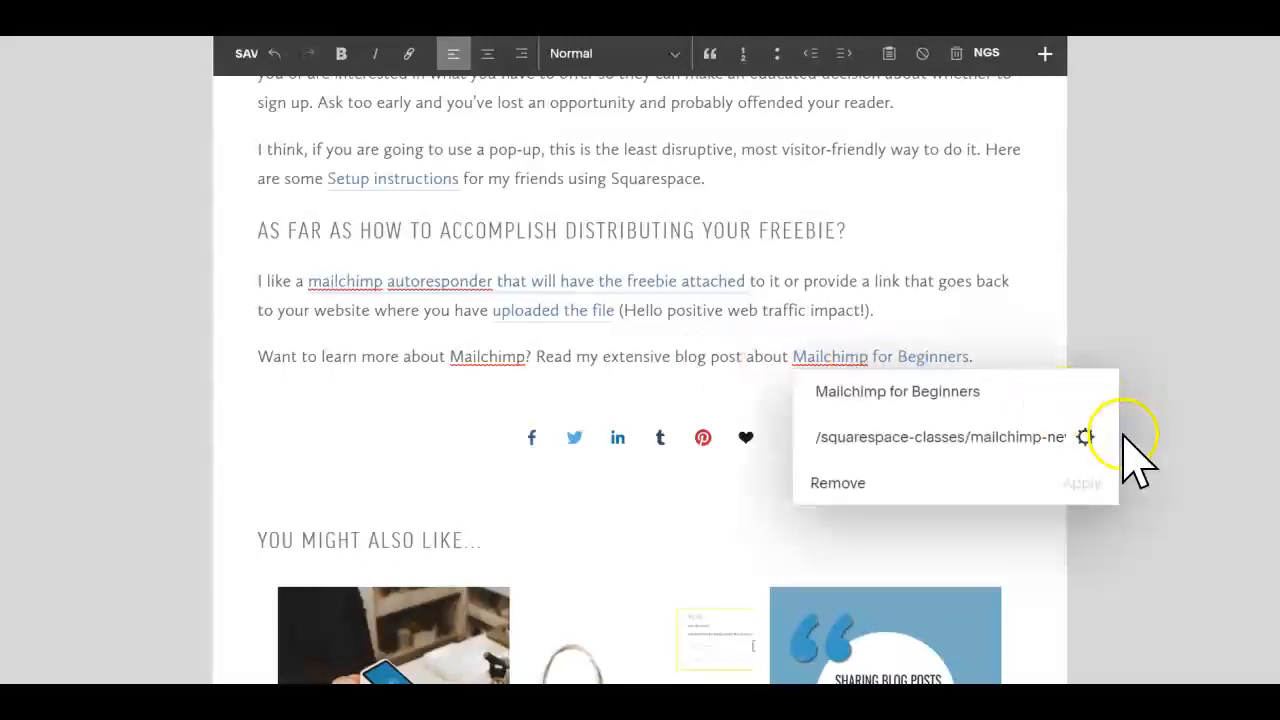
left_click(1084, 436)
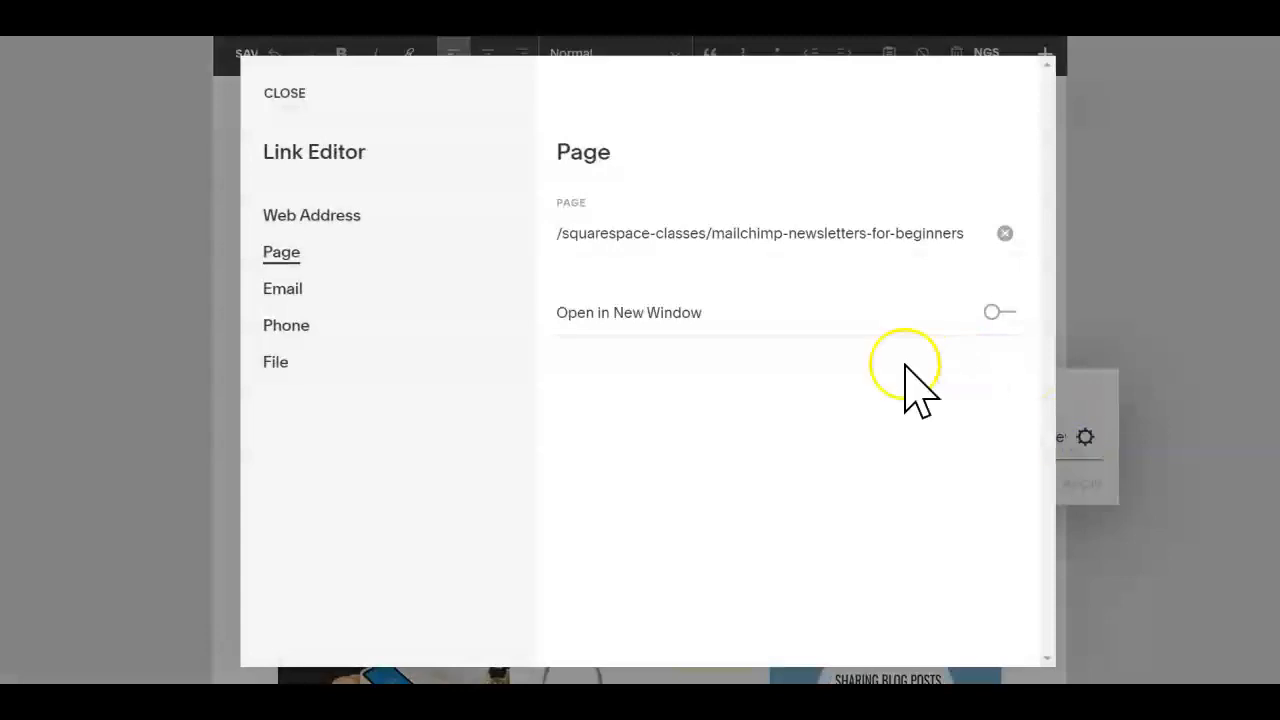
left_click(1004, 232)
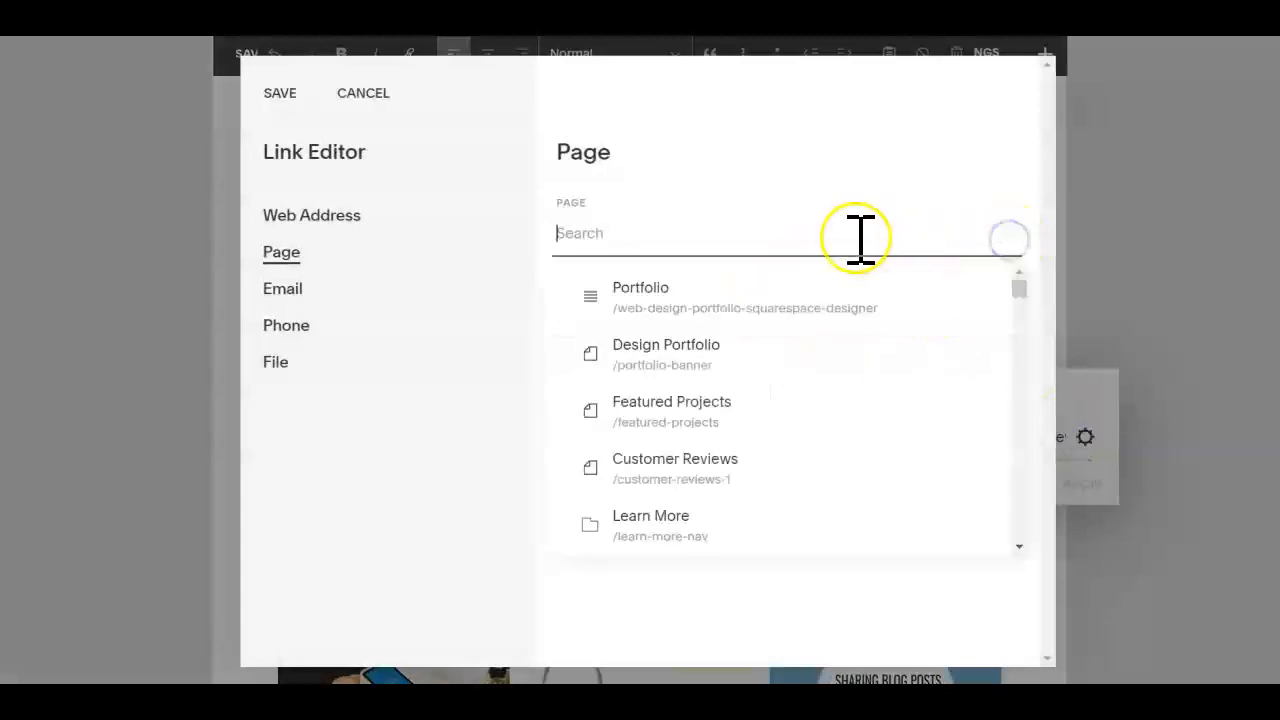
type("/m")
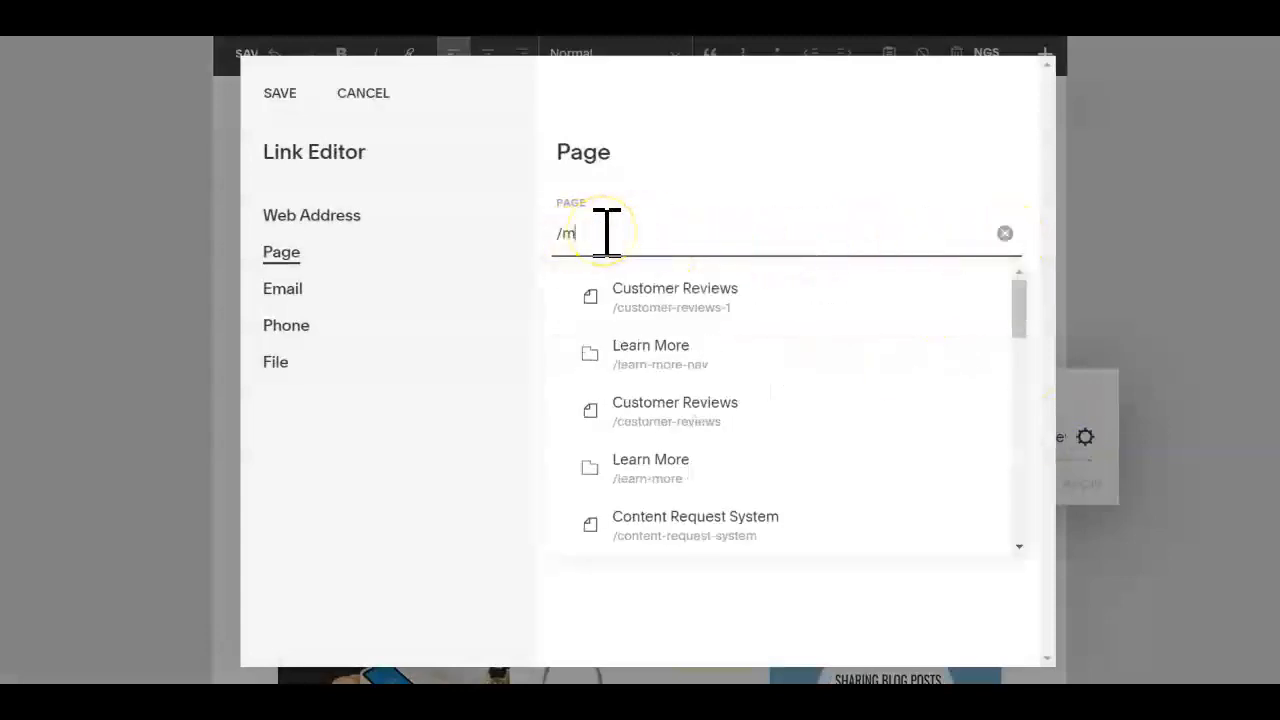
type("ai")
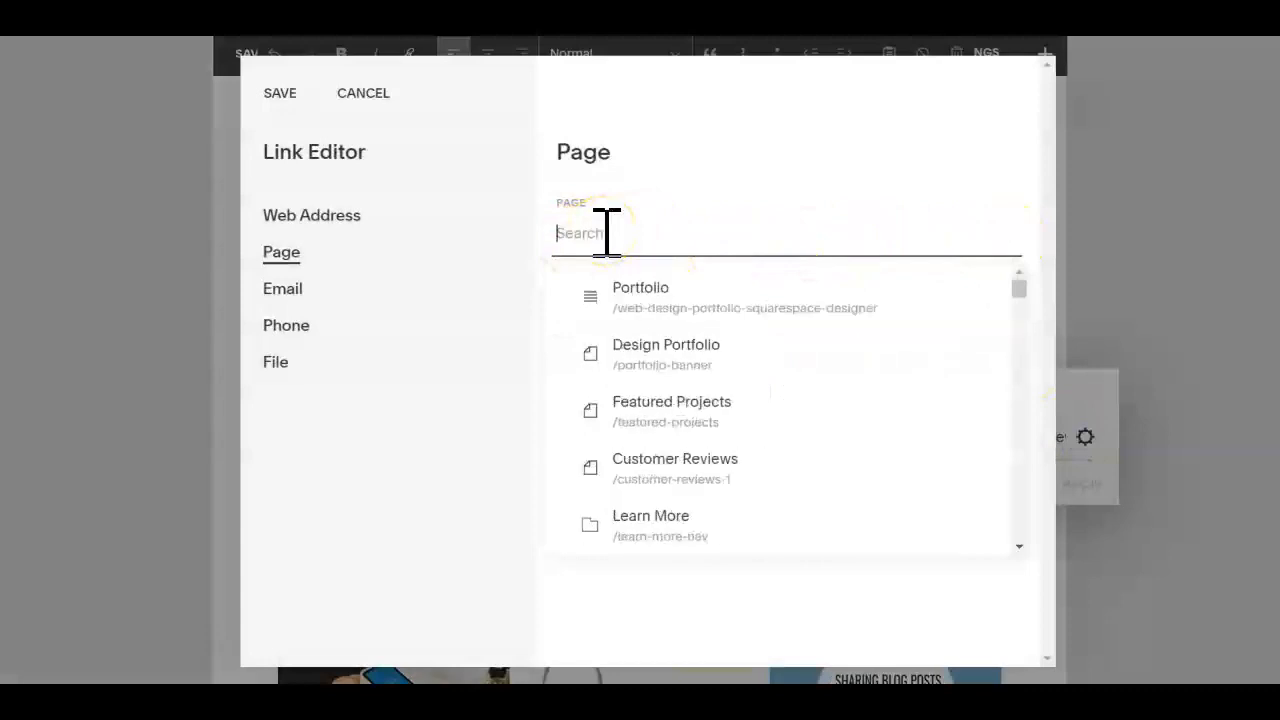
type("/podcast")
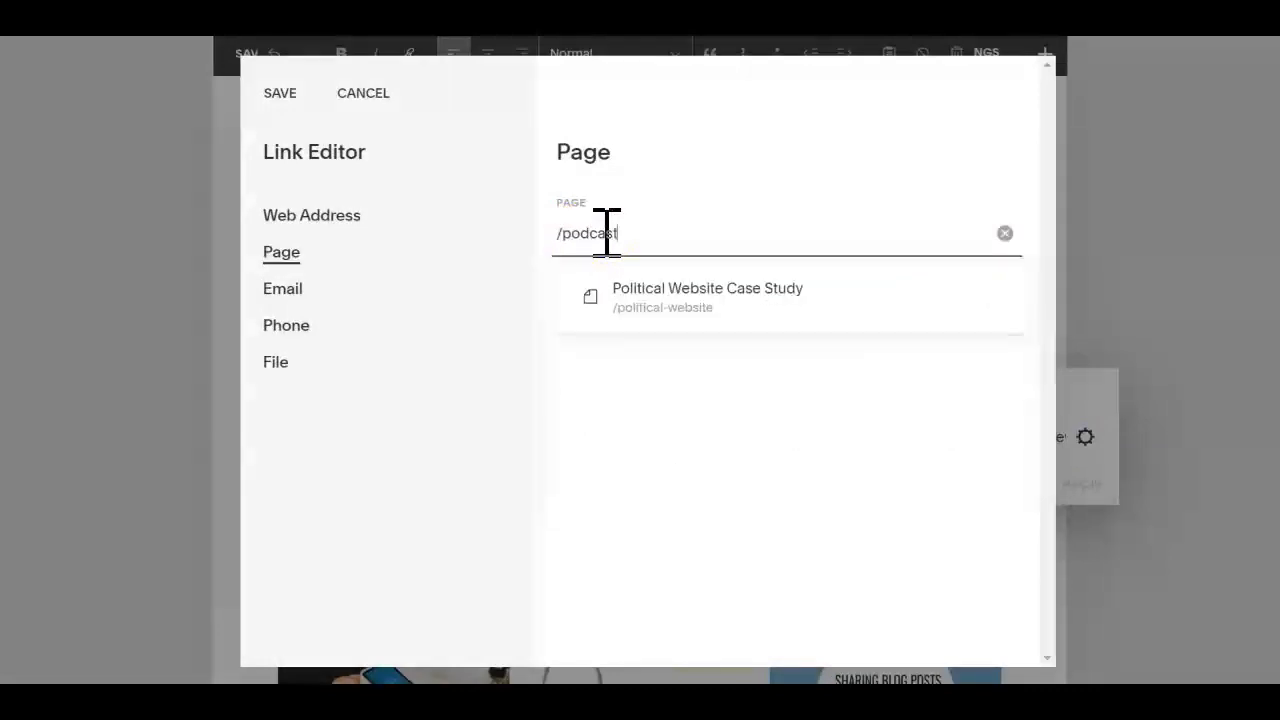
mouse_move(712, 220)
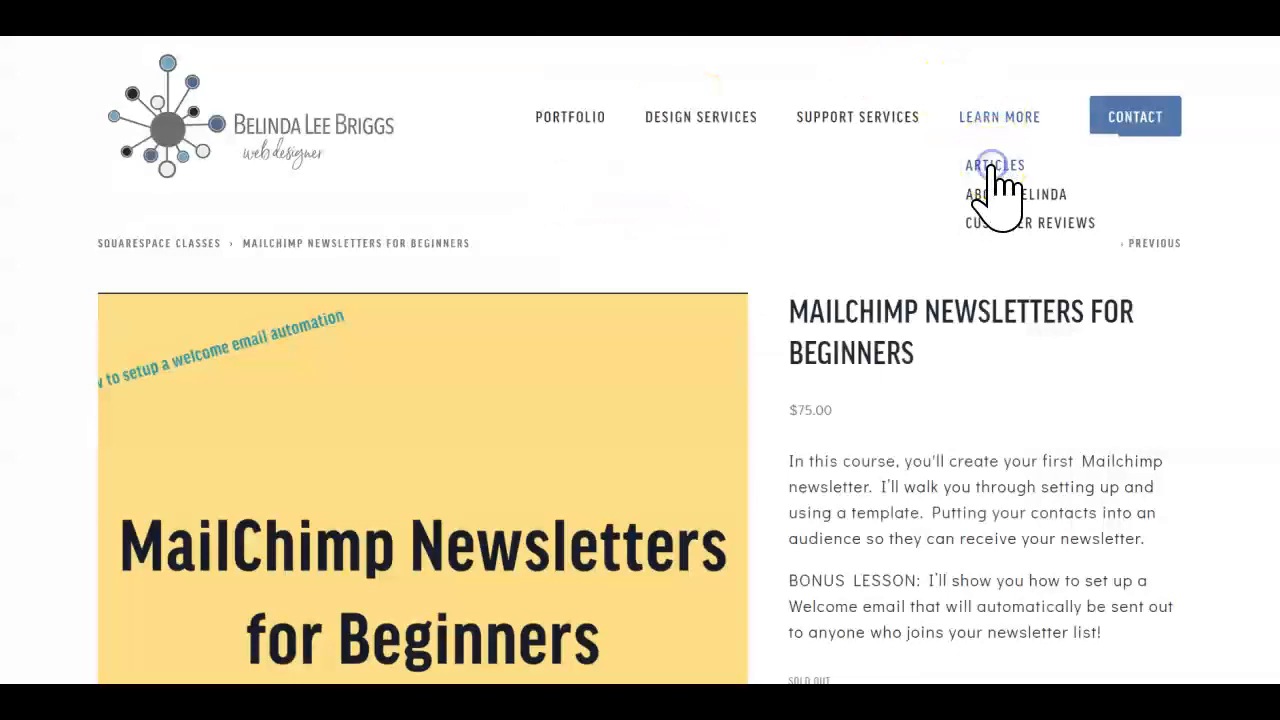
- On the live Tips & Tricks page, bring up the podcasting post's link options to copy its address
left_click(994, 164)
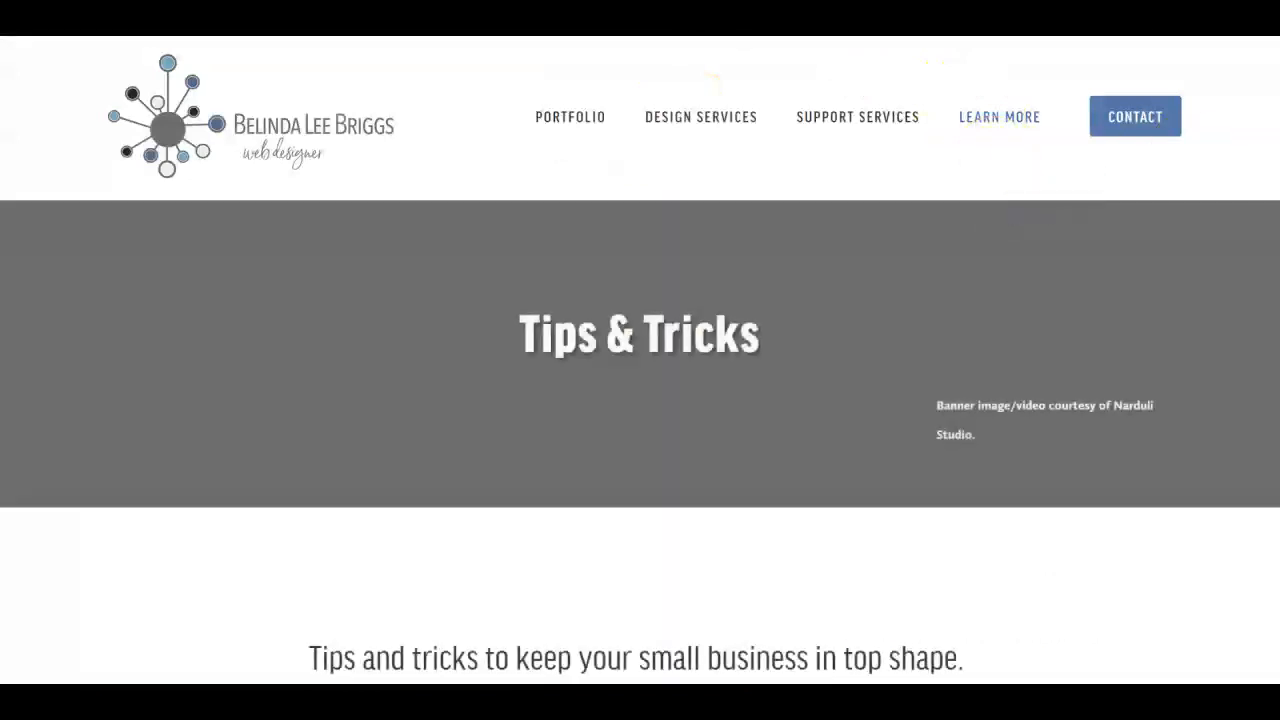
scroll("down", 3)
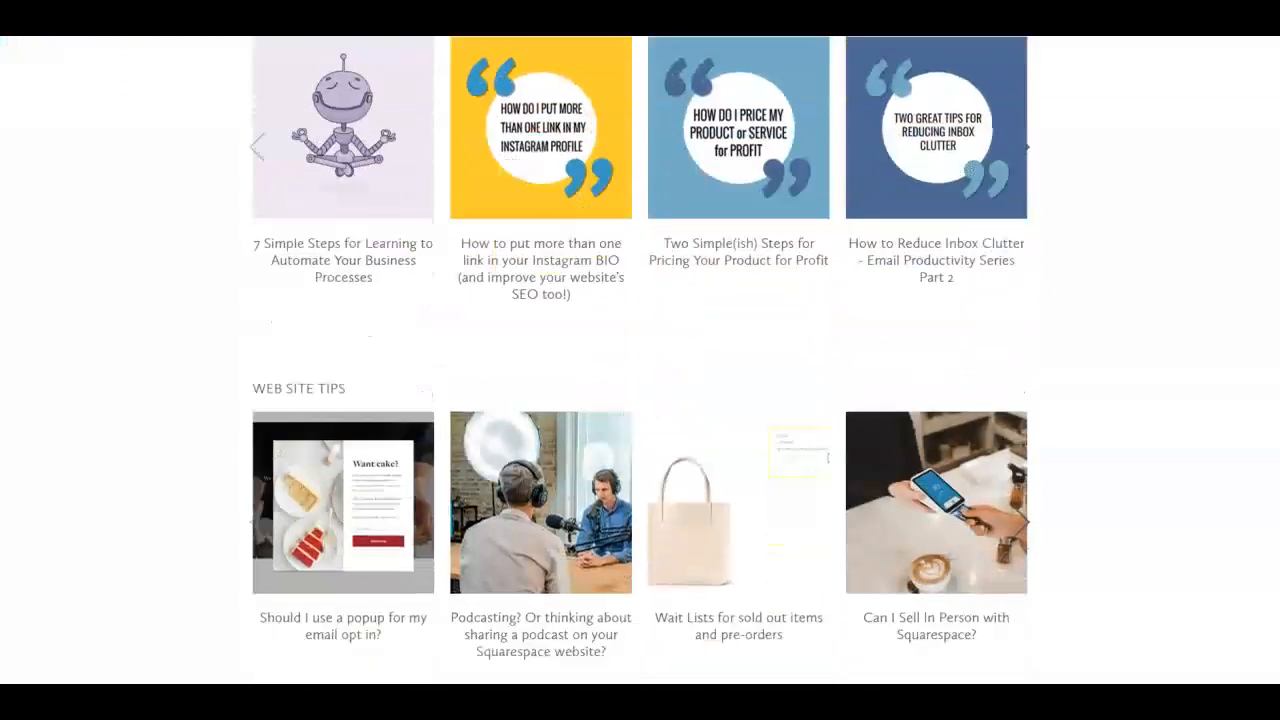
scroll("down", 3)
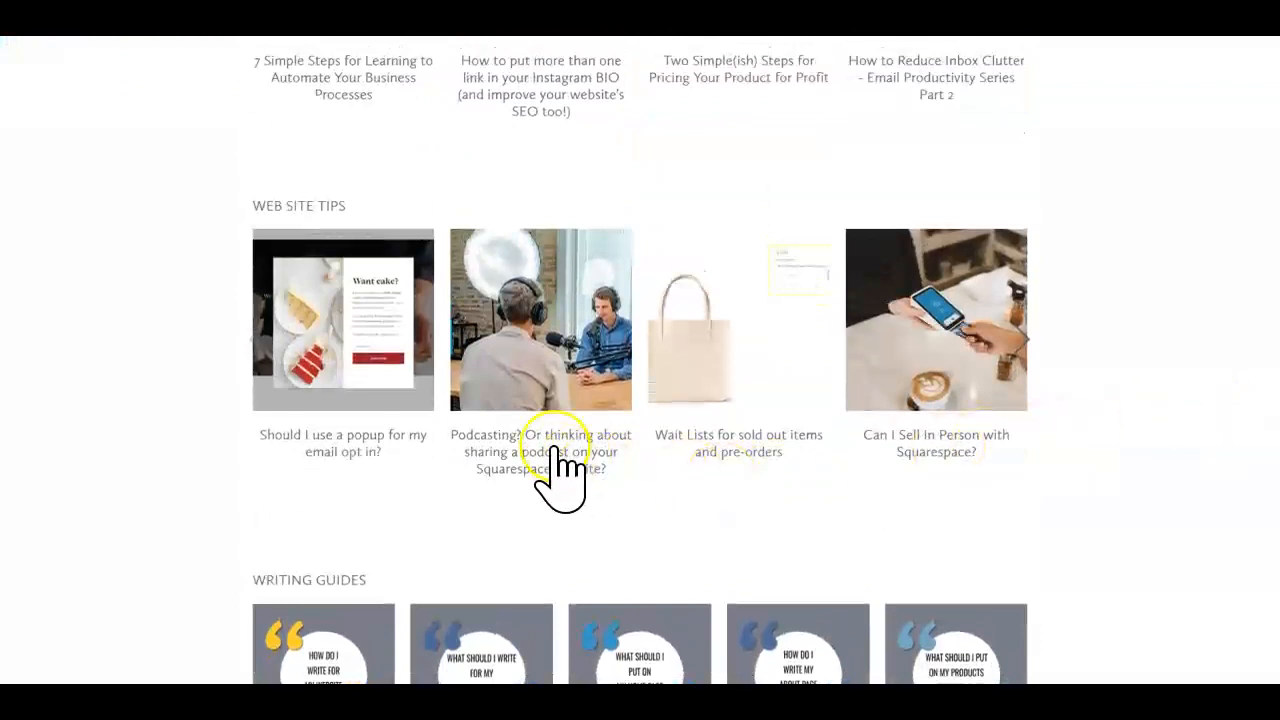
right_click(556, 450)
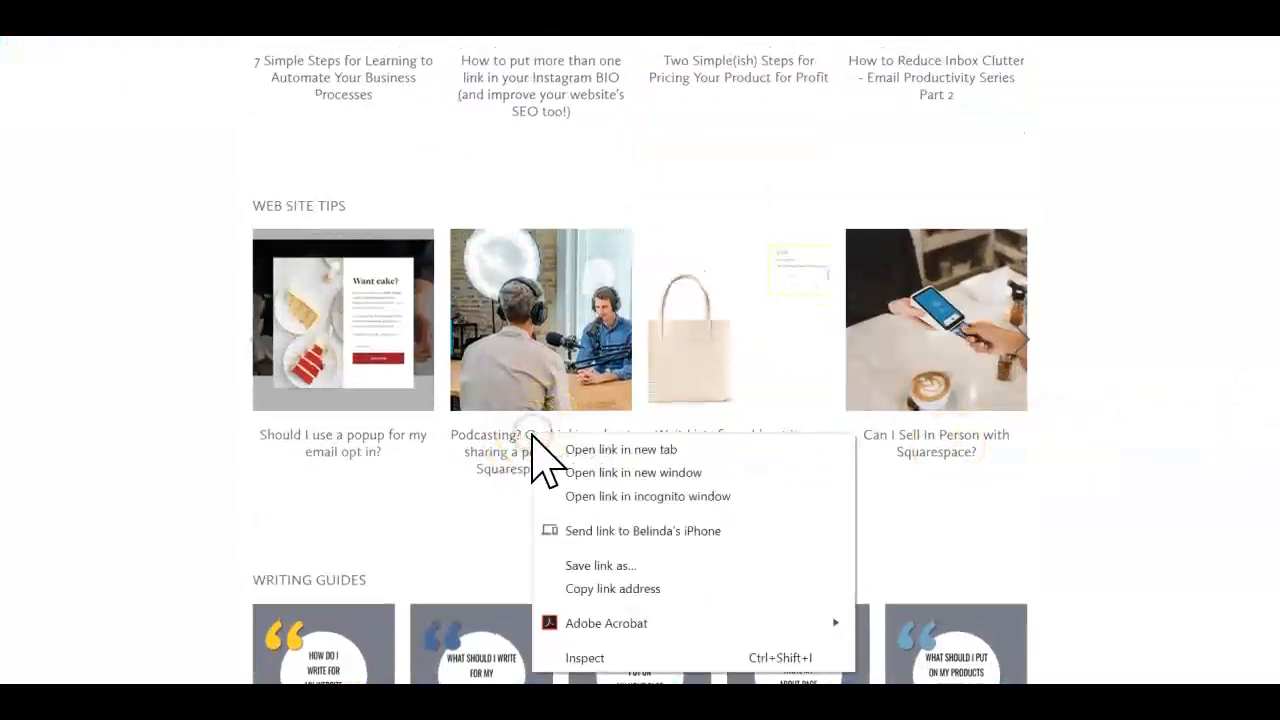
mouse_move(612, 588)
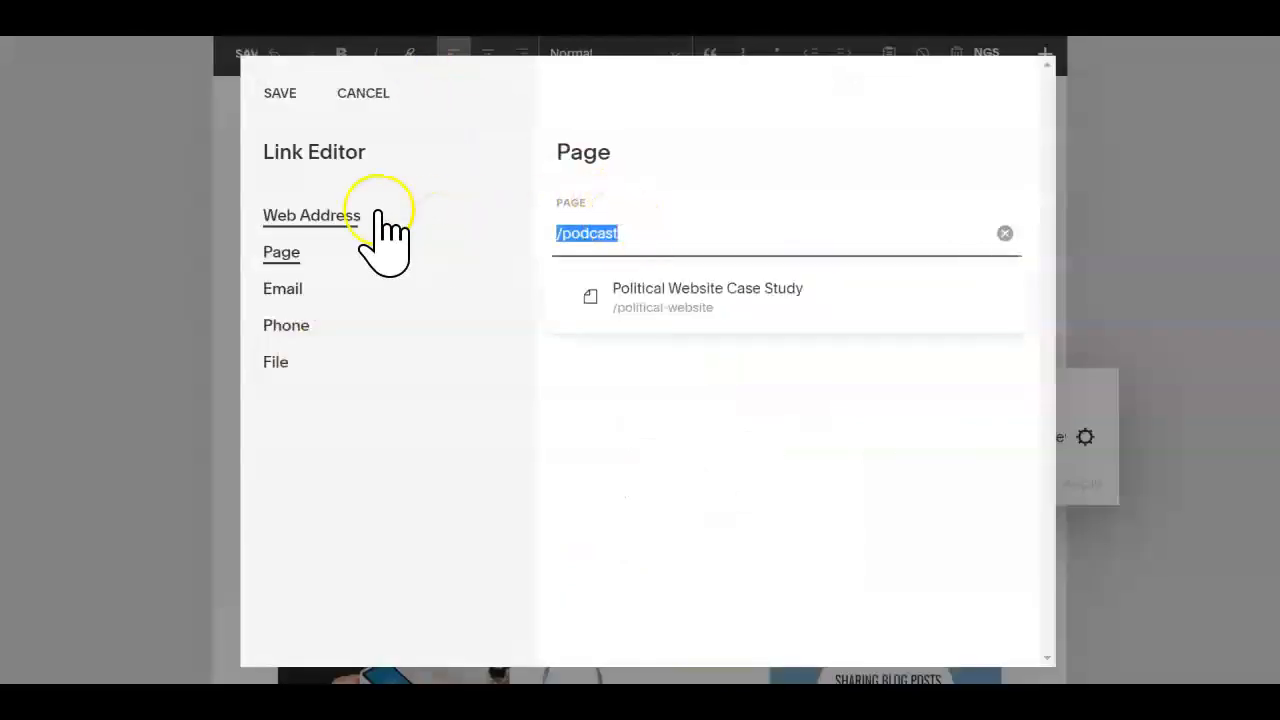
left_click(312, 216)
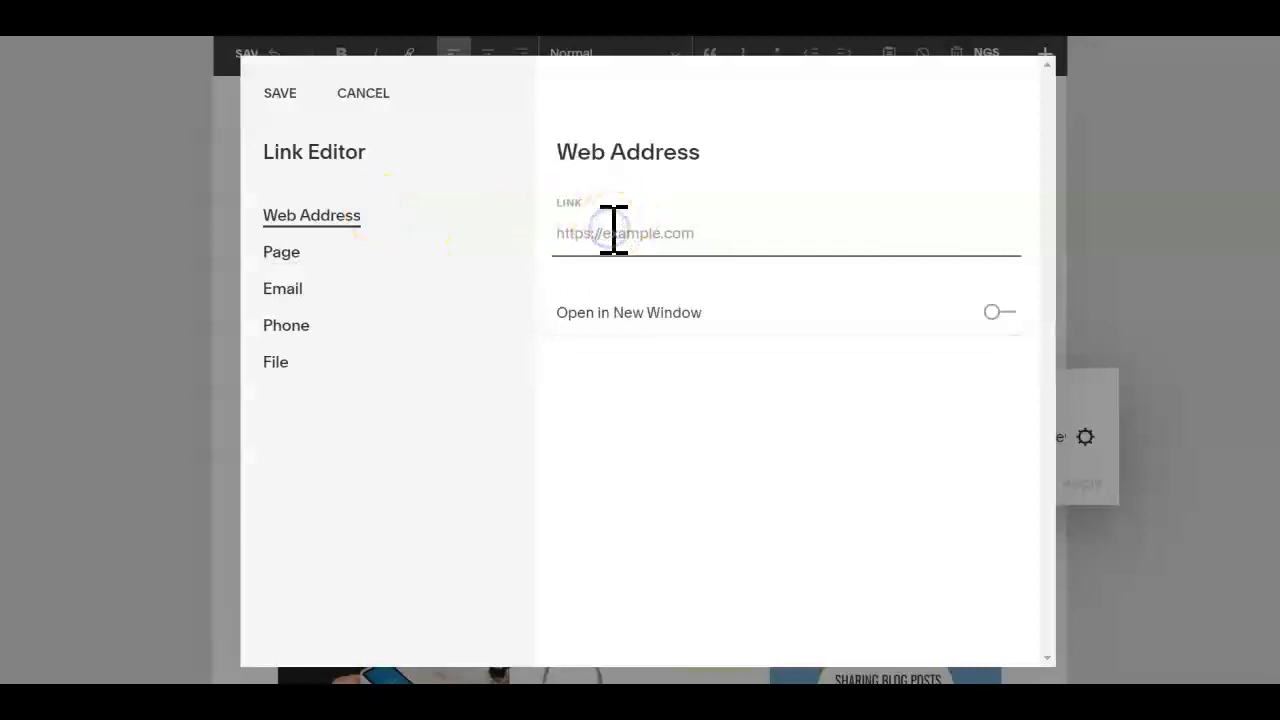
type("https://www.belindaleebriggs.com/squarespace-tips-and-tricks/pod")
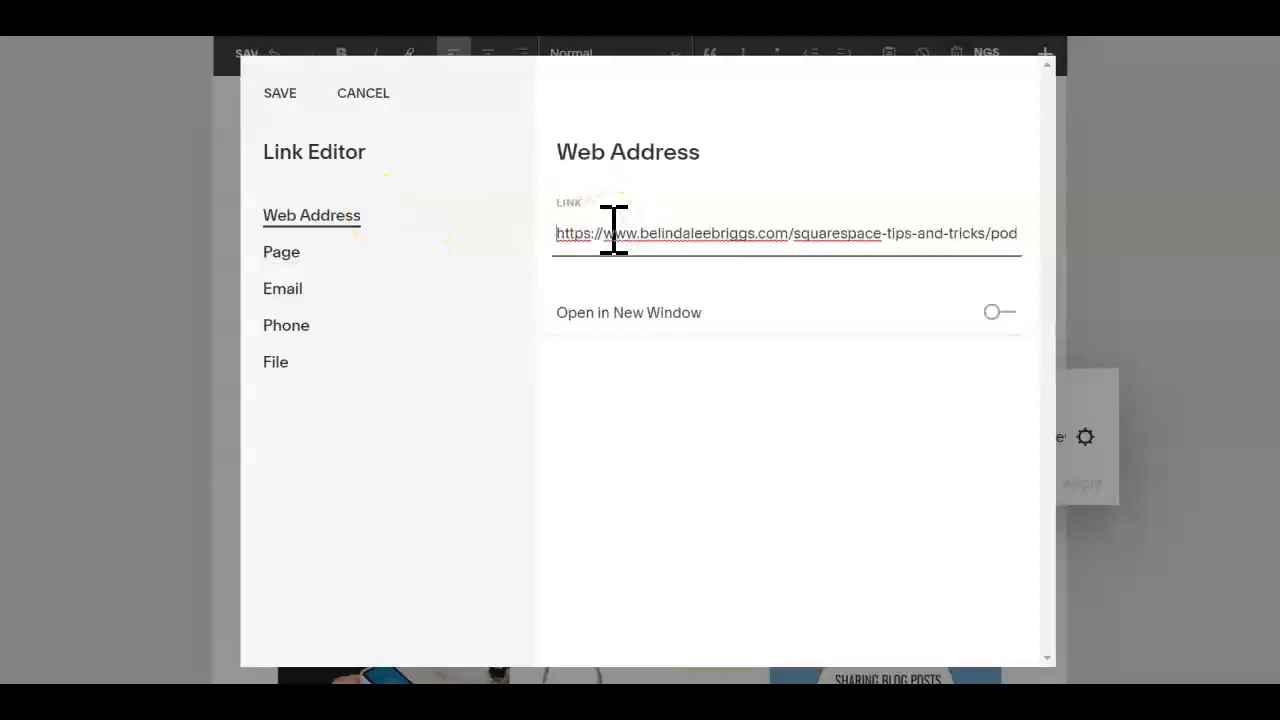
mouse_move(780, 232)
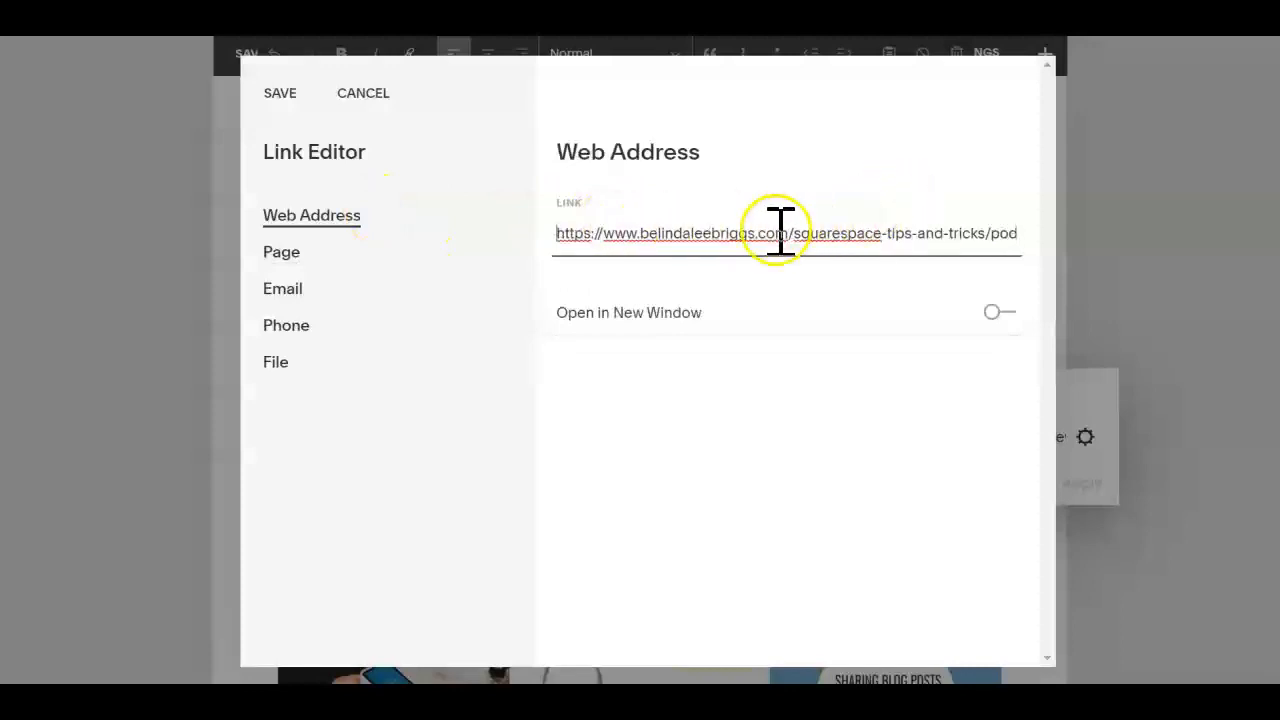
mouse_move(590, 270)
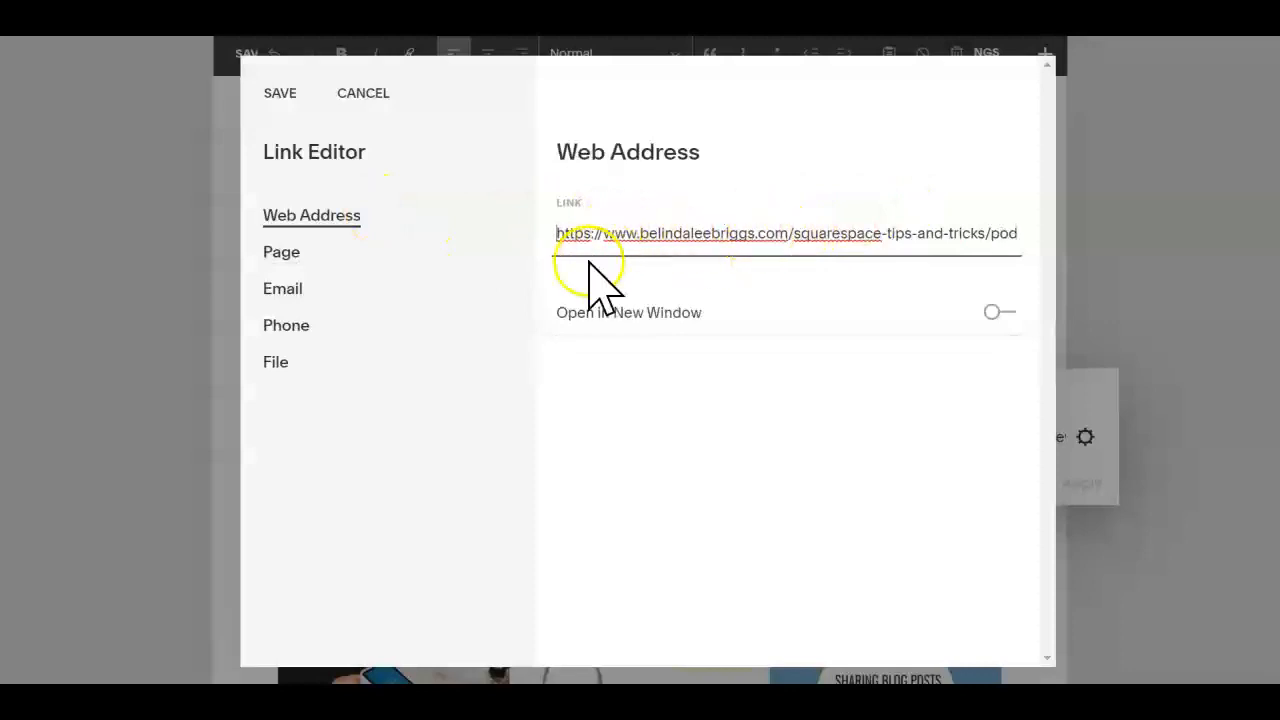
mouse_move(776, 236)
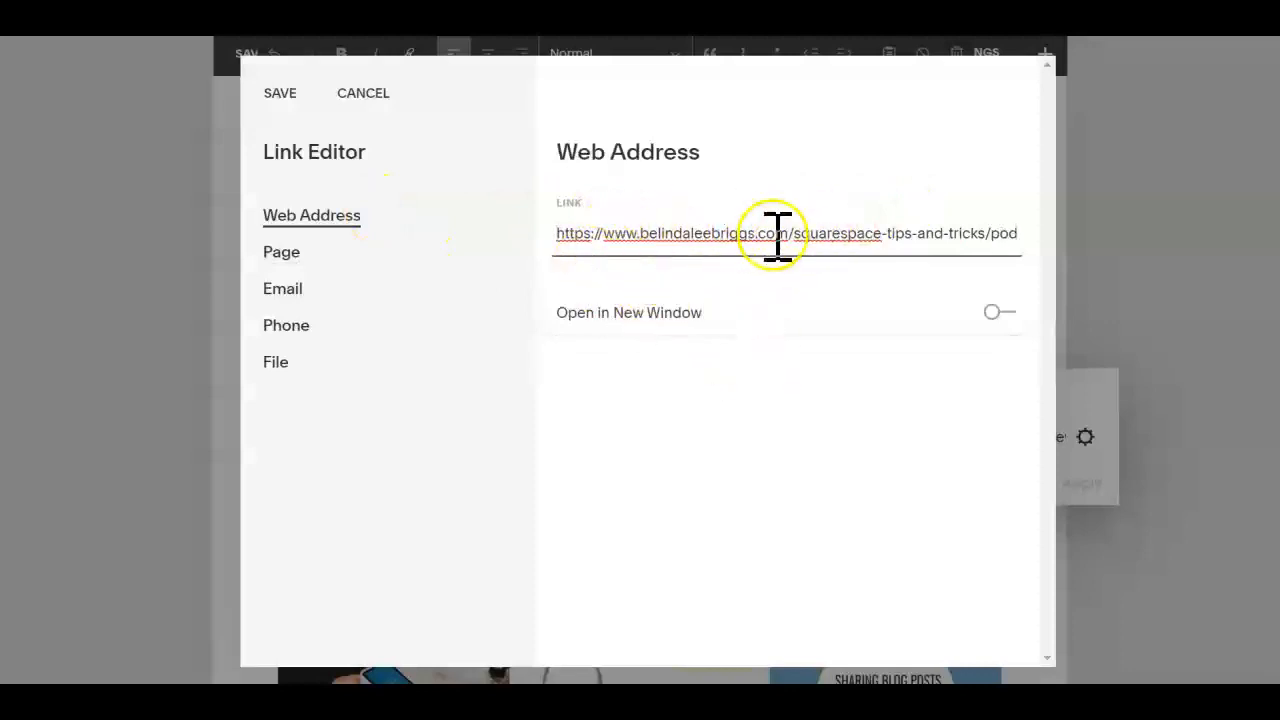
left_click(364, 94)
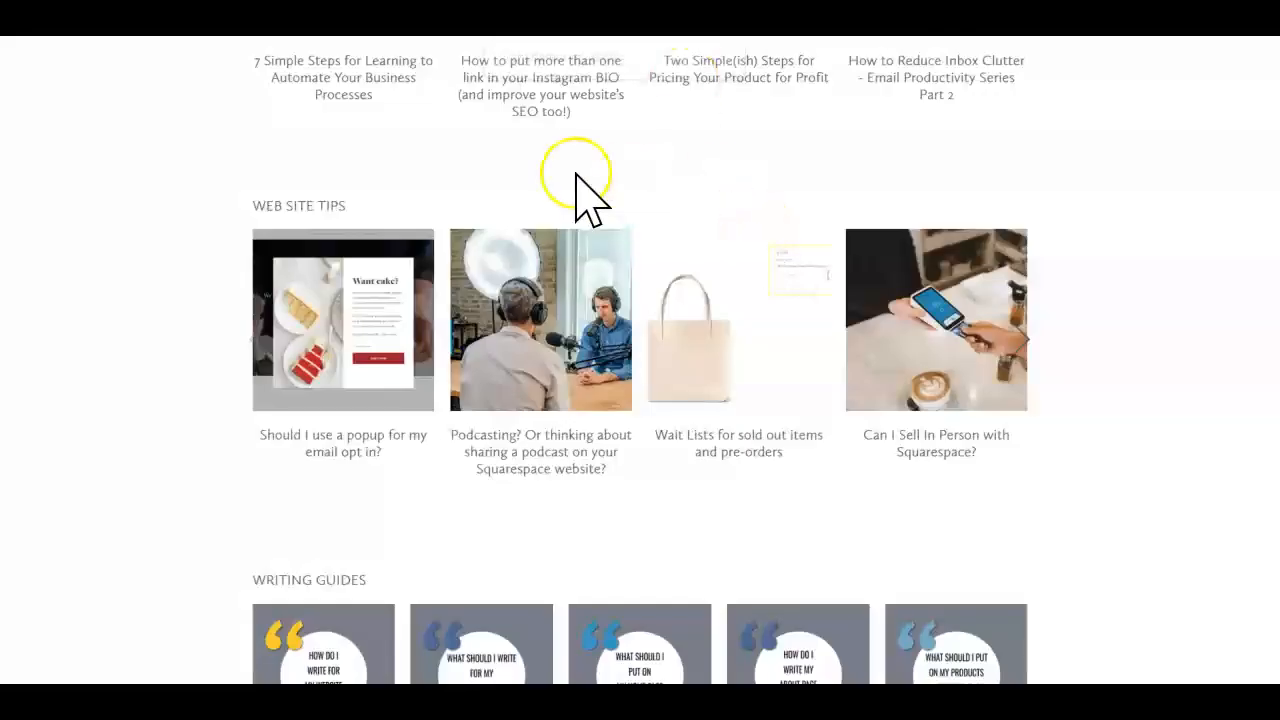
- Find and view the 'Should I use a popup for my email opt in?' post on the live site
scroll("up", 3)
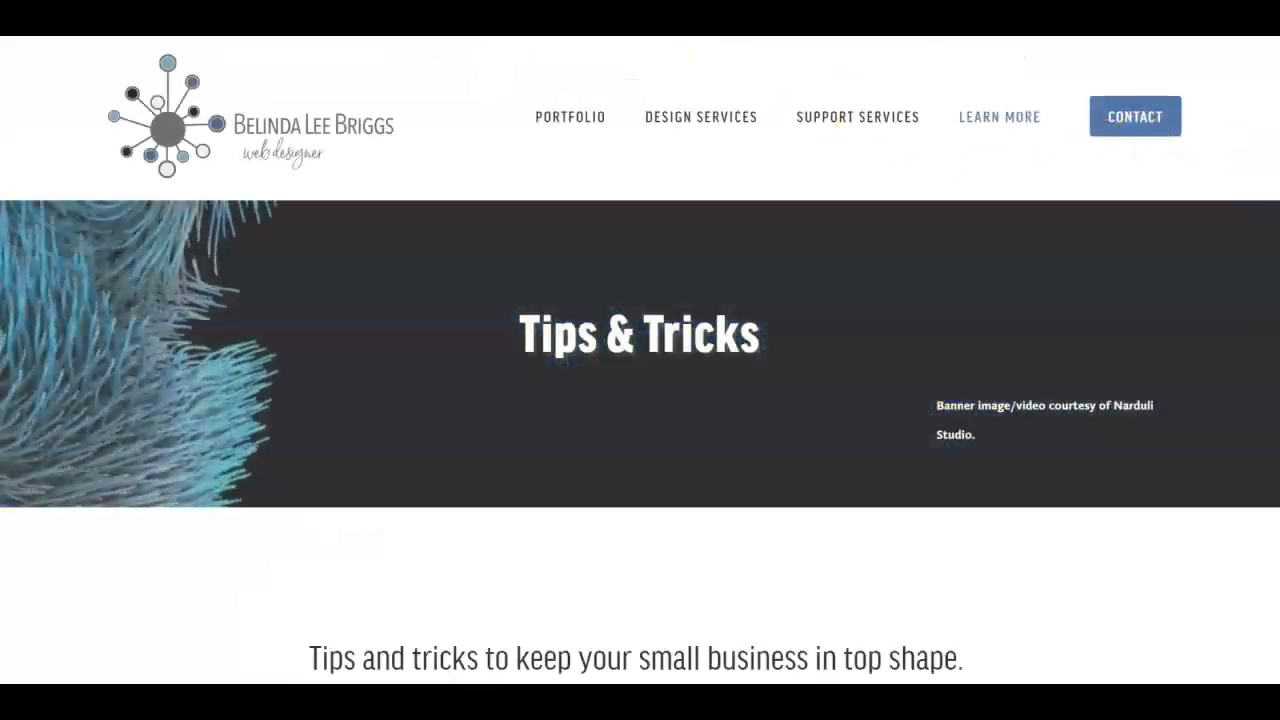
scroll("down", 3)
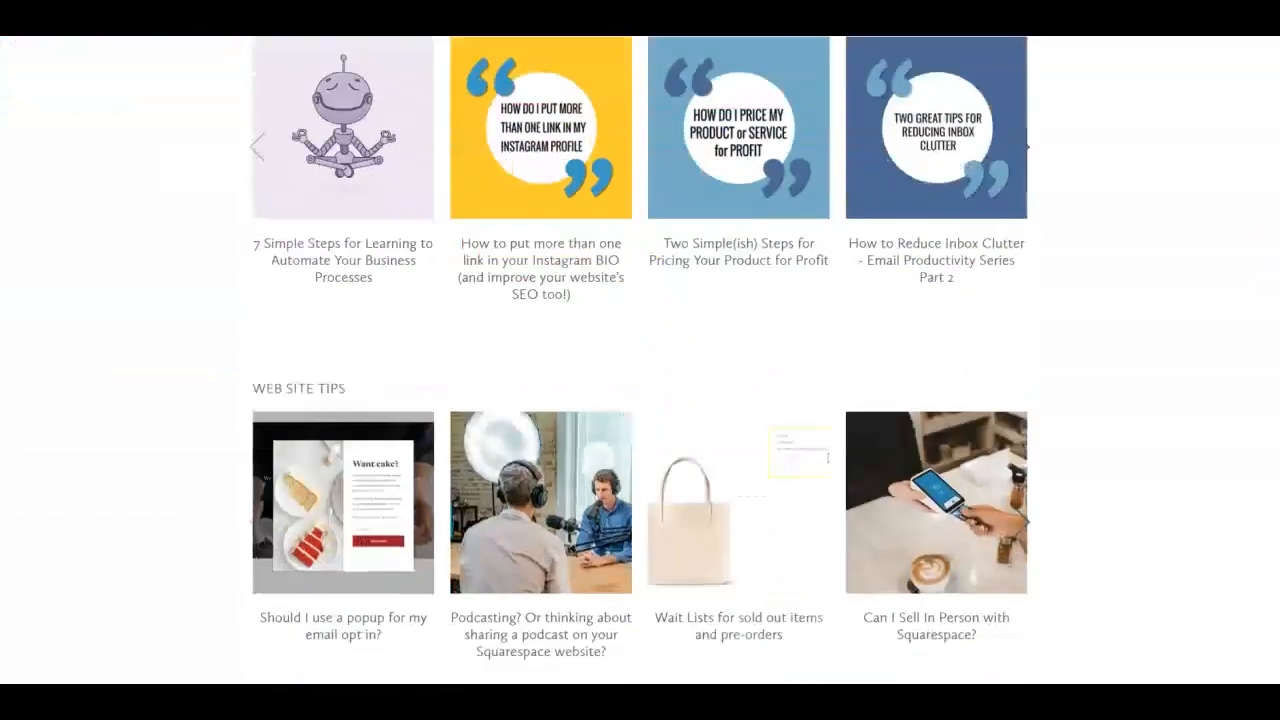
left_click(342, 504)
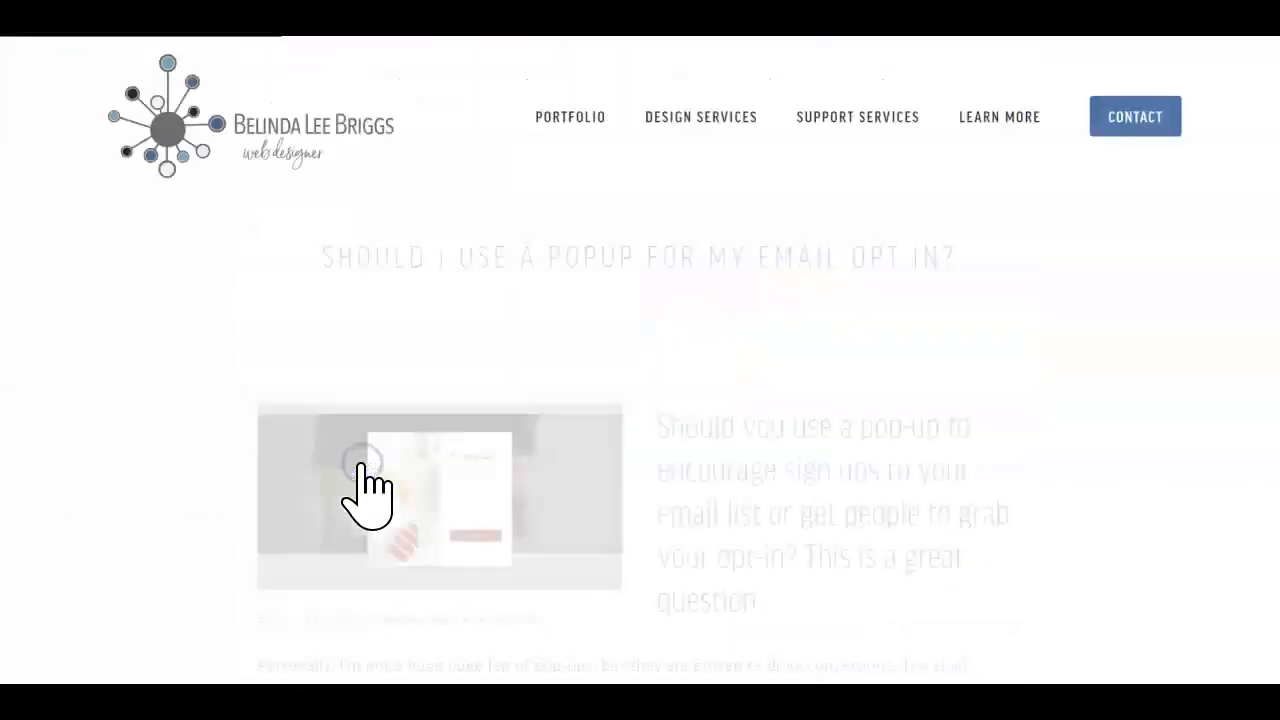
- Reach the post's Mailchimp for Beginners sentence and follow its link
scroll("down", 3)
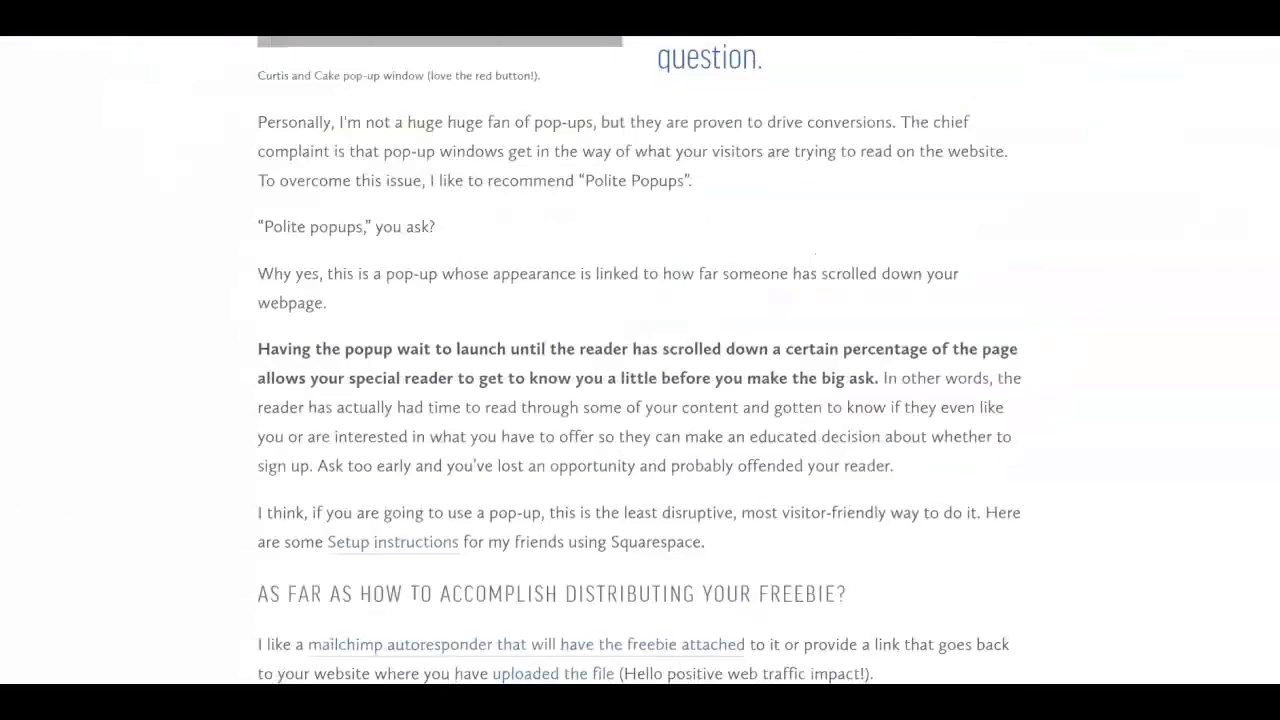
scroll("down", 3)
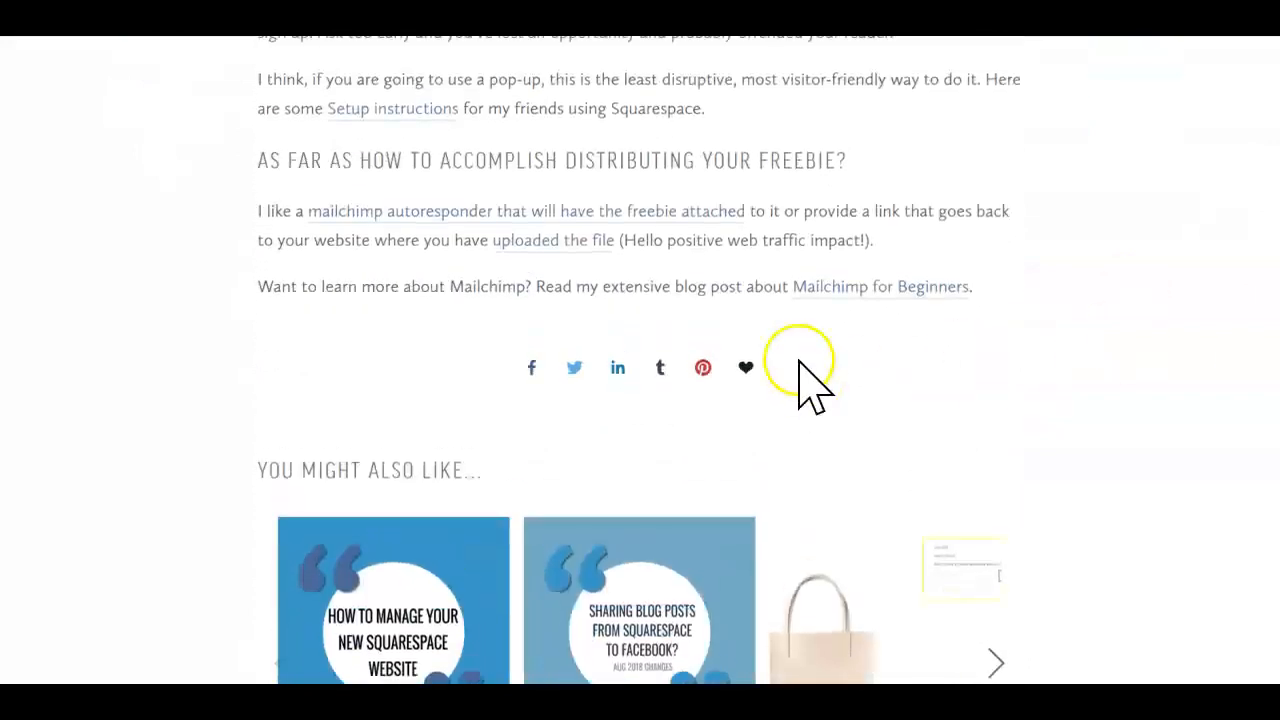
mouse_move(840, 290)
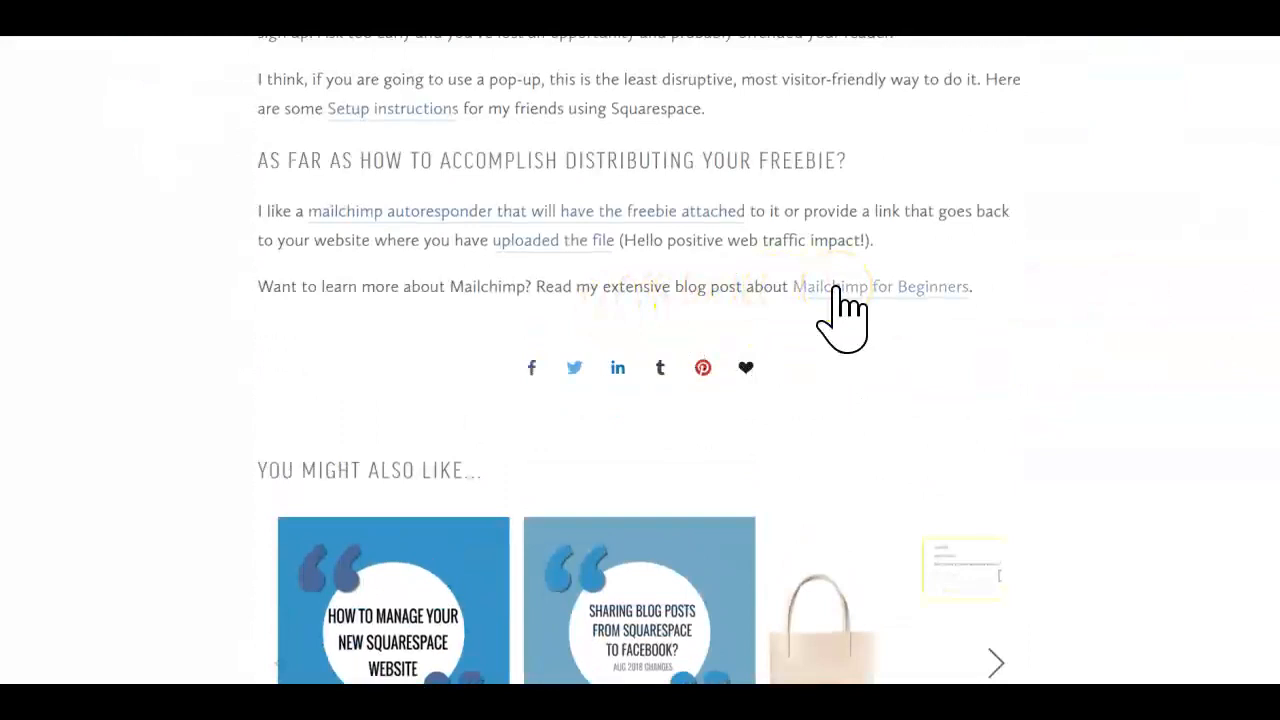
left_click(884, 286)
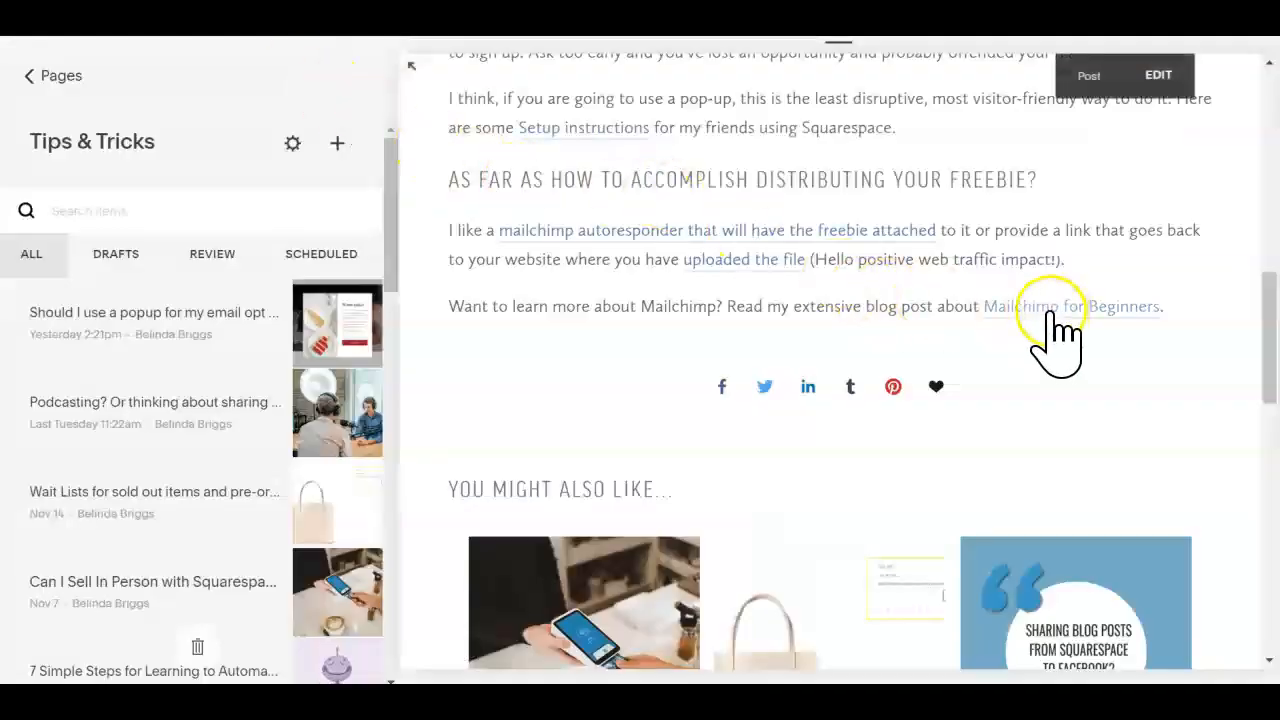
mouse_move(1156, 76)
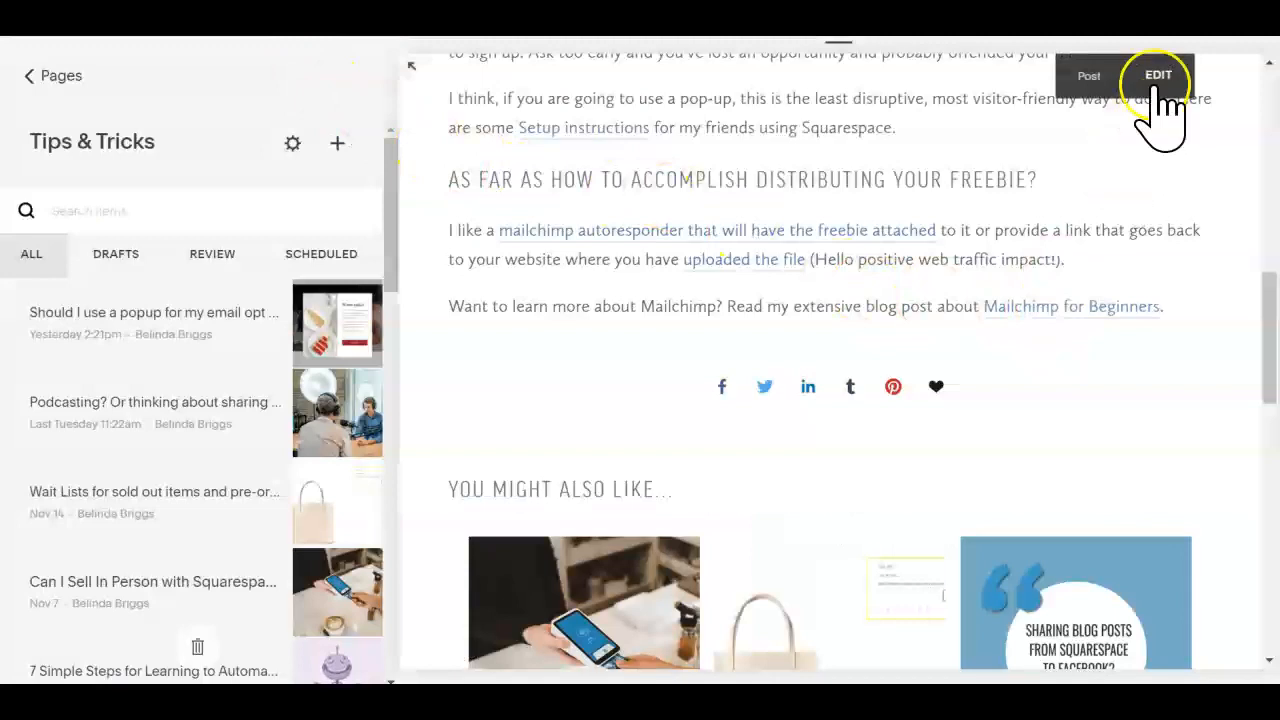
- Edit the pop-up post and bring up the Mailchimp for Beginners link's full settings
left_click(1156, 76)
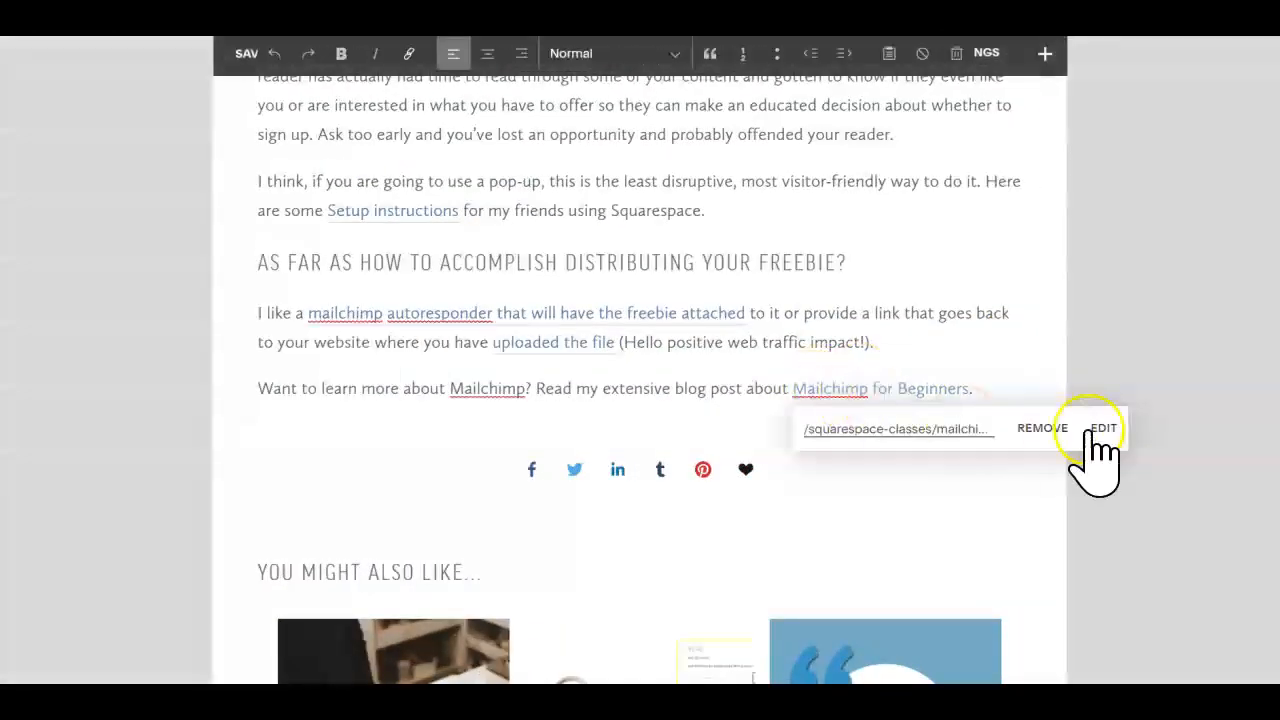
left_click(1104, 428)
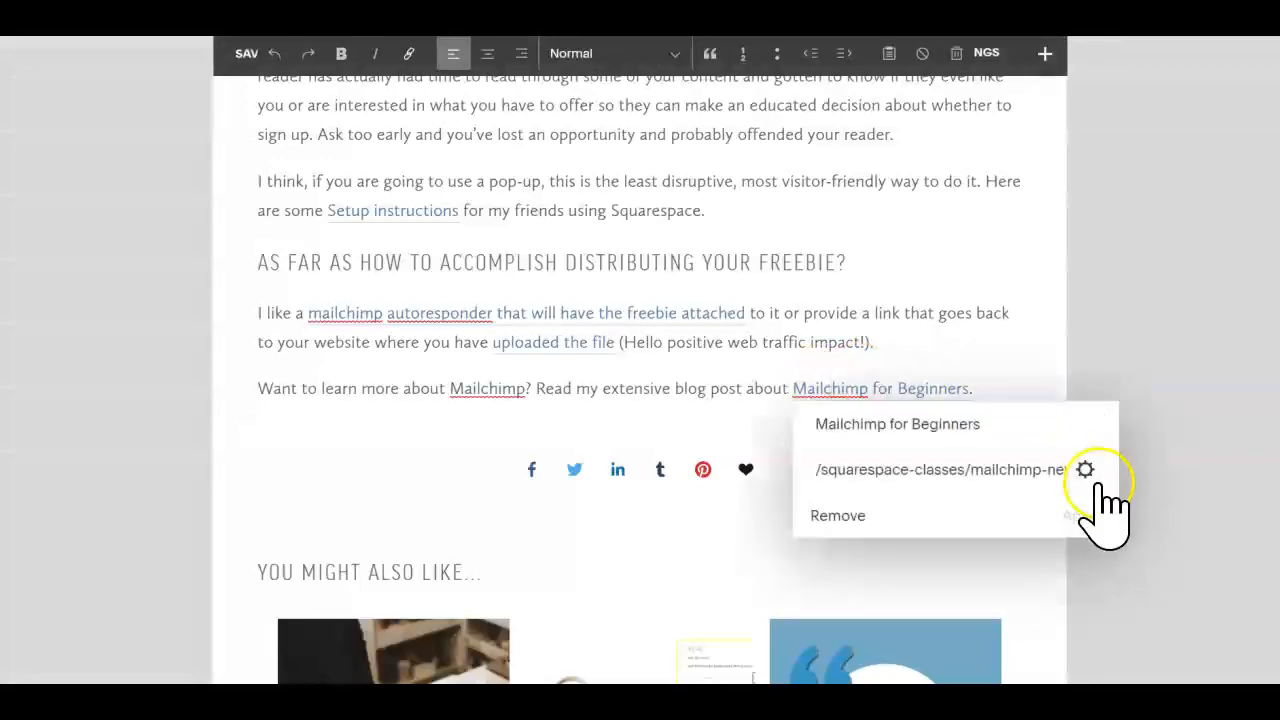
left_click(1084, 468)
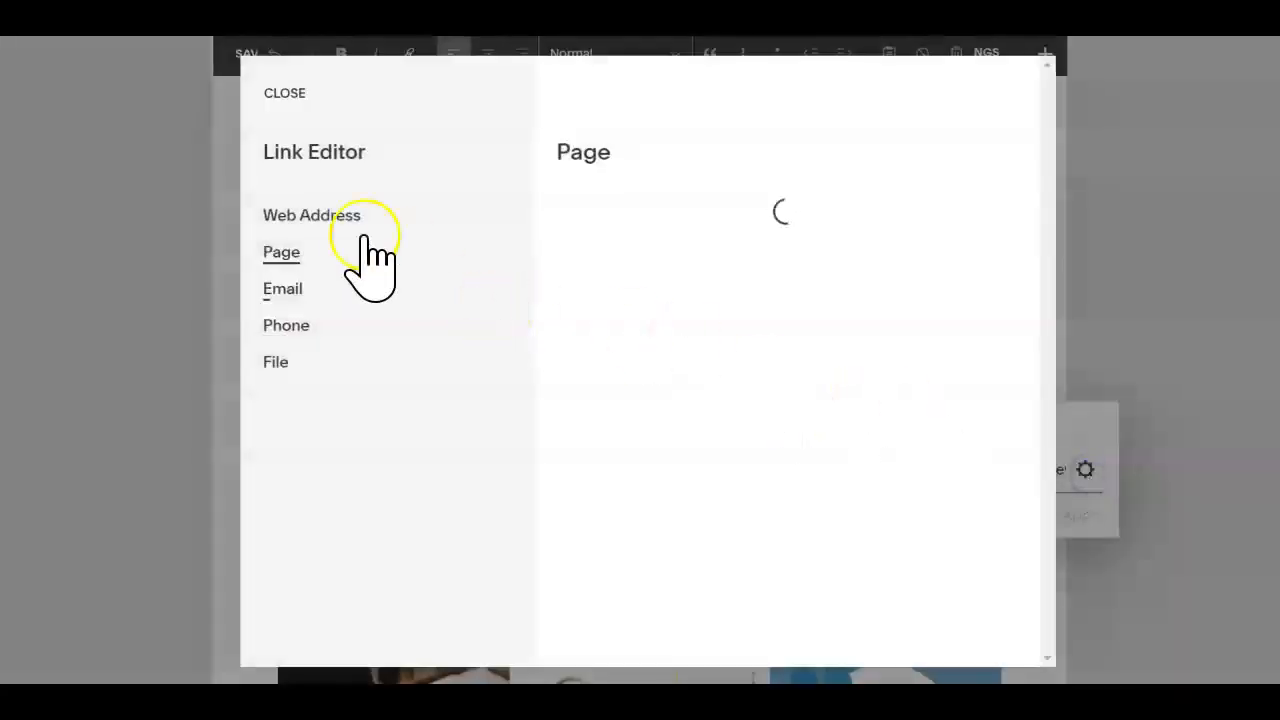
- Switch the link to the podcasting post's Web Address, save it and apply it to the sentence
left_click(312, 216)
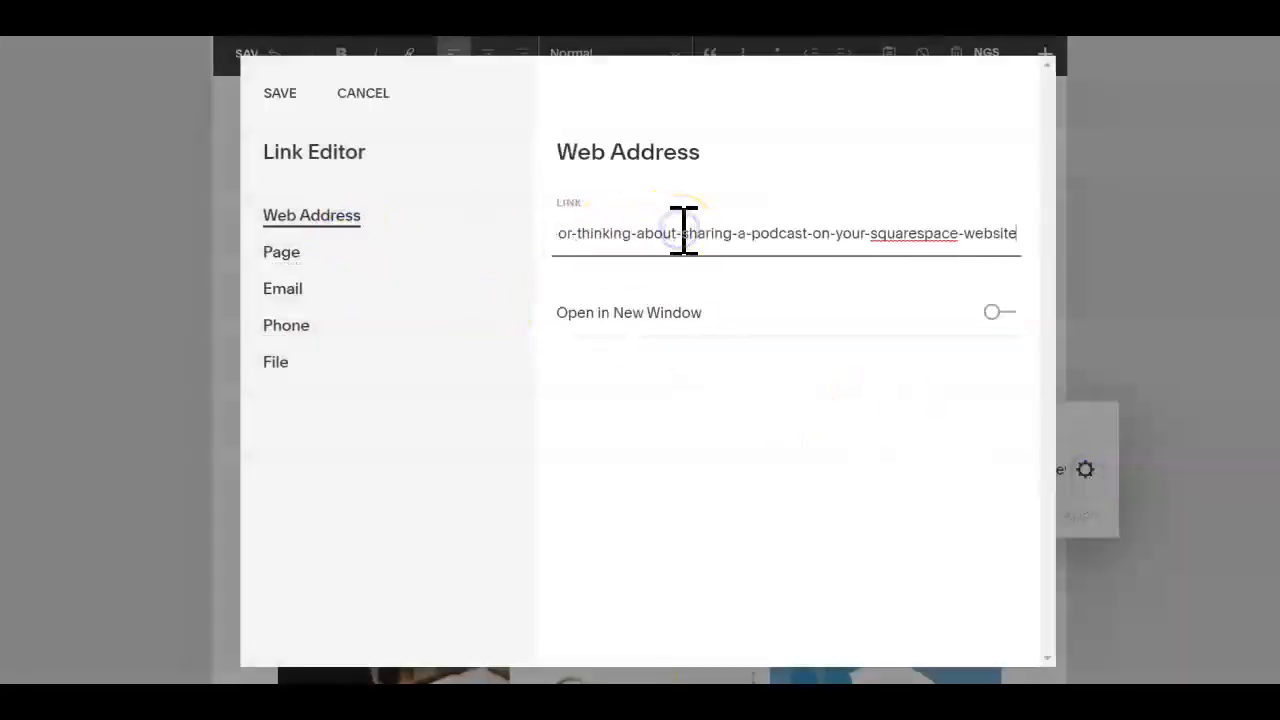
left_click(364, 92)
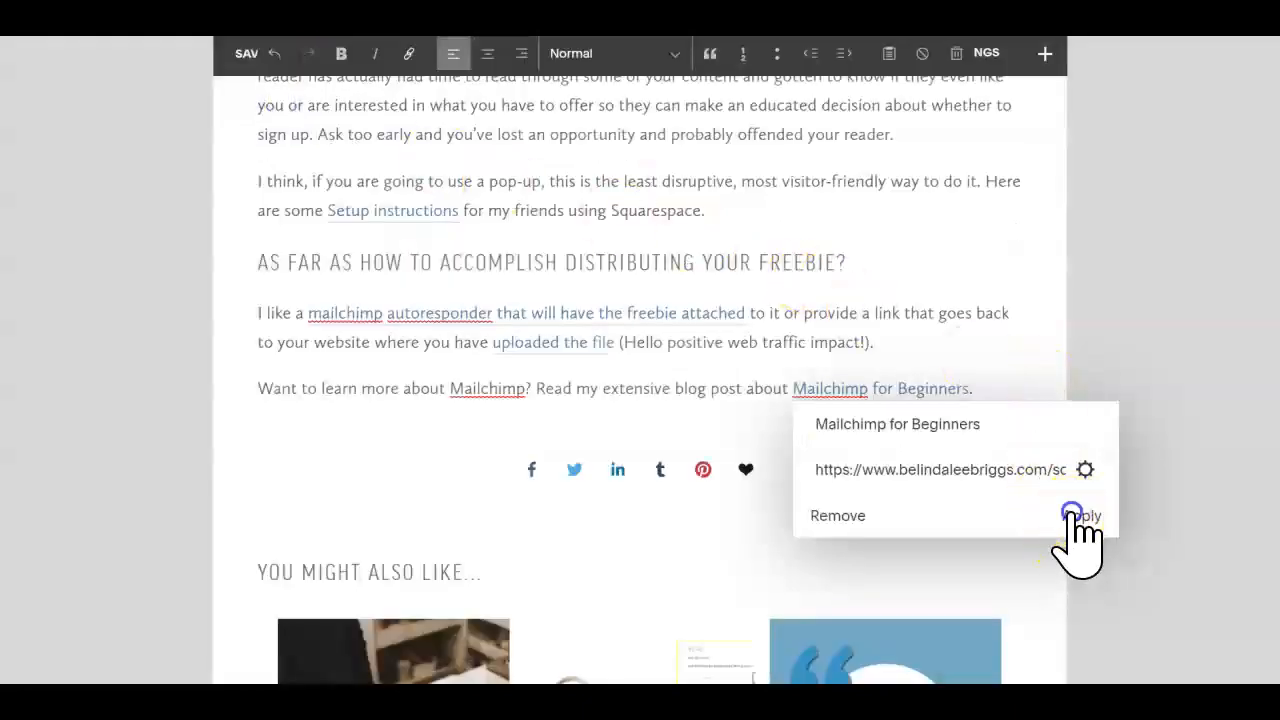
left_click(1080, 516)
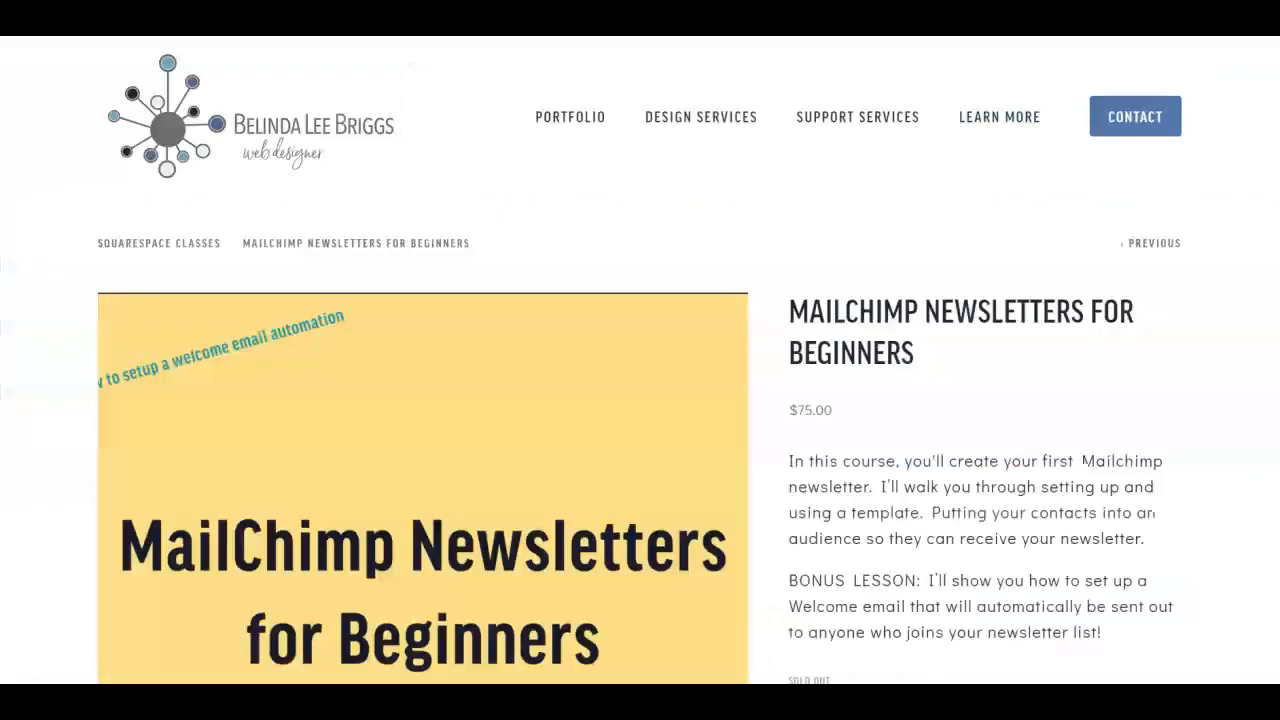
- Scroll the live pop-up post to the Mailchimp sentence and confirm the podcasting post opens
scroll("down", 3)
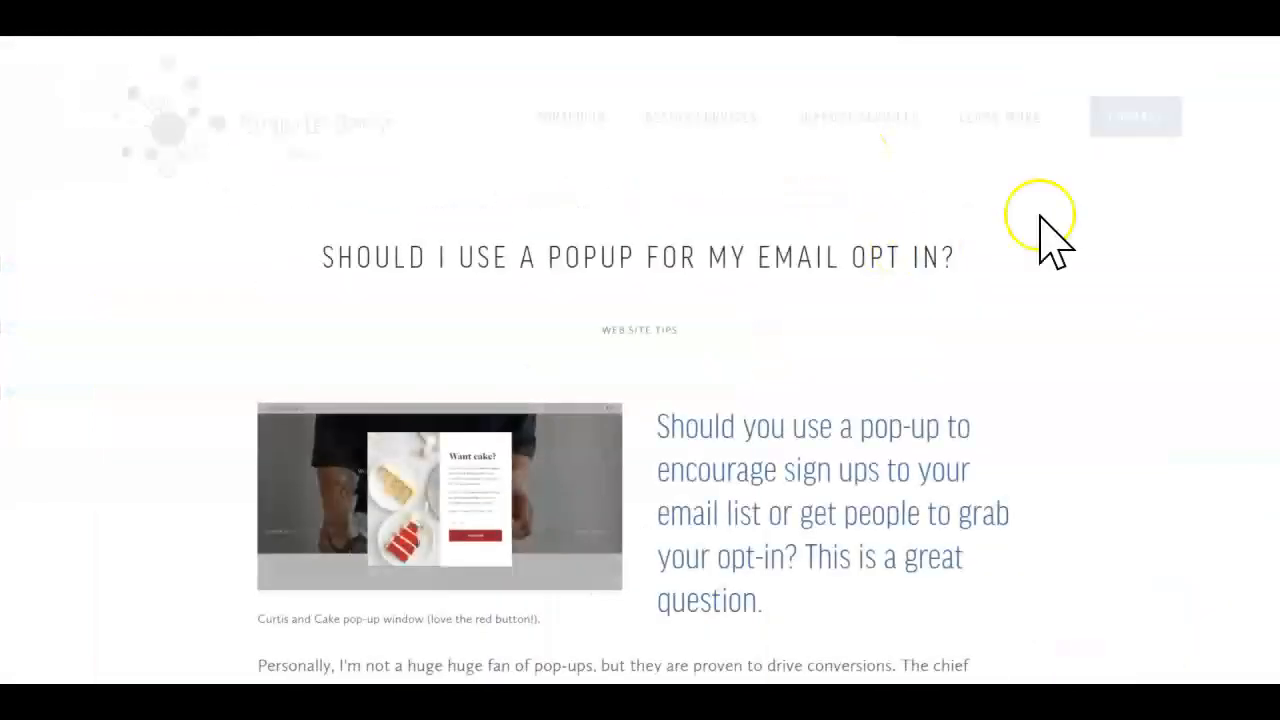
scroll("down", 3)
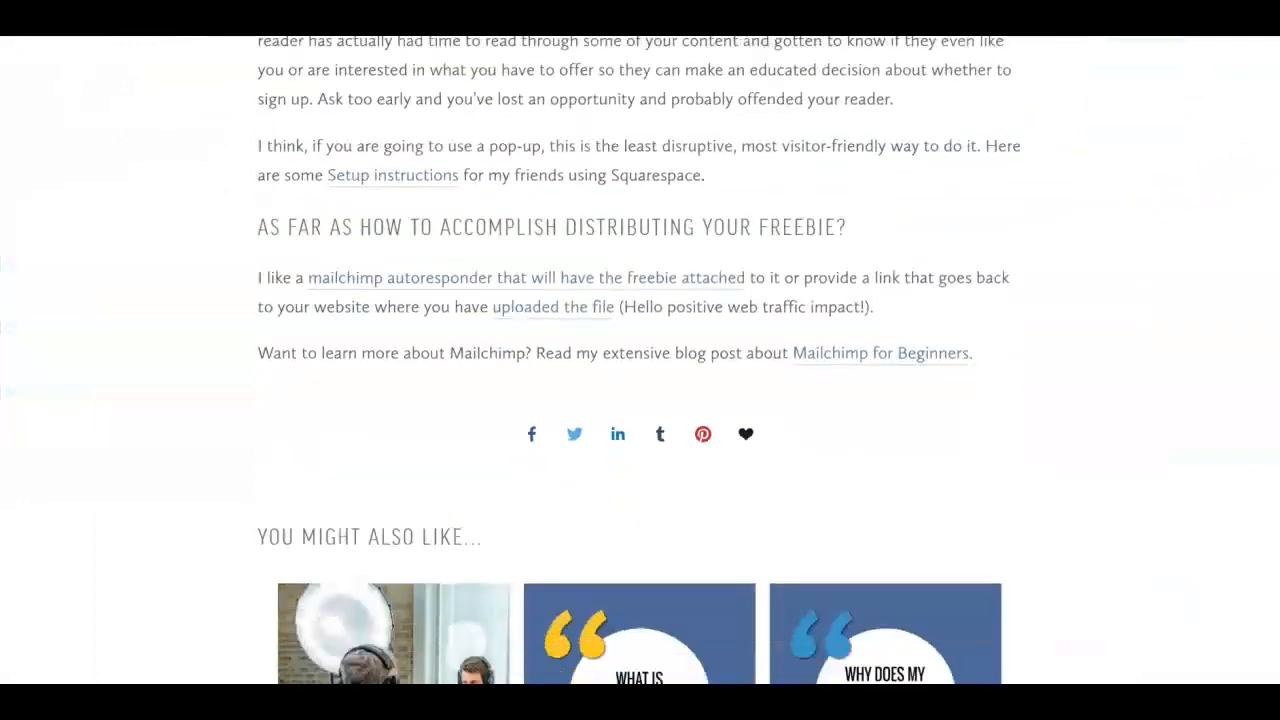
scroll("up", 3)
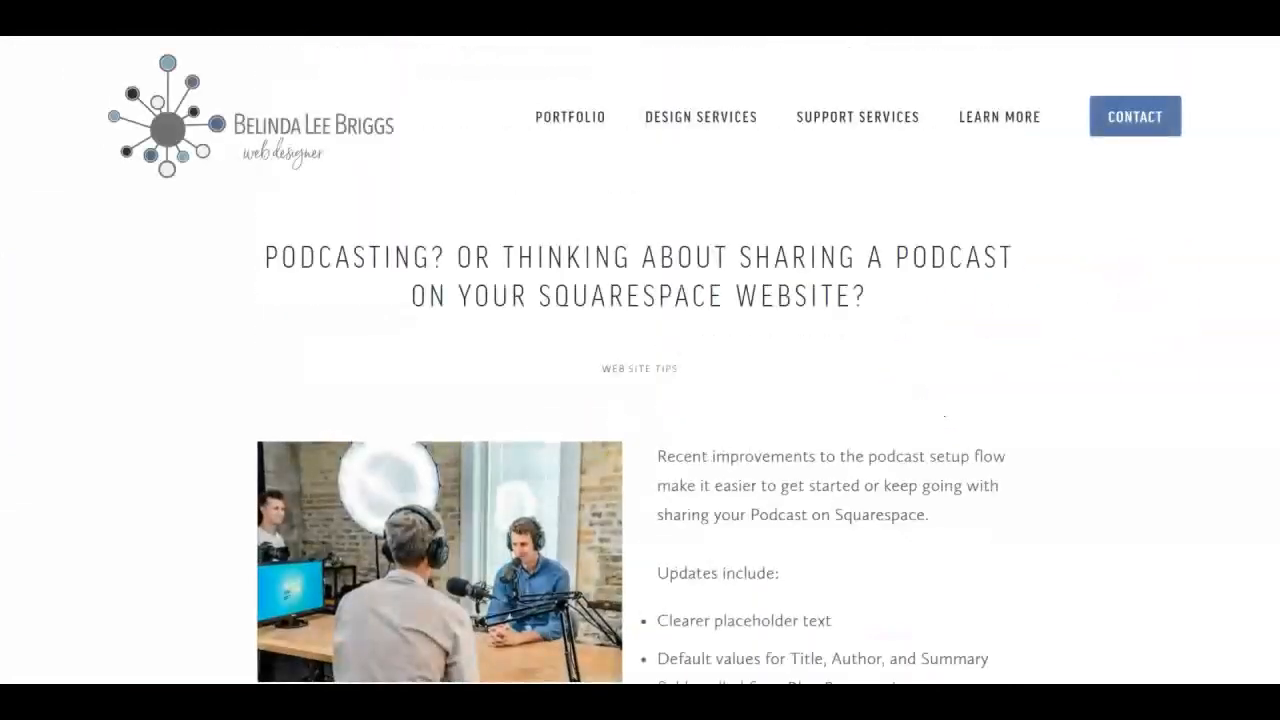
scroll("down", 3)
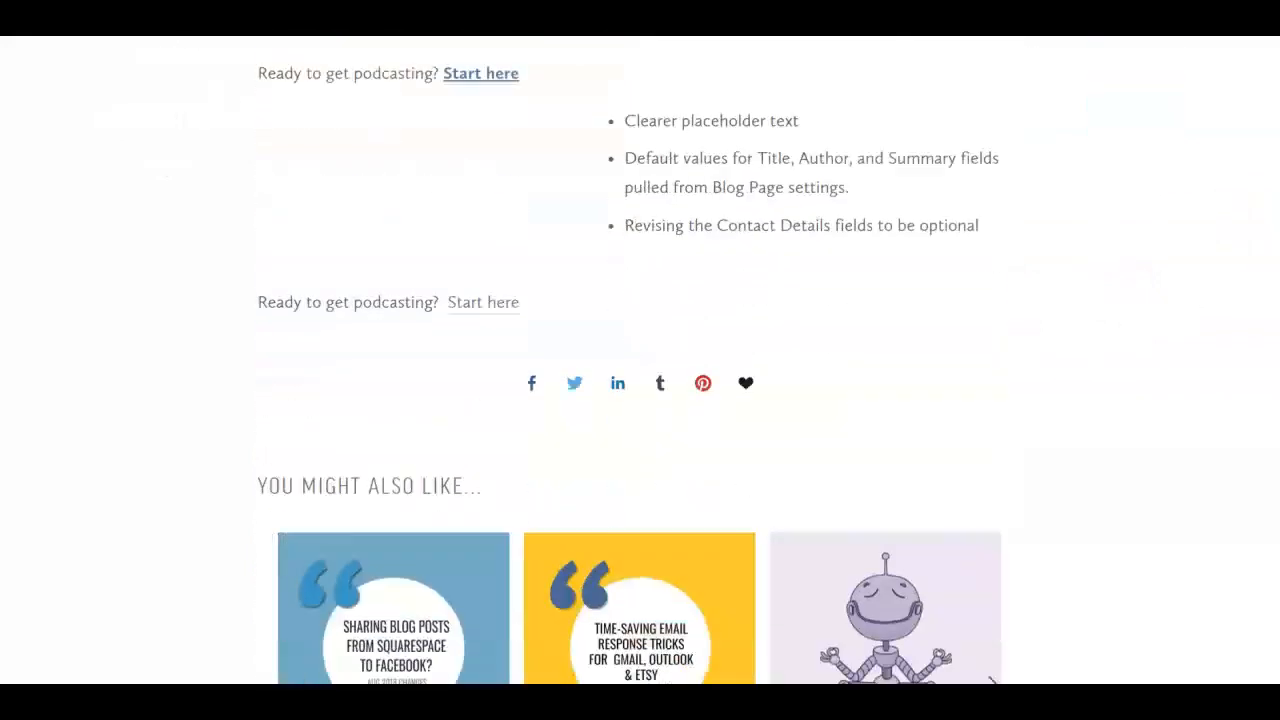
scroll("up", 3)
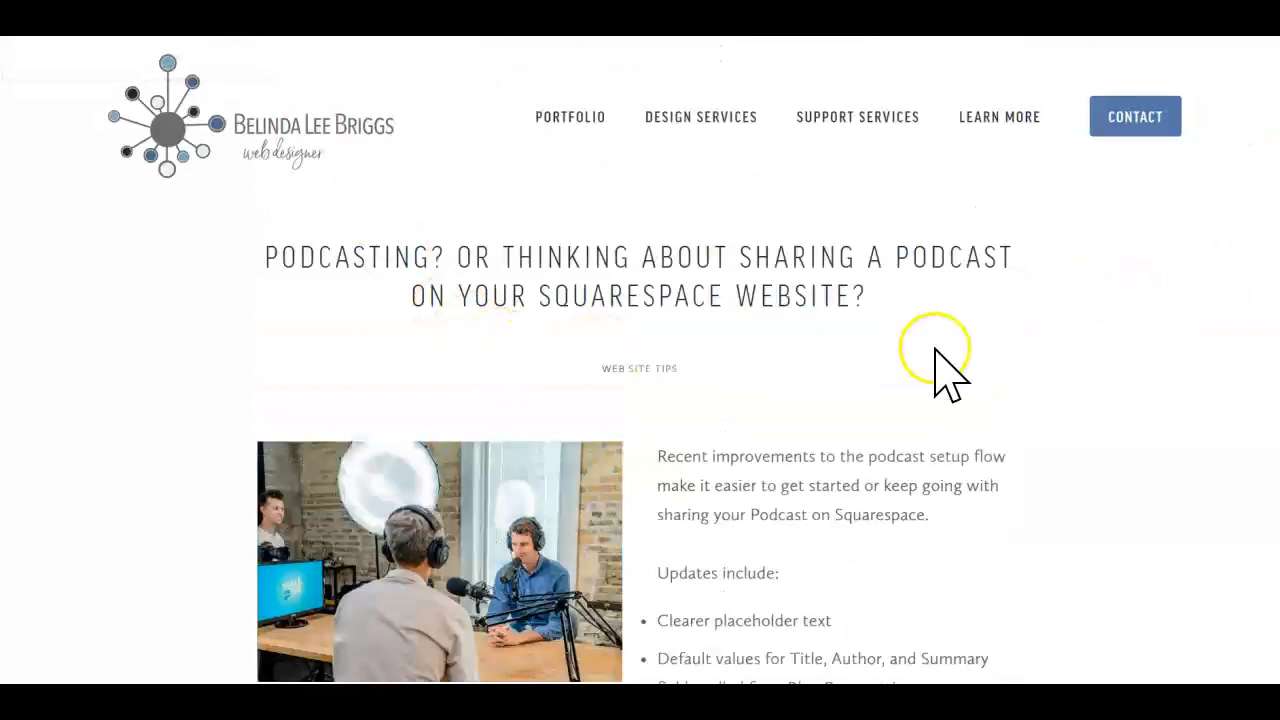
mouse_move(944, 384)
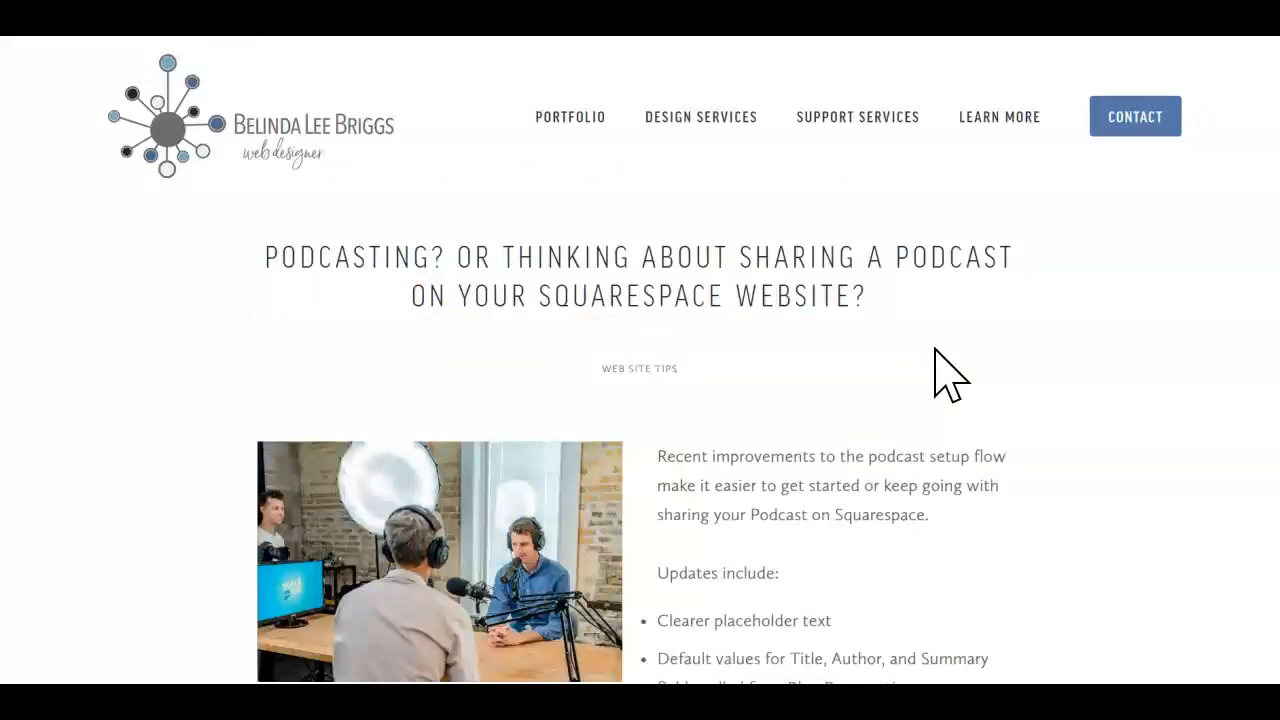